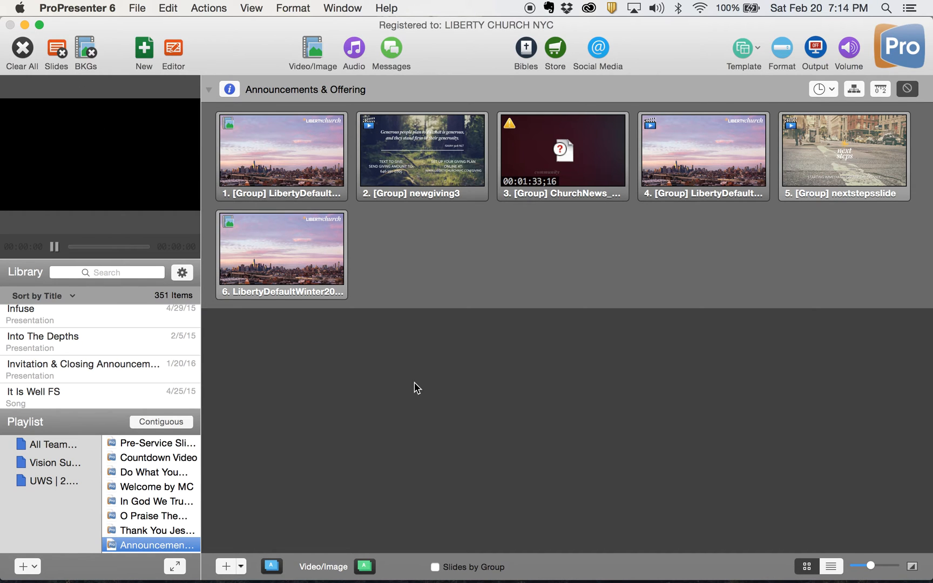
{"action": "mouse_move", "coordinate": [405, 388]}
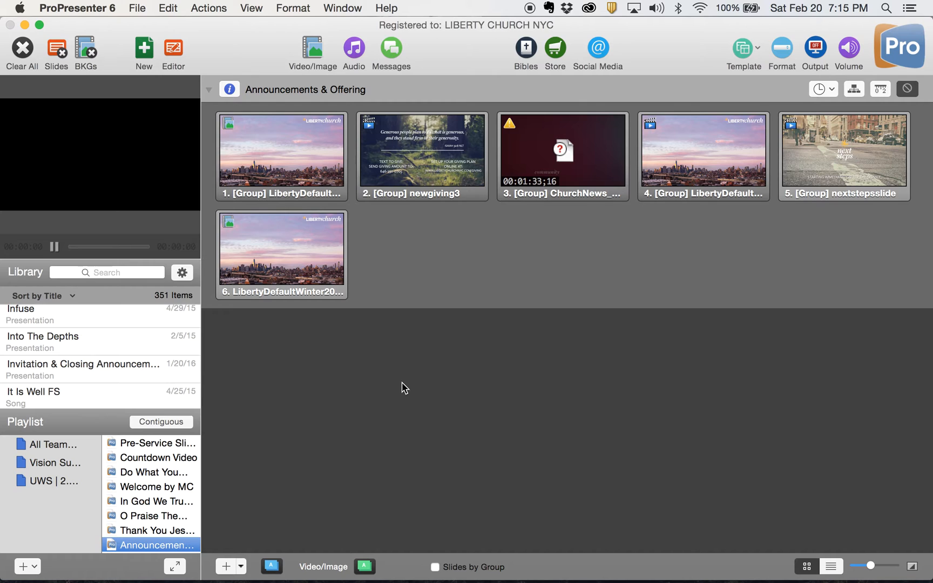
{"action": "mouse_move", "coordinate": [398, 392]}
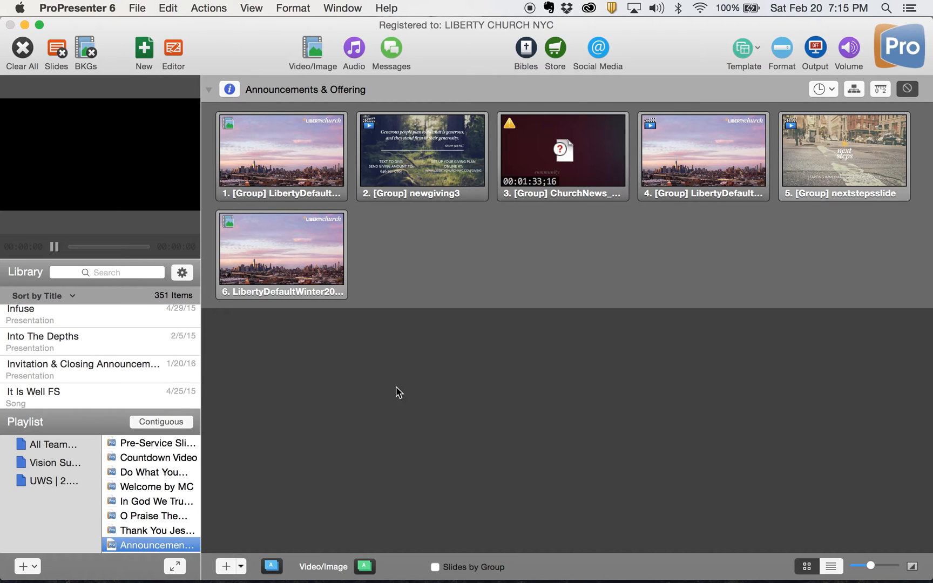
{"action": "mouse_move", "coordinate": [152, 531]}
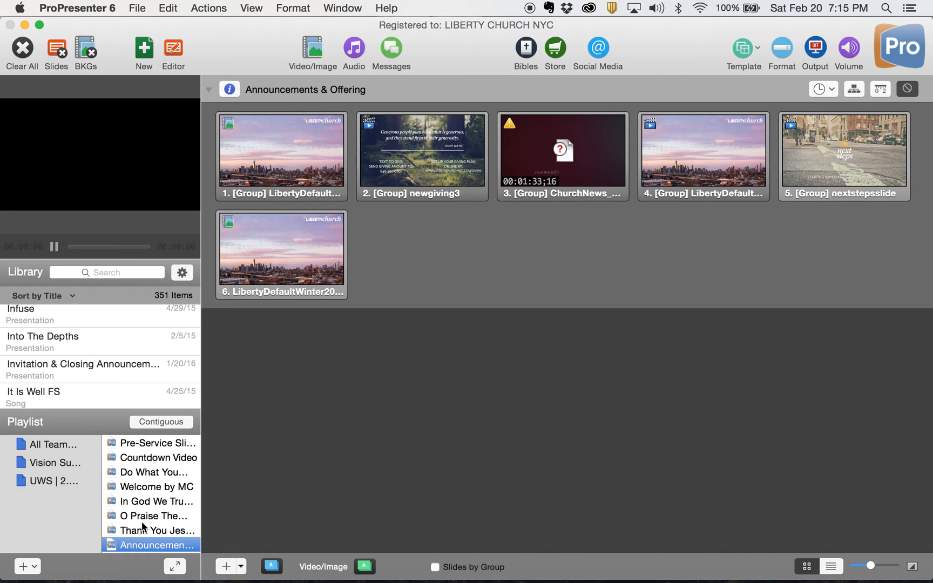
{"action": "mouse_move", "coordinate": [32, 497]}
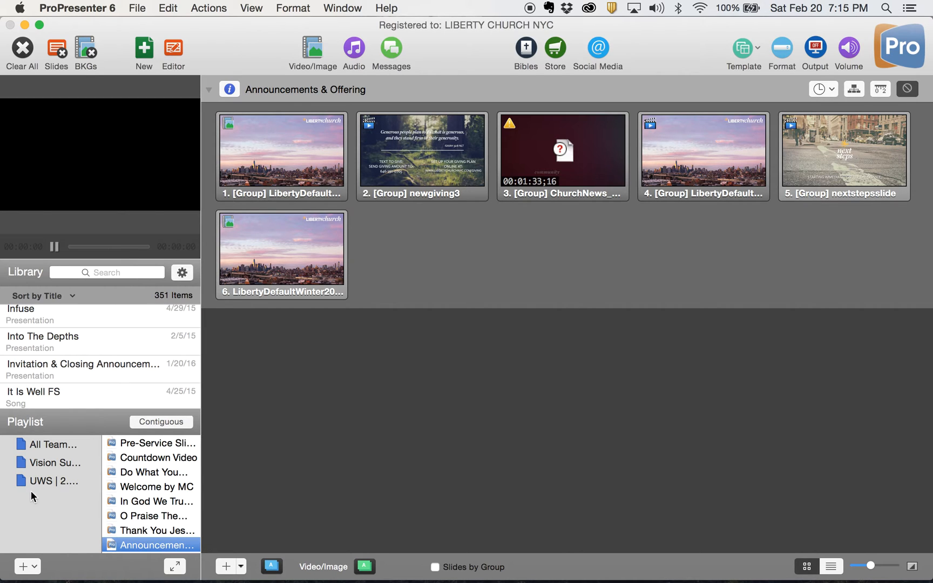
Rename the UWS playlist to 'UWS | 2.21.16' and select it
{"action": "left_click", "coordinate": [47, 481]}
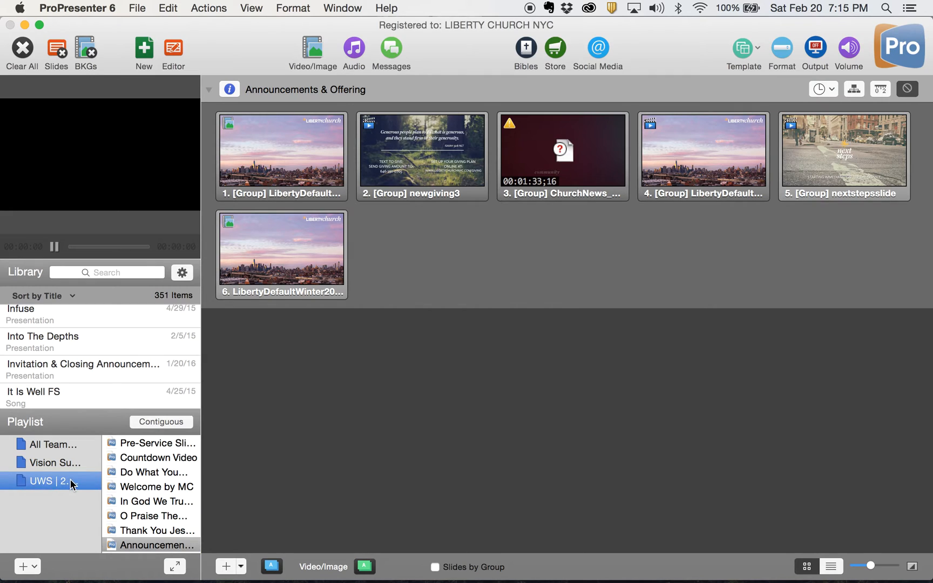
{"action": "double_click", "coordinate": [47, 480]}
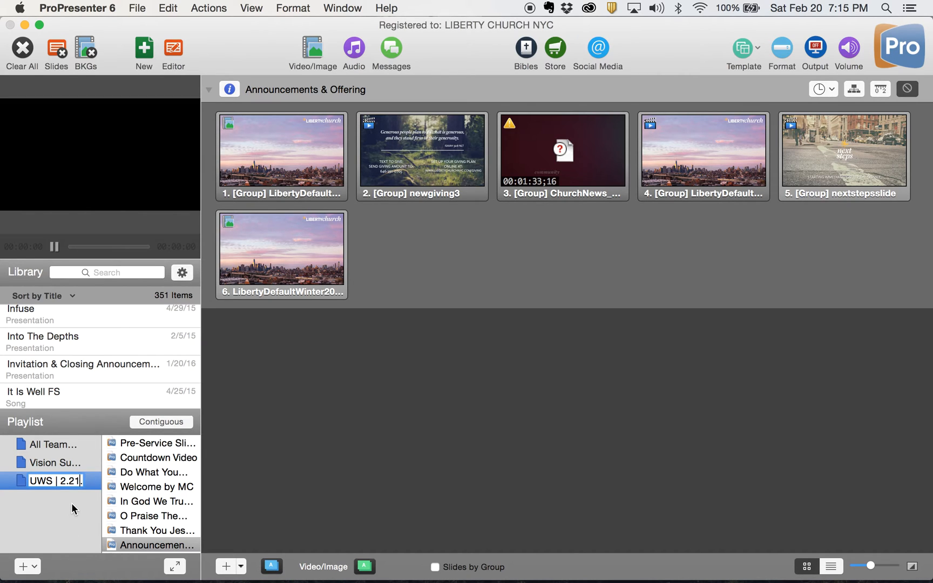
{"action": "type", "text": "VS | 2.21.16"}
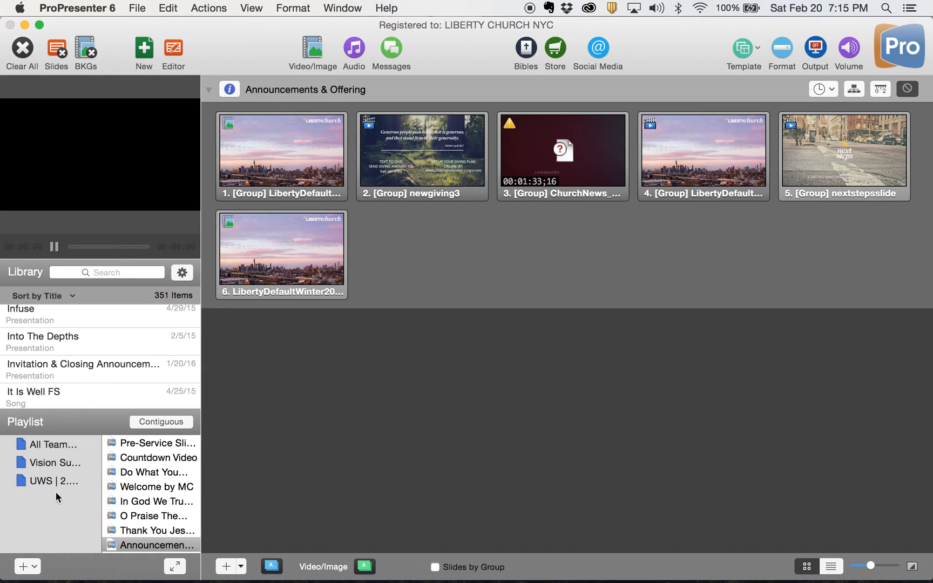
{"action": "left_click", "coordinate": [54, 481]}
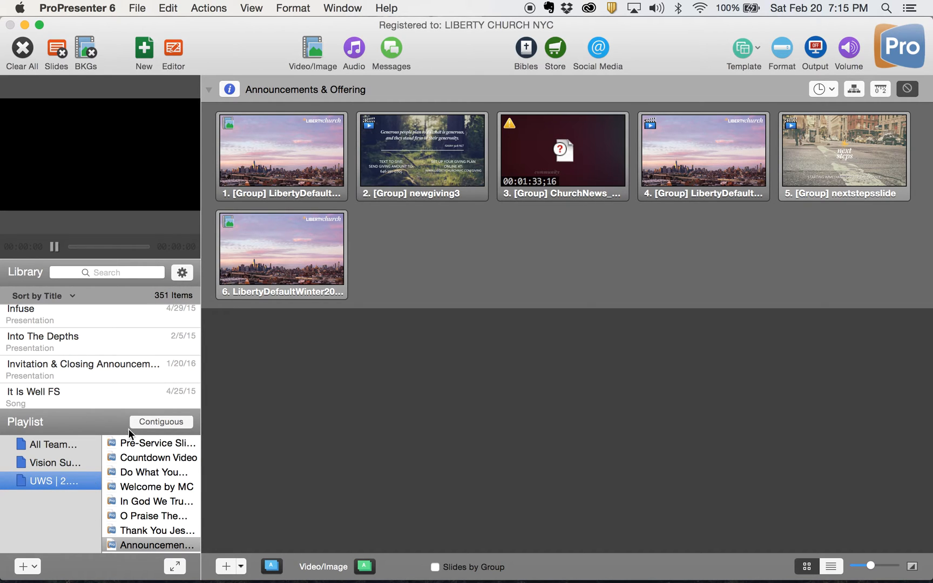
{"action": "mouse_move", "coordinate": [152, 532]}
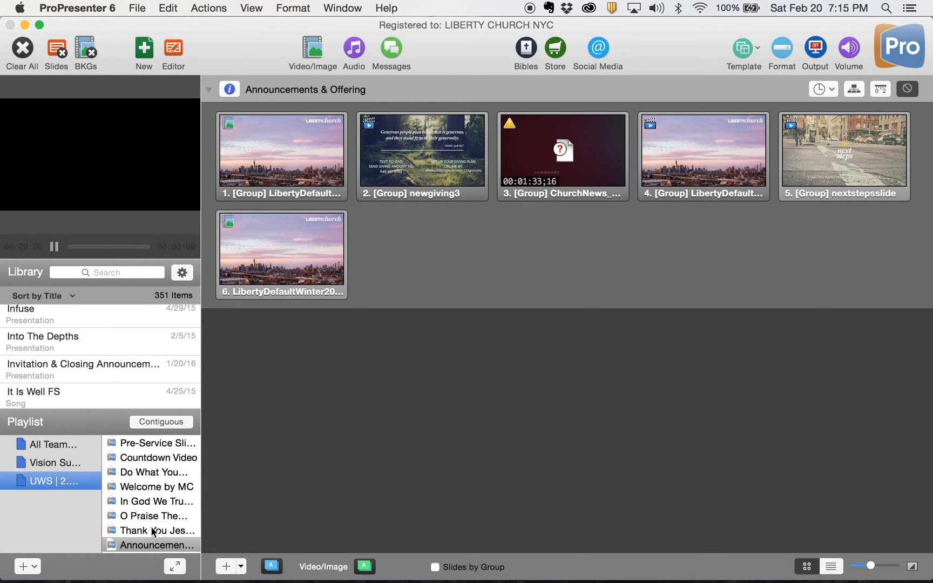
{"action": "mouse_move", "coordinate": [100, 489]}
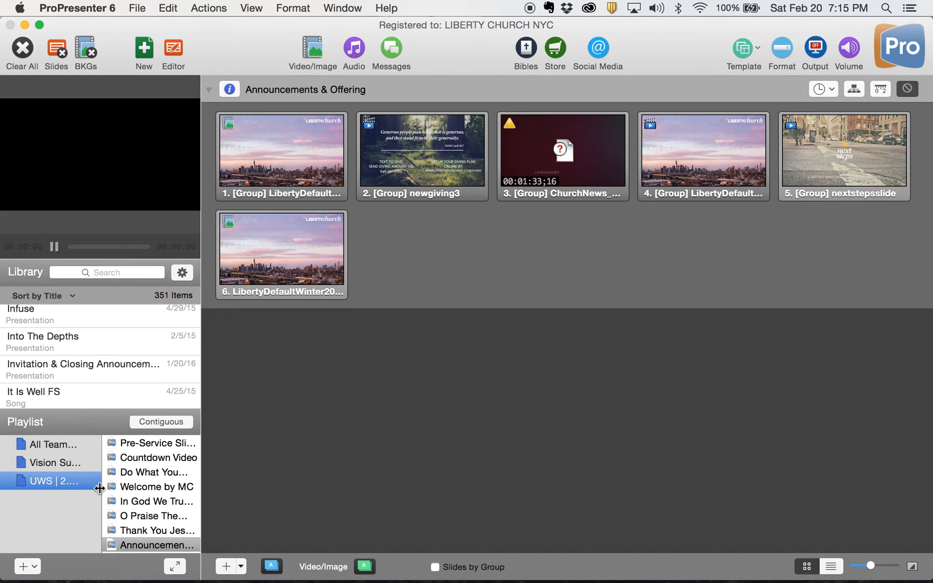
{"action": "mouse_move", "coordinate": [166, 446]}
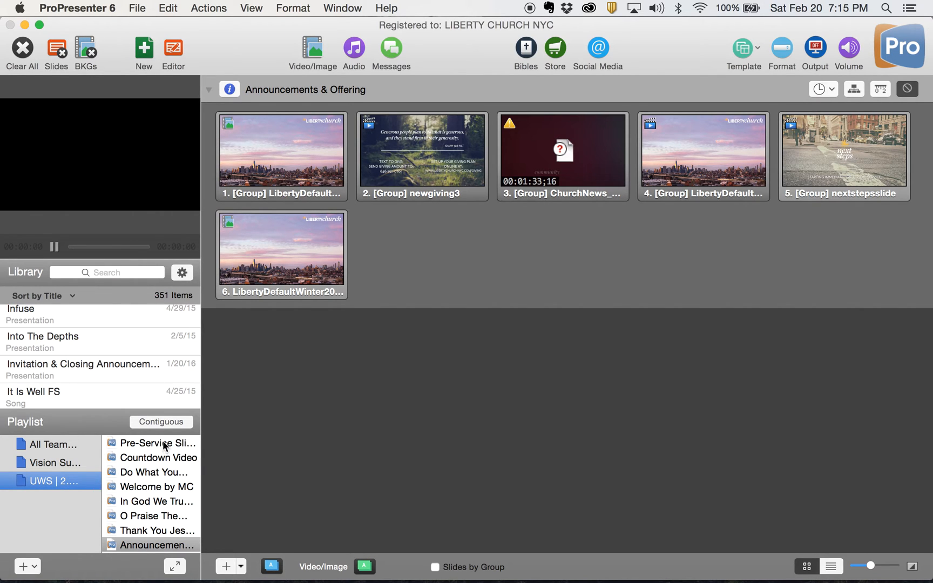
Show Pre-Service Slides and bring up its slide timer duration list
{"action": "left_click", "coordinate": [153, 443]}
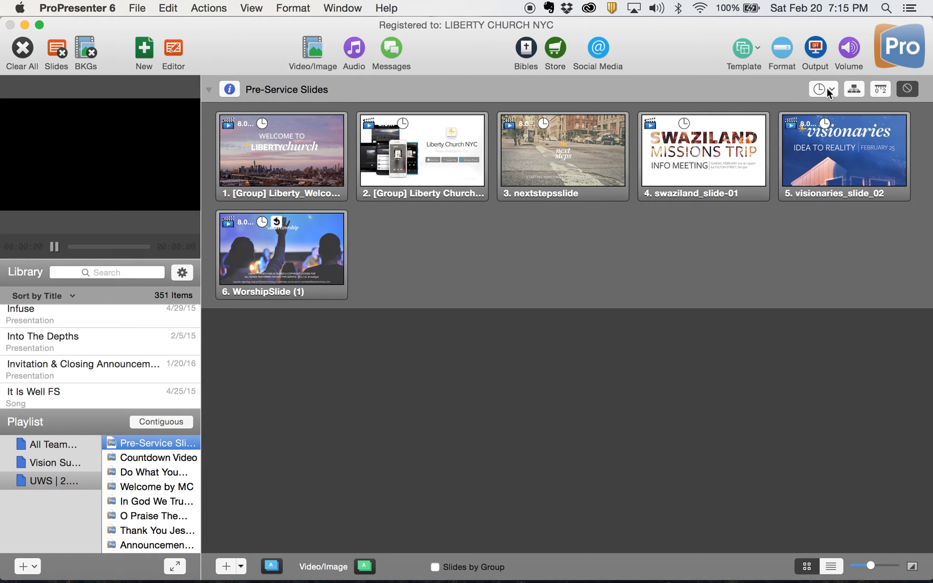
{"action": "left_click", "coordinate": [820, 90]}
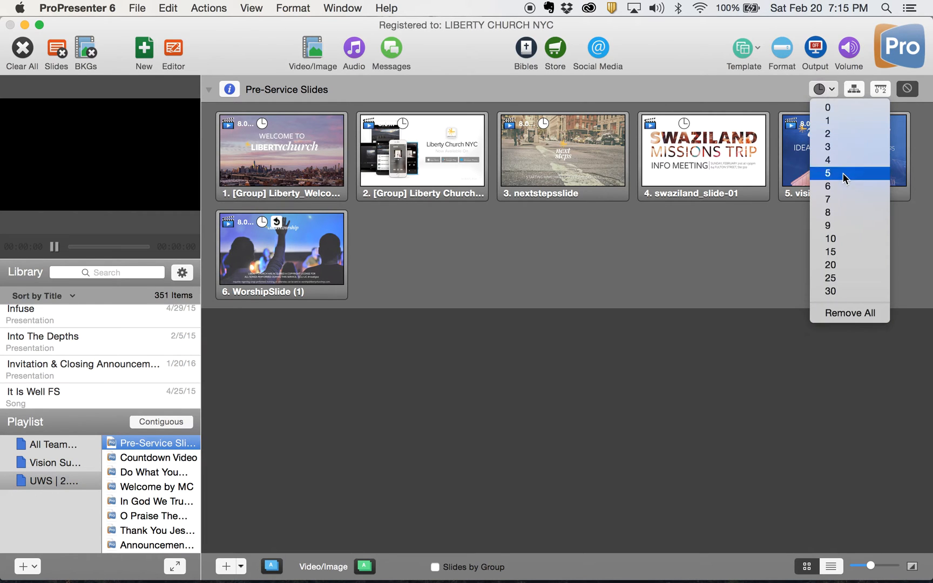
{"action": "mouse_move", "coordinate": [849, 291]}
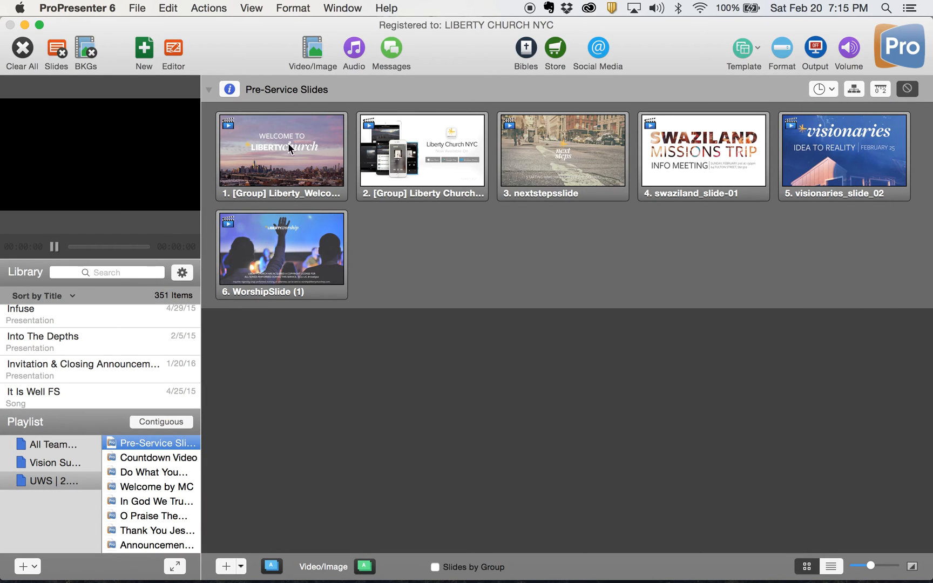
{"action": "mouse_move", "coordinate": [687, 166]}
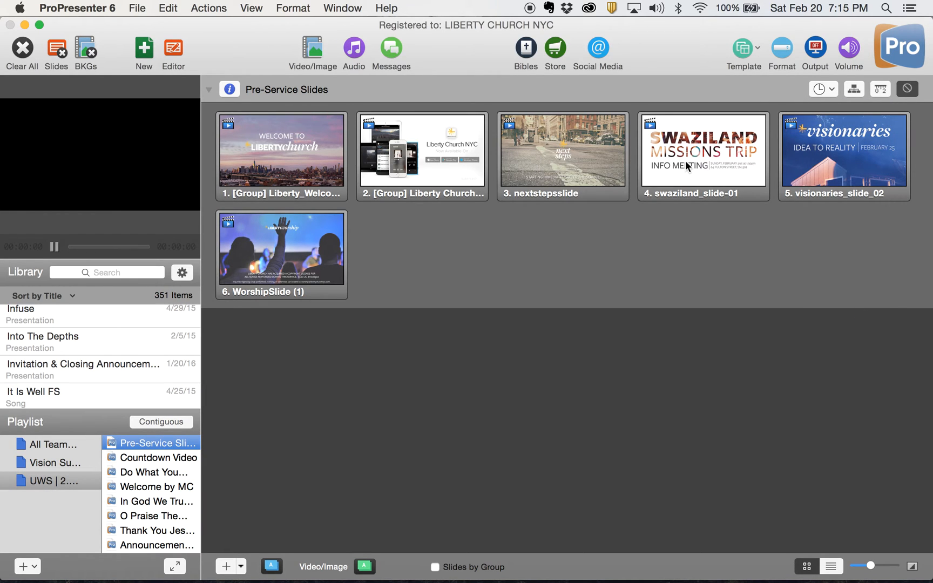
{"action": "mouse_move", "coordinate": [292, 165]}
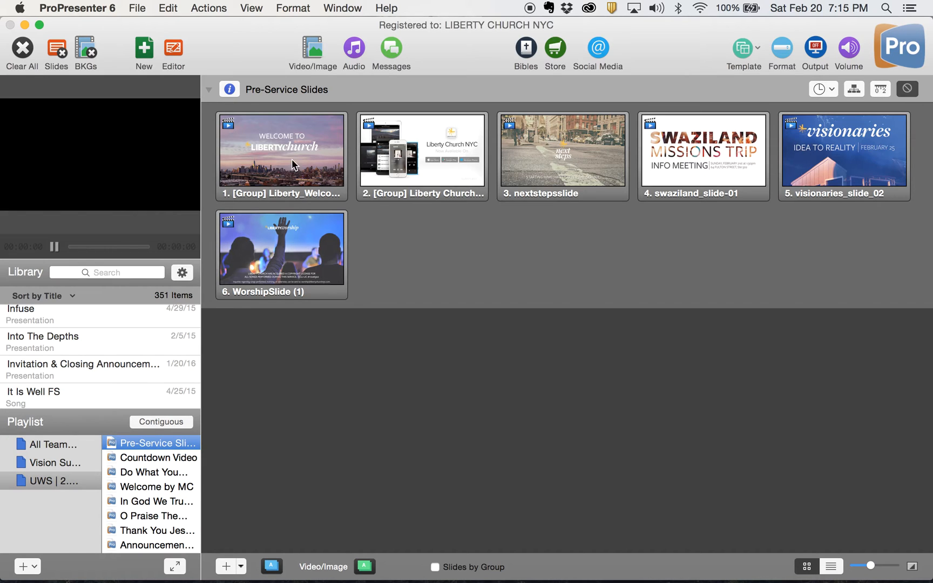
Check the Welcome slide's timer settings, then bring up the February service brief in Chrome
{"action": "right_click", "coordinate": [281, 149]}
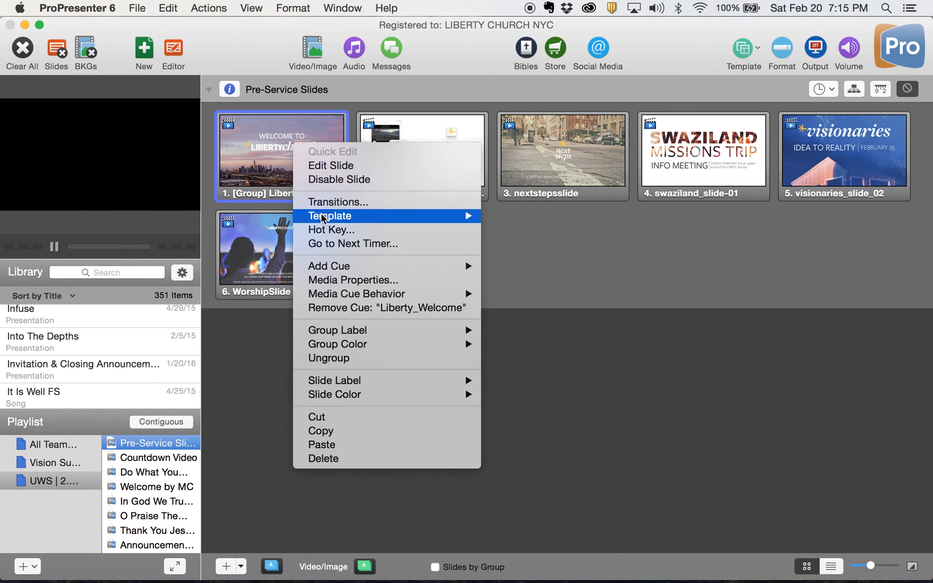
{"action": "mouse_move", "coordinate": [329, 266]}
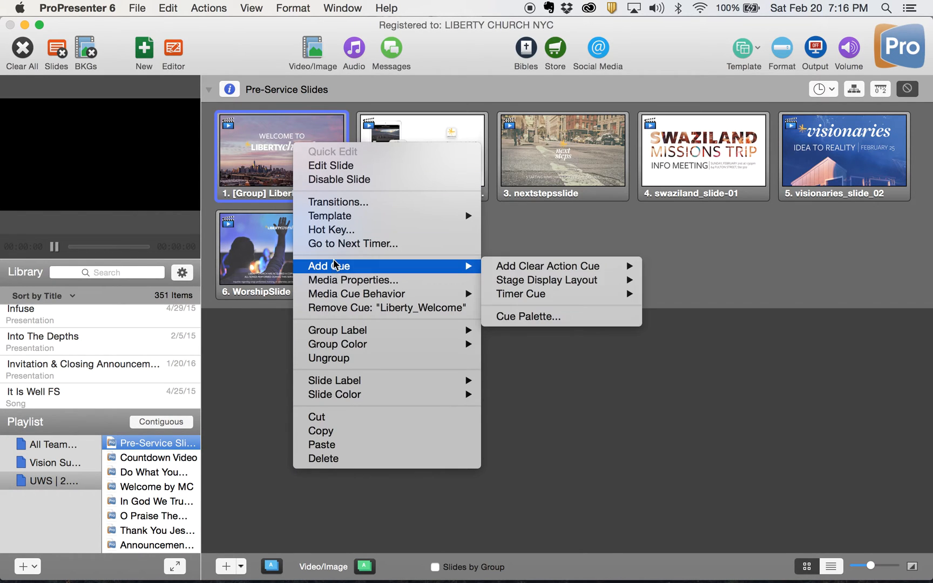
{"action": "left_click", "coordinate": [520, 294]}
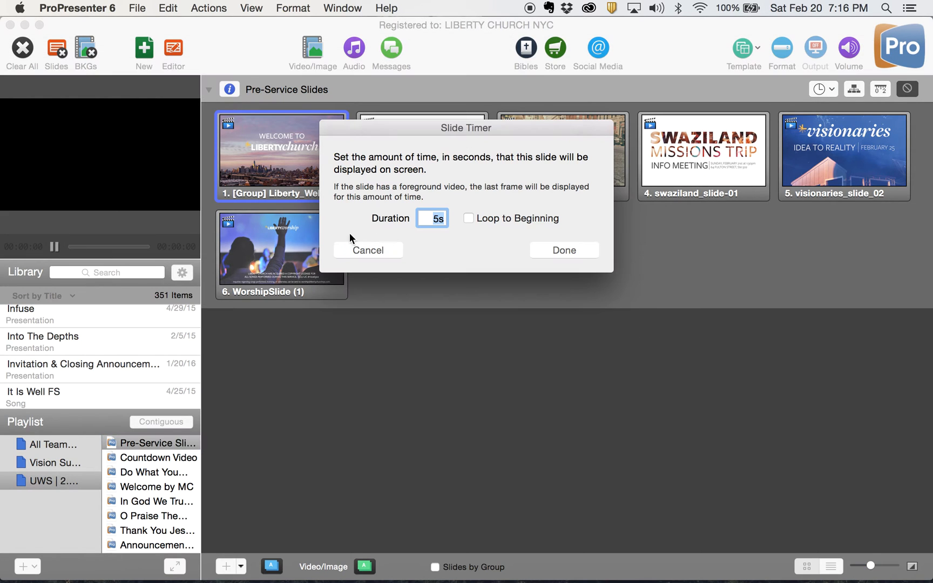
{"action": "mouse_move", "coordinate": [476, 223]}
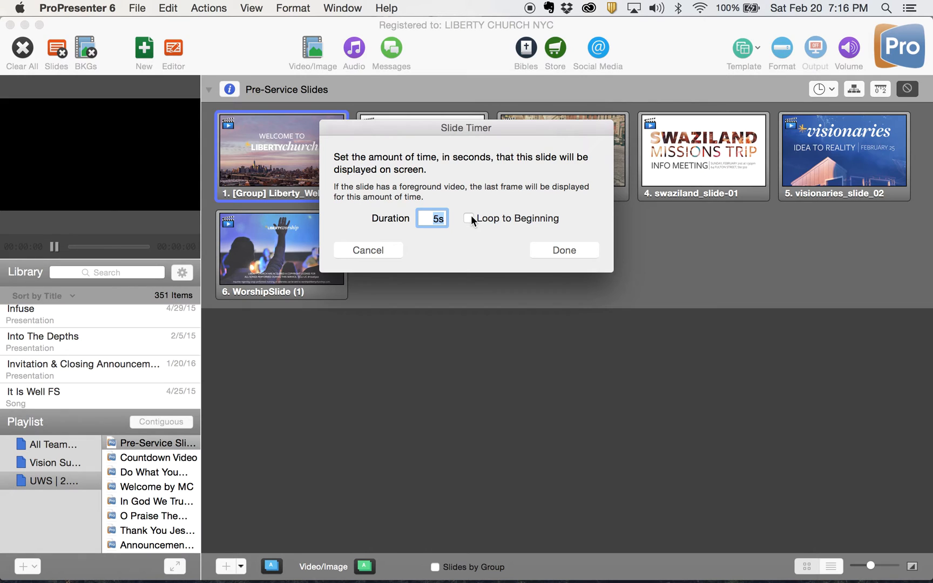
{"action": "mouse_move", "coordinate": [220, 165]}
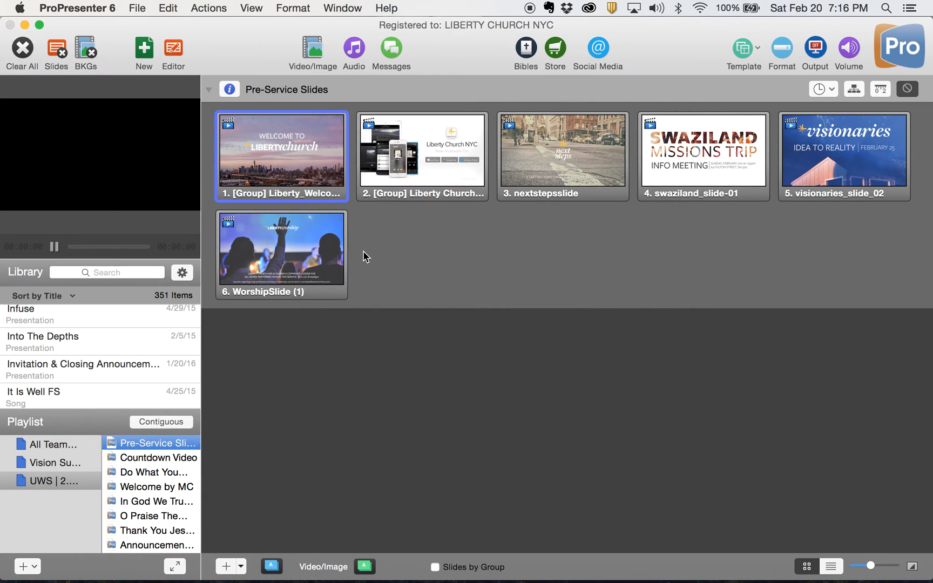
{"action": "mouse_move", "coordinate": [348, 259]}
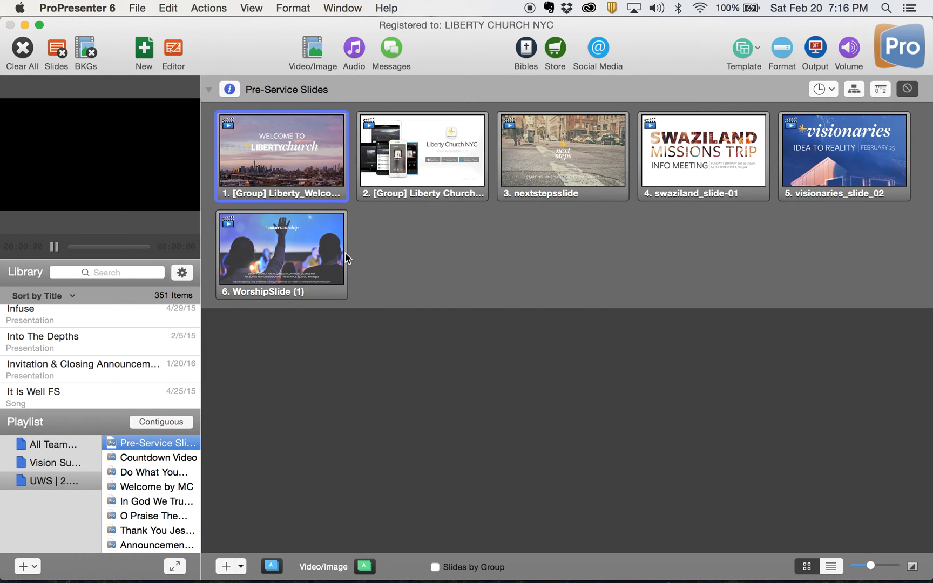
{"action": "mouse_move", "coordinate": [354, 264]}
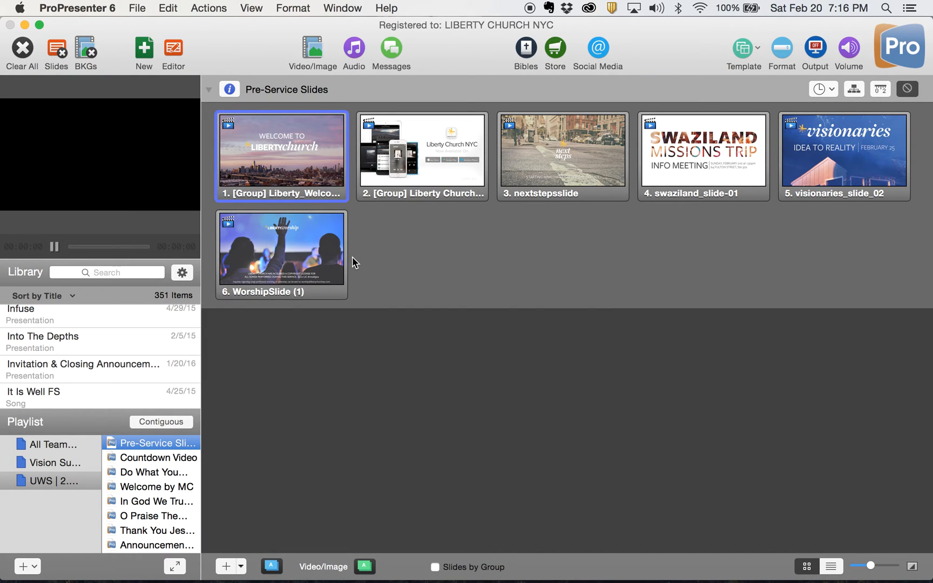
{"action": "mouse_move", "coordinate": [421, 283]}
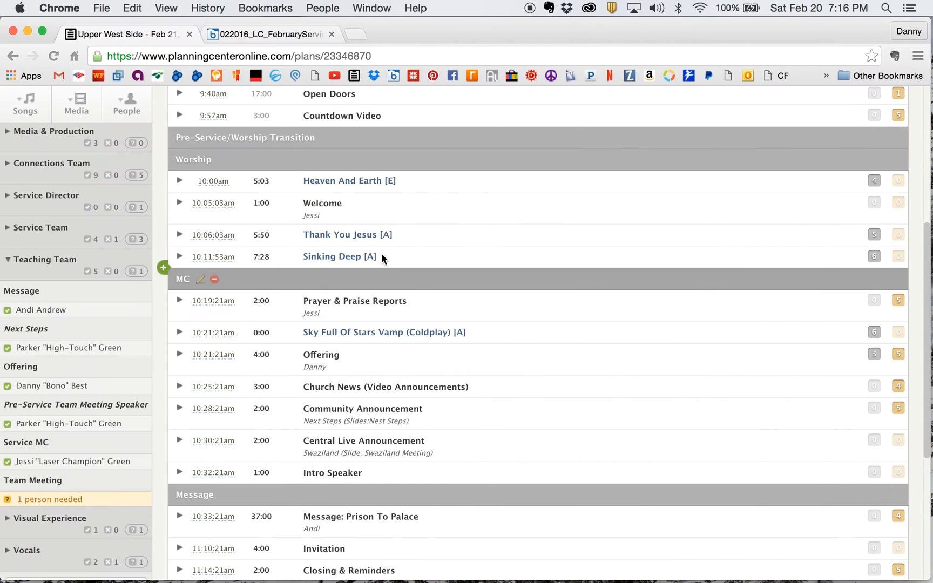
{"action": "left_click", "coordinate": [268, 34]}
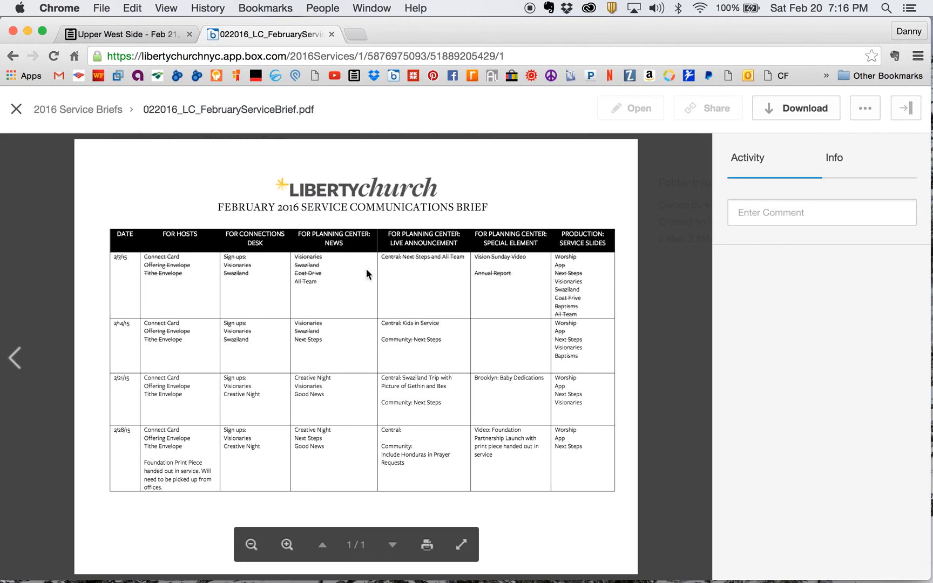
{"action": "mouse_move", "coordinate": [309, 413]}
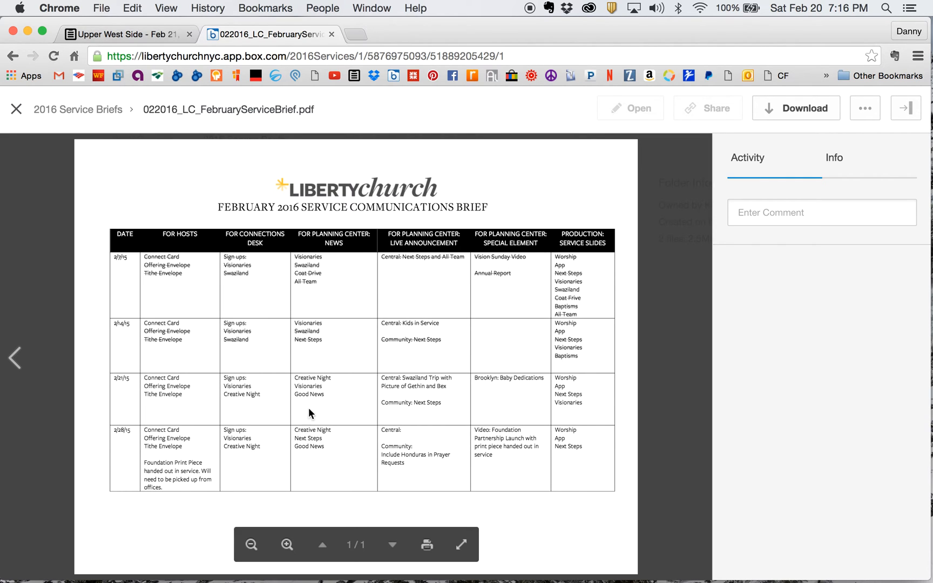
{"action": "mouse_move", "coordinate": [284, 406]}
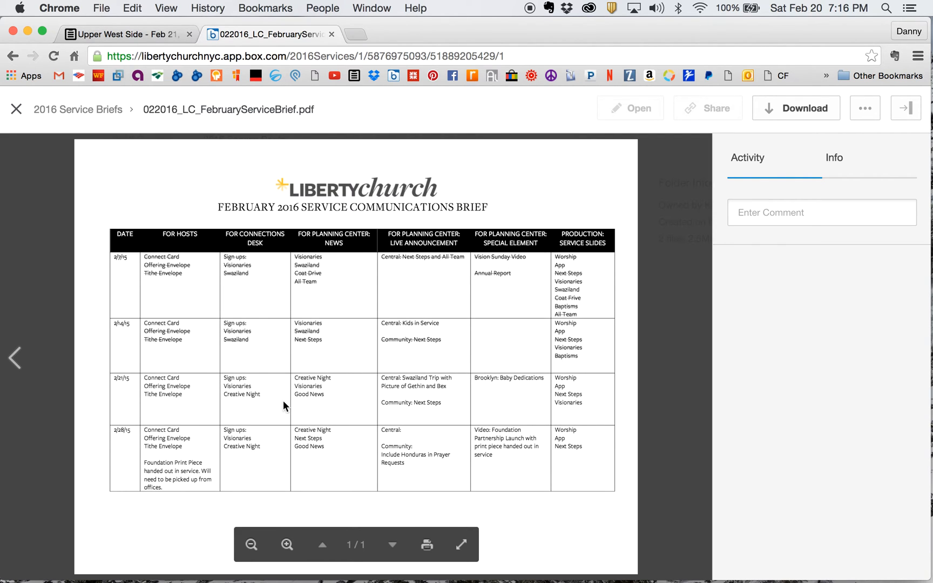
{"action": "mouse_move", "coordinate": [451, 395]}
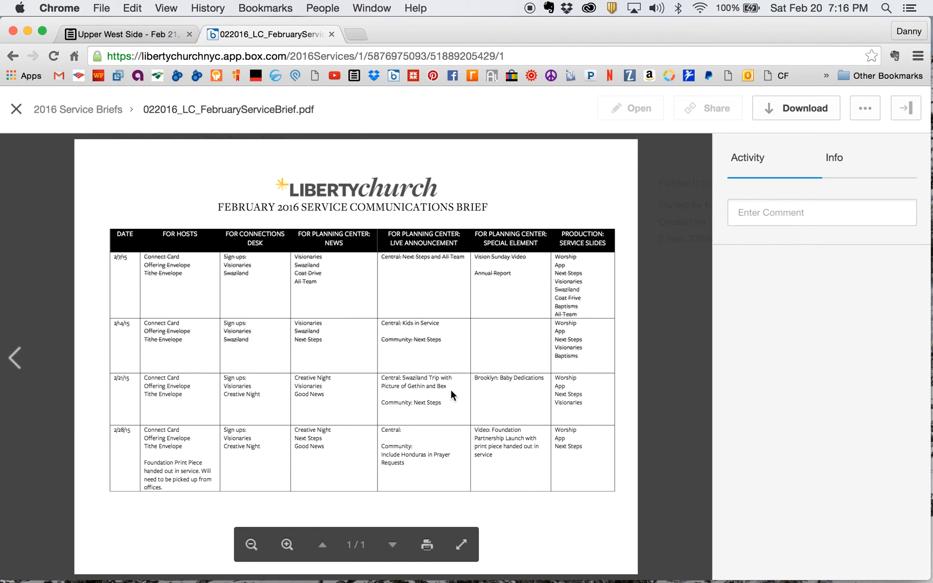
{"action": "mouse_move", "coordinate": [412, 404]}
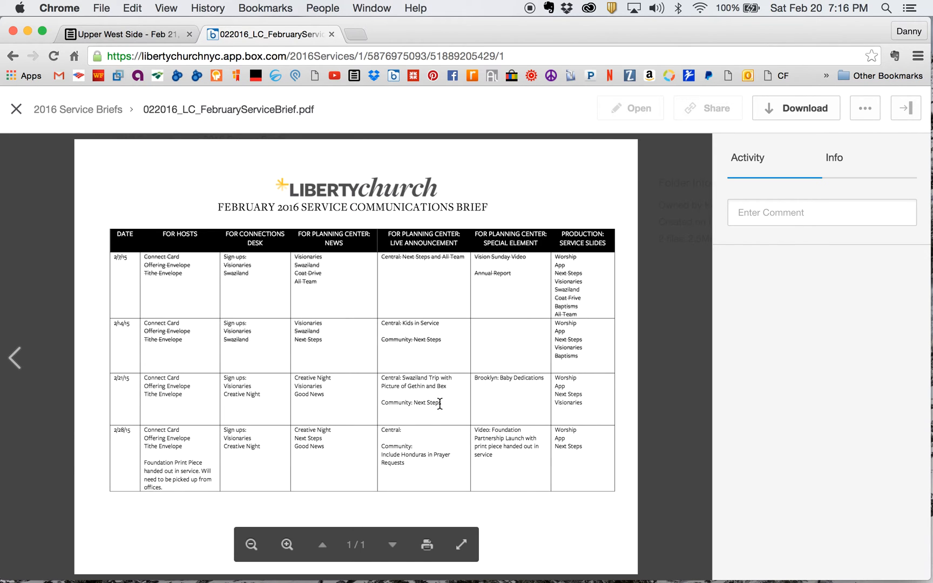
{"action": "mouse_move", "coordinate": [514, 381]}
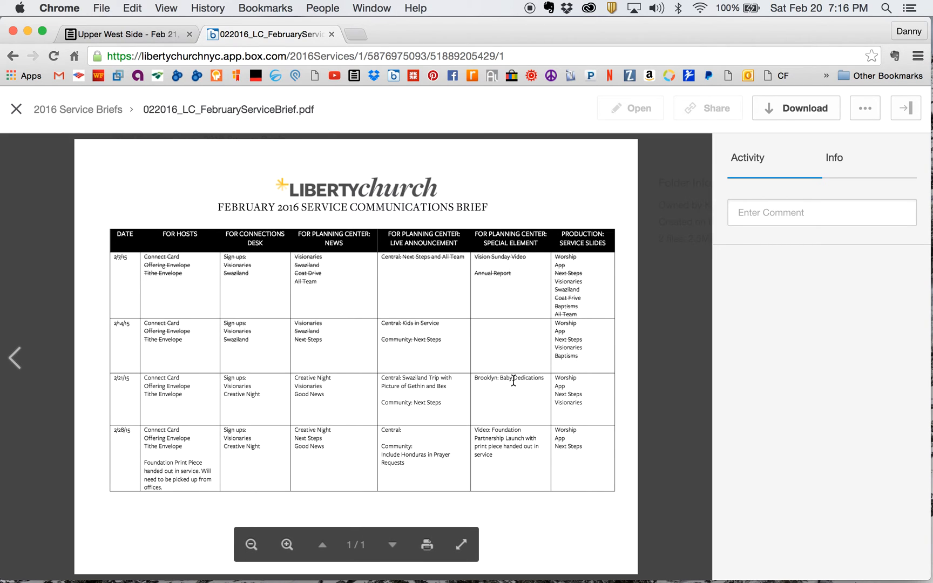
{"action": "mouse_move", "coordinate": [489, 402]}
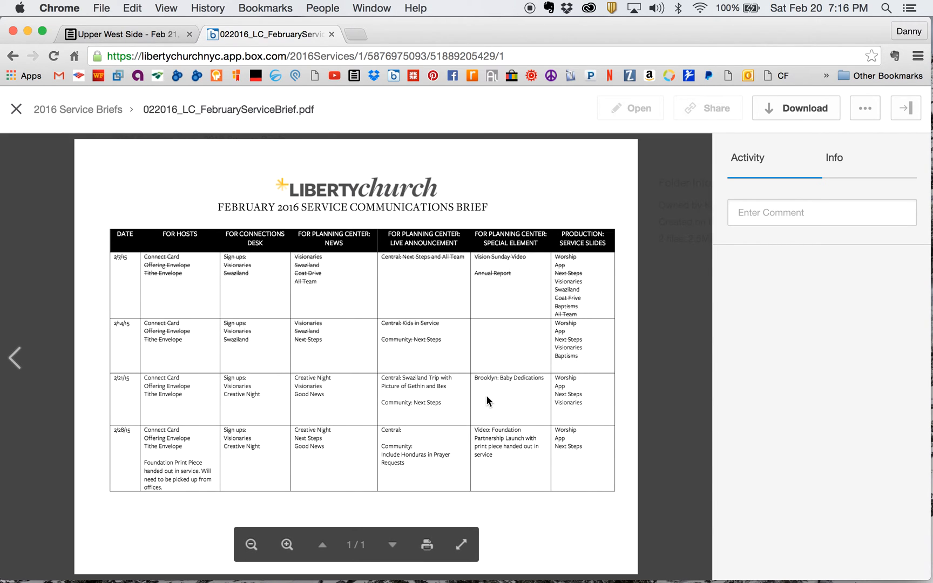
{"action": "mouse_move", "coordinate": [547, 403]}
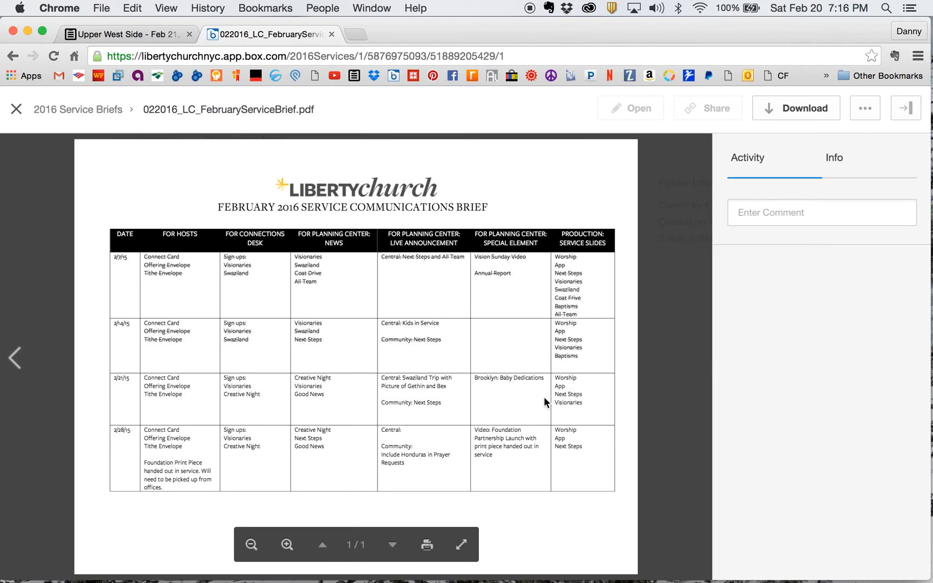
{"action": "mouse_move", "coordinate": [580, 382]}
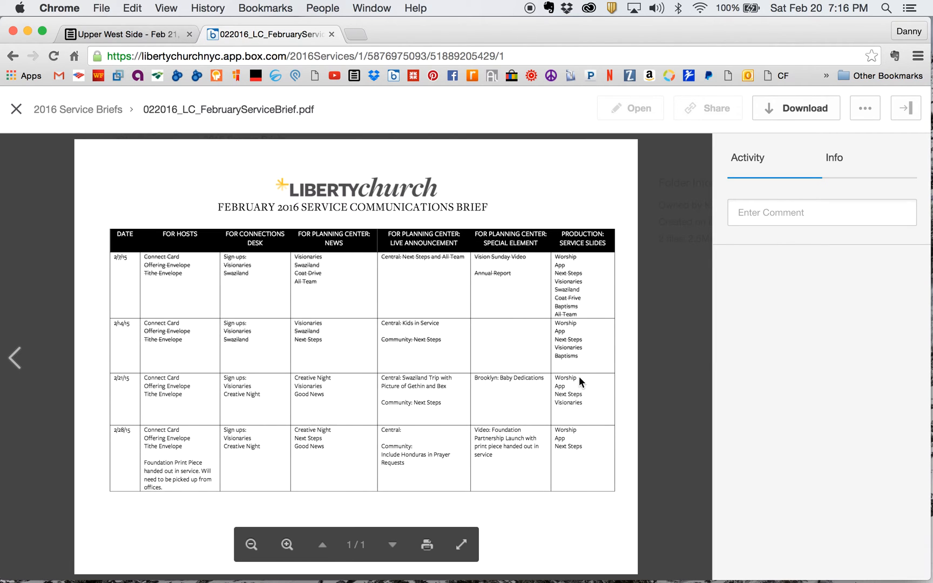
{"action": "mouse_move", "coordinate": [574, 392]}
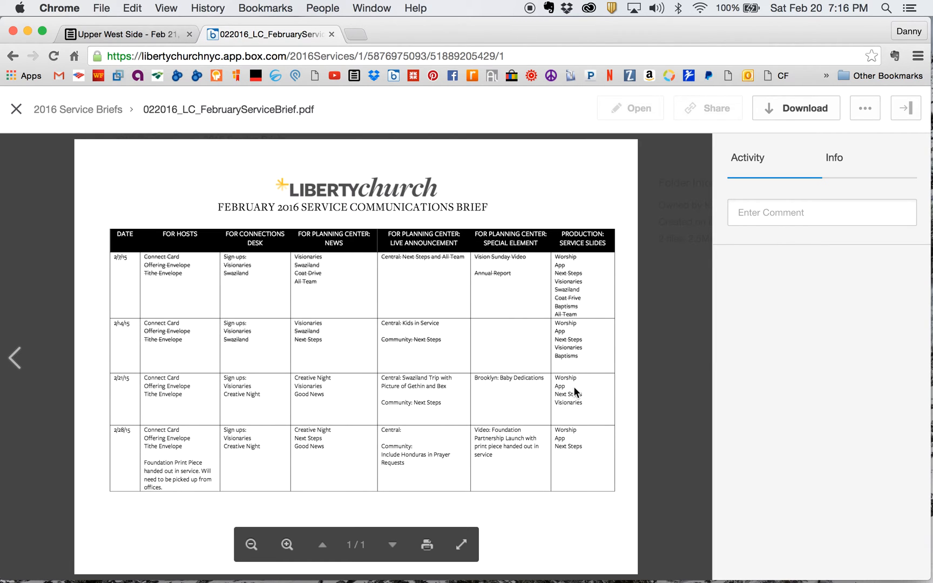
{"action": "mouse_move", "coordinate": [584, 404]}
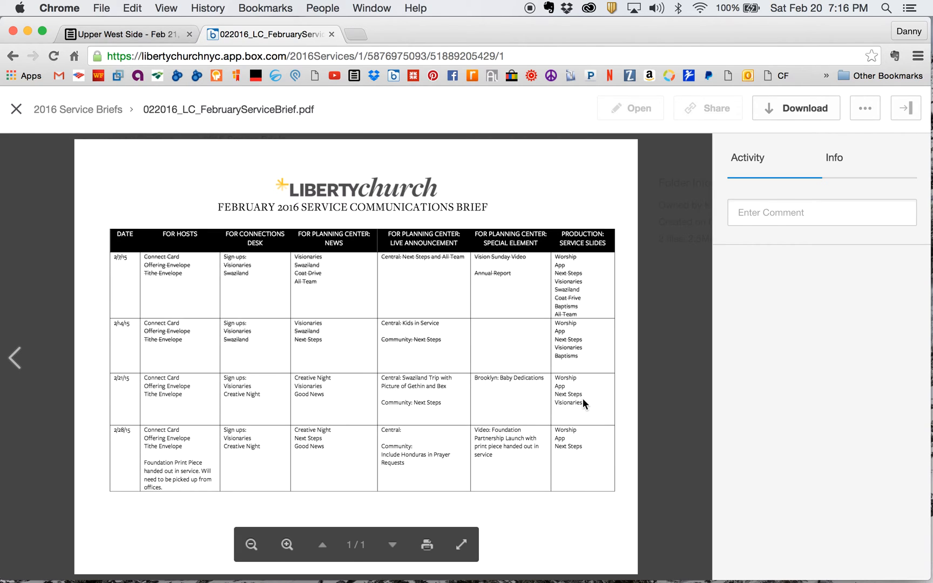
{"action": "mouse_move", "coordinate": [319, 414]}
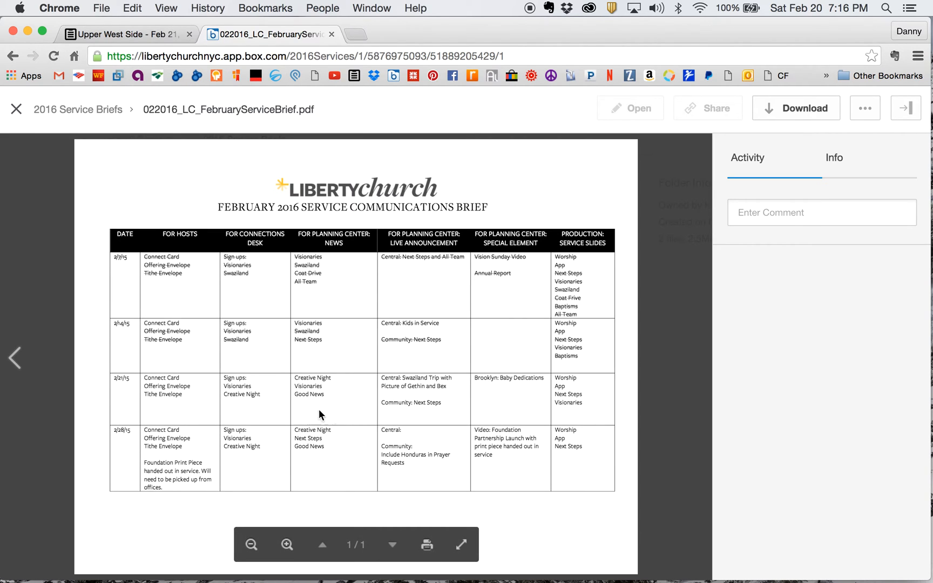
{"action": "mouse_move", "coordinate": [564, 387]}
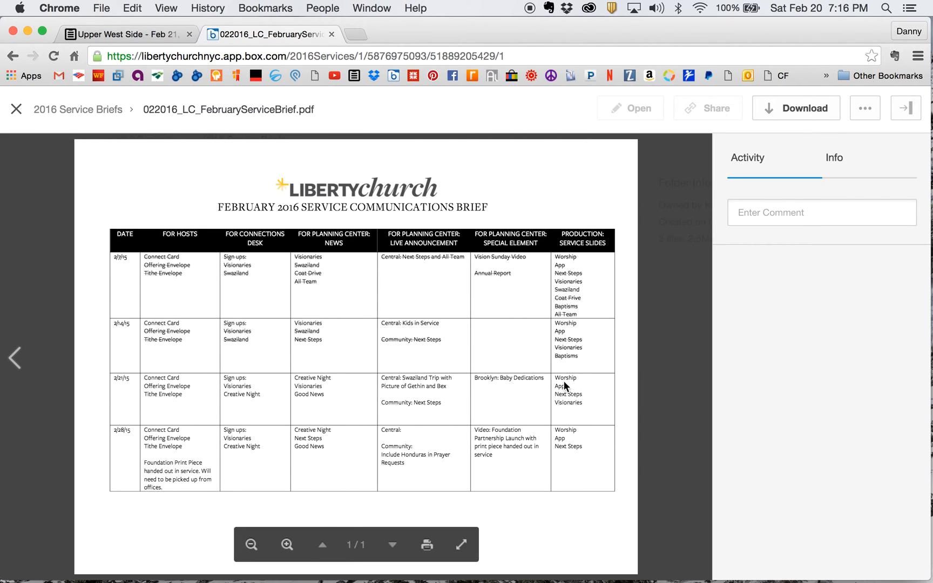
{"action": "mouse_move", "coordinate": [284, 91]}
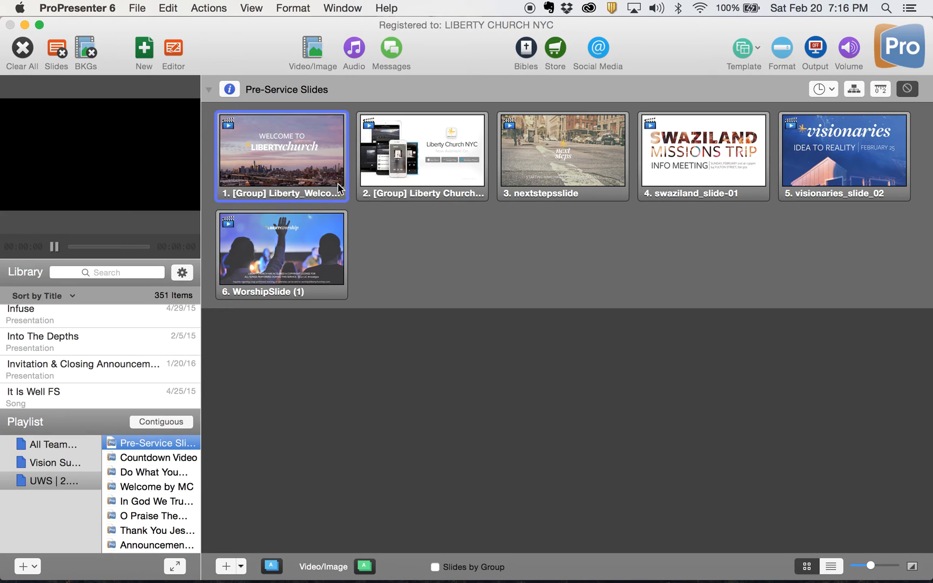
{"action": "mouse_move", "coordinate": [315, 171]}
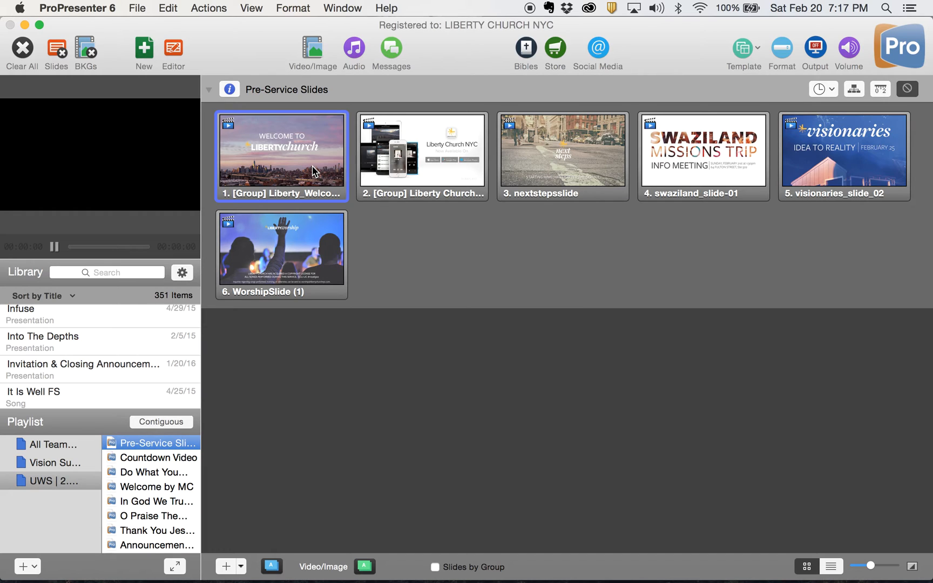
{"action": "mouse_move", "coordinate": [401, 258]}
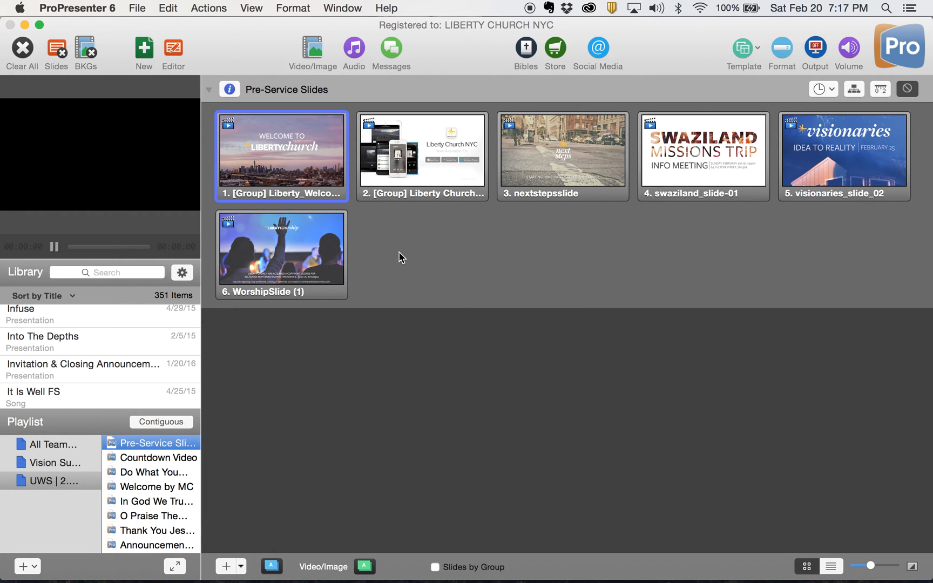
{"action": "mouse_move", "coordinate": [456, 164]}
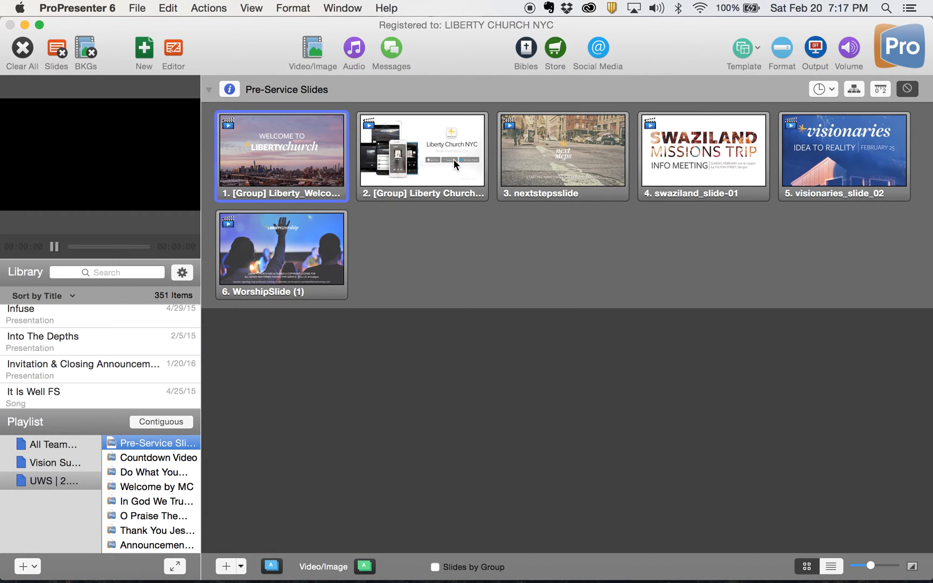
{"action": "mouse_move", "coordinate": [598, 169]}
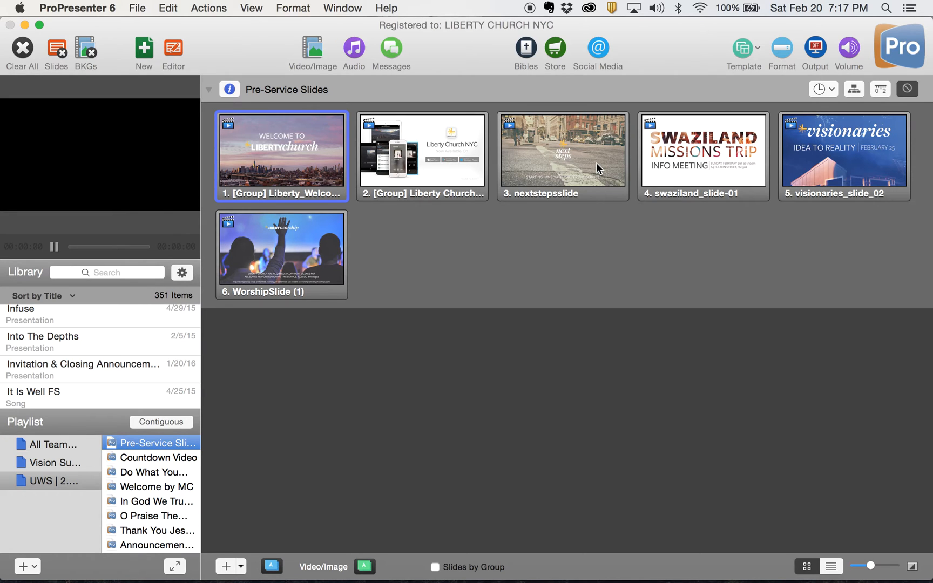
{"action": "mouse_move", "coordinate": [725, 160]}
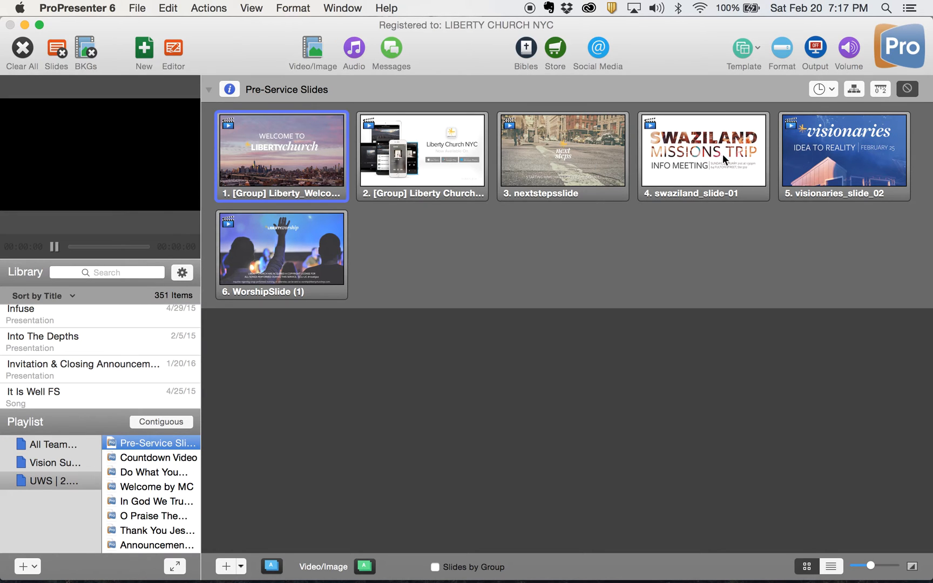
{"action": "mouse_move", "coordinate": [313, 259]}
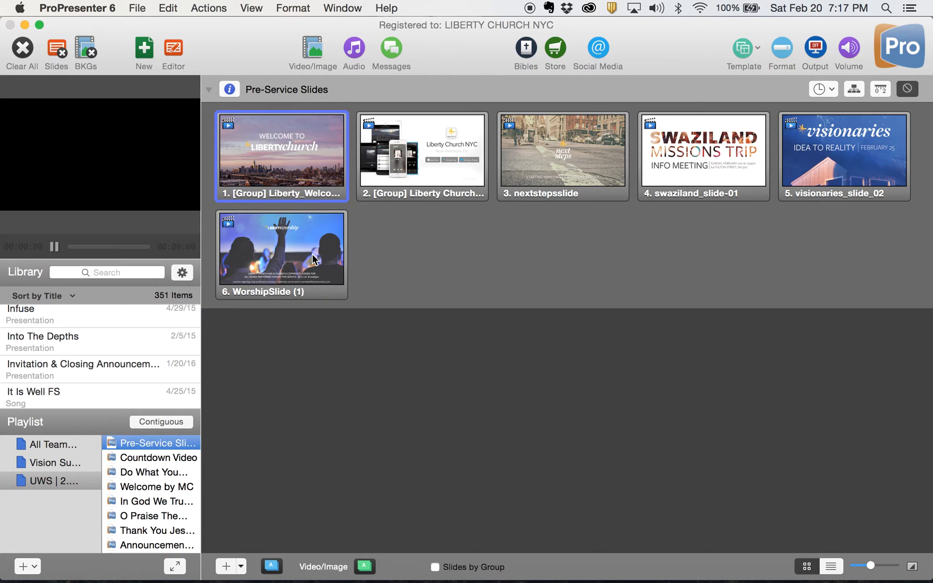
{"action": "mouse_move", "coordinate": [832, 100]}
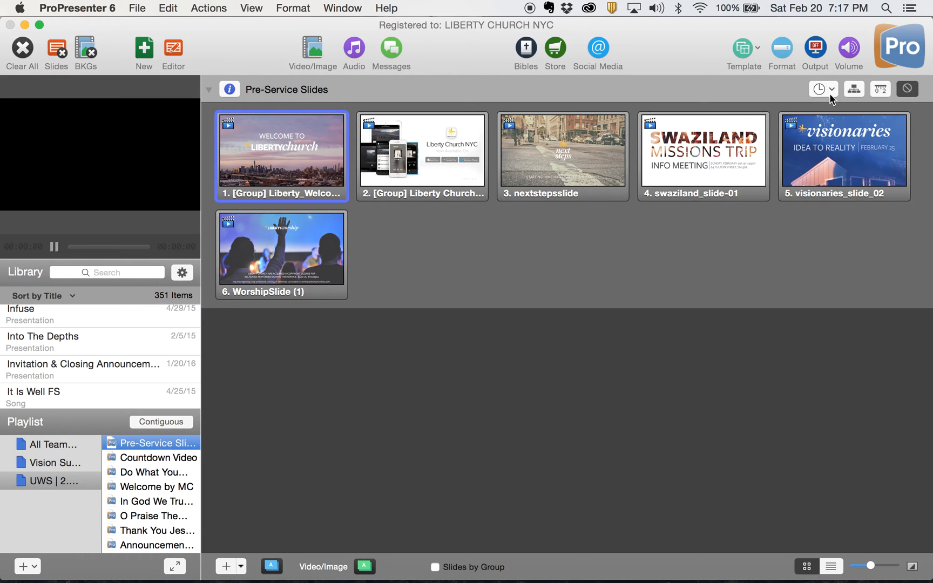
Set every pre-service slide to an 8-second timer and send the app promo slide live
{"action": "left_click", "coordinate": [823, 88]}
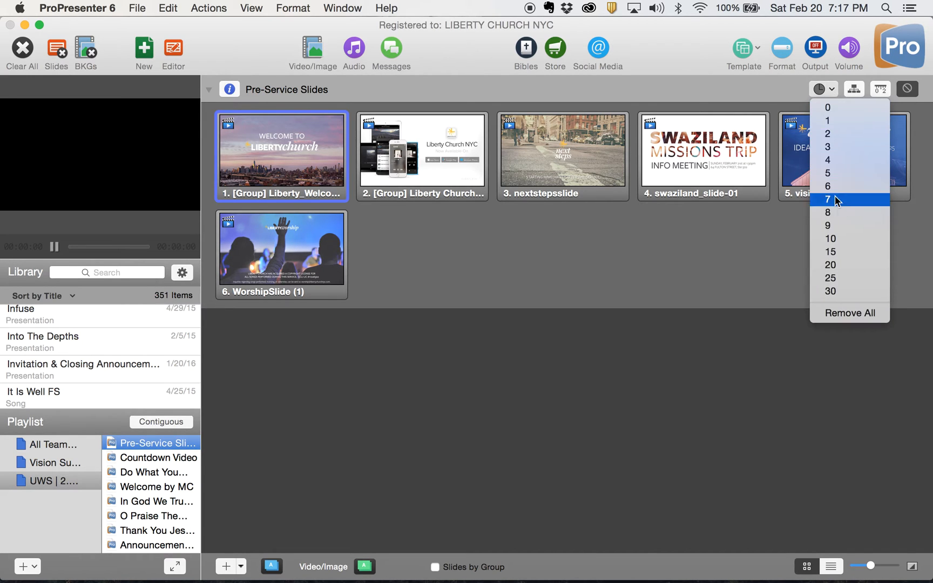
{"action": "left_click", "coordinate": [828, 213]}
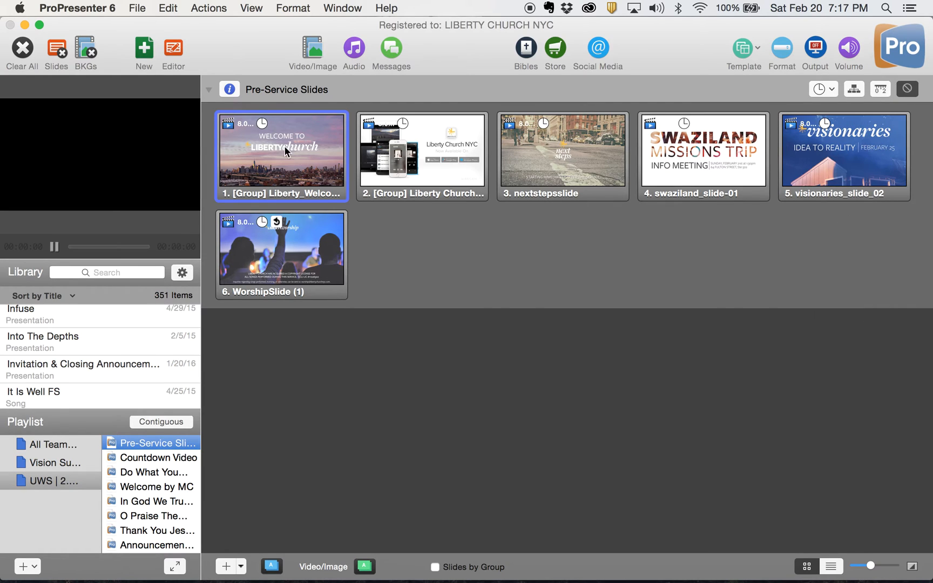
{"action": "mouse_move", "coordinate": [689, 155]}
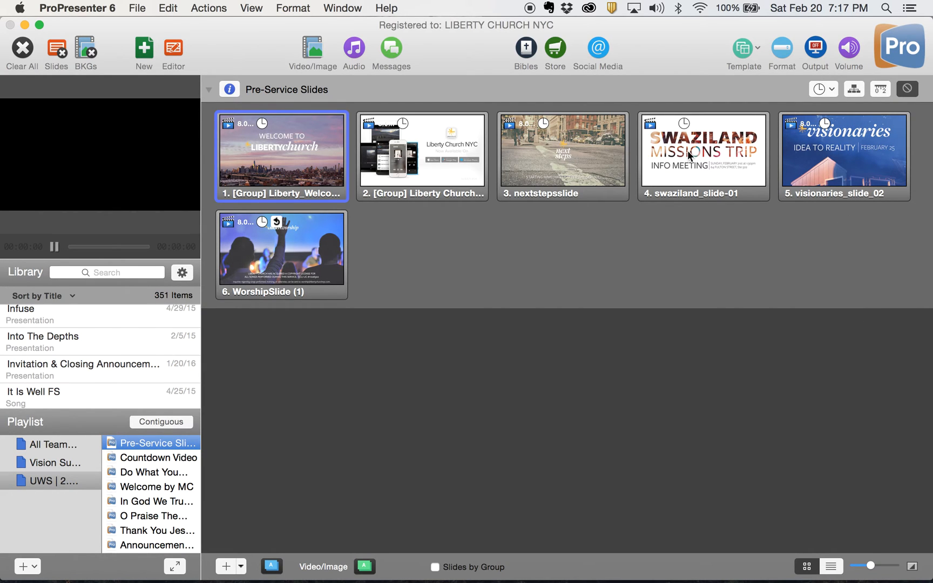
{"action": "mouse_move", "coordinate": [275, 233]}
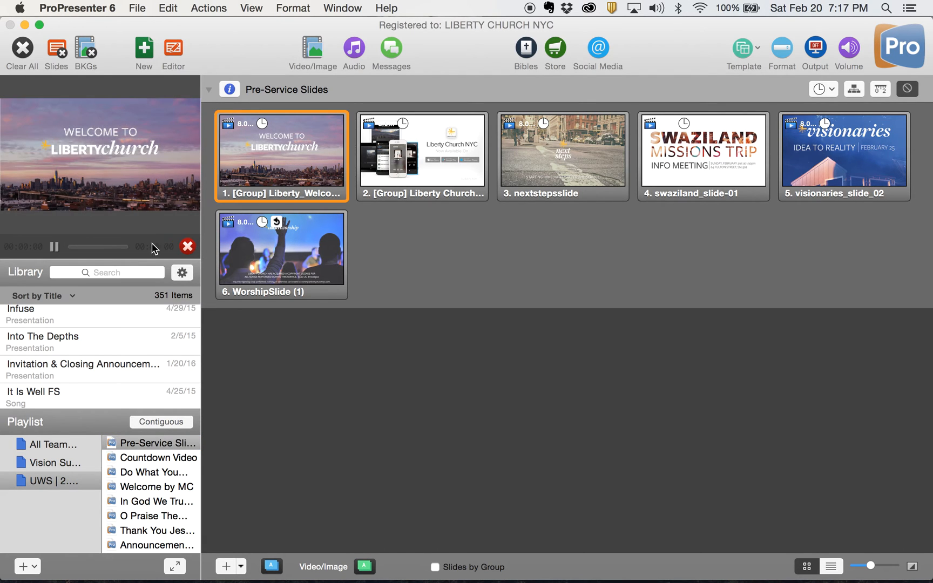
{"action": "mouse_move", "coordinate": [393, 291]}
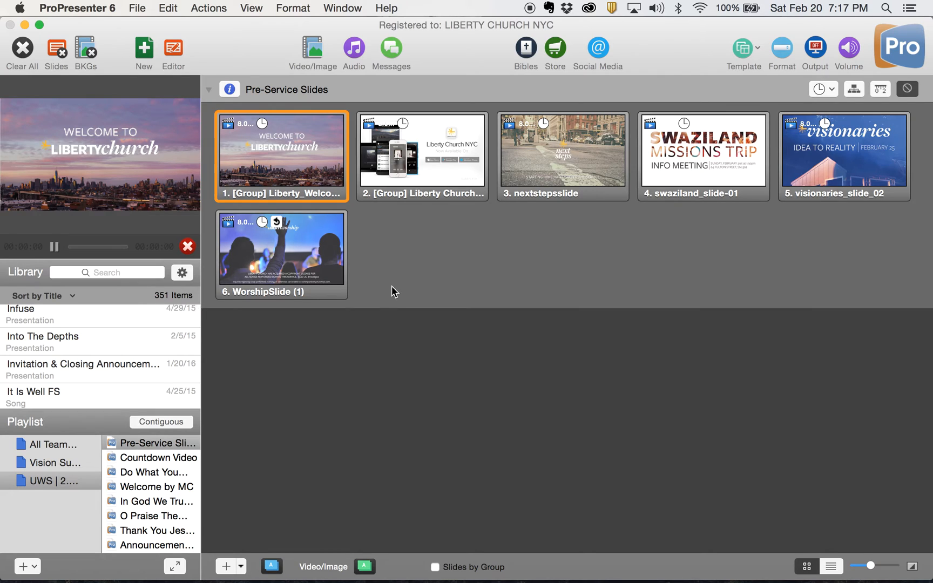
{"action": "mouse_move", "coordinate": [444, 287]}
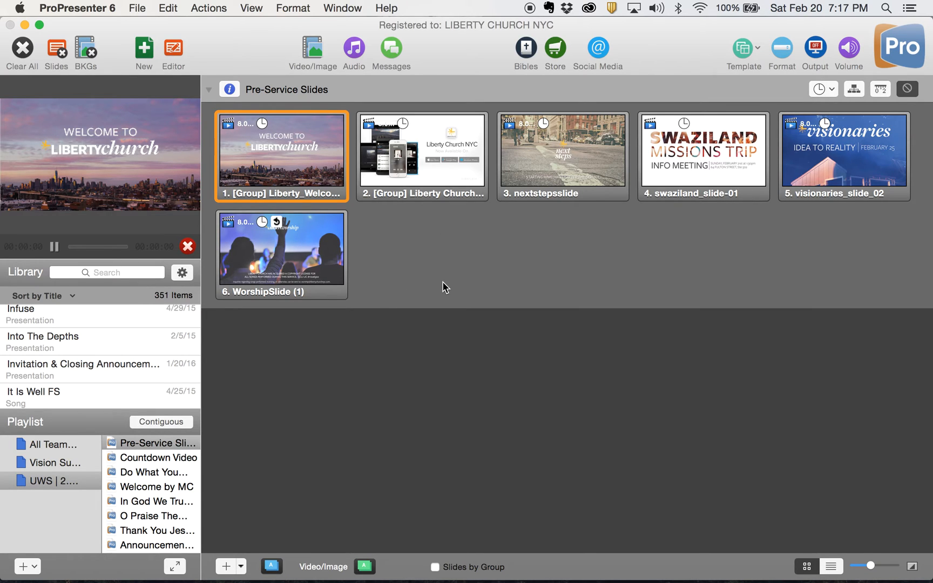
{"action": "mouse_move", "coordinate": [299, 317]}
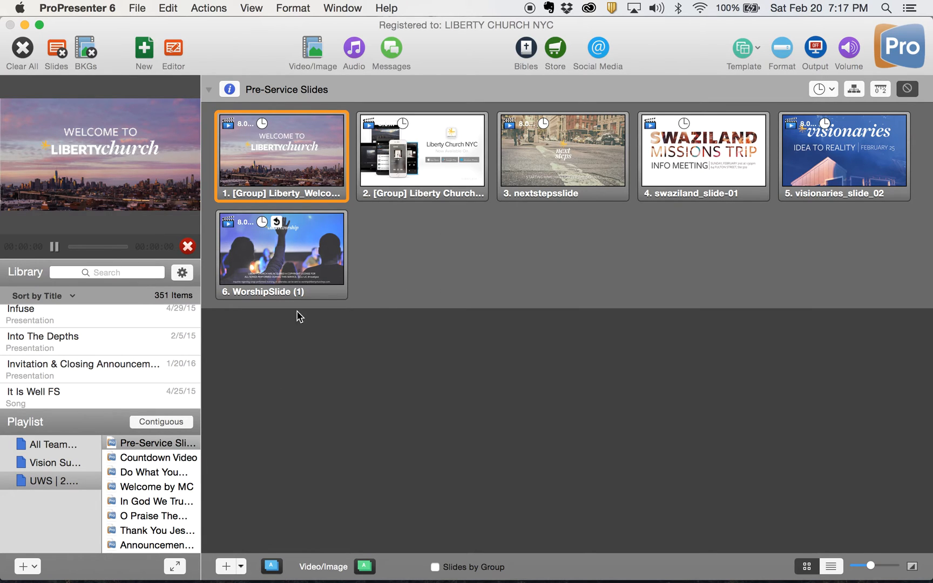
{"action": "left_click", "coordinate": [421, 155]}
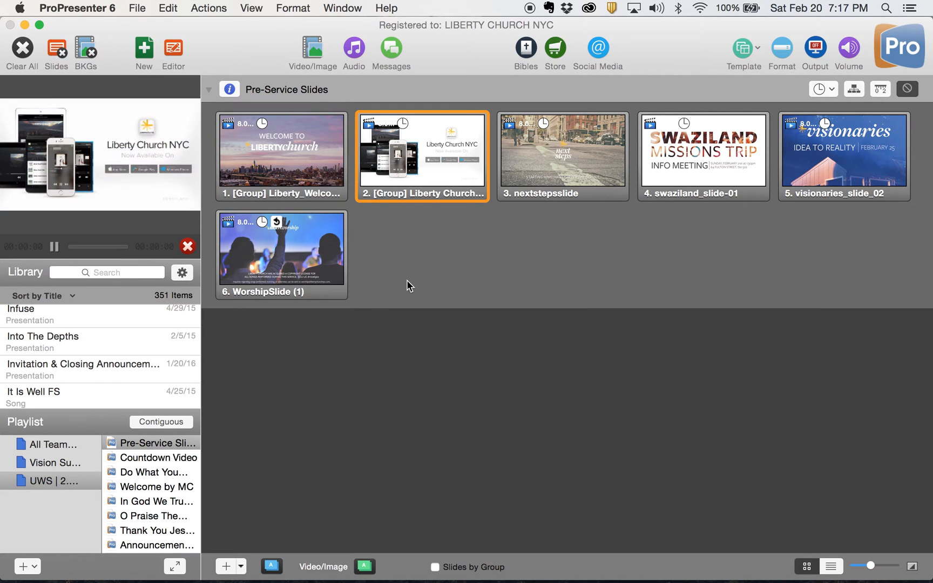
{"action": "scroll", "scroll_direction": "down", "scroll_amount": 3}
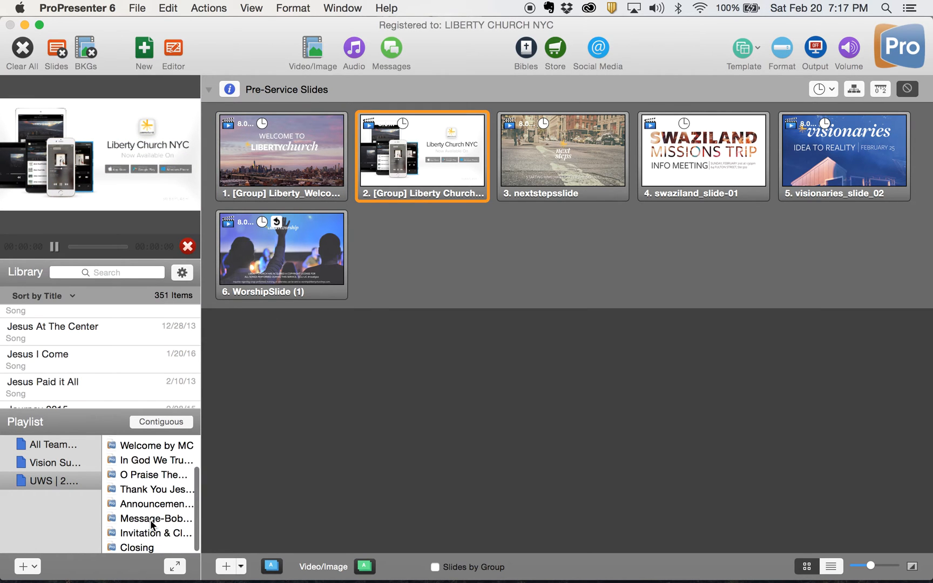
Show the Closing presentation from the playlist and review its slides
{"action": "left_click", "coordinate": [138, 546]}
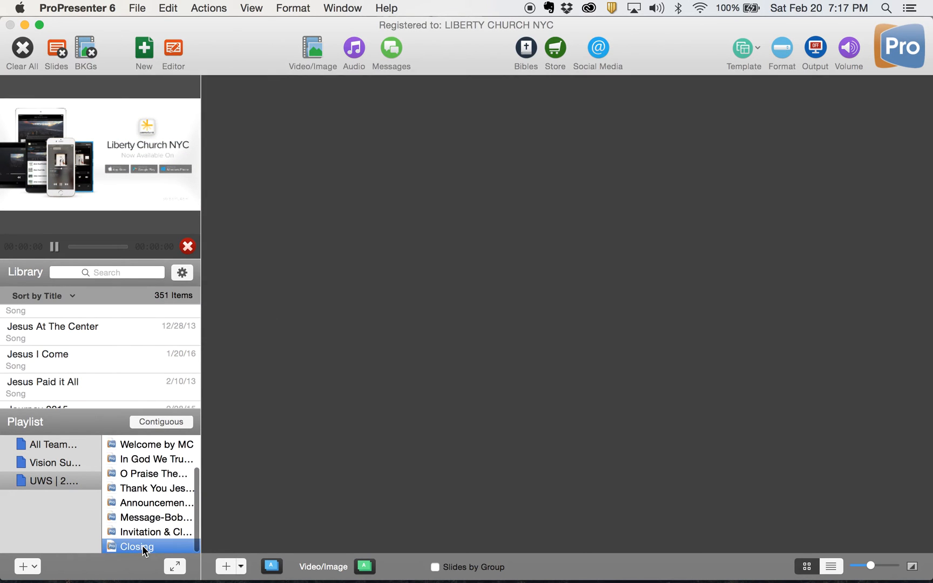
{"action": "left_click", "coordinate": [135, 546]}
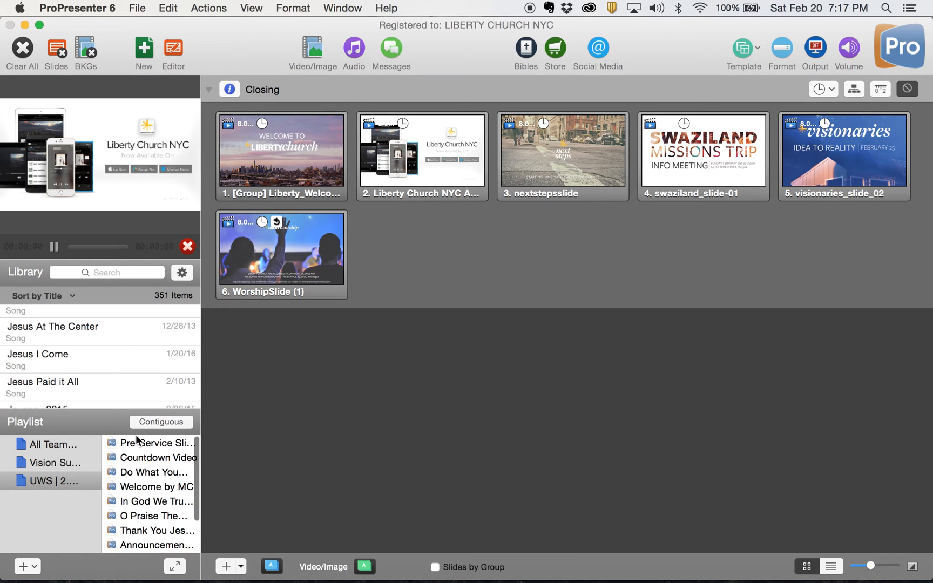
{"action": "left_click", "coordinate": [562, 149]}
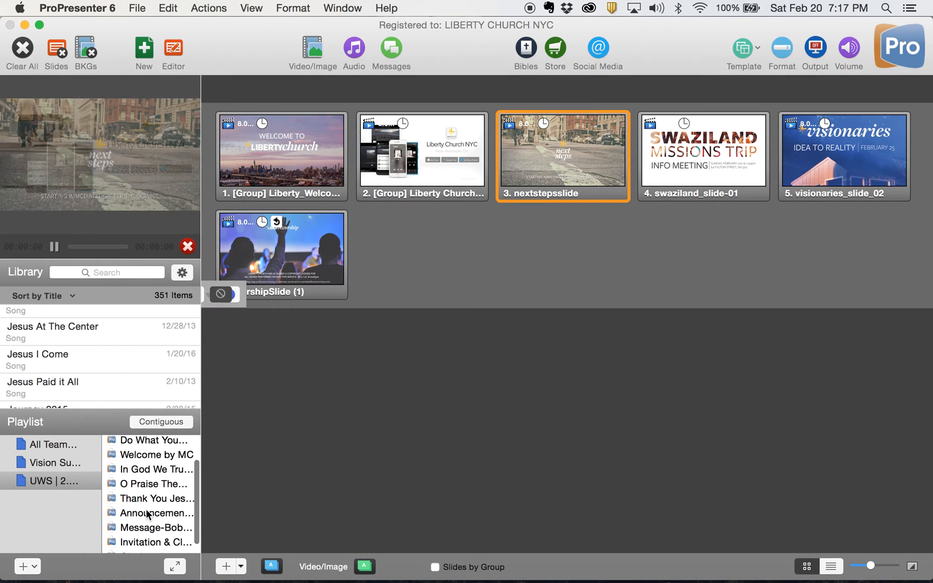
{"action": "left_click", "coordinate": [136, 546]}
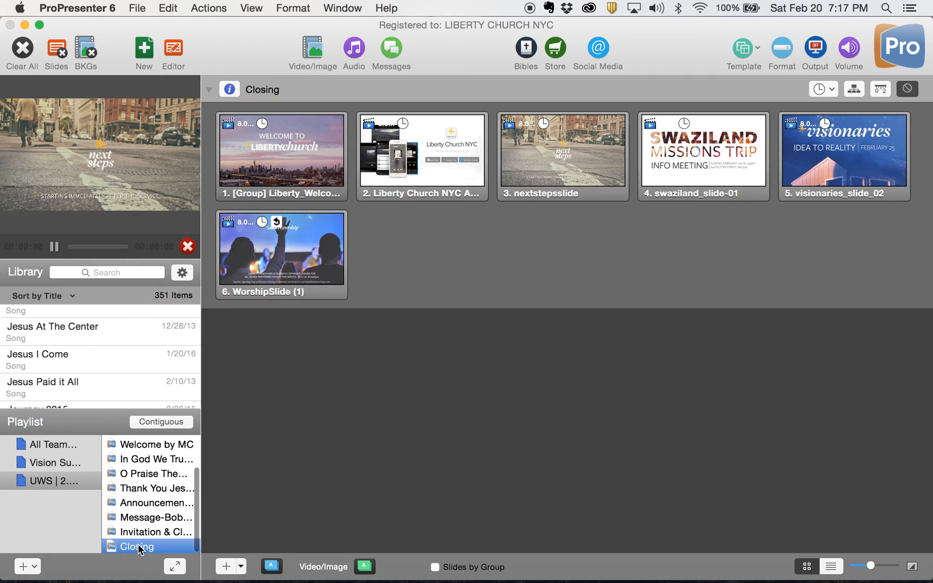
{"action": "mouse_move", "coordinate": [713, 246]}
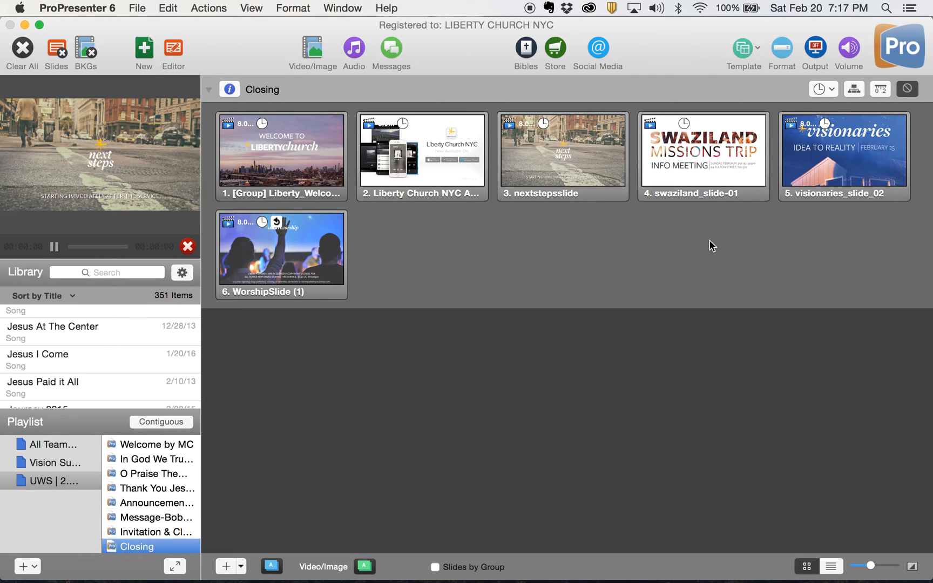
{"action": "mouse_move", "coordinate": [320, 270]}
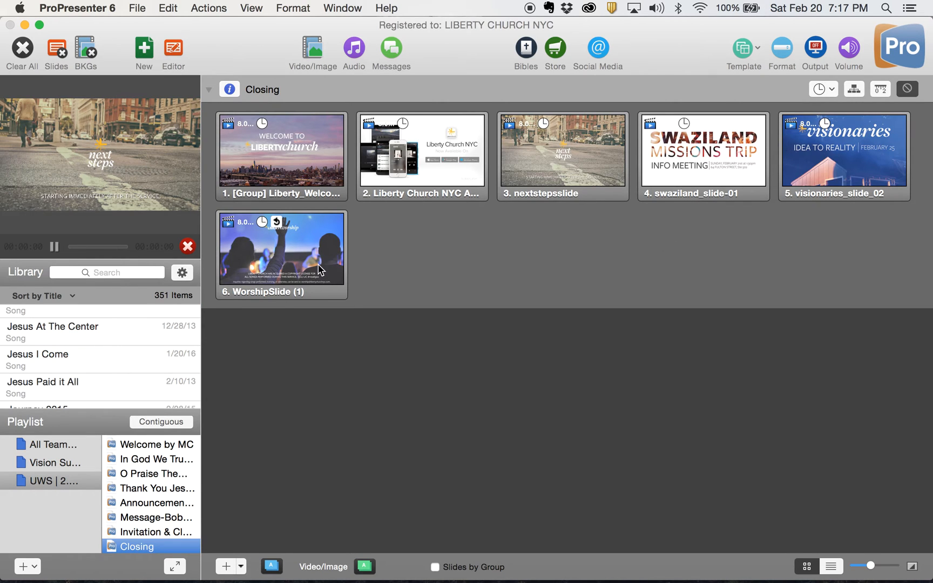
{"action": "mouse_move", "coordinate": [254, 249]}
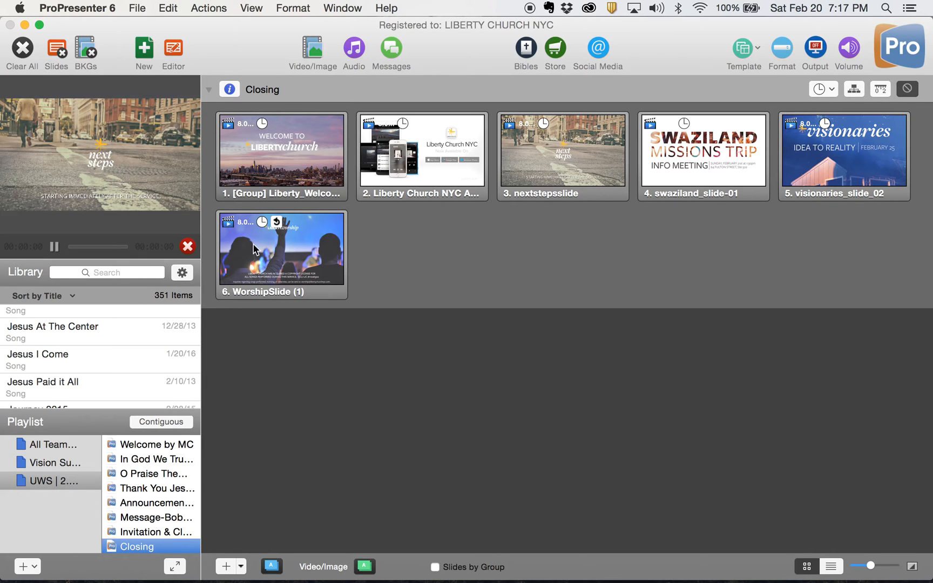
Put the welcome slide on output, then clear everything from the live output
{"action": "left_click", "coordinate": [282, 149]}
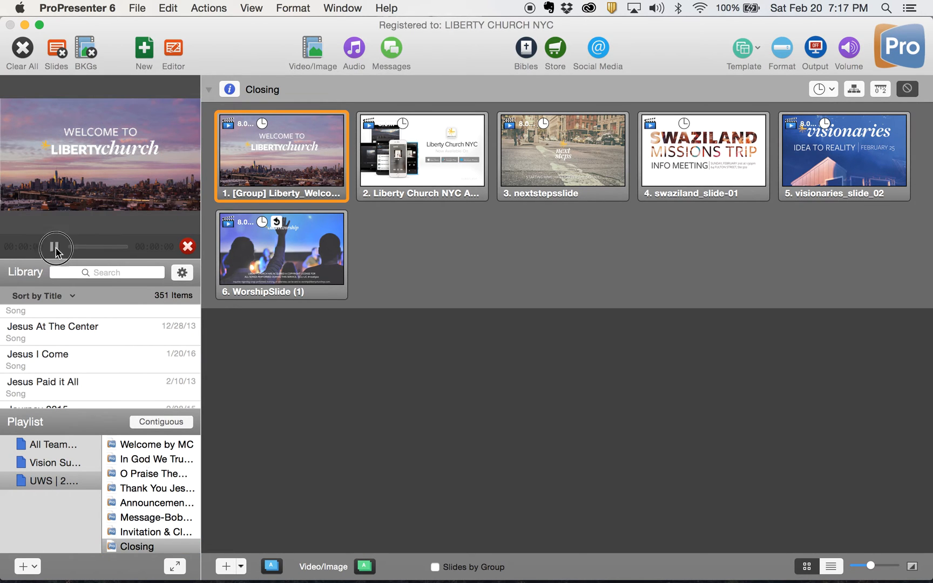
{"action": "left_click", "coordinate": [21, 48]}
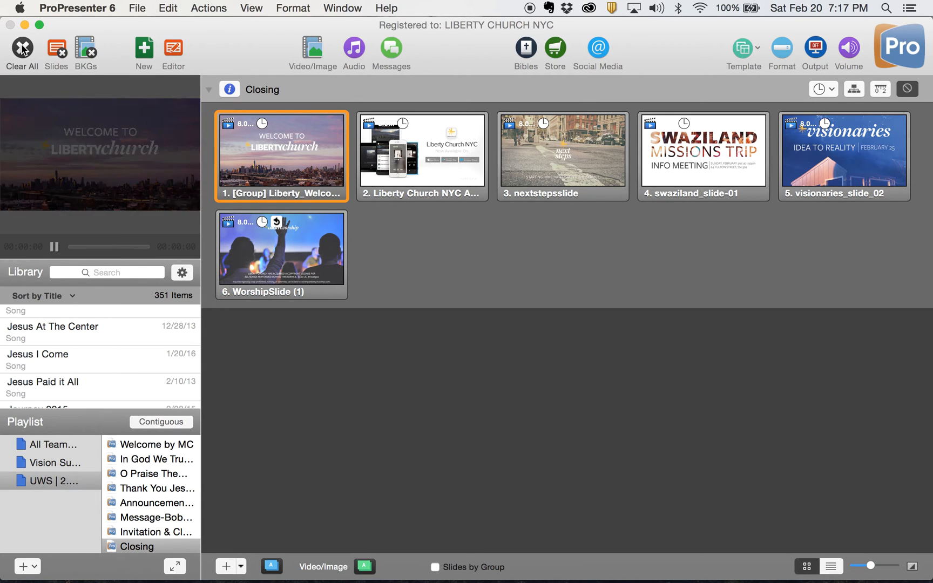
{"action": "scroll", "scroll_direction": "up", "scroll_amount": 3}
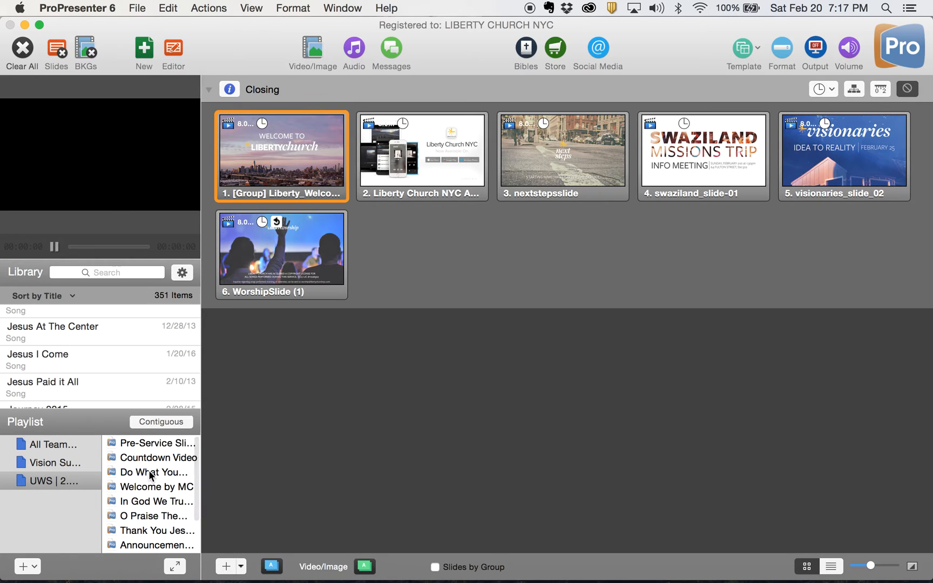
Remove Do What You Want To and In God We Trust from the playlist
{"action": "left_click", "coordinate": [152, 472]}
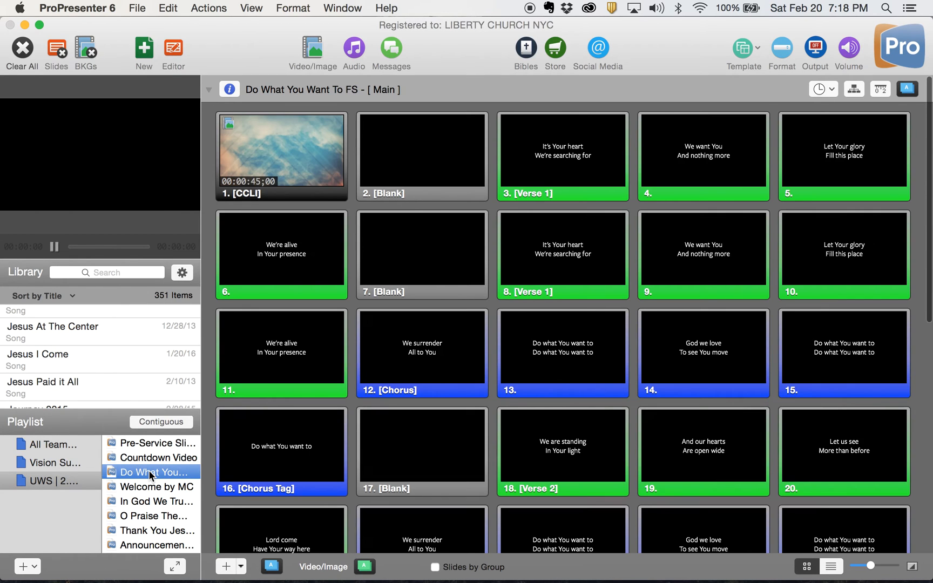
{"action": "right_click", "coordinate": [152, 472]}
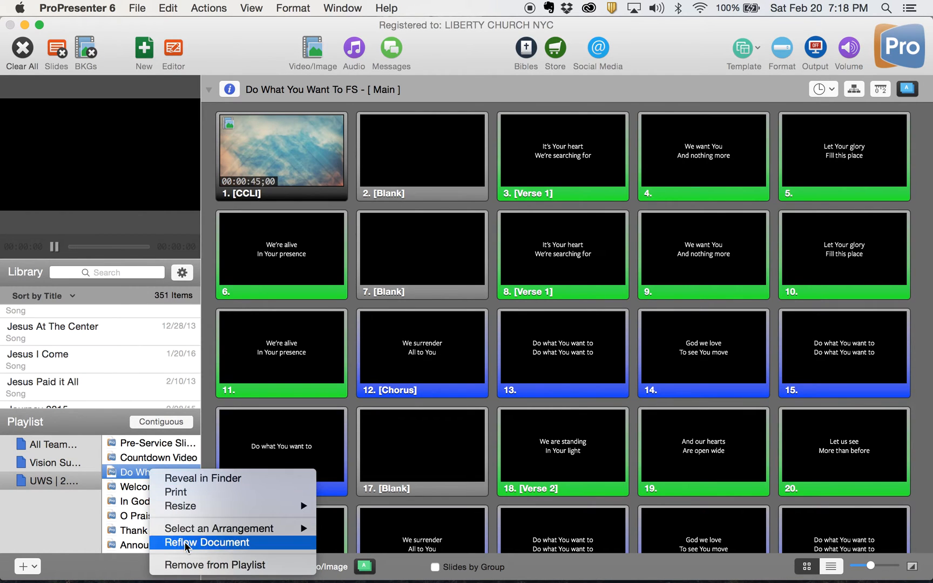
{"action": "left_click", "coordinate": [207, 542]}
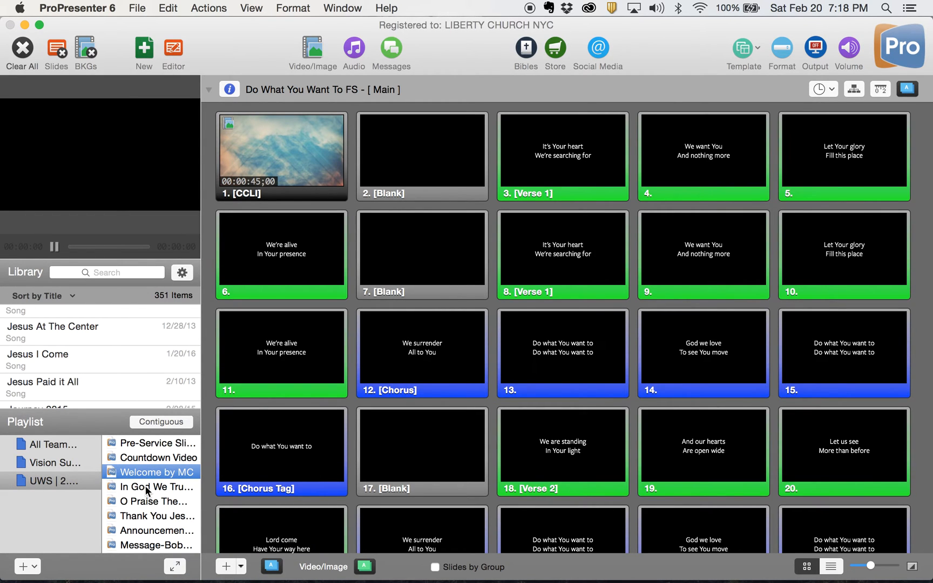
{"action": "left_click", "coordinate": [156, 486]}
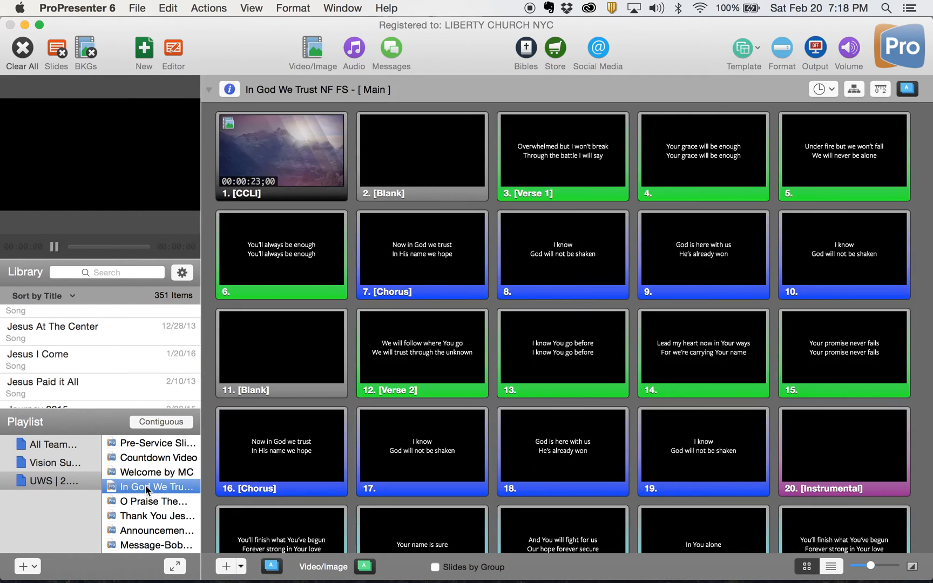
{"action": "right_click", "coordinate": [150, 487]}
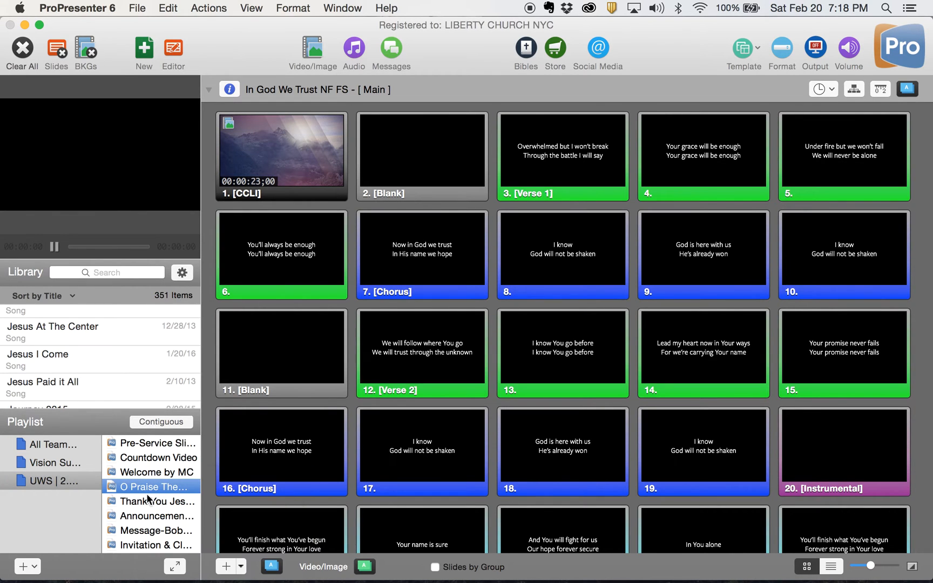
Remove O Praise The Name, Thank You and the Bob & Mavis message from the playlist
{"action": "right_click", "coordinate": [150, 486]}
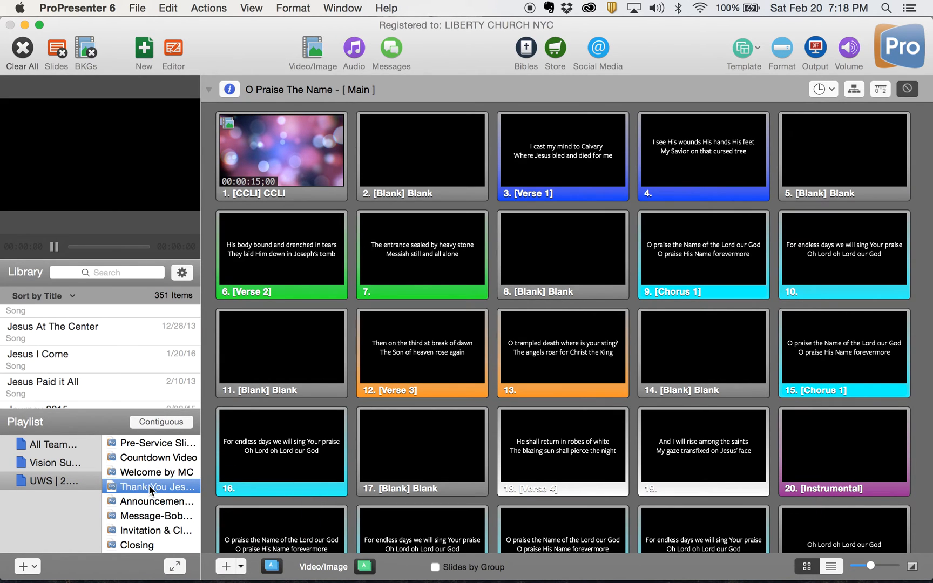
{"action": "right_click", "coordinate": [152, 487]}
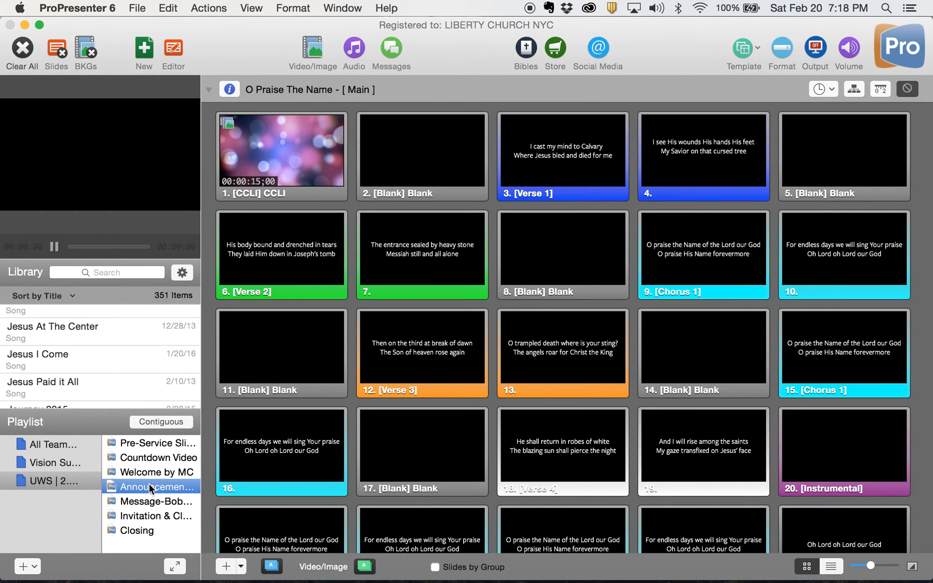
{"action": "left_click", "coordinate": [157, 501]}
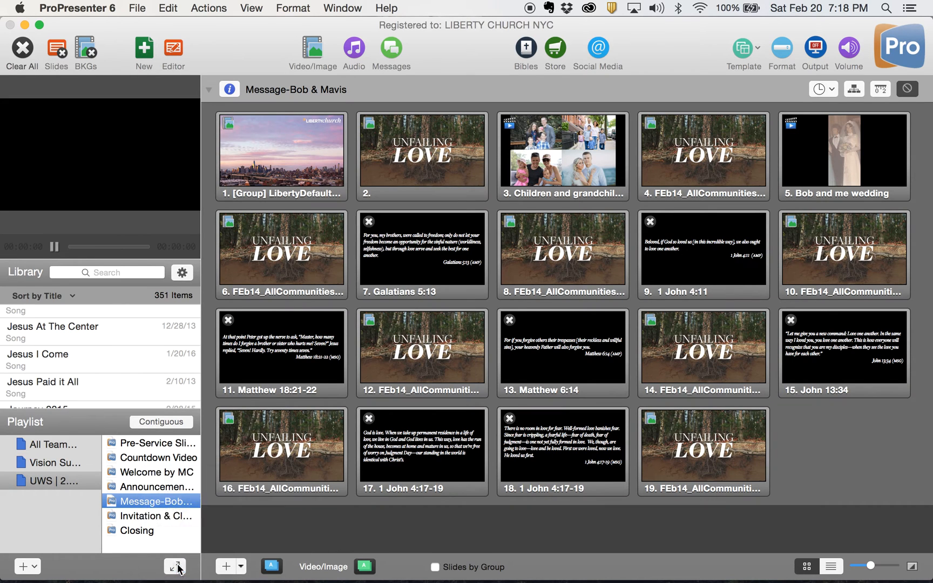
{"action": "left_click", "coordinate": [150, 501]}
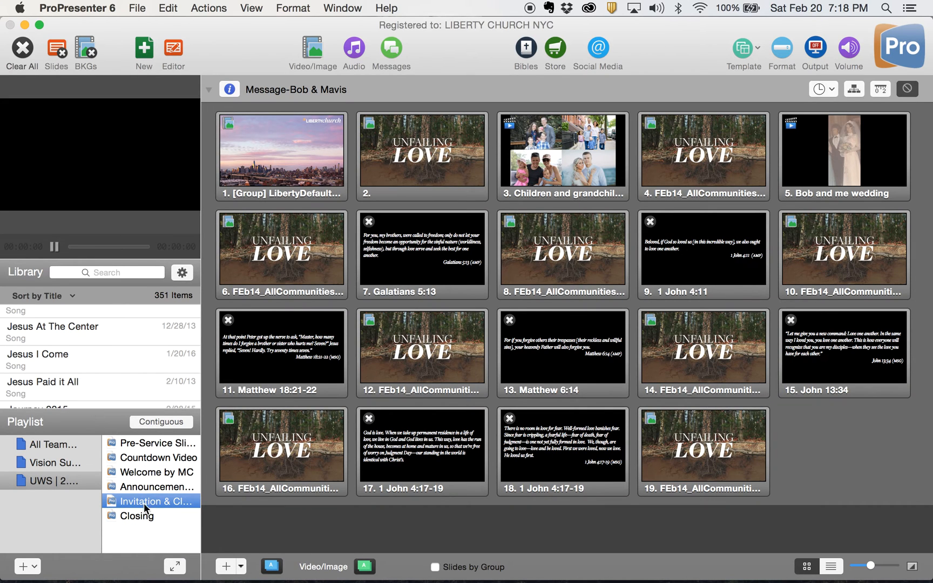
{"action": "mouse_move", "coordinate": [157, 507]}
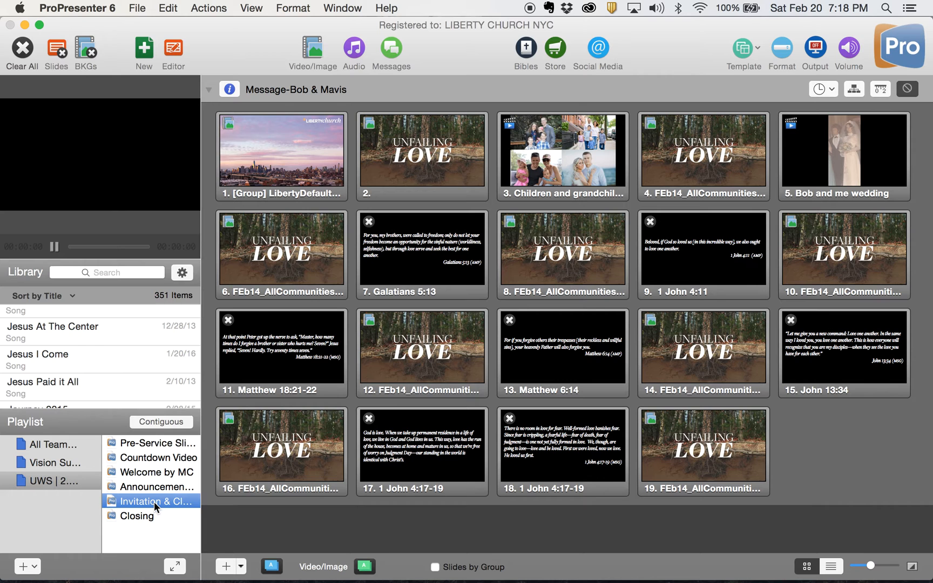
{"action": "left_click", "coordinate": [158, 457]}
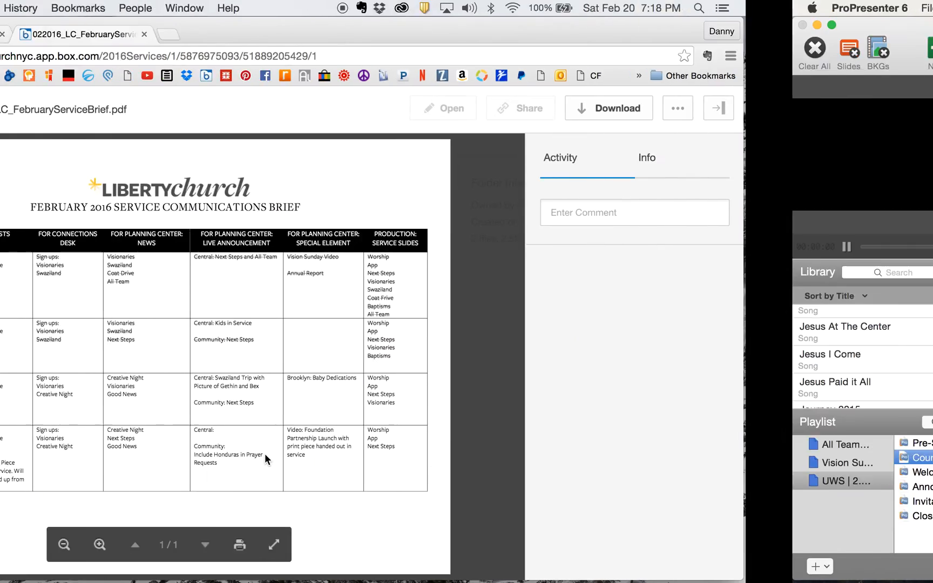
Review the Feb 21 Upper West Side plan's order of items in Planning Center Online
{"action": "left_click", "coordinate": [127, 33]}
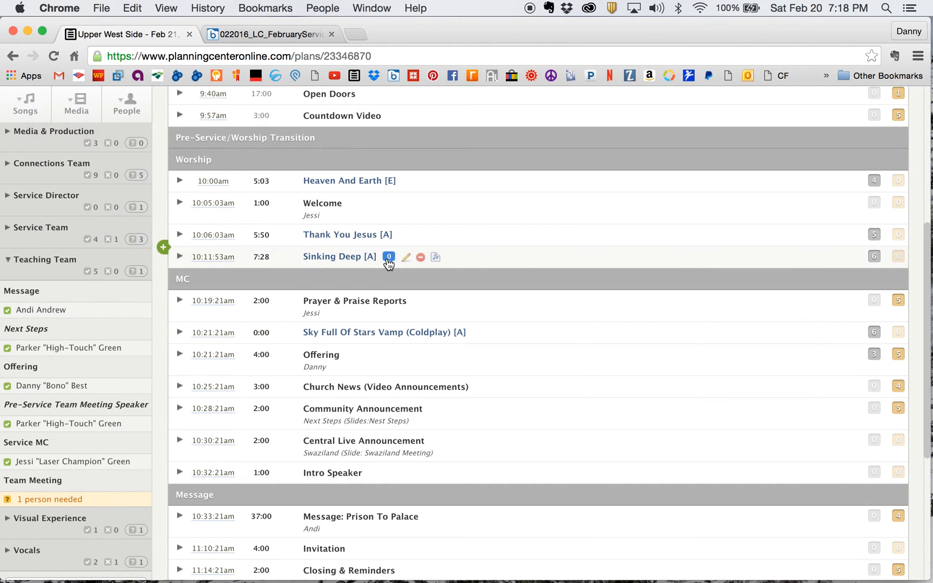
{"action": "scroll", "scroll_direction": "up", "scroll_amount": 3}
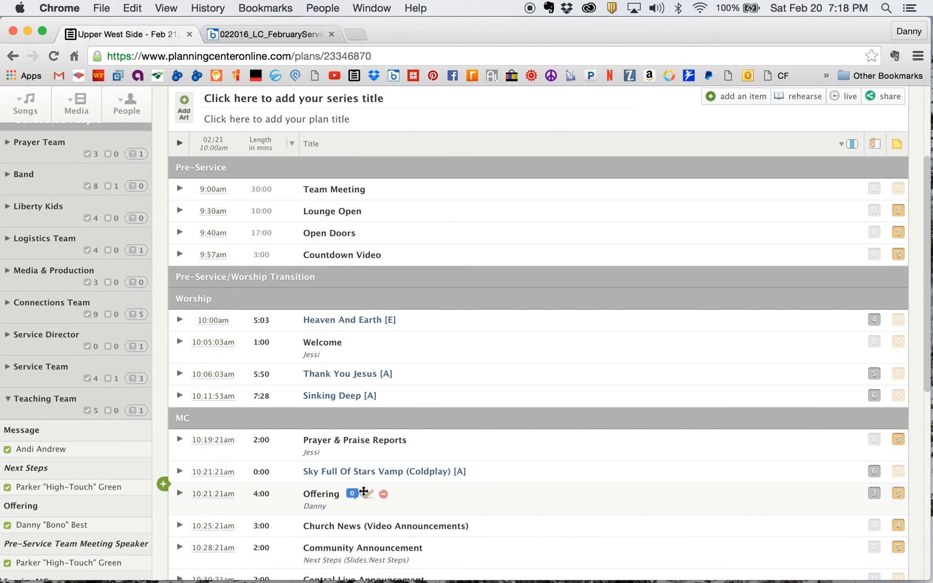
{"action": "scroll", "scroll_direction": "down", "scroll_amount": 3}
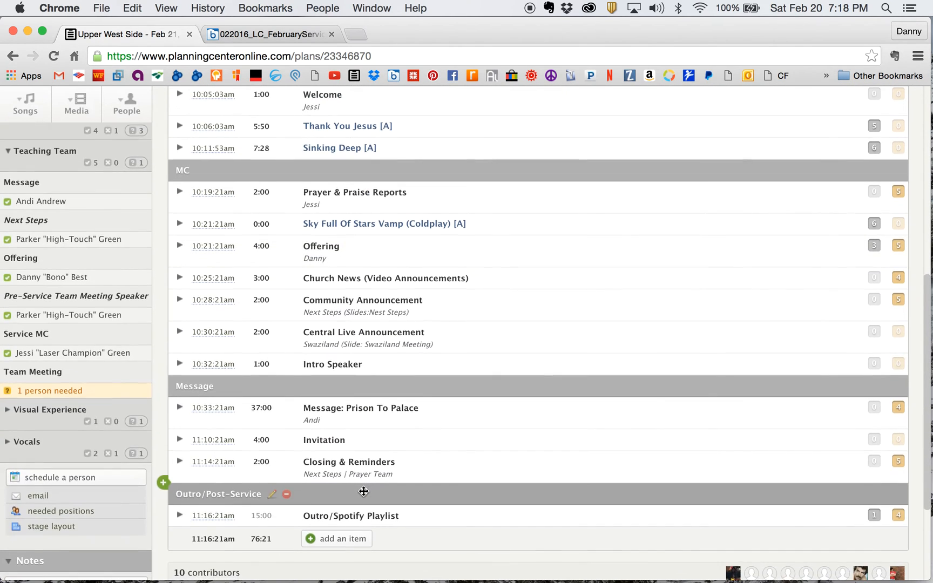
{"action": "scroll", "scroll_direction": "up", "scroll_amount": 3}
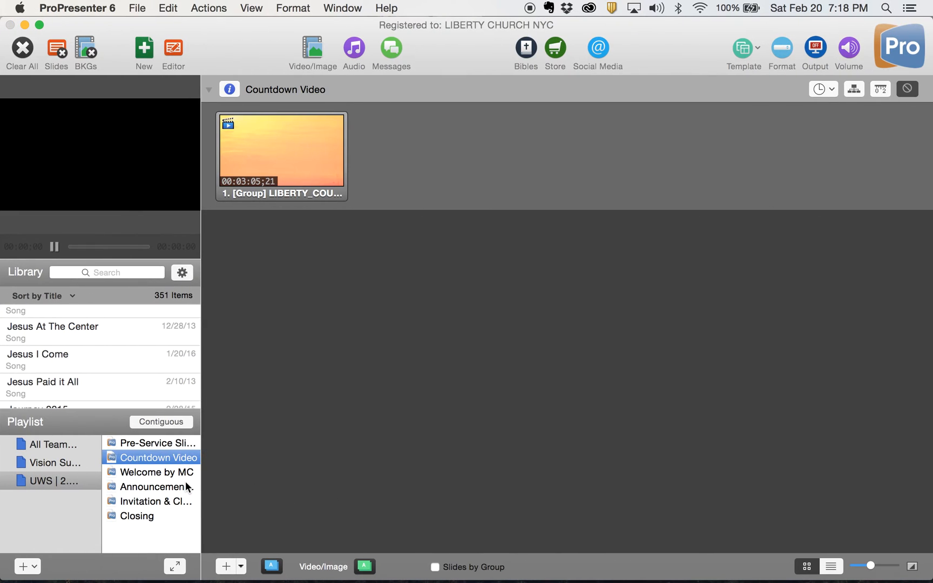
{"action": "mouse_move", "coordinate": [227, 337]}
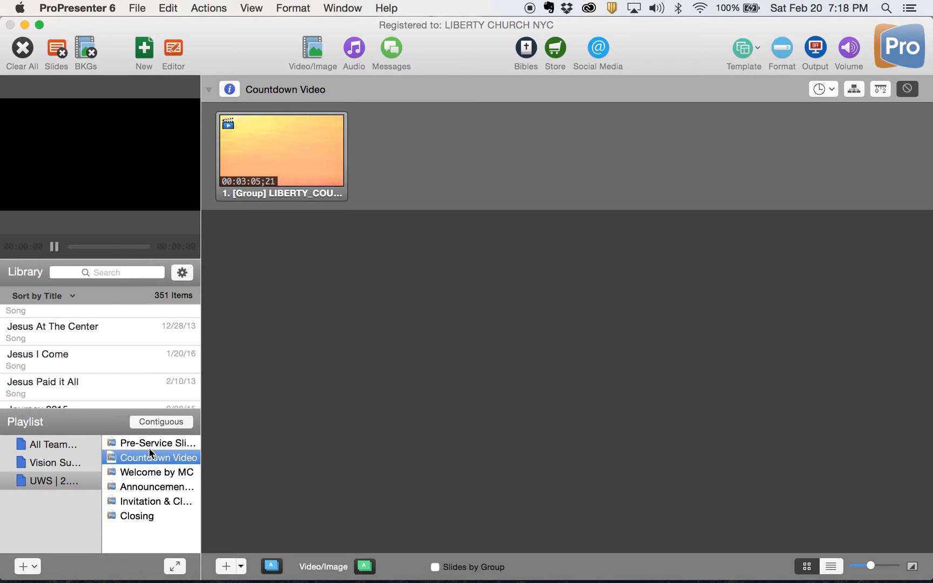
{"action": "left_click", "coordinate": [159, 443]}
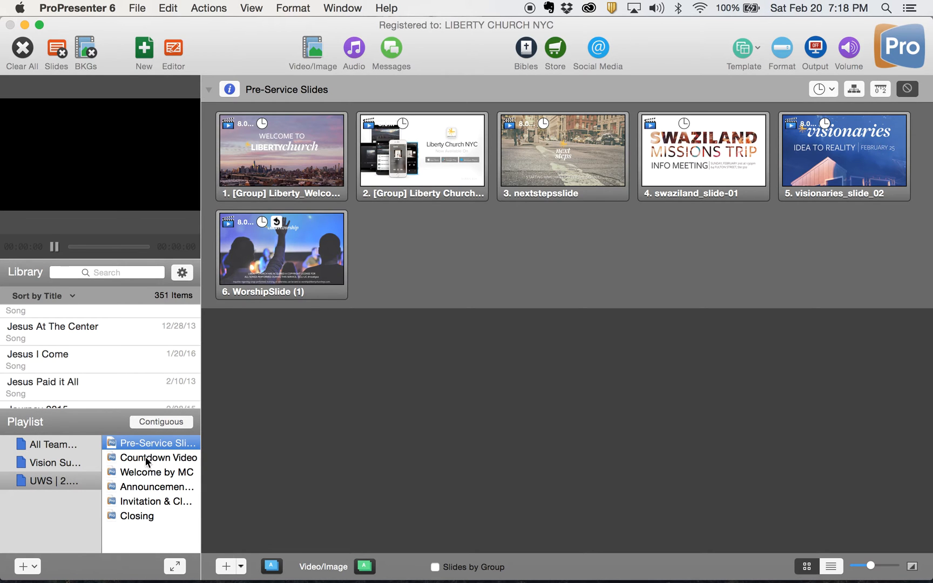
{"action": "left_click", "coordinate": [159, 458]}
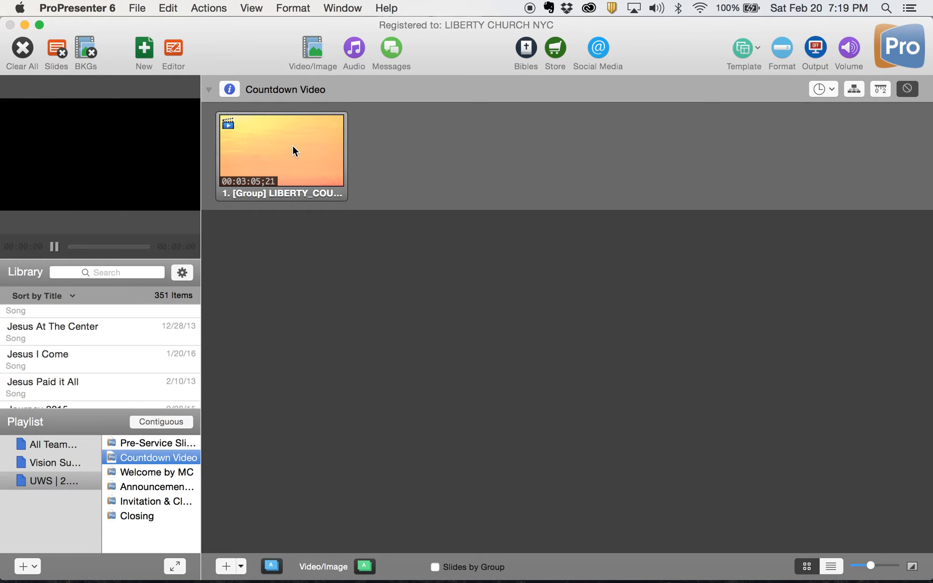
{"action": "mouse_move", "coordinate": [289, 177]}
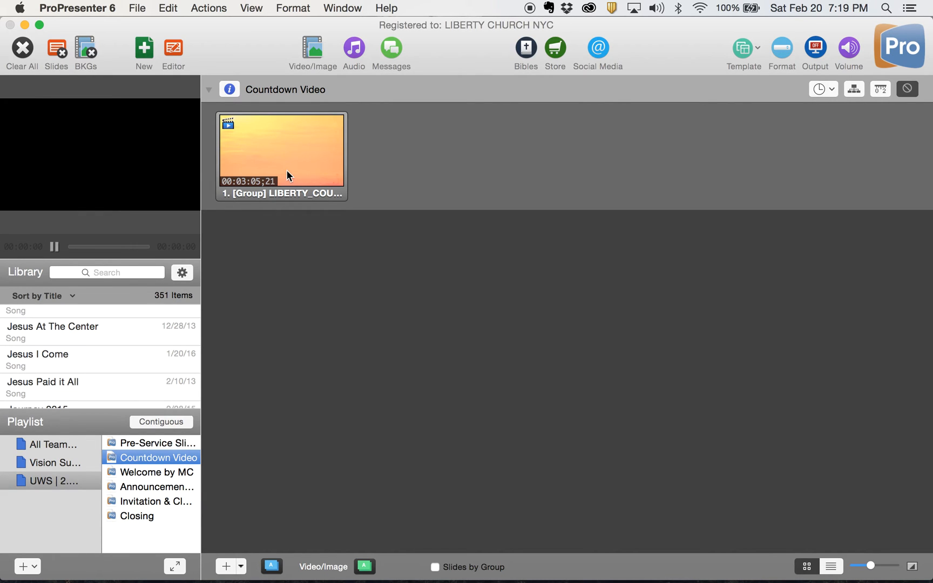
{"action": "mouse_move", "coordinate": [173, 480]}
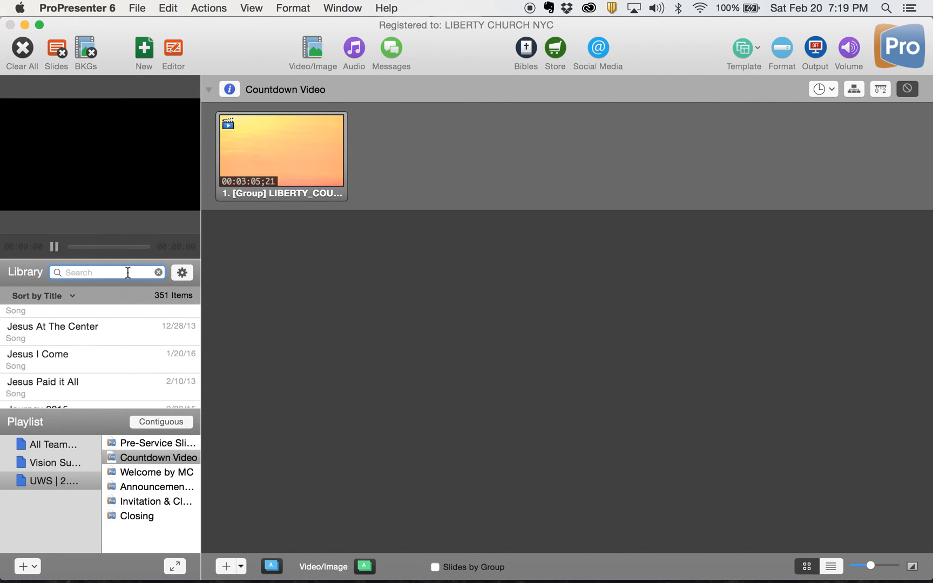
{"action": "type", "text": "heaven"}
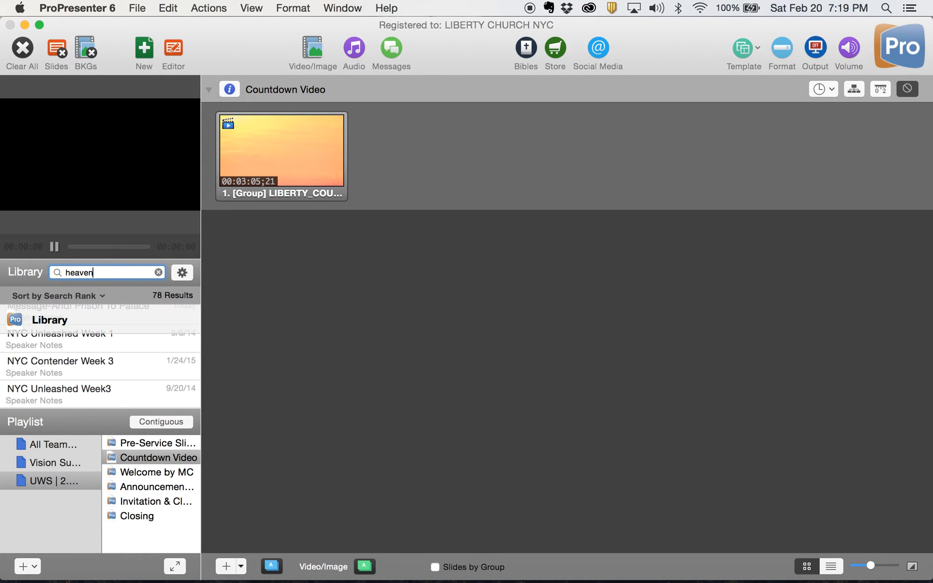
{"action": "type", "text": "and"}
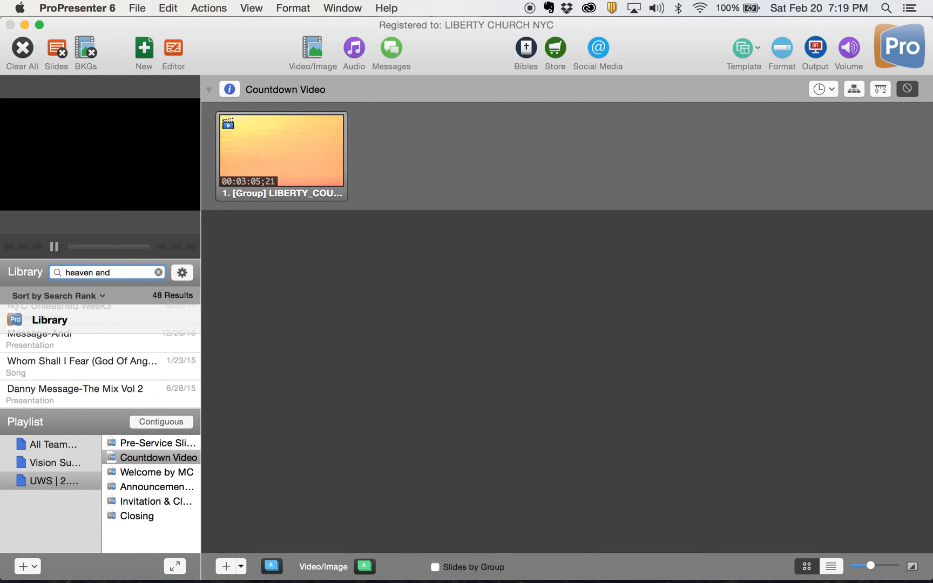
{"action": "type", "text": "earth"}
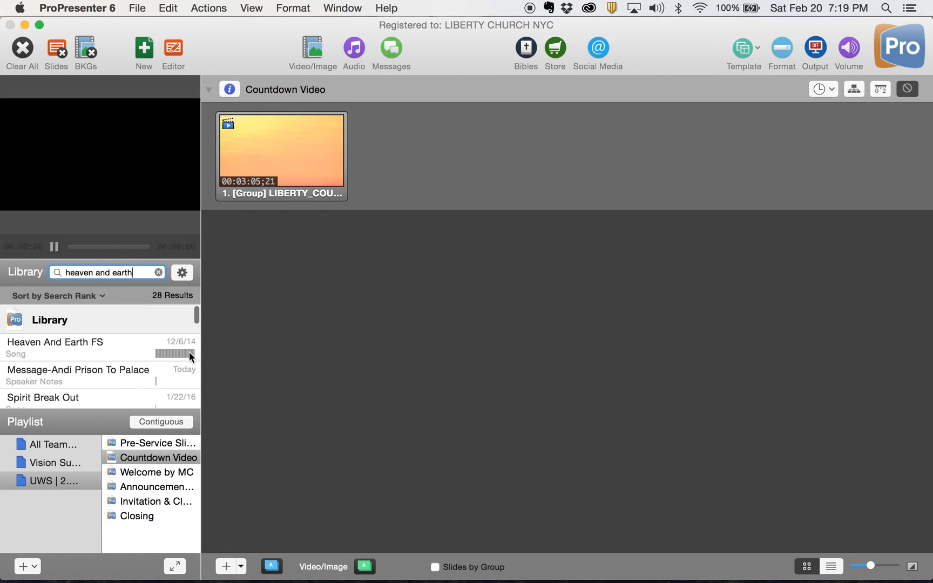
{"action": "mouse_move", "coordinate": [48, 347]}
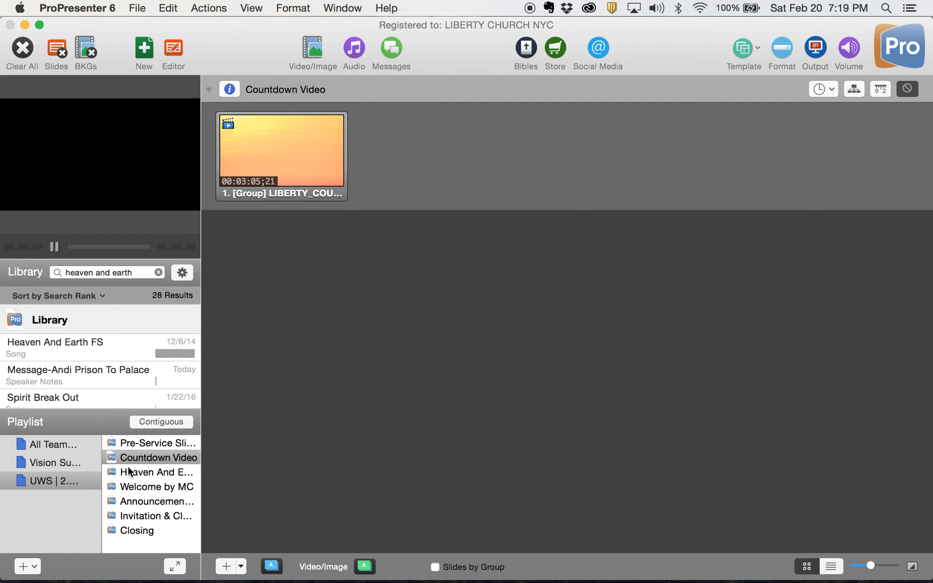
{"action": "left_click", "coordinate": [160, 487]}
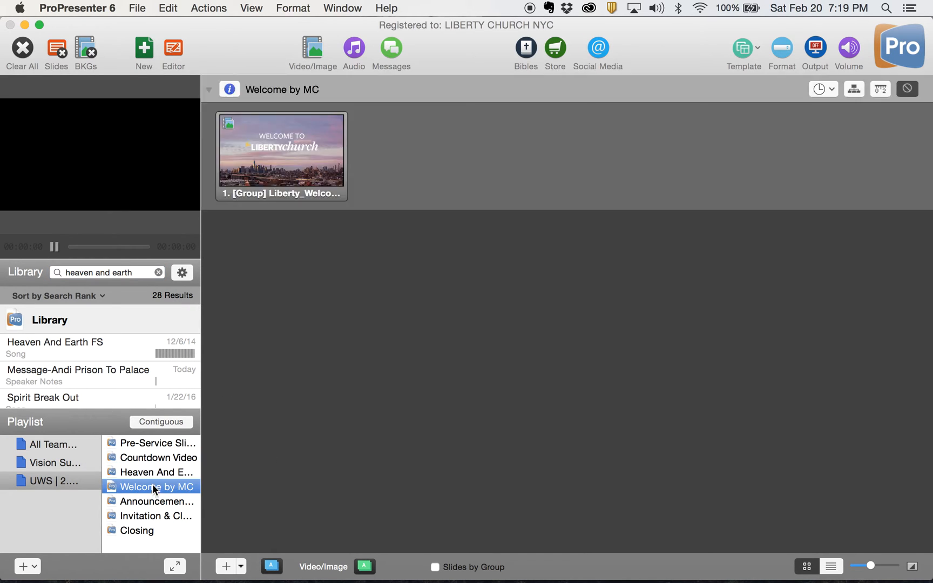
{"action": "mouse_move", "coordinate": [292, 126]}
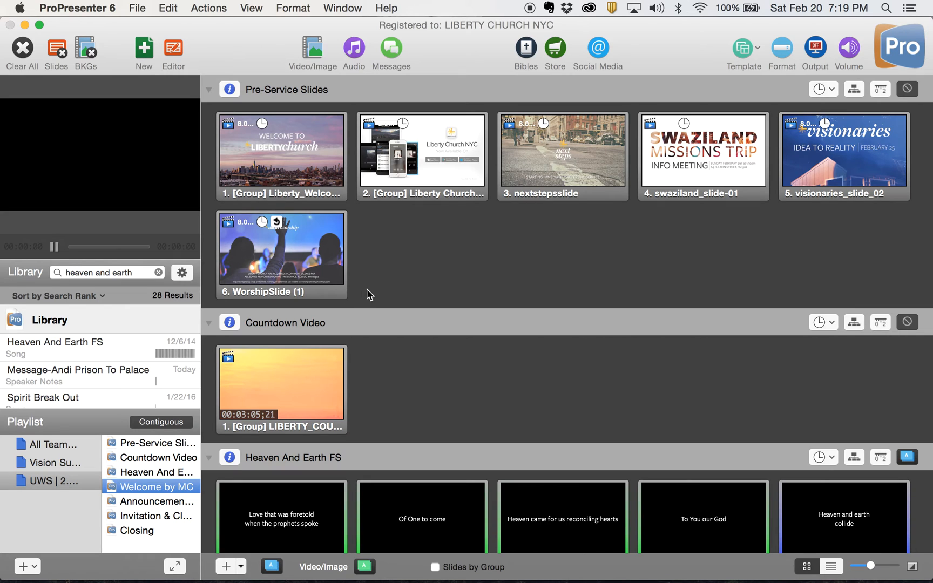
{"action": "scroll", "scroll_direction": "down", "scroll_amount": 3}
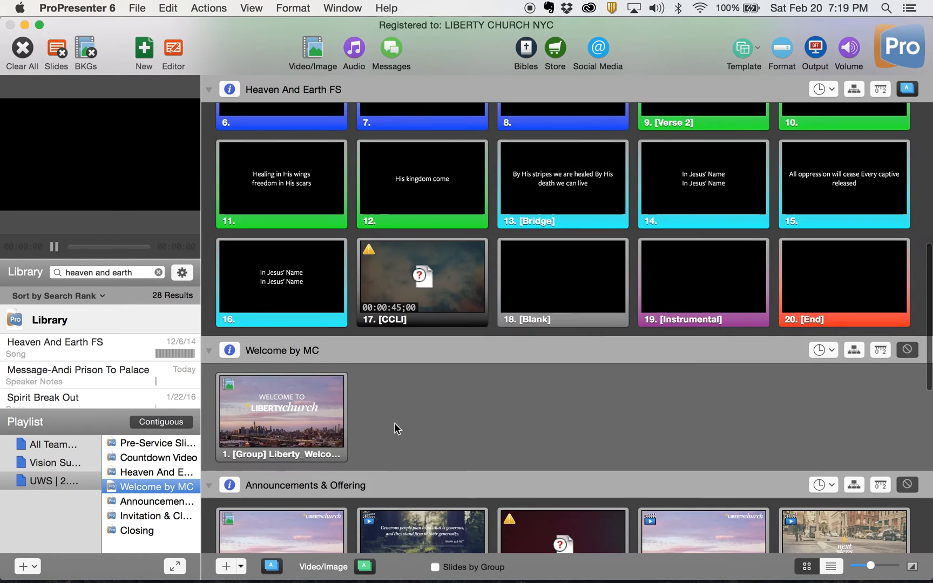
{"action": "scroll", "scroll_direction": "down", "scroll_amount": 3}
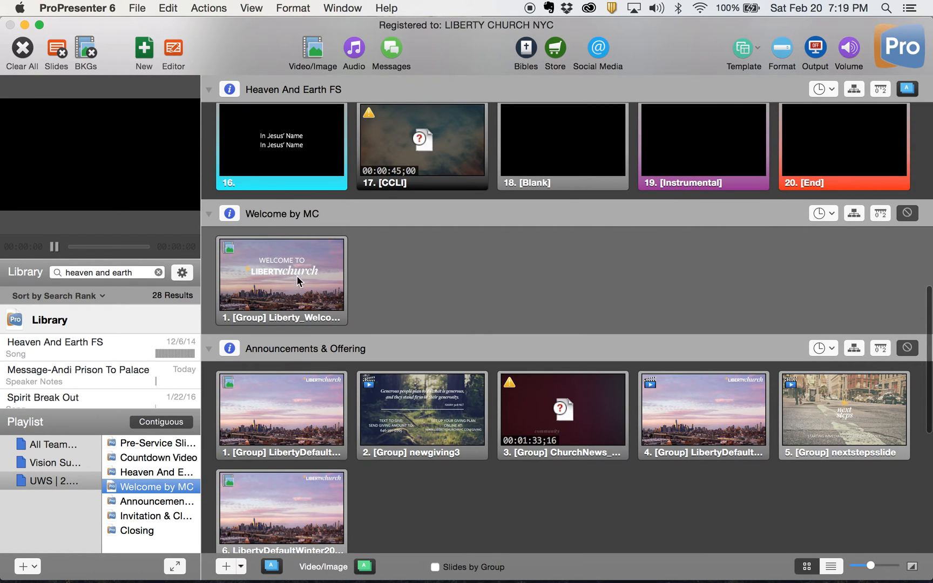
{"action": "mouse_move", "coordinate": [299, 274]}
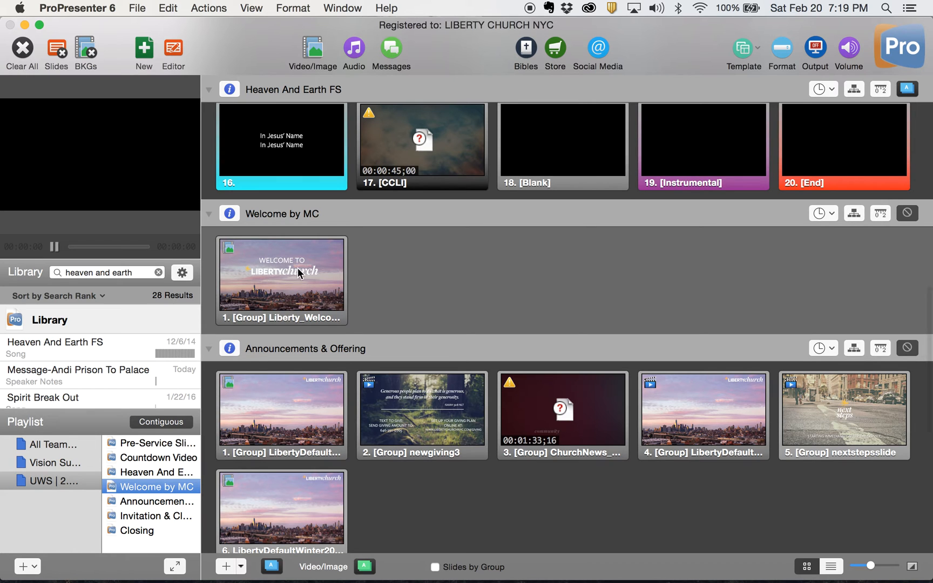
{"action": "mouse_move", "coordinate": [421, 365]}
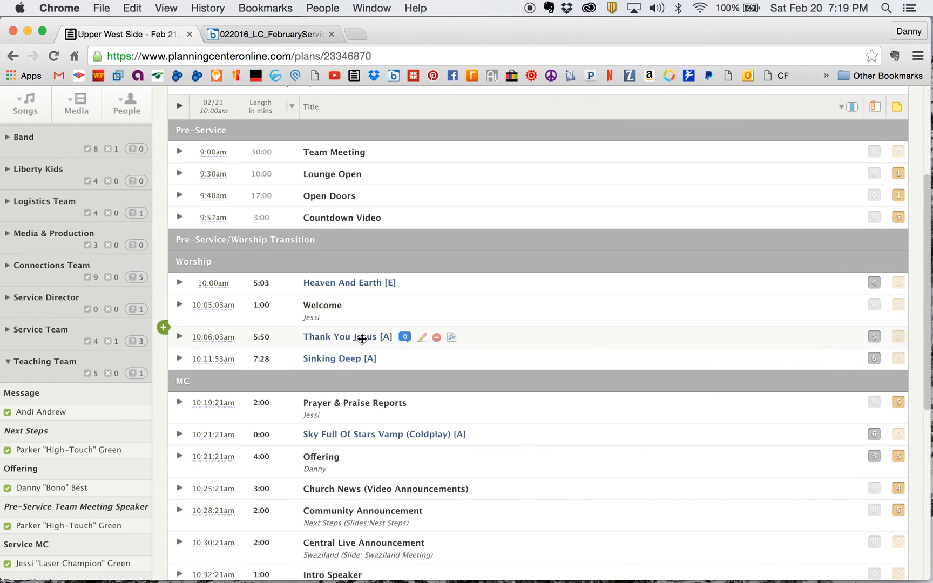
{"action": "mouse_move", "coordinate": [543, 361]}
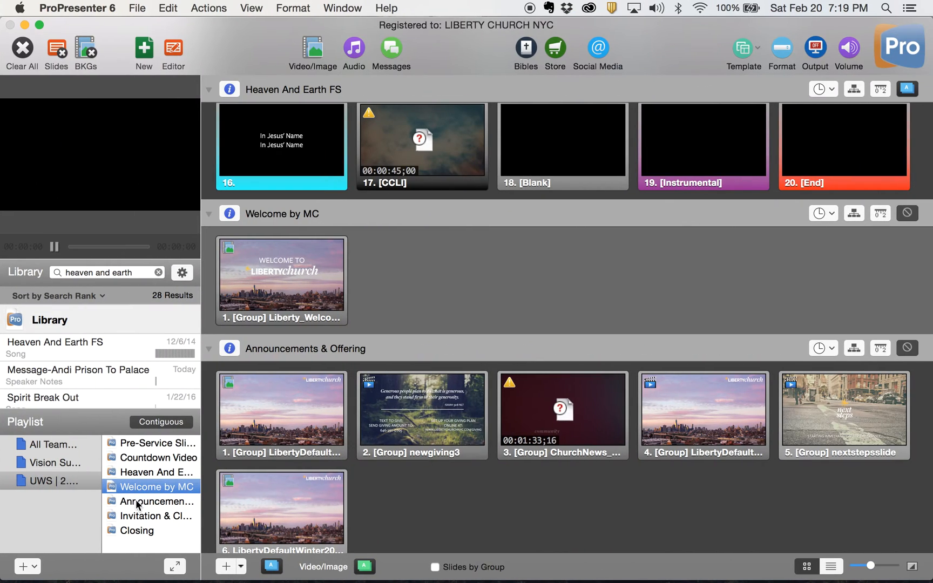
Search the Library for 'thank you' and 'sinking deep' and add both songs after Welcome by MC
{"action": "left_click", "coordinate": [159, 272]}
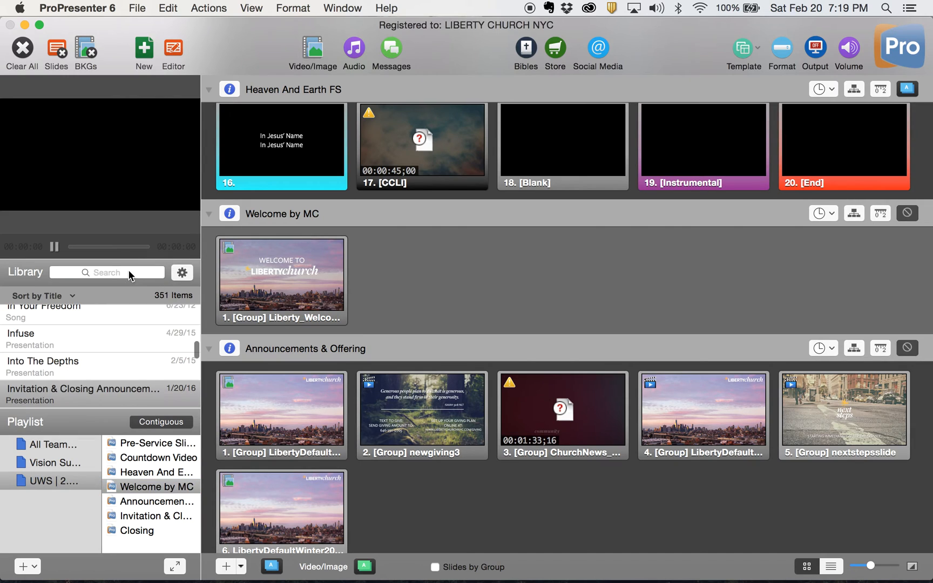
{"action": "type", "text": "thank y"}
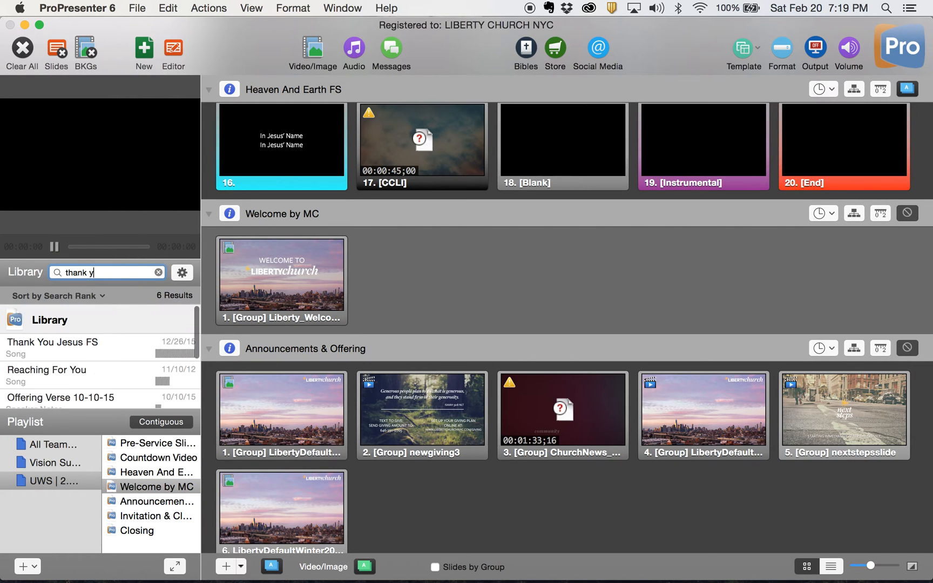
{"action": "type", "text": "ou"}
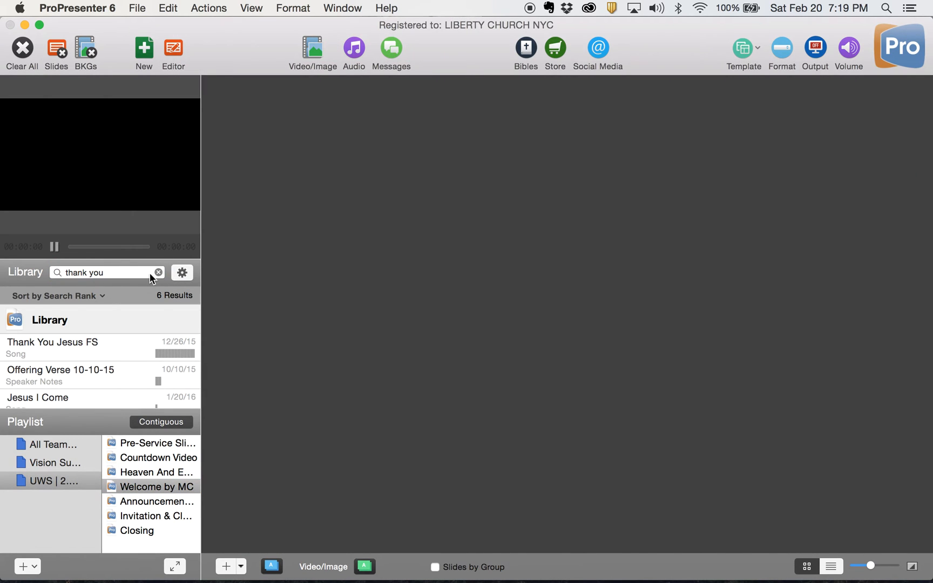
{"action": "left_click", "coordinate": [158, 272]}
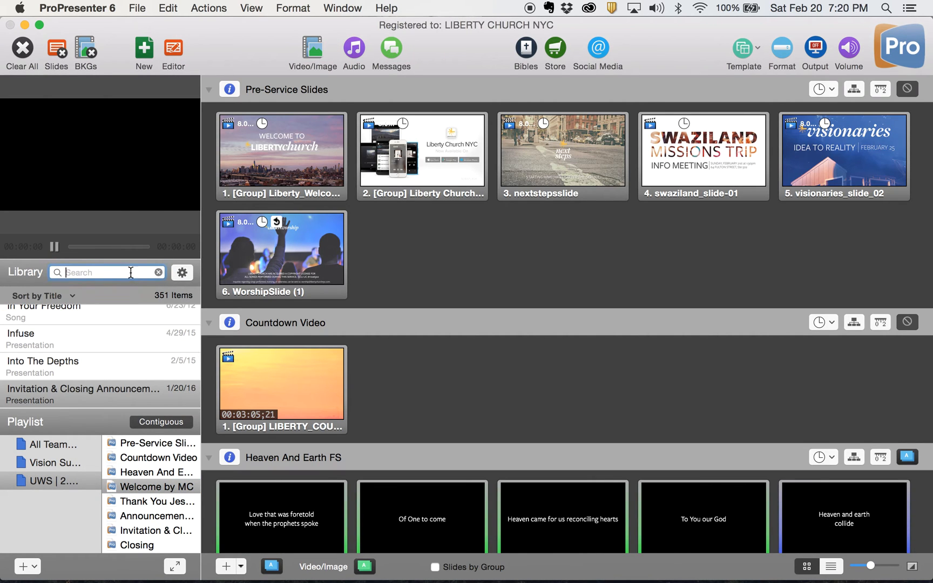
{"action": "type", "text": "sinking de"}
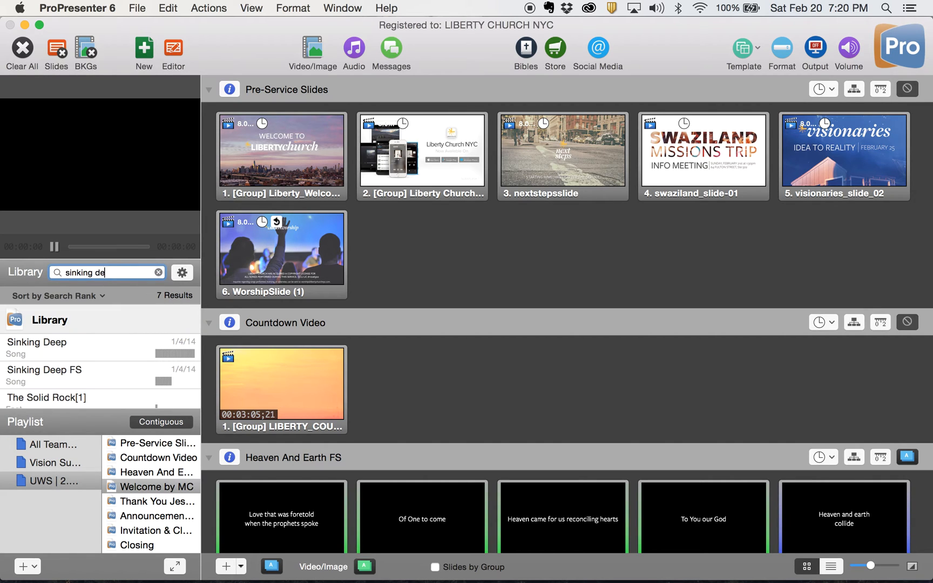
{"action": "type", "text": "ep"}
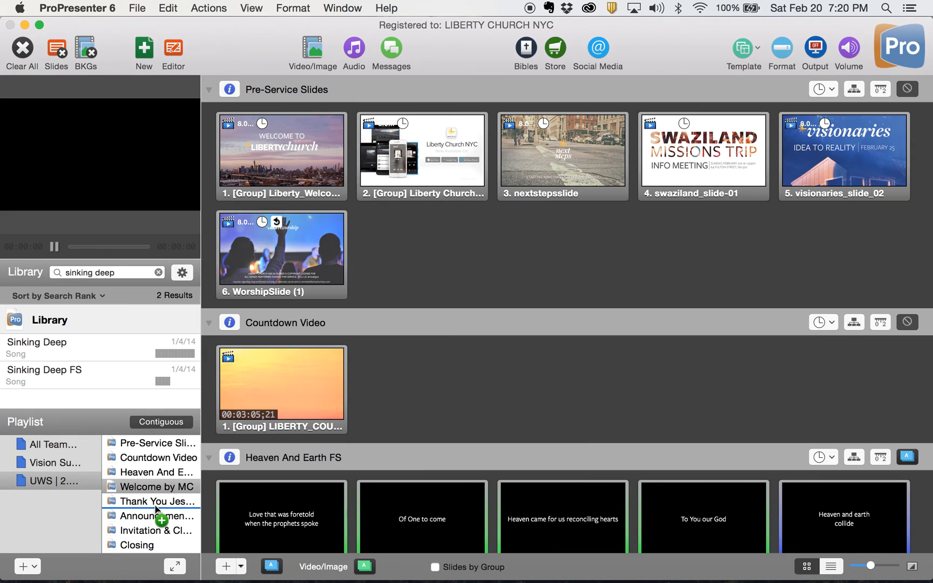
{"action": "left_click", "coordinate": [157, 486]}
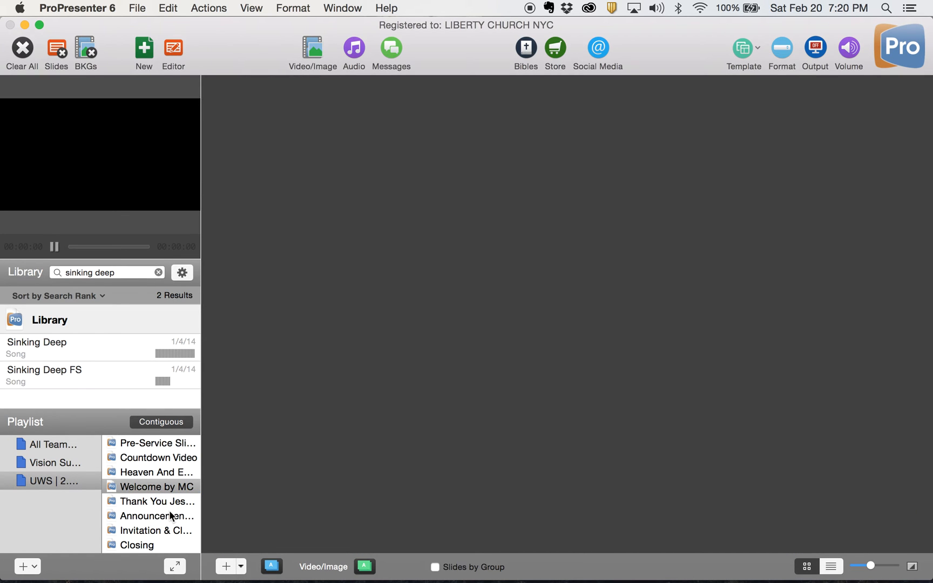
Review the Sinking Deep and Thank You Jesus FS slides in the playlist
{"action": "left_click", "coordinate": [153, 516]}
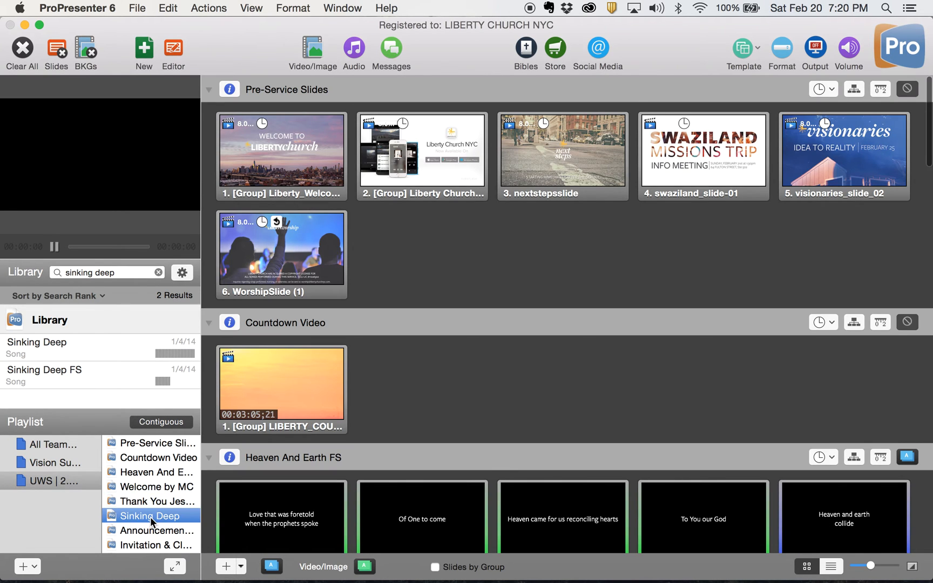
{"action": "left_click", "coordinate": [149, 516]}
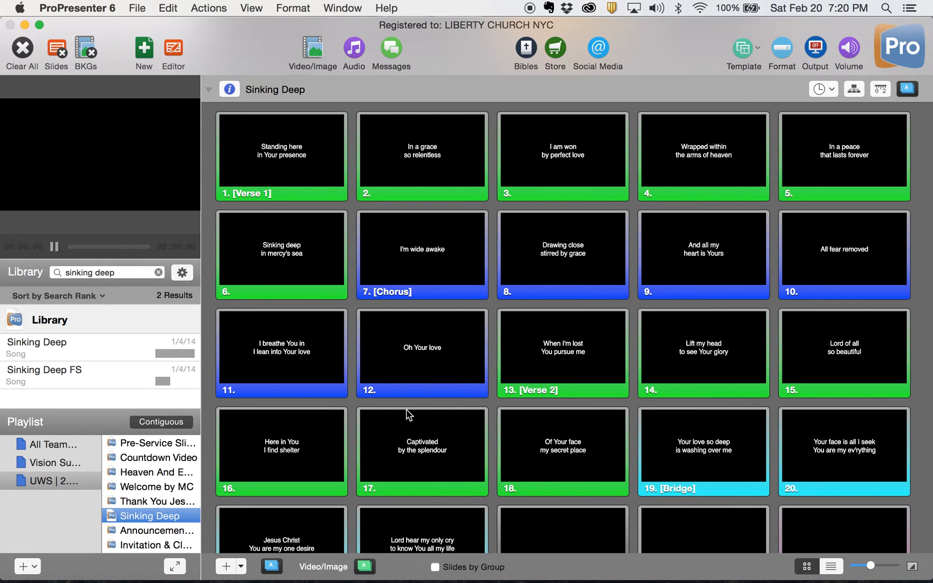
{"action": "scroll", "scroll_direction": "down", "scroll_amount": 3}
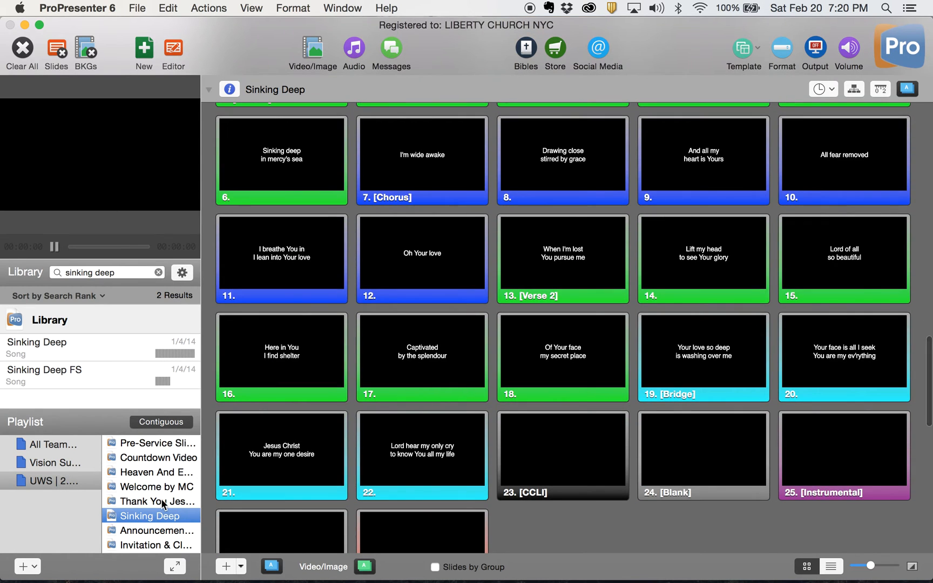
{"action": "left_click", "coordinate": [152, 501]}
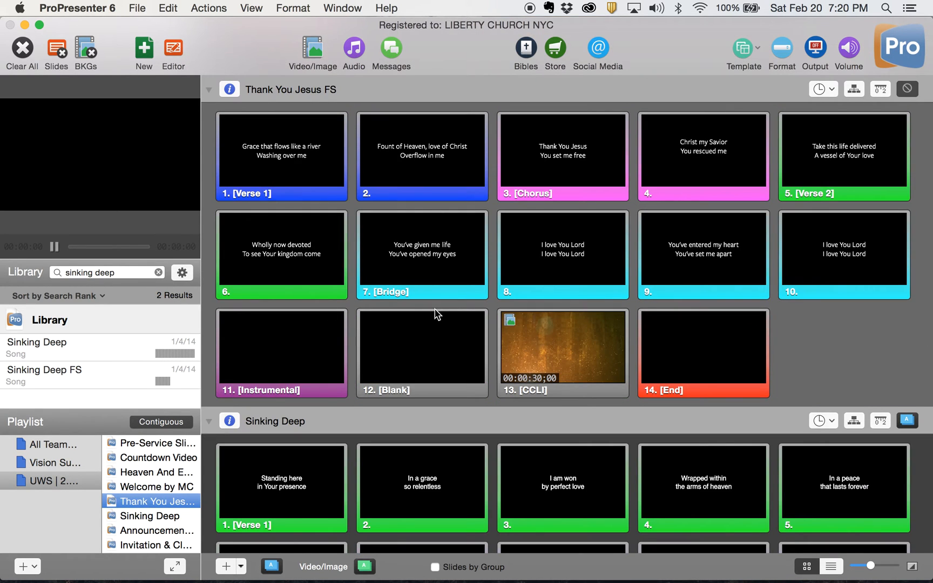
{"action": "scroll", "scroll_direction": "up", "scroll_amount": 3}
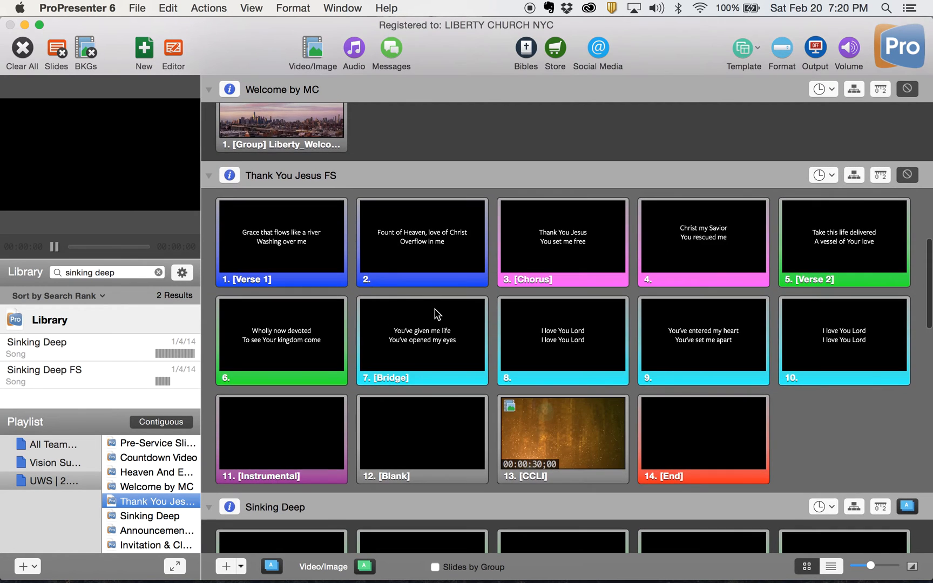
{"action": "scroll", "scroll_direction": "down", "scroll_amount": 3}
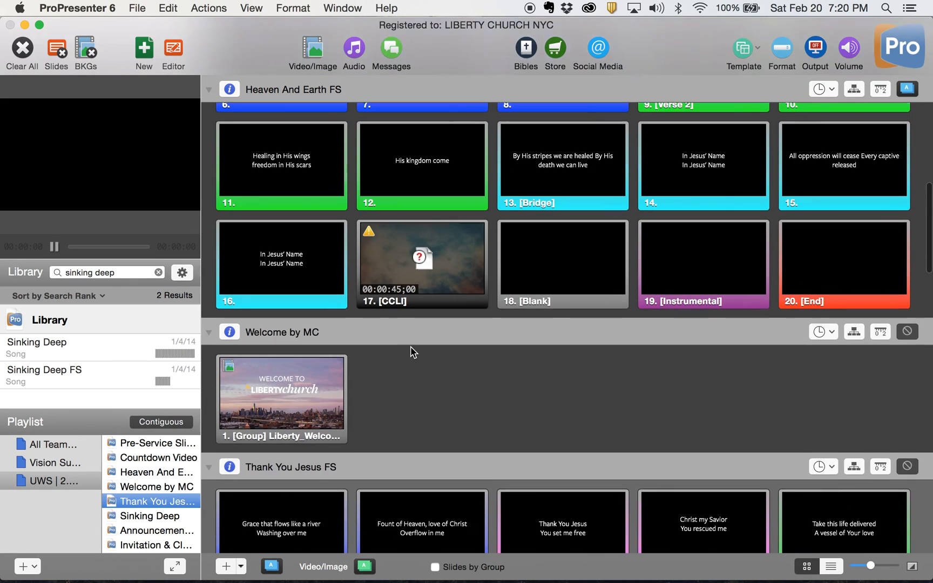
Select all Heaven And Earth FS slides and apply the MUSIC 2015 Music Center template
{"action": "scroll", "scroll_direction": "up", "scroll_amount": 3}
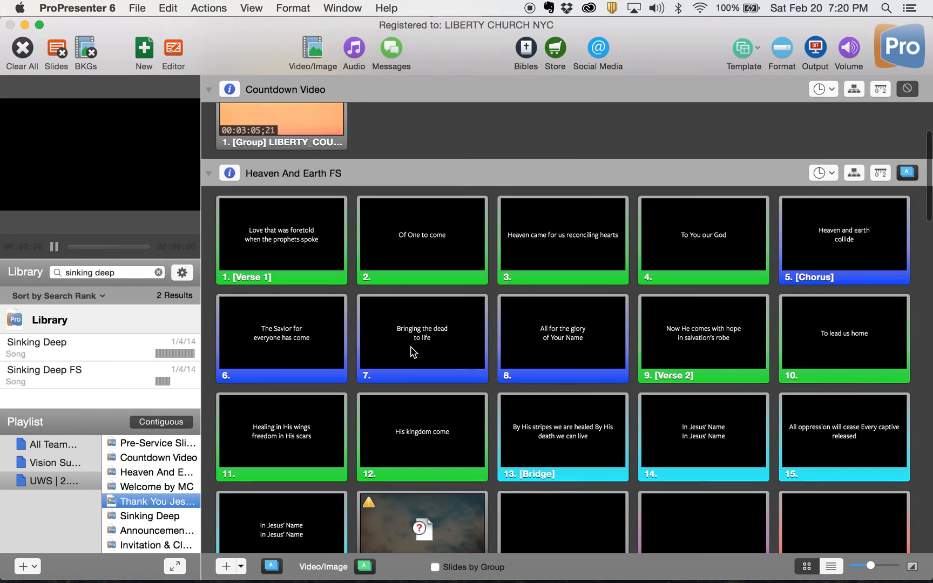
{"action": "left_click", "coordinate": [281, 237]}
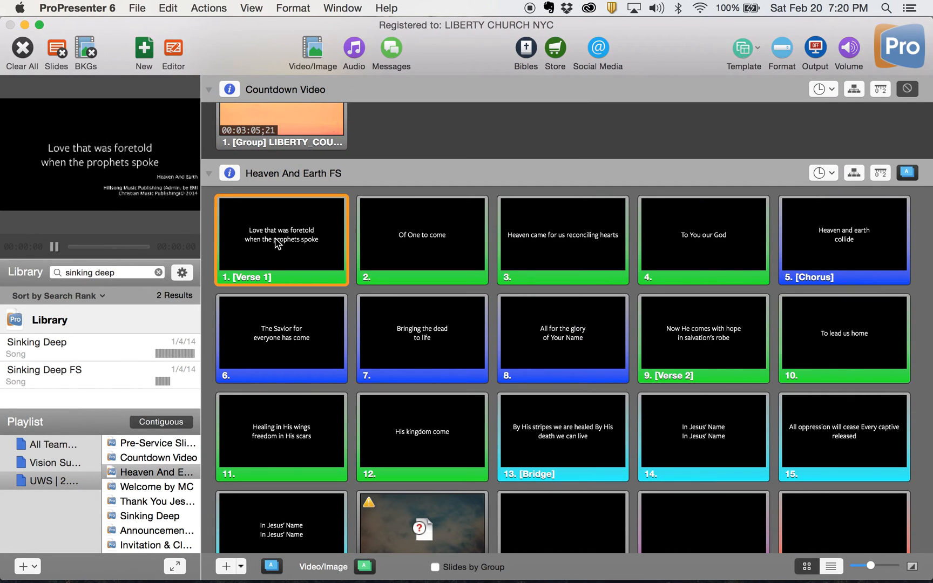
{"action": "scroll", "scroll_direction": "down", "scroll_amount": 3}
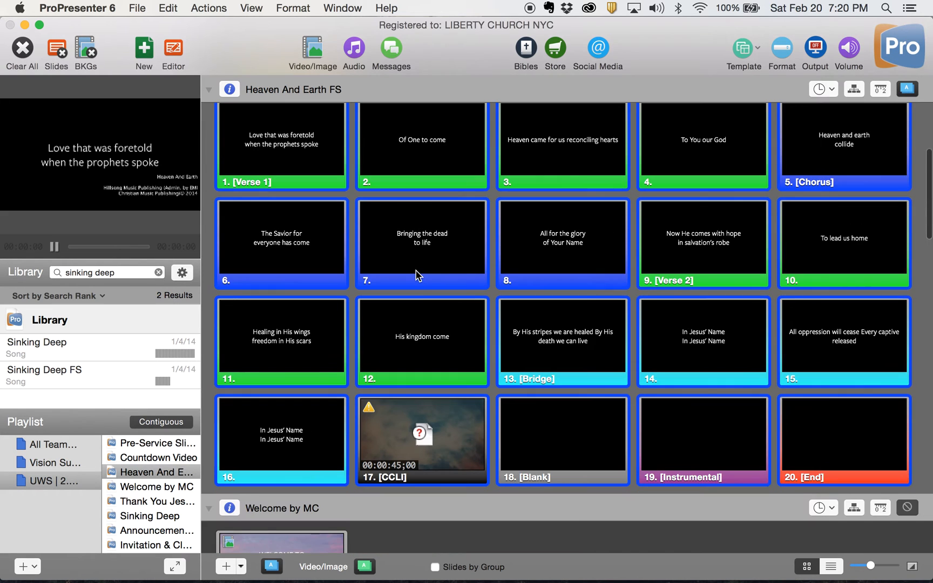
{"action": "scroll", "scroll_direction": "down", "scroll_amount": 3}
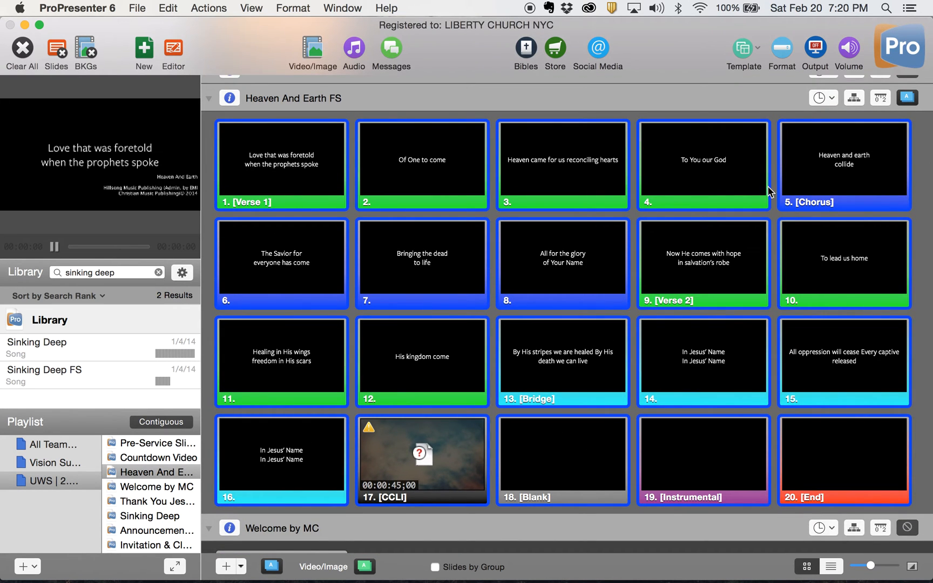
{"action": "left_click", "coordinate": [742, 49]}
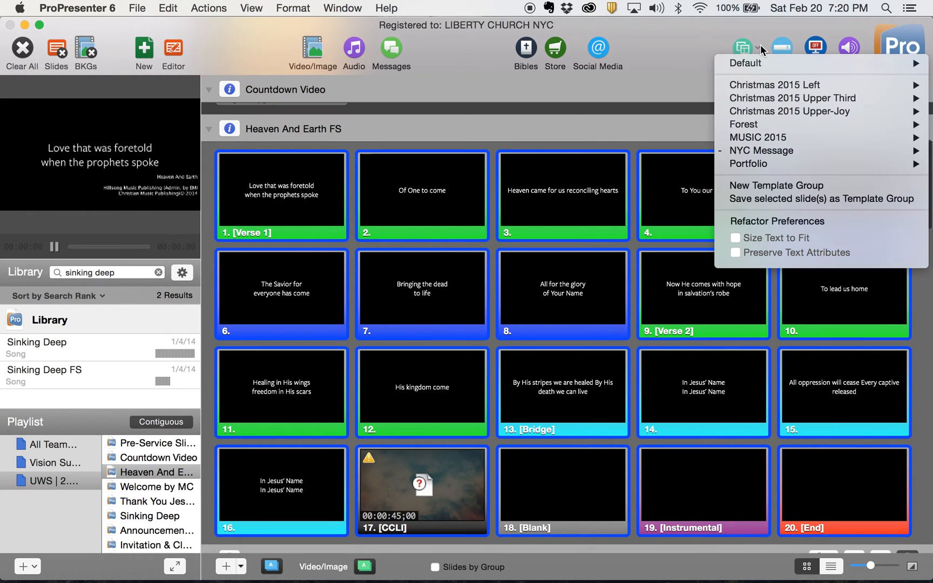
{"action": "mouse_move", "coordinate": [757, 137]}
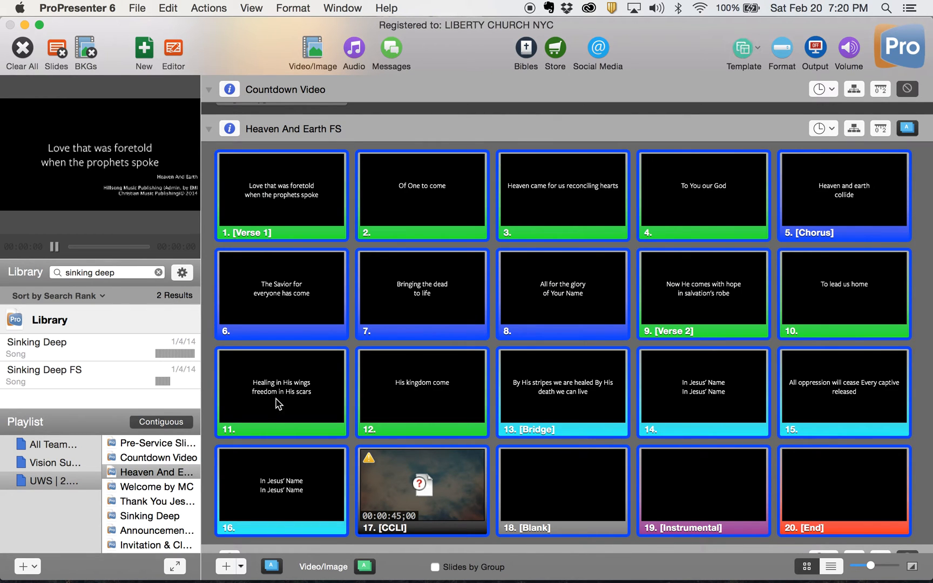
{"action": "mouse_move", "coordinate": [448, 212]}
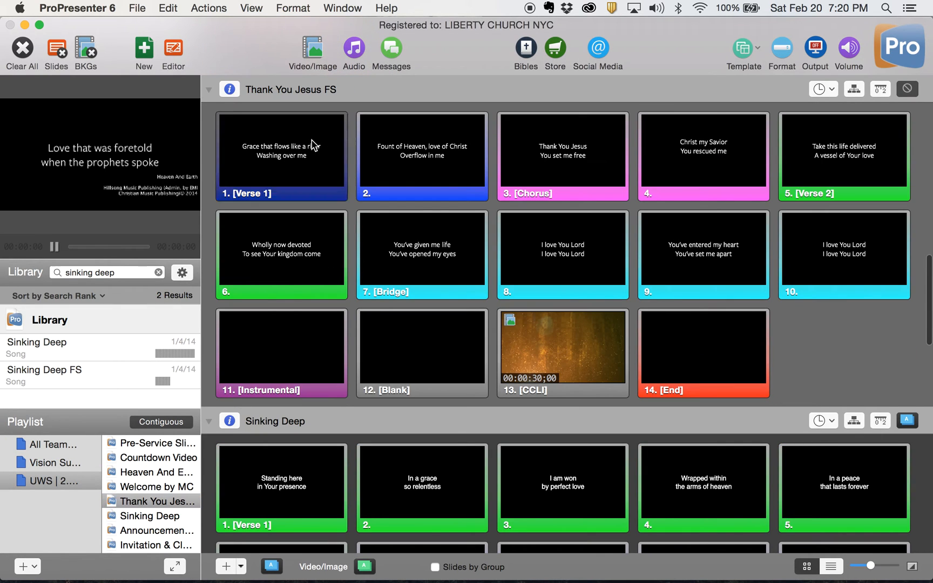
Apply the Music Center template to the Thank You Jesus FS slides and move on to Sinking Deep
{"action": "left_click", "coordinate": [281, 156]}
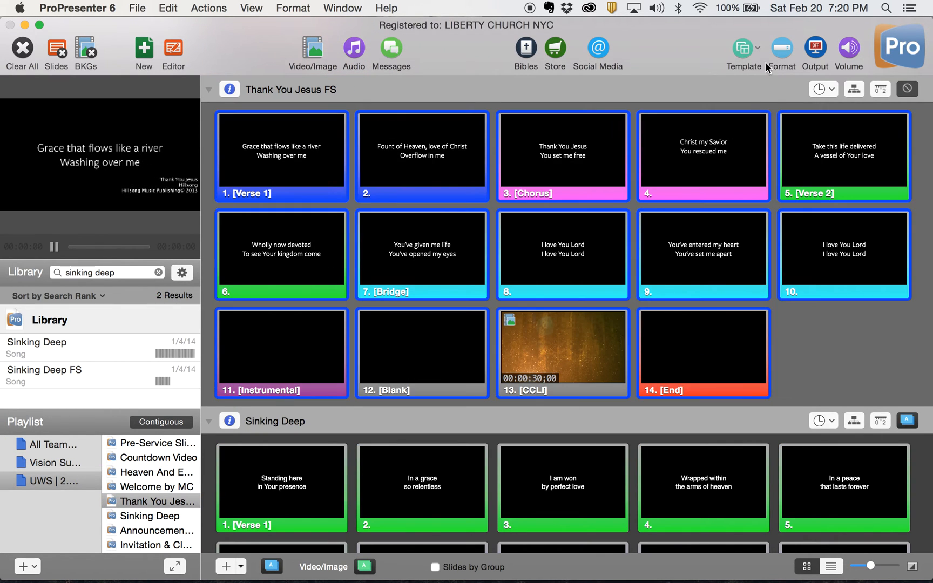
{"action": "left_click", "coordinate": [743, 52]}
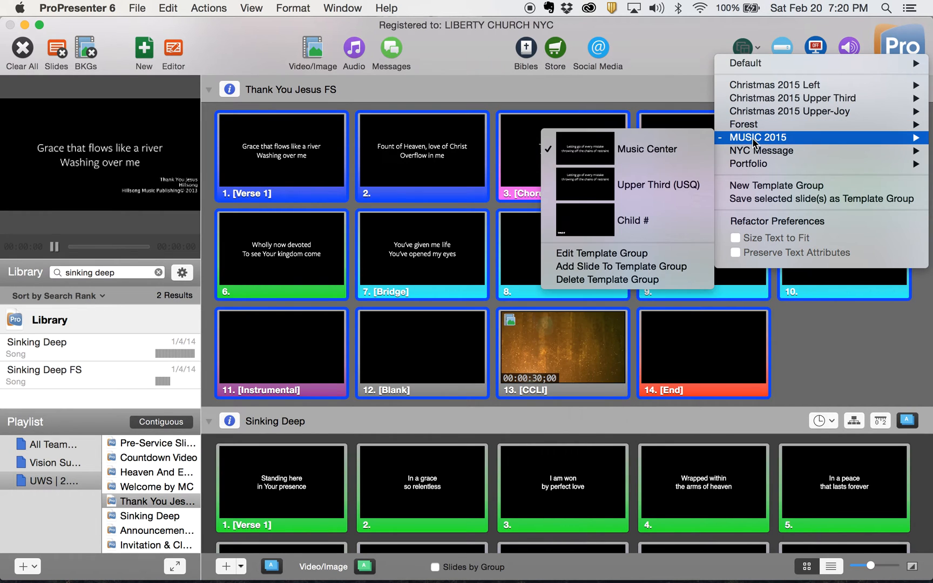
{"action": "left_click", "coordinate": [461, 431]}
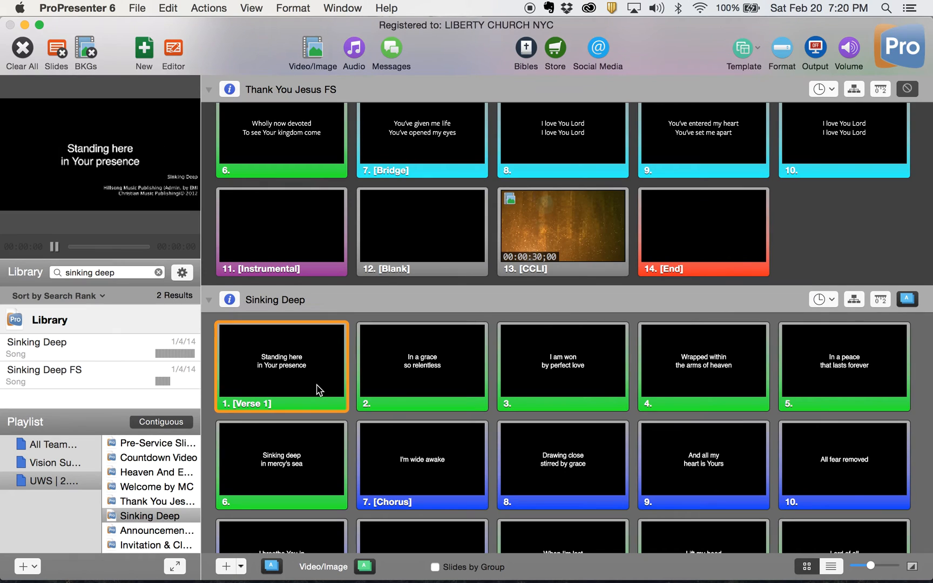
{"action": "left_click", "coordinate": [743, 52]}
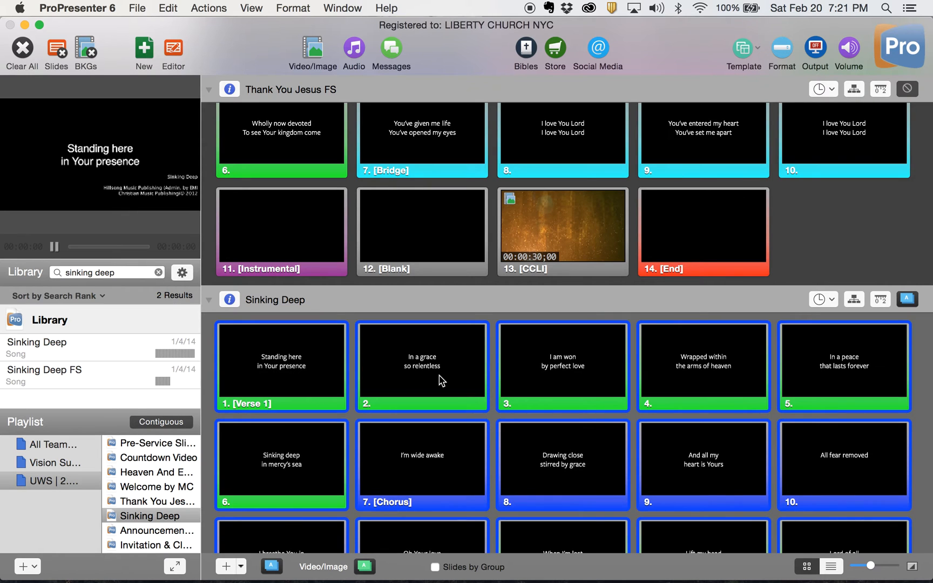
{"action": "scroll", "scroll_direction": "down", "scroll_amount": 3}
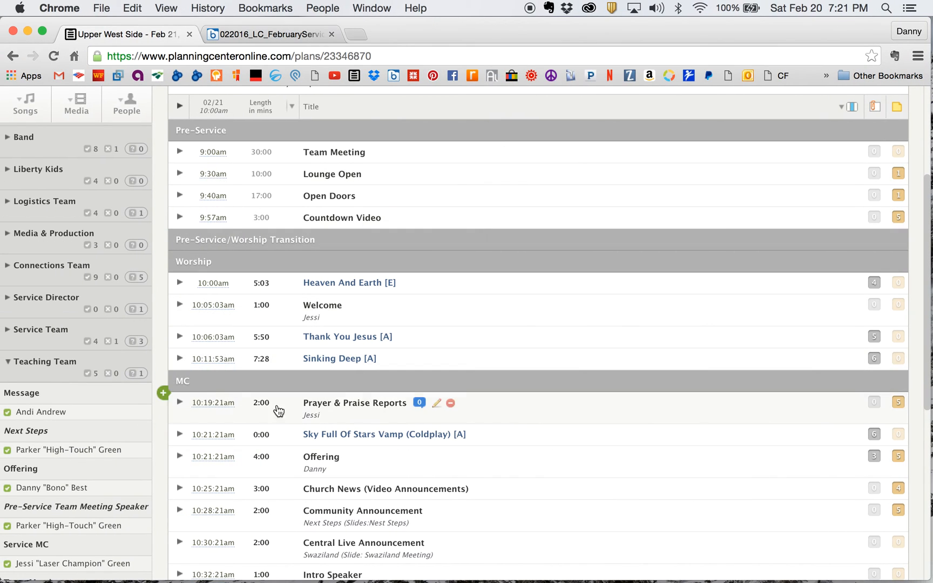
{"action": "mouse_move", "coordinate": [417, 445]}
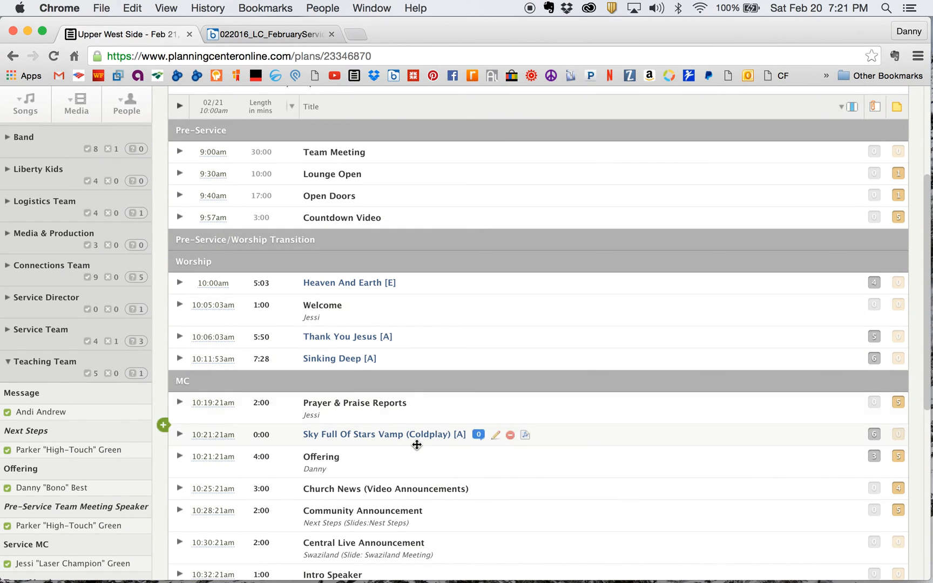
{"action": "scroll", "scroll_direction": "down", "scroll_amount": 3}
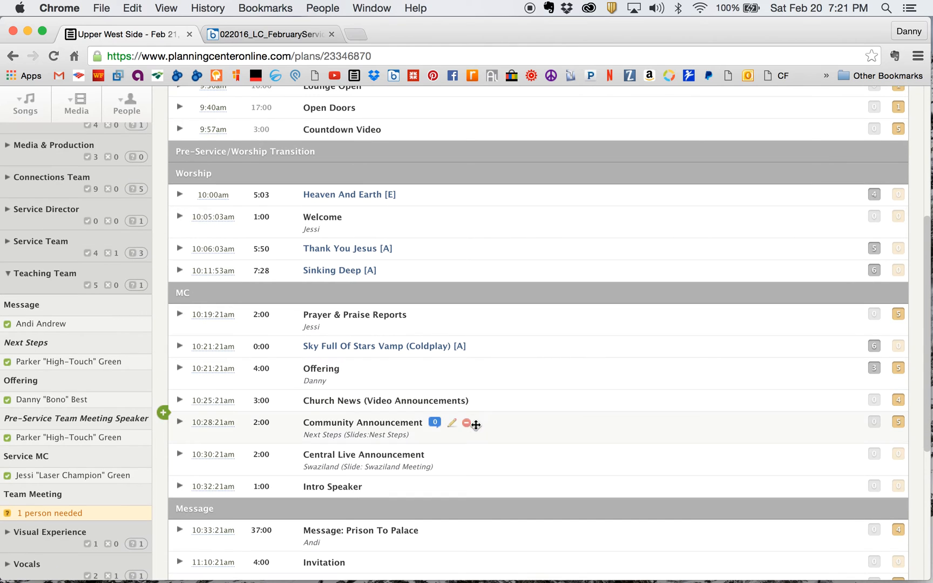
{"action": "mouse_move", "coordinate": [176, 293]}
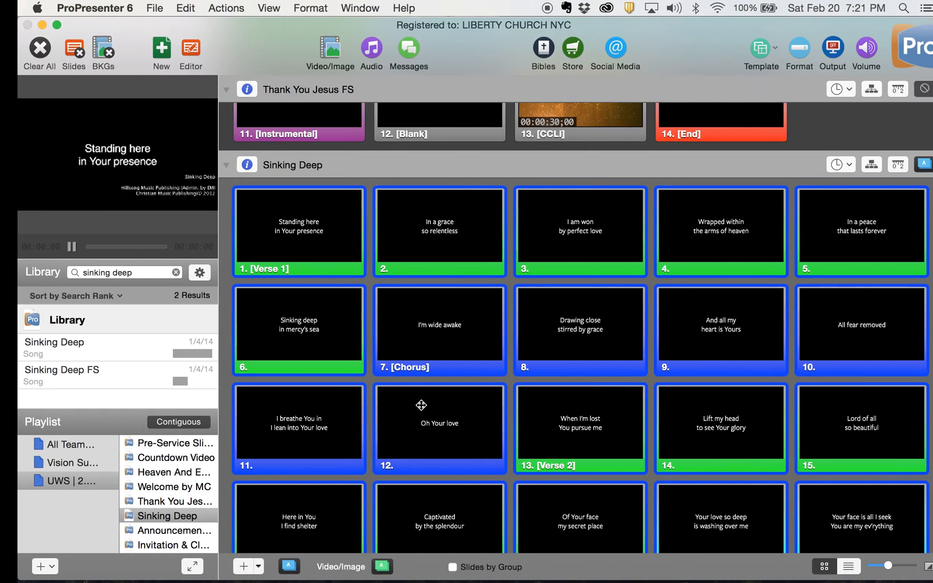
Check the Announcements playlist item and search the Library for 'announce'
{"action": "left_click", "coordinate": [151, 530]}
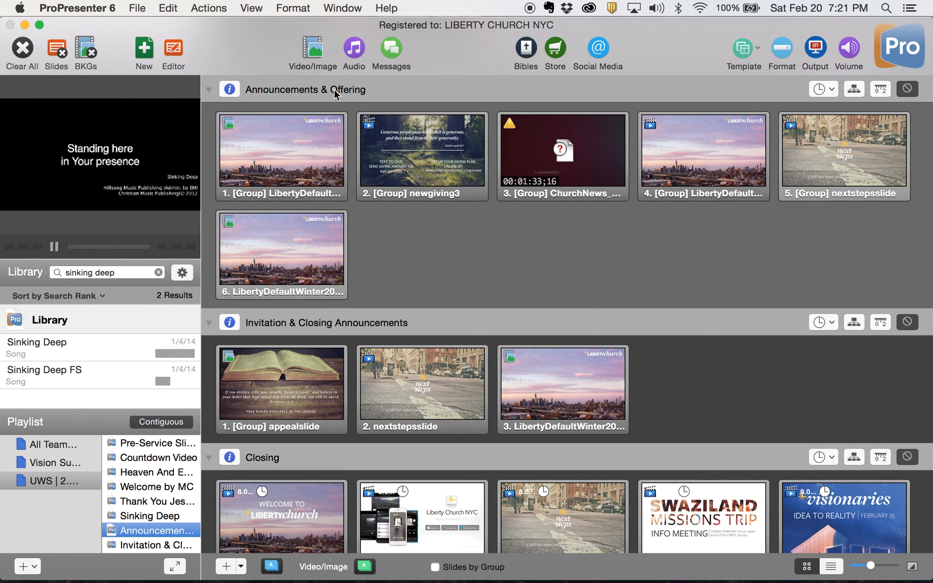
{"action": "mouse_move", "coordinate": [149, 541]}
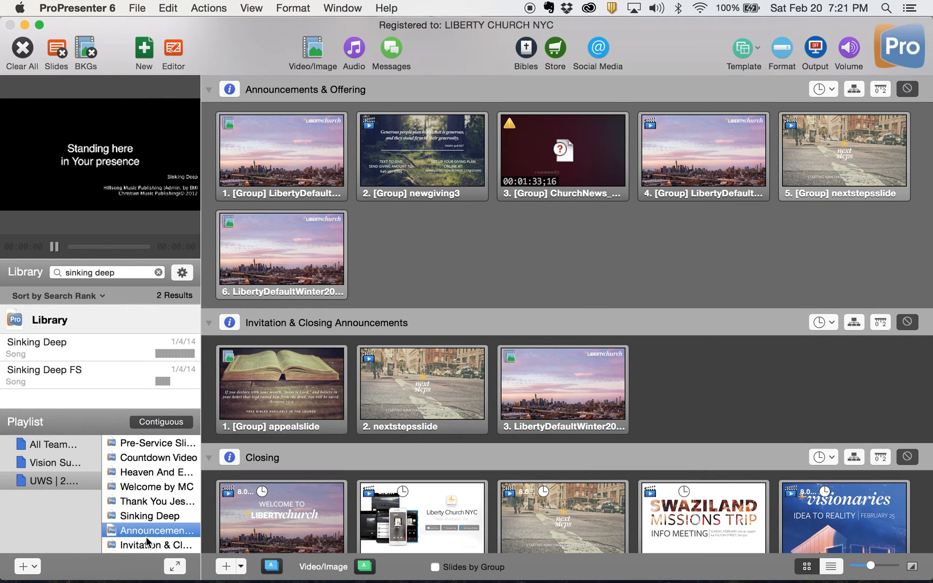
{"action": "right_click", "coordinate": [150, 530]}
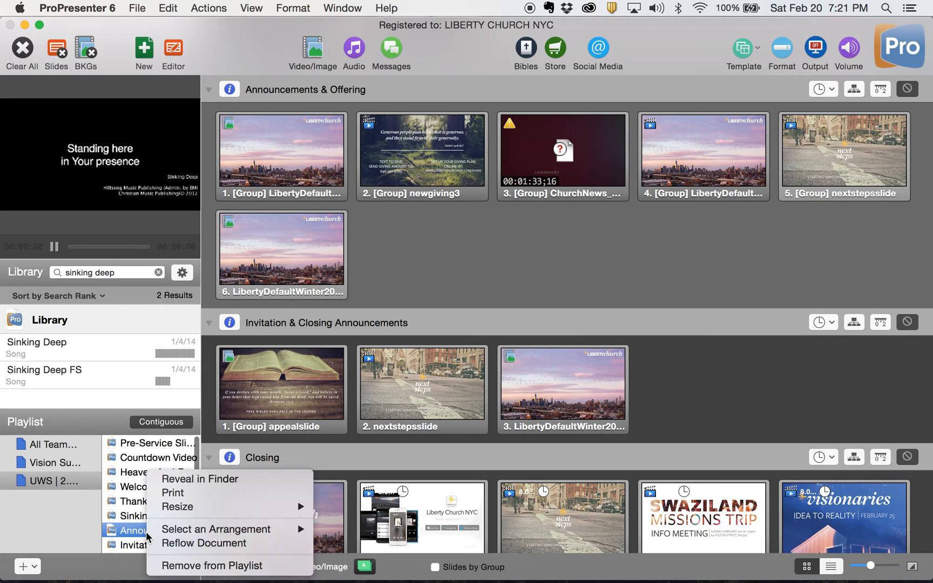
{"action": "mouse_move", "coordinate": [177, 506]}
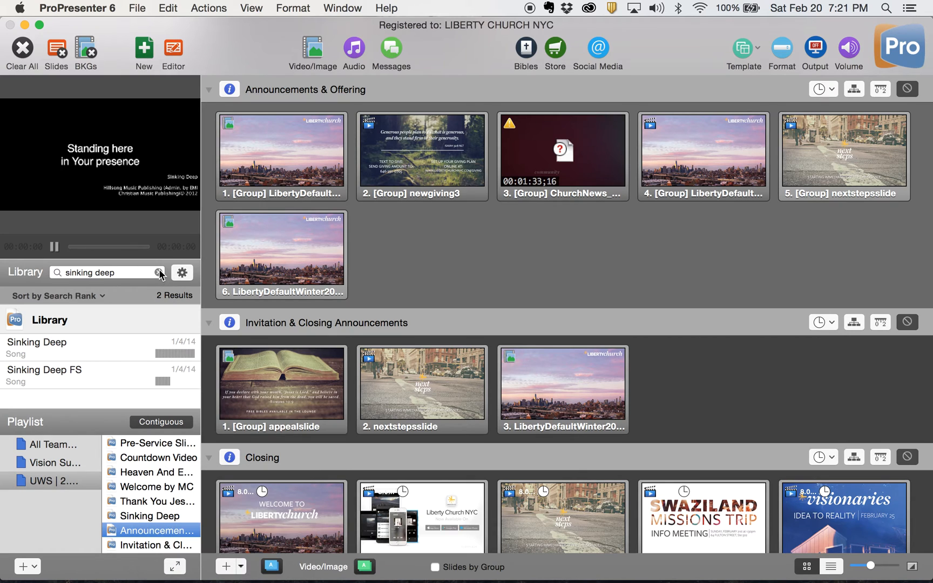
{"action": "left_click", "coordinate": [159, 272]}
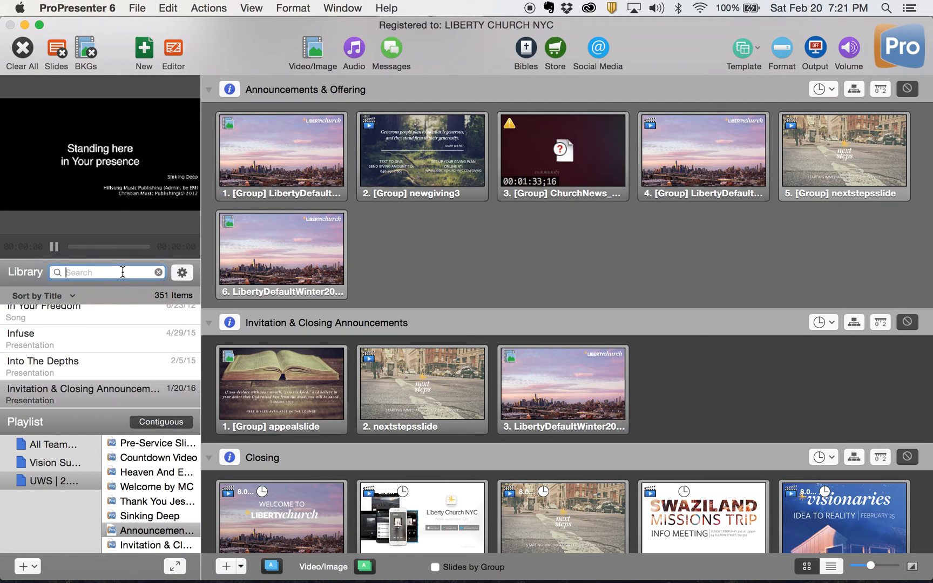
{"action": "type", "text": "announce"}
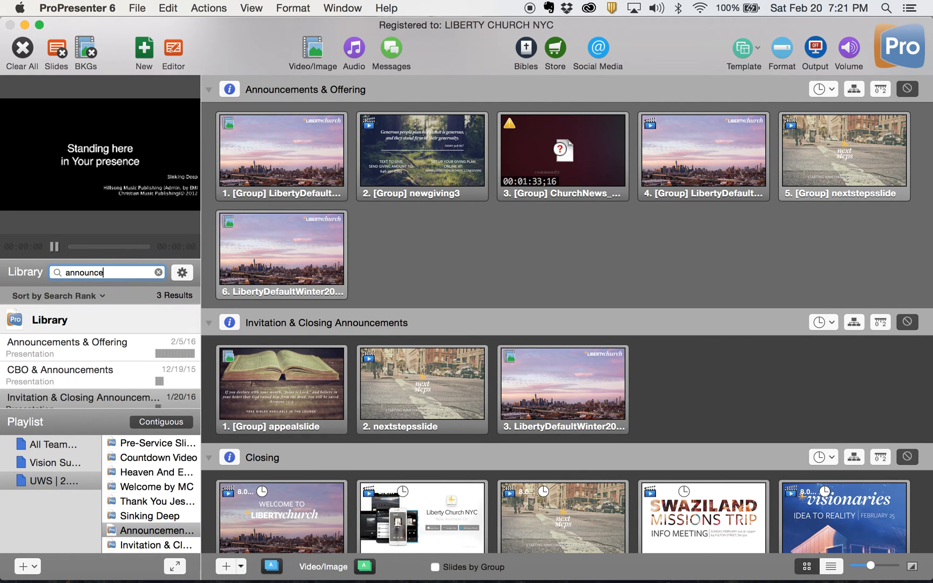
Rename the Announcements & Offering presentation to 'MC (Announcements & Offering)'
{"action": "left_click", "coordinate": [78, 345]}
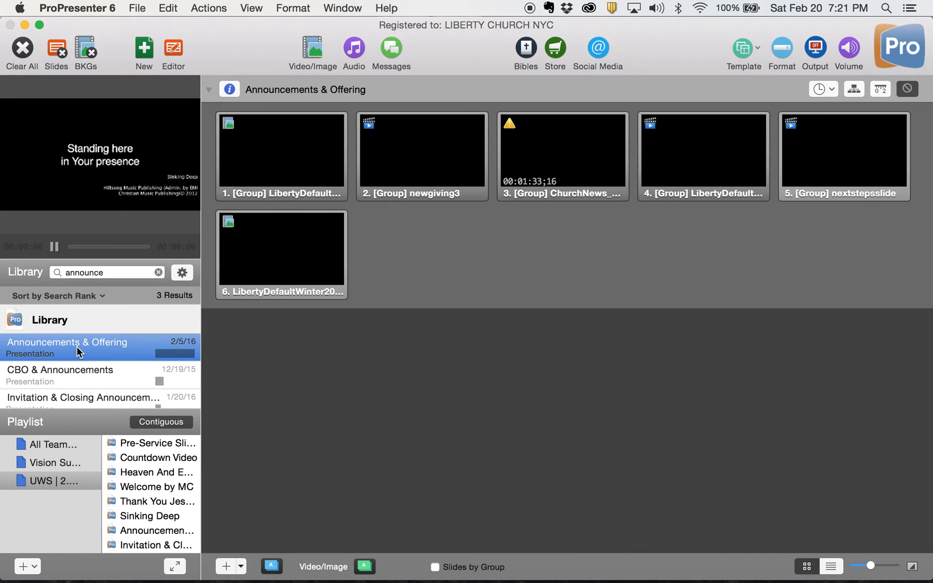
{"action": "right_click", "coordinate": [67, 343]}
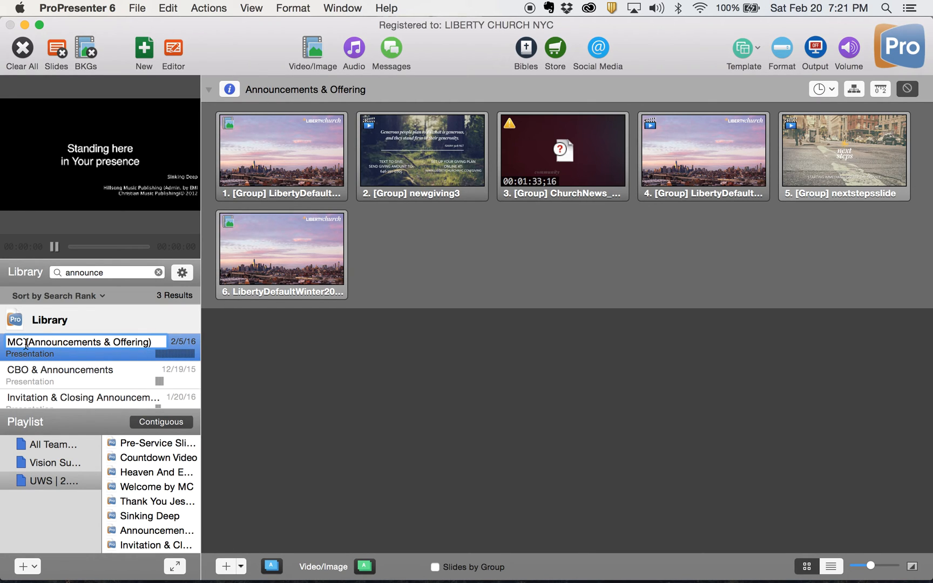
{"action": "left_click", "coordinate": [157, 273]}
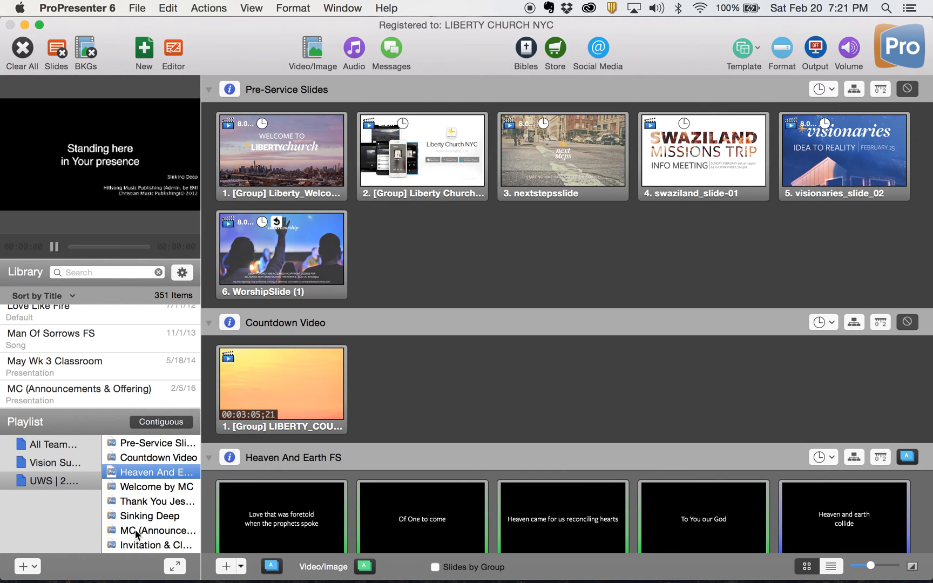
Load the MC (Announcements & Offering) item's slides from the playlist sidebar
{"action": "left_click", "coordinate": [157, 529]}
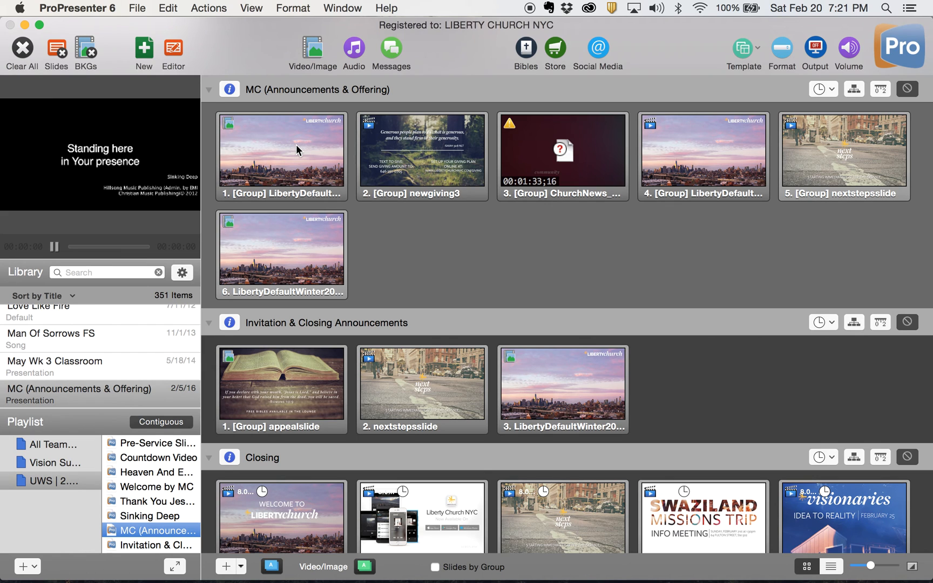
{"action": "mouse_move", "coordinate": [377, 246]}
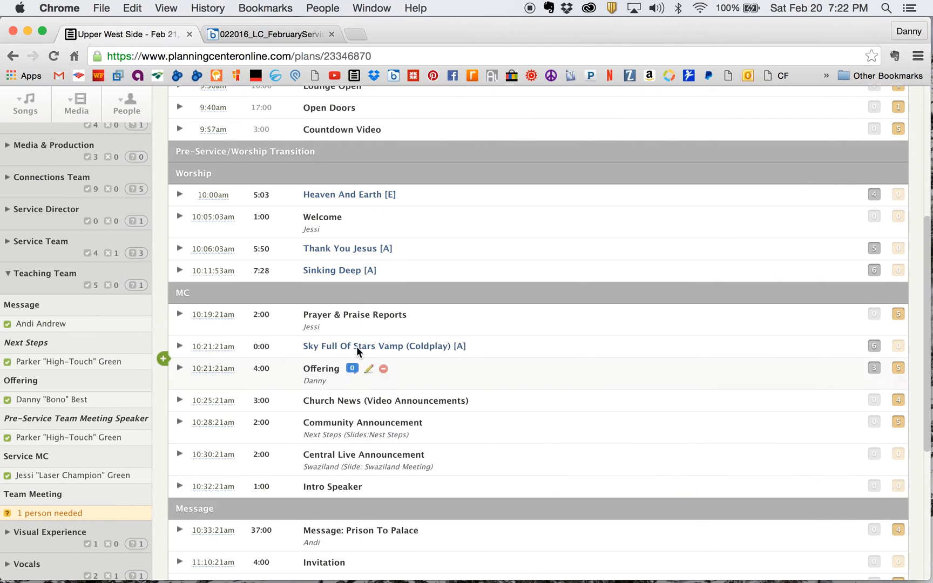
{"action": "mouse_move", "coordinate": [322, 373]}
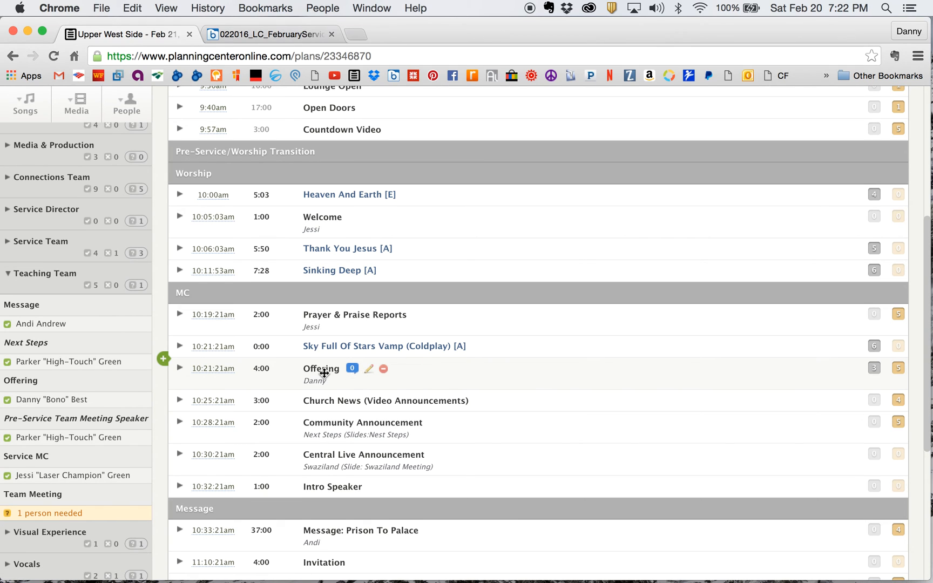
{"action": "mouse_move", "coordinate": [325, 401]}
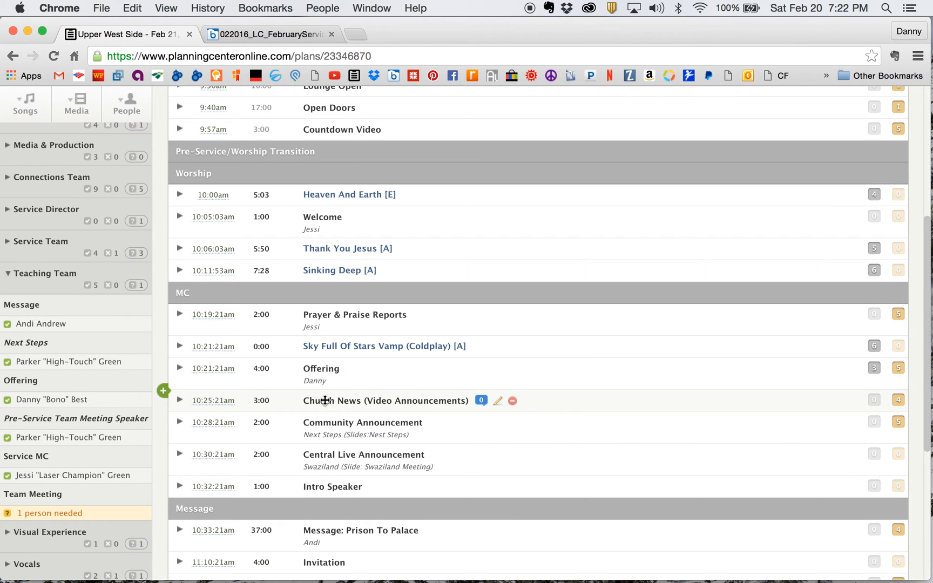
{"action": "mouse_move", "coordinate": [391, 466]}
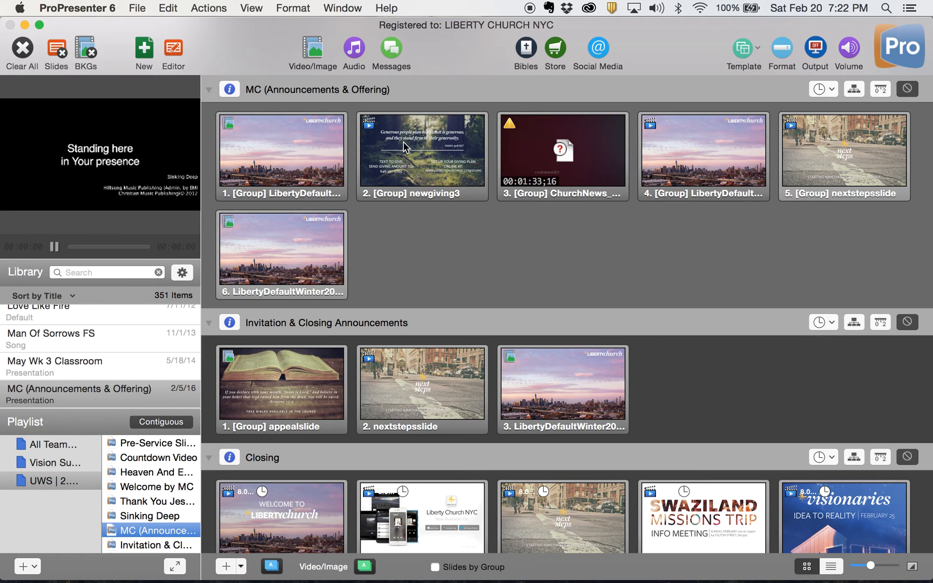
Send slide 2, the newgiving3 giving slide, live to output
{"action": "left_click", "coordinate": [421, 149]}
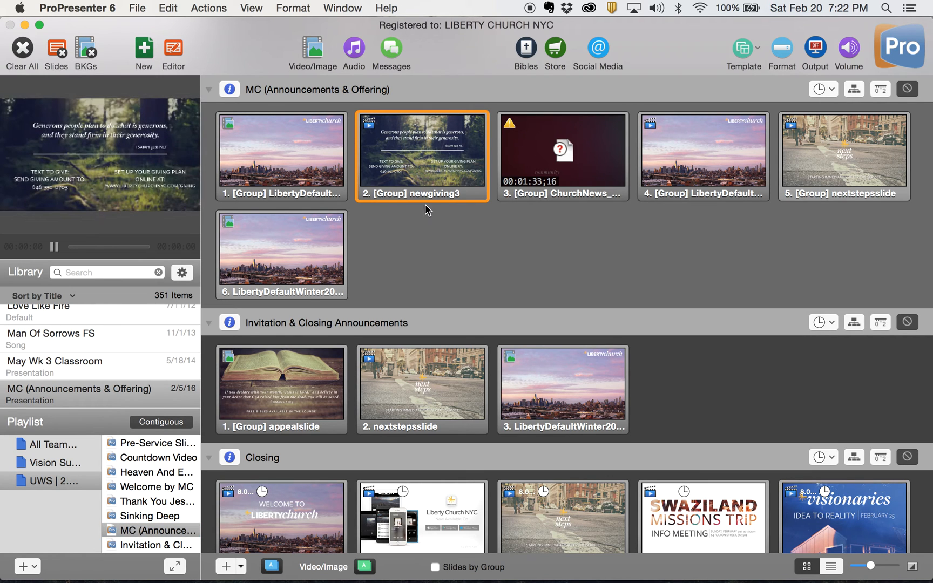
{"action": "mouse_move", "coordinate": [424, 248]}
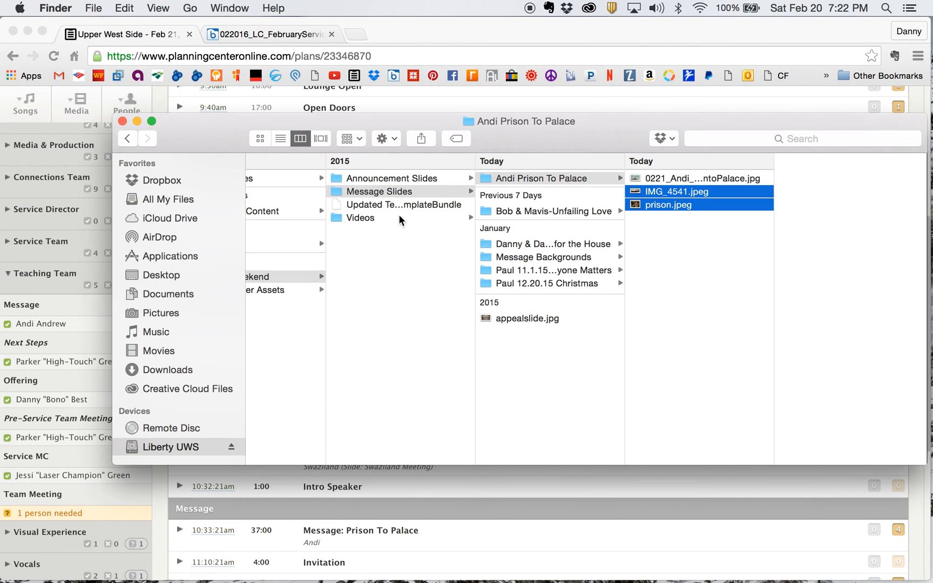
Browse the Announcement Slides folder in Finder, then return to ProPresenter
{"action": "left_click", "coordinate": [392, 178]}
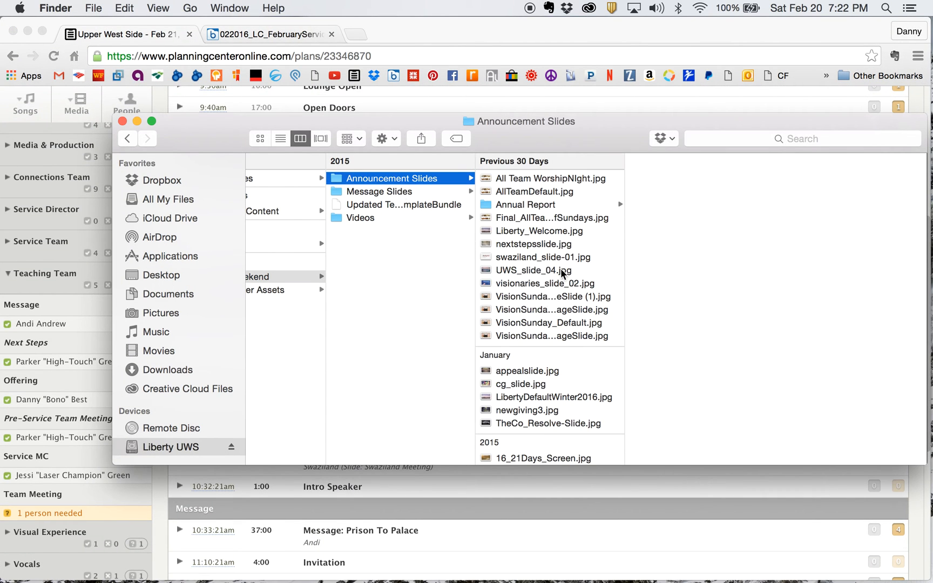
{"action": "mouse_move", "coordinate": [531, 344]}
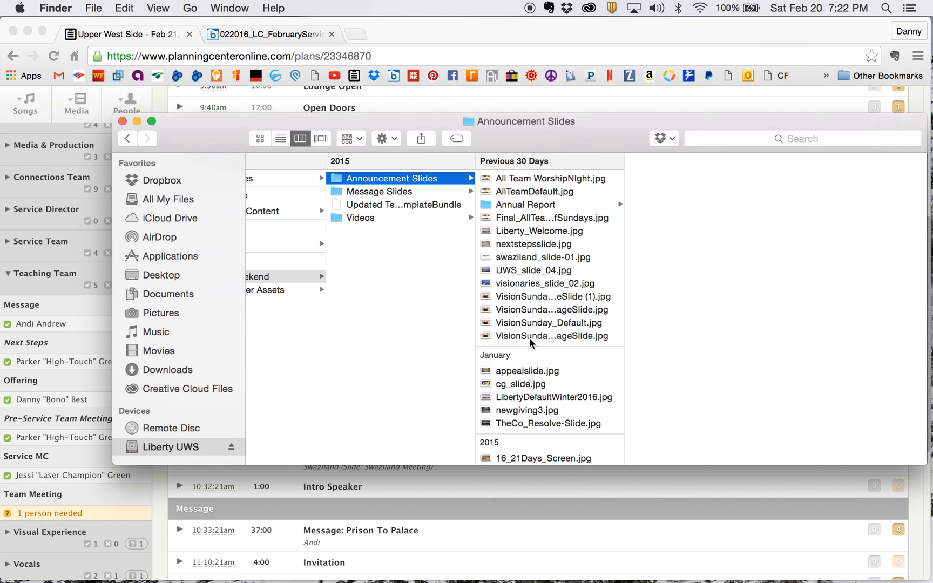
{"action": "mouse_move", "coordinate": [544, 279]}
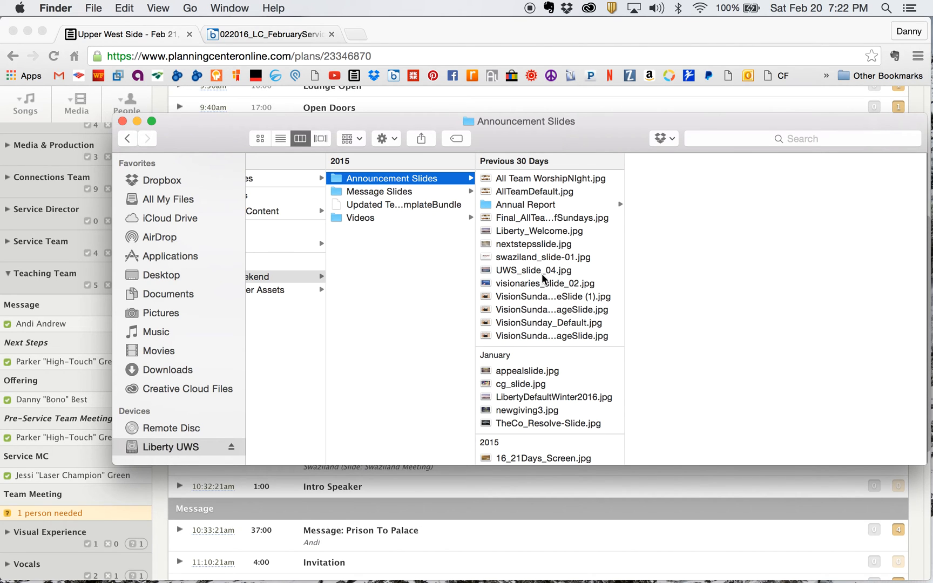
{"action": "left_click", "coordinate": [524, 410]}
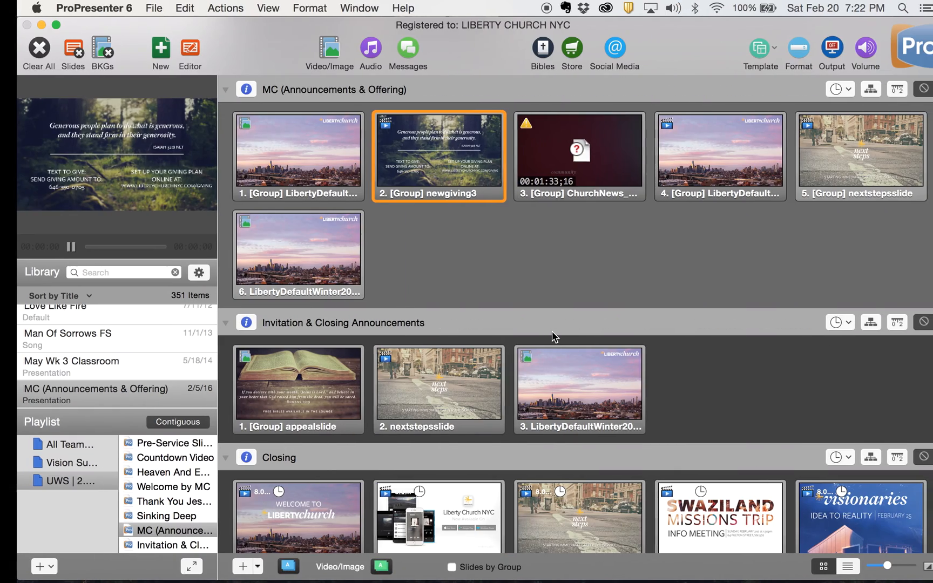
Remove the ChurchNews_2_14_16_Final video cue from slide 3, leaving it blank
{"action": "left_click", "coordinate": [563, 156]}
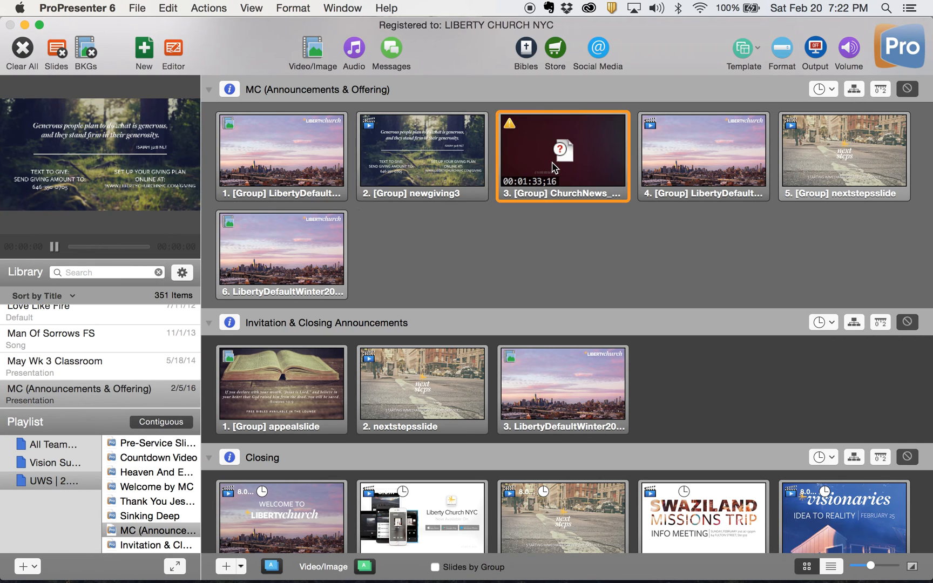
{"action": "mouse_move", "coordinate": [589, 165]}
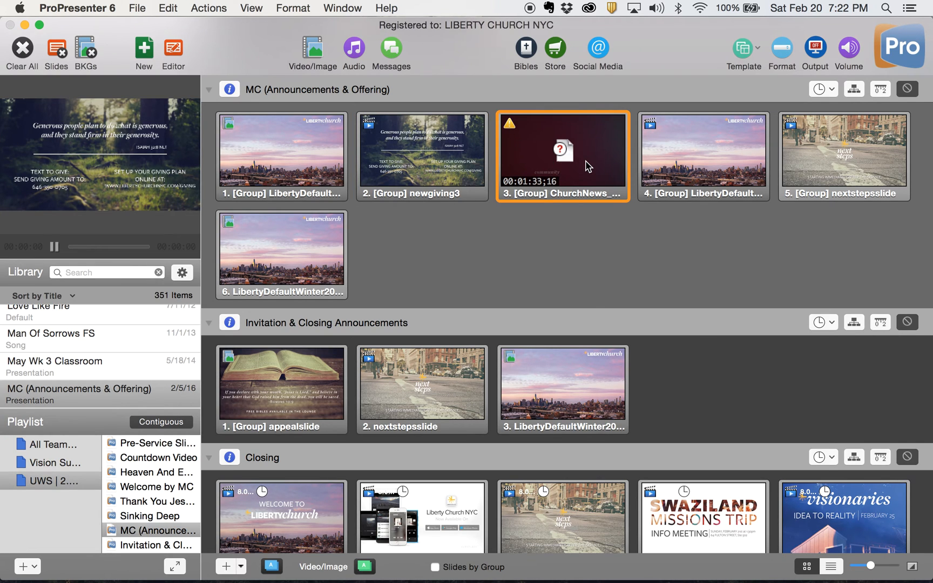
{"action": "right_click", "coordinate": [563, 157]}
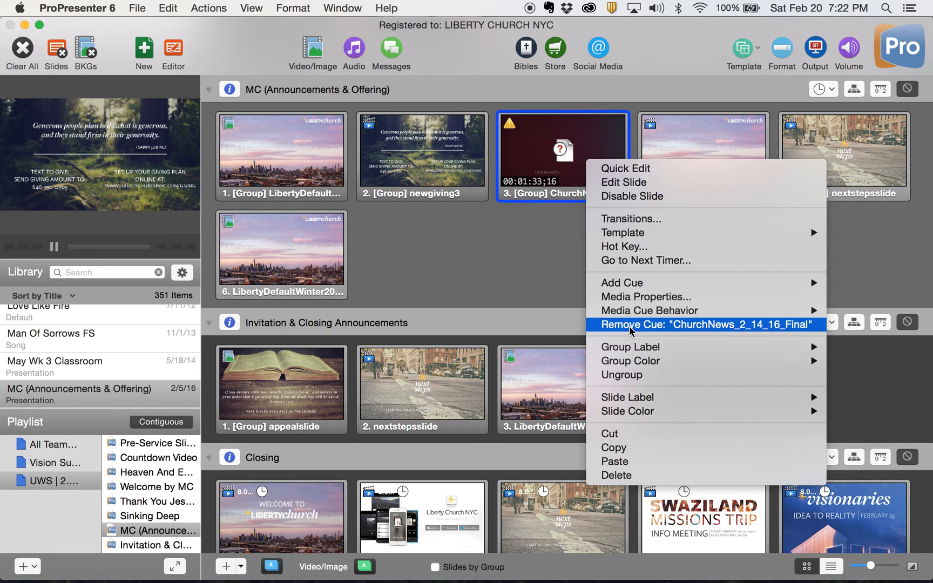
{"action": "left_click", "coordinate": [707, 325]}
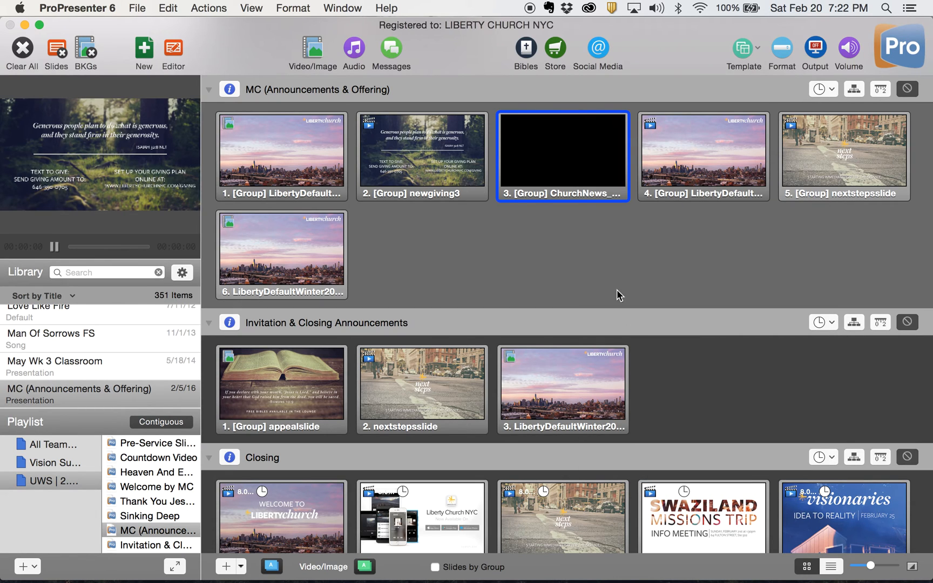
{"action": "mouse_move", "coordinate": [504, 244]}
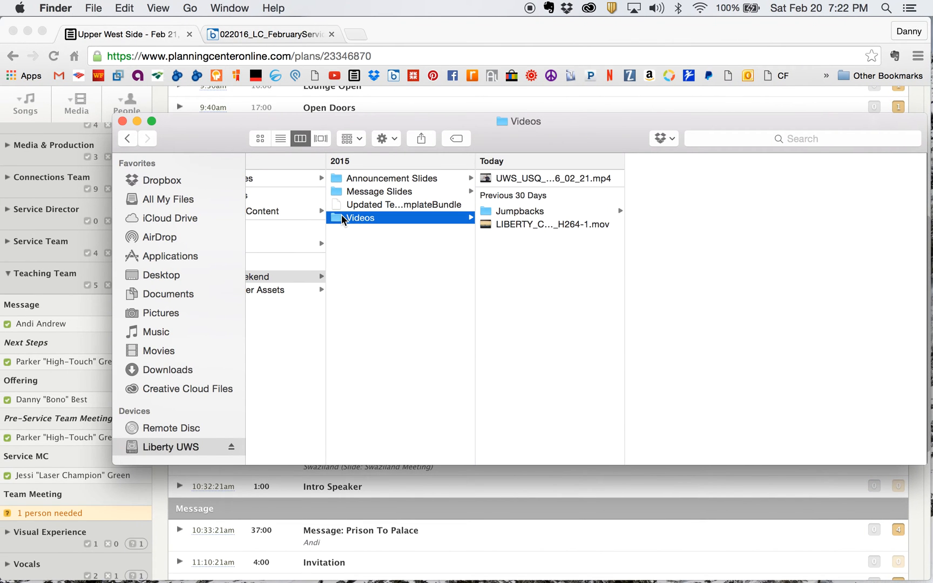
{"action": "mouse_move", "coordinate": [482, 336]}
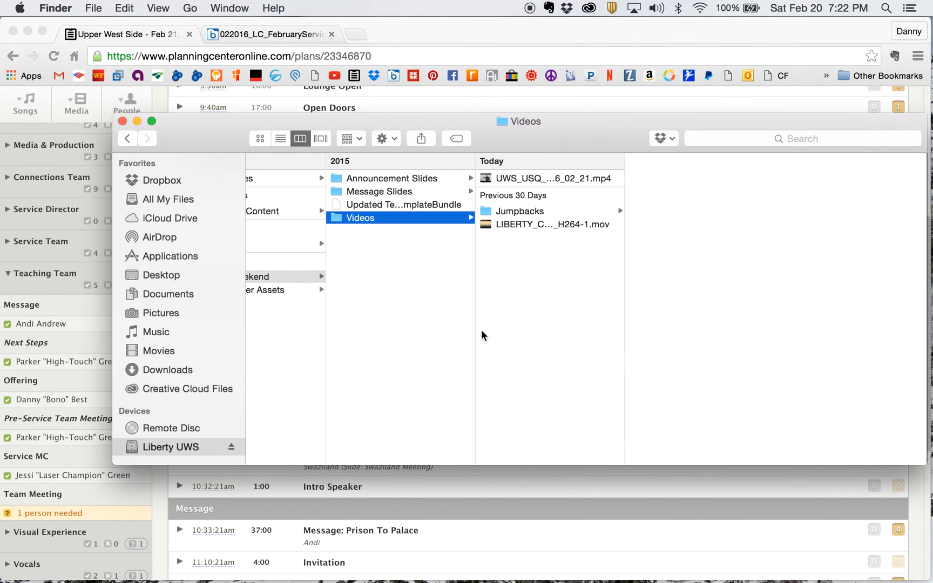
{"action": "mouse_move", "coordinate": [508, 181]}
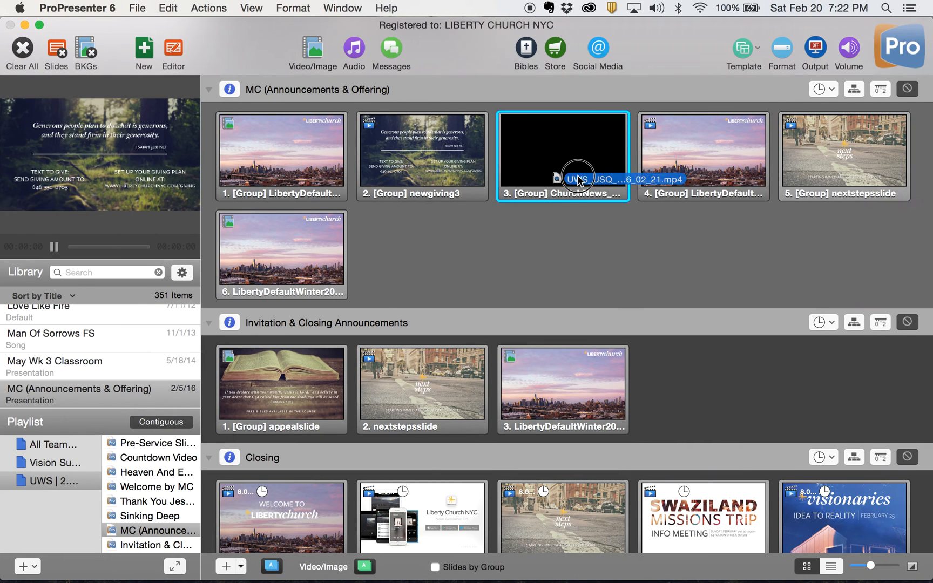
Drop the new 2:21 church news video onto slide 3 and put slide 4 live
{"action": "left_click", "coordinate": [561, 156]}
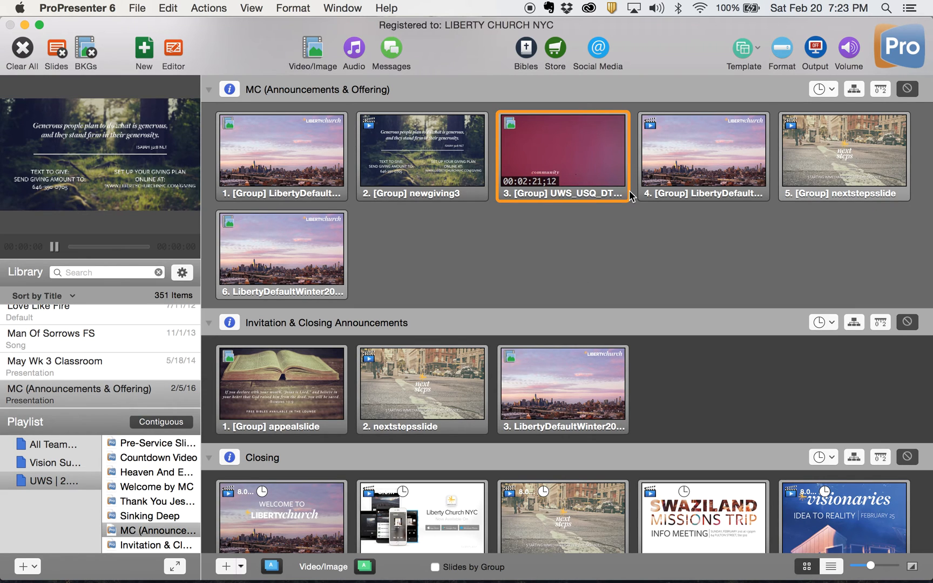
{"action": "mouse_move", "coordinate": [726, 159]}
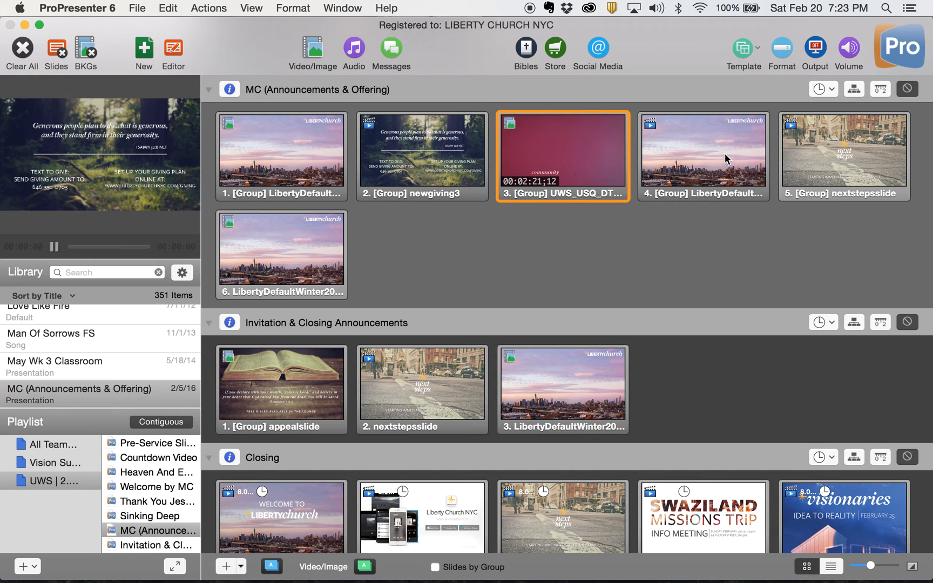
{"action": "left_click", "coordinate": [703, 149]}
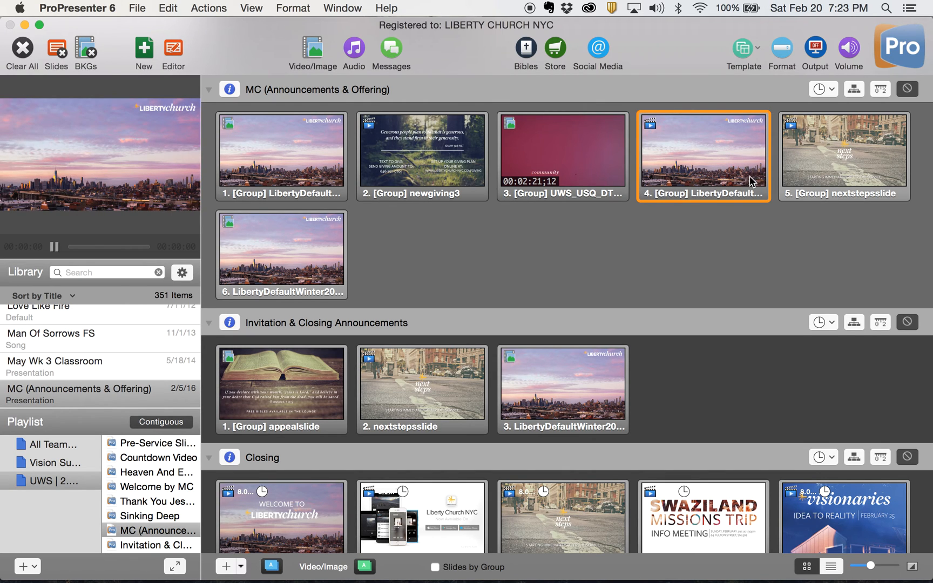
{"action": "mouse_move", "coordinate": [848, 176]}
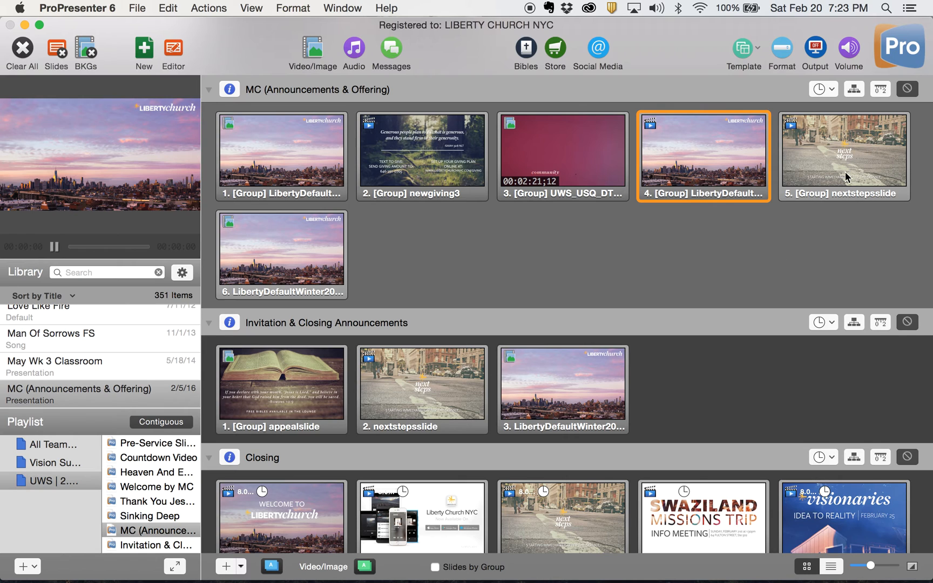
{"action": "mouse_move", "coordinate": [844, 180]}
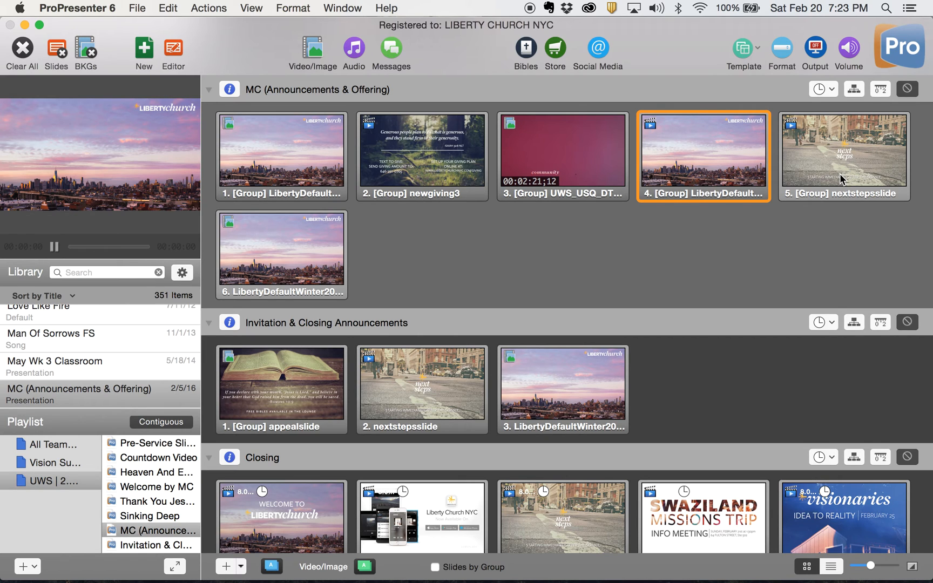
{"action": "mouse_move", "coordinate": [398, 252]}
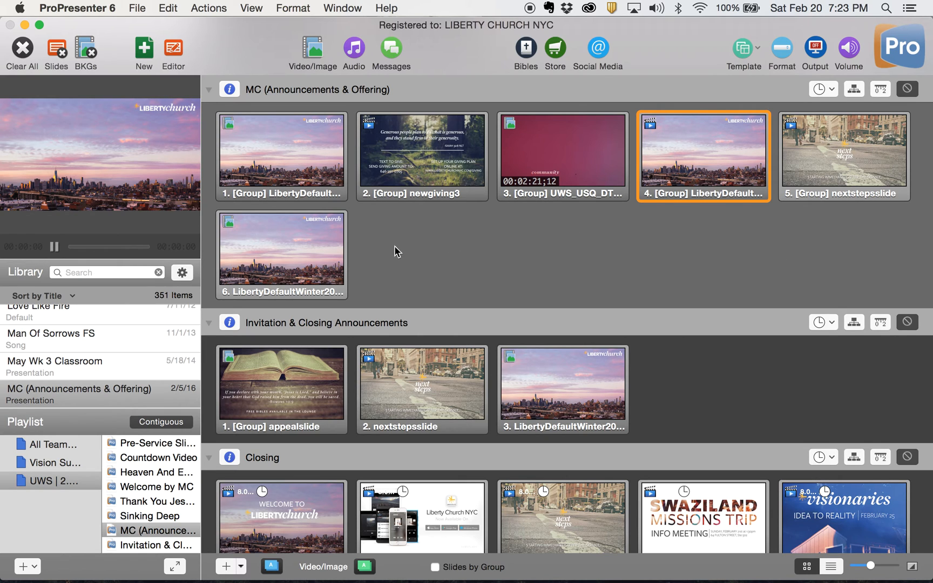
{"action": "mouse_move", "coordinate": [422, 274]}
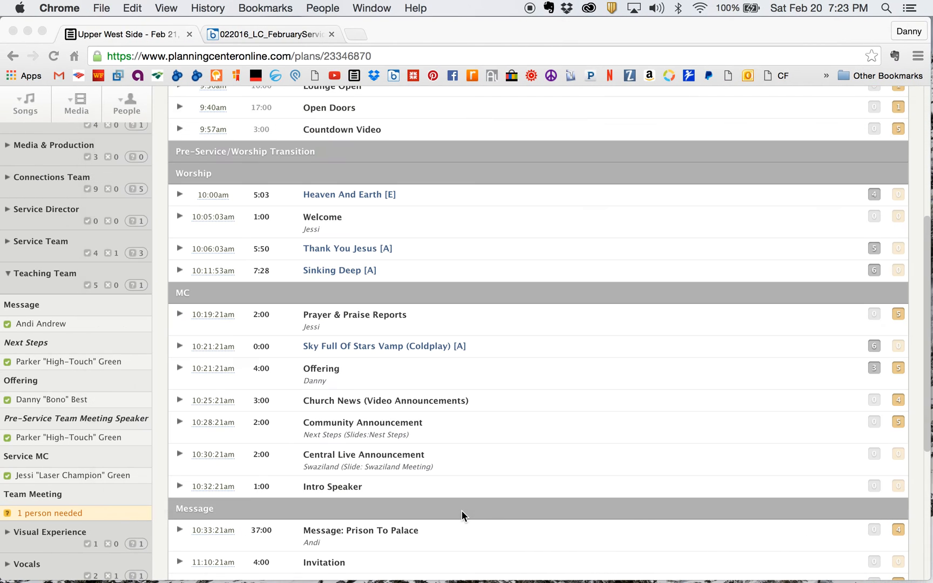
{"action": "mouse_move", "coordinate": [357, 455]}
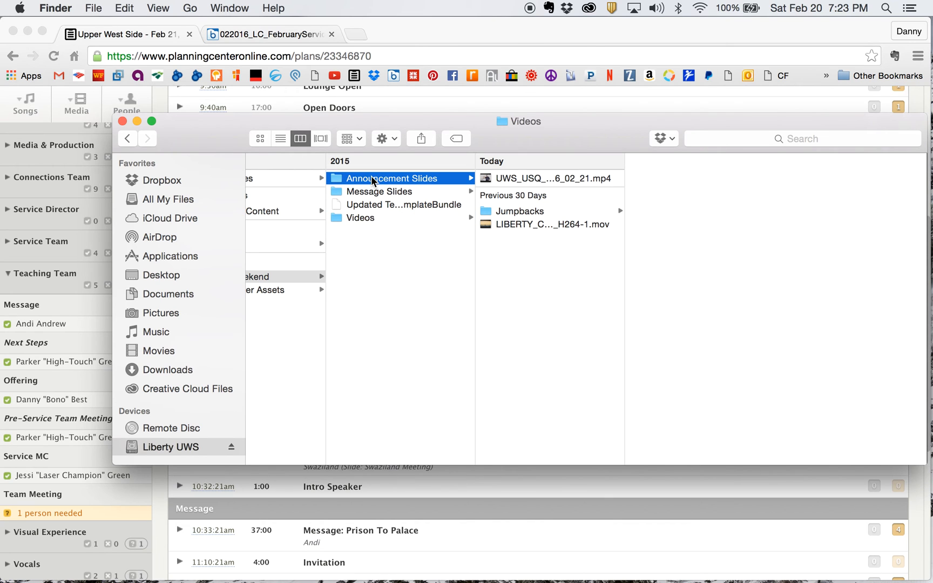
Select swaziland_slide-01.jpg in Announcement Slides and drag it in as the sixth MC slide
{"action": "left_click", "coordinate": [391, 178]}
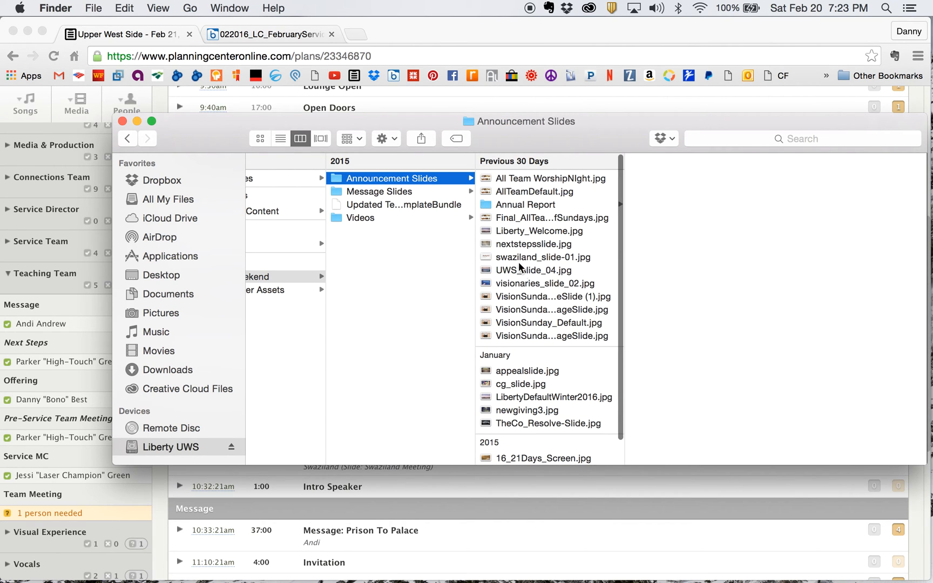
{"action": "left_click", "coordinate": [541, 257]}
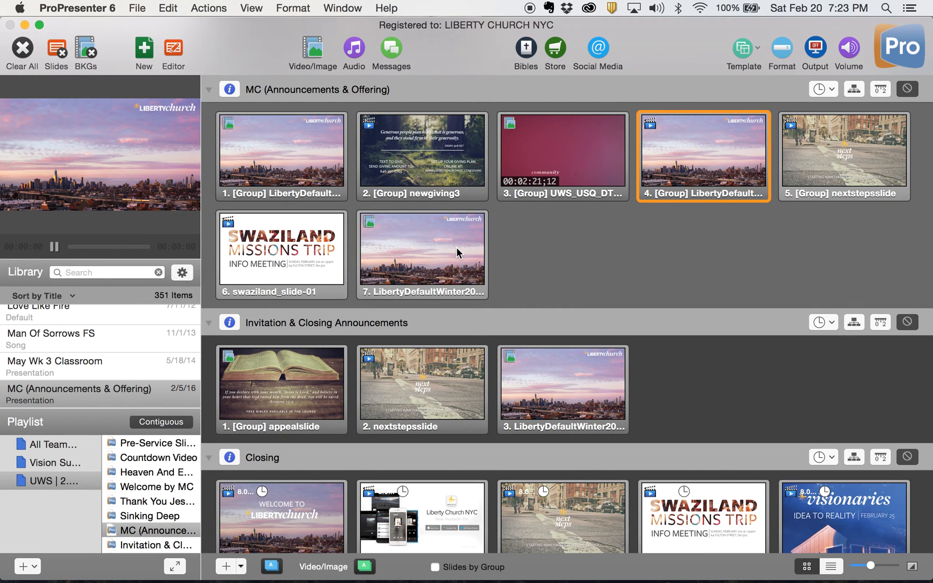
{"action": "mouse_move", "coordinate": [424, 264]}
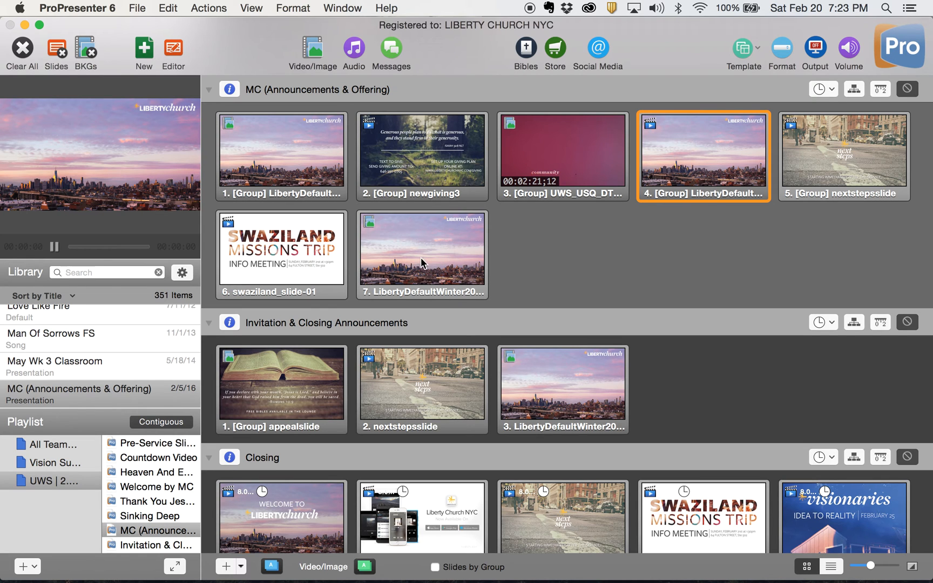
{"action": "mouse_move", "coordinate": [382, 251]}
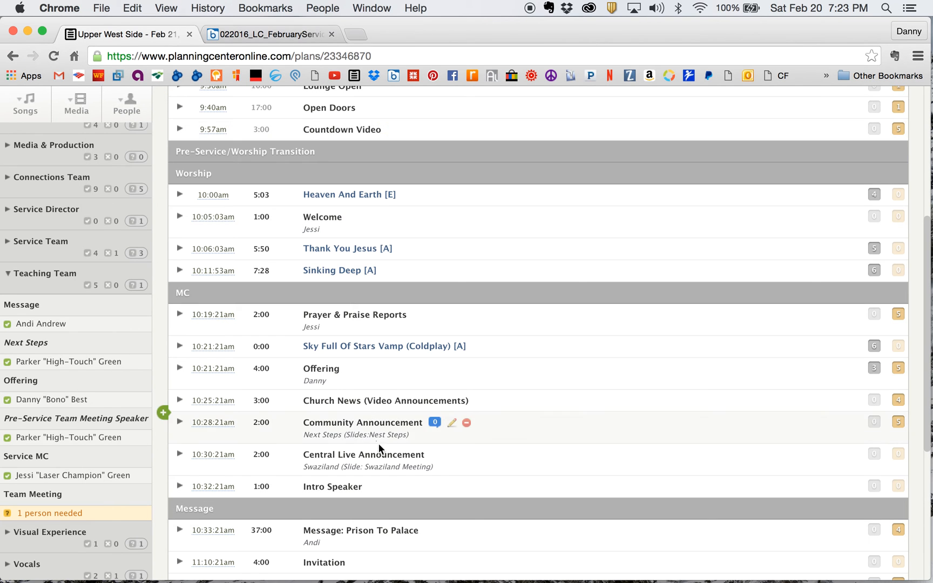
{"action": "scroll", "scroll_direction": "down", "scroll_amount": 3}
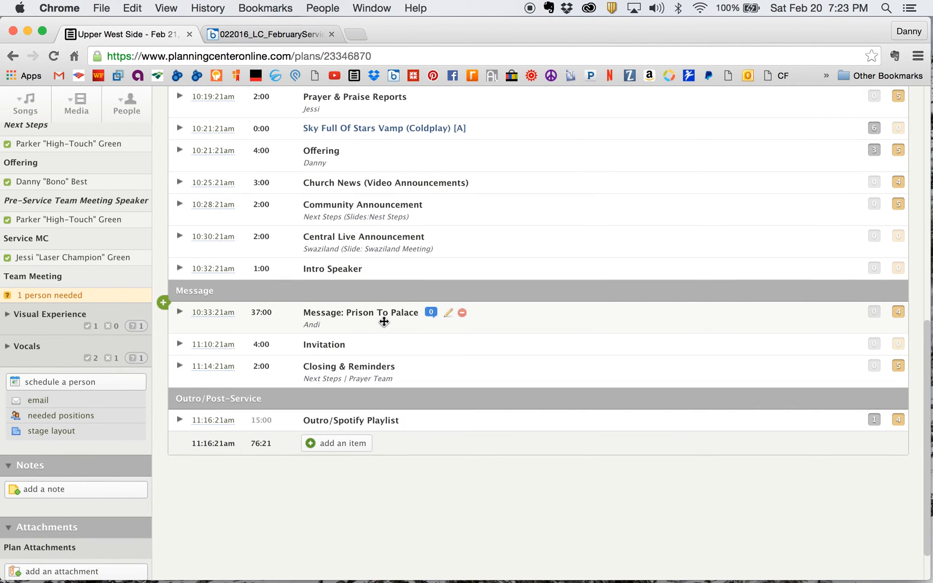
{"action": "mouse_move", "coordinate": [458, 360]}
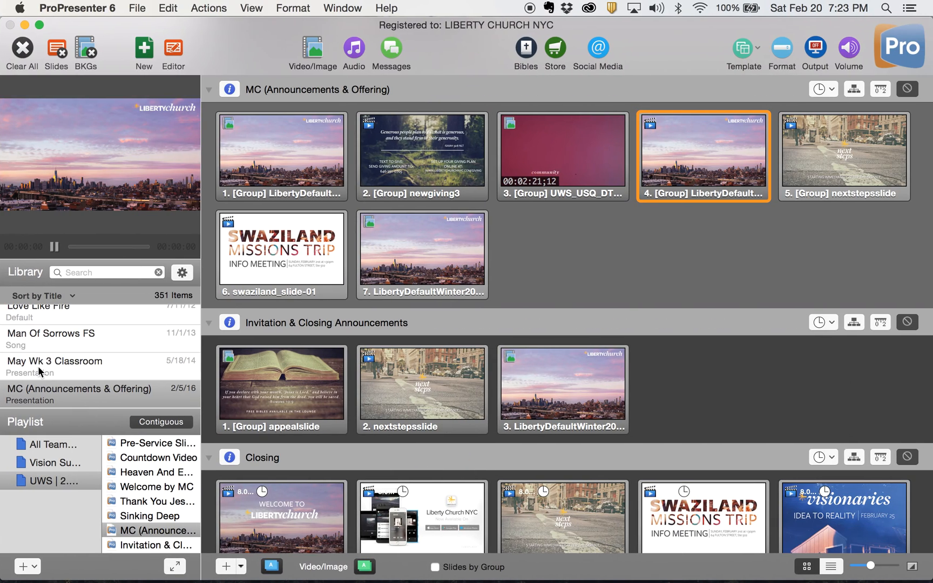
Search the Library for 'message' and drag Message-Andi Prison To Palace below MC in the playlist
{"action": "type", "text": "m"}
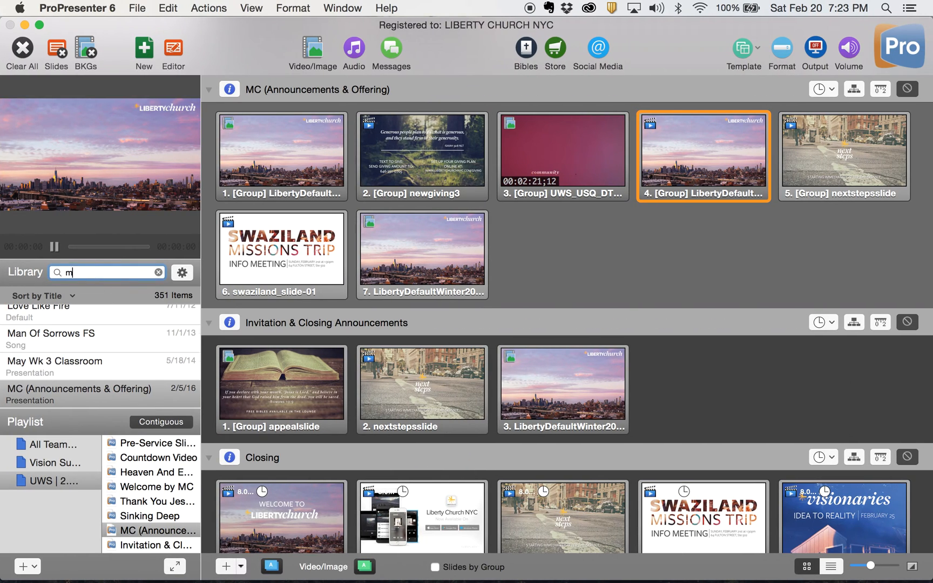
{"action": "type", "text": "essage"}
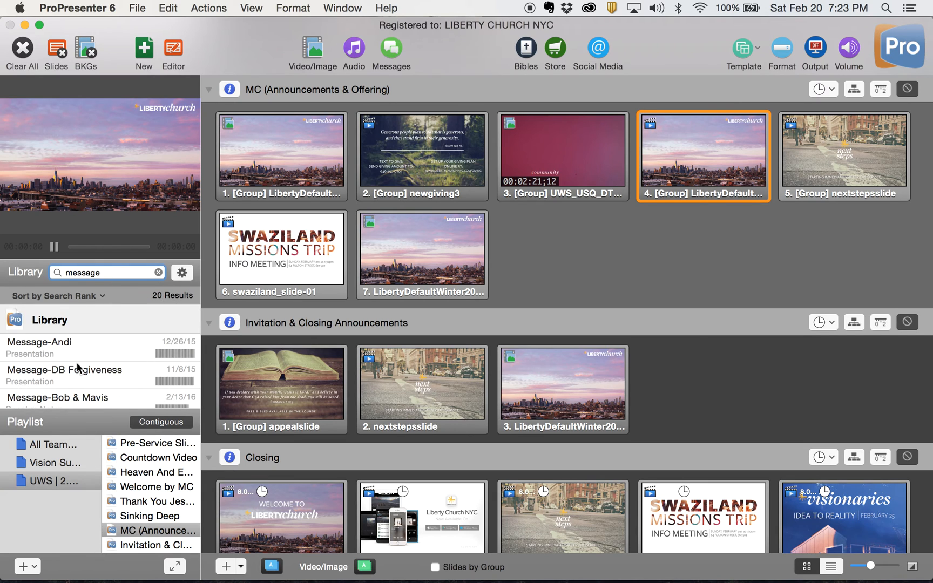
{"action": "scroll", "scroll_direction": "down", "scroll_amount": 3}
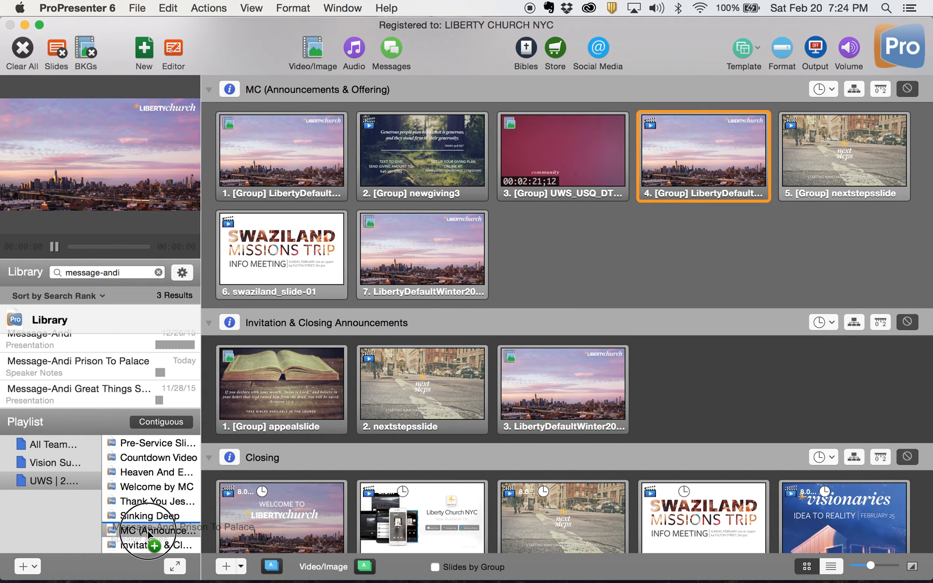
{"action": "scroll", "scroll_direction": "down", "scroll_amount": 3}
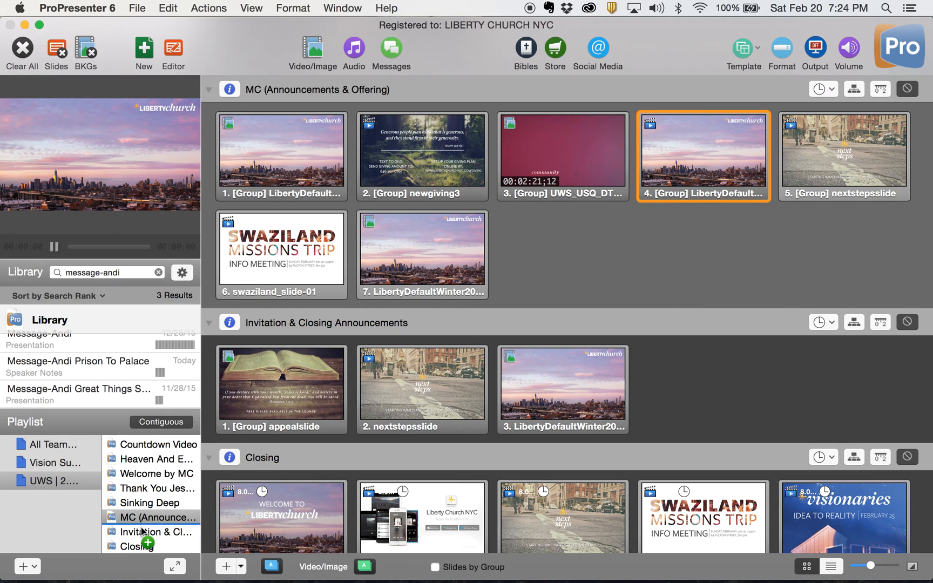
{"action": "left_click", "coordinate": [150, 532]}
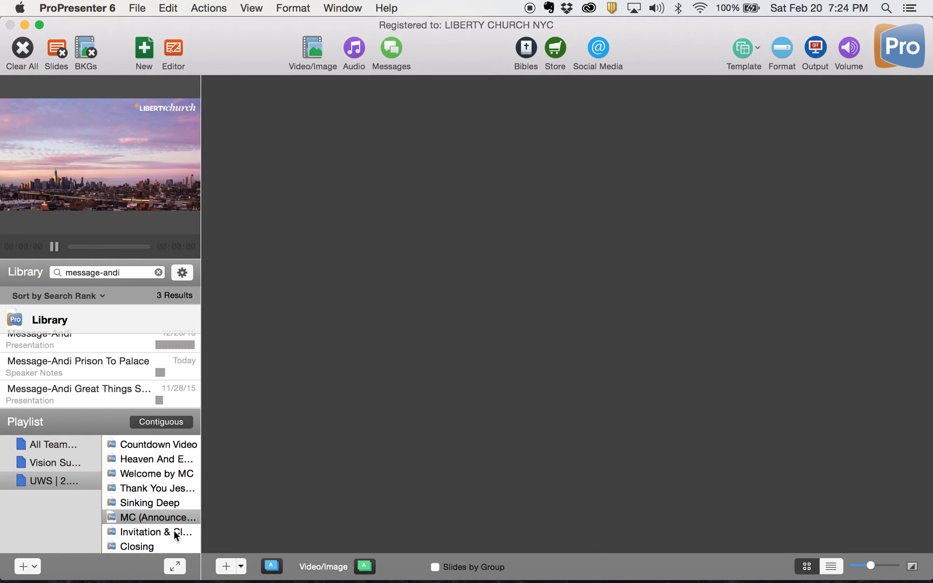
{"action": "mouse_move", "coordinate": [142, 527]}
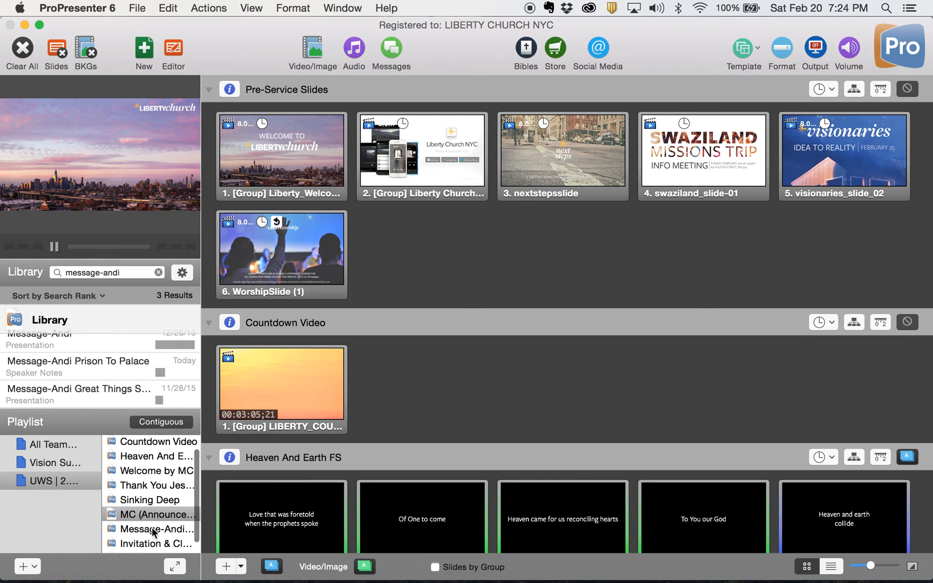
Review the Prison To Palace slides, then the Invitation & Closing Announcements item
{"action": "left_click", "coordinate": [156, 529]}
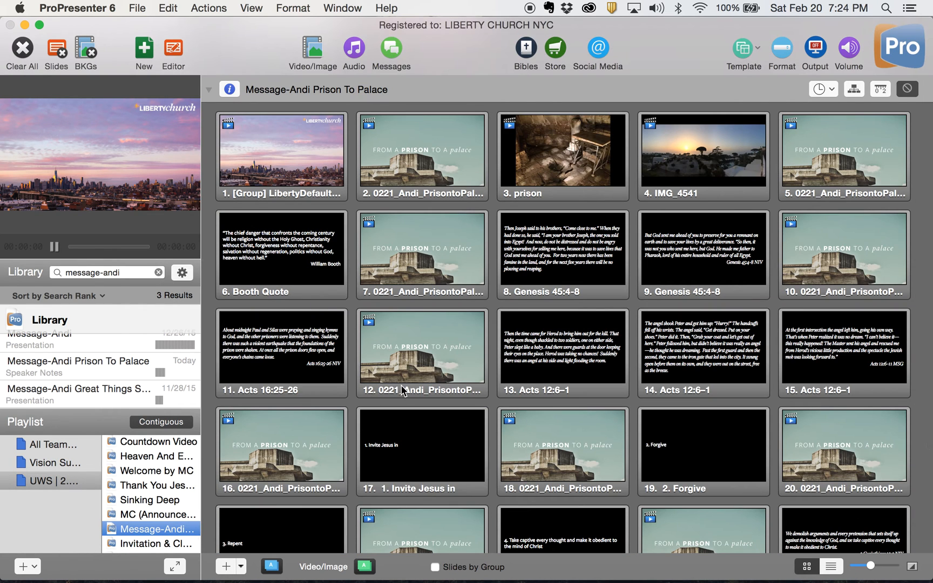
{"action": "scroll", "scroll_direction": "down", "scroll_amount": 3}
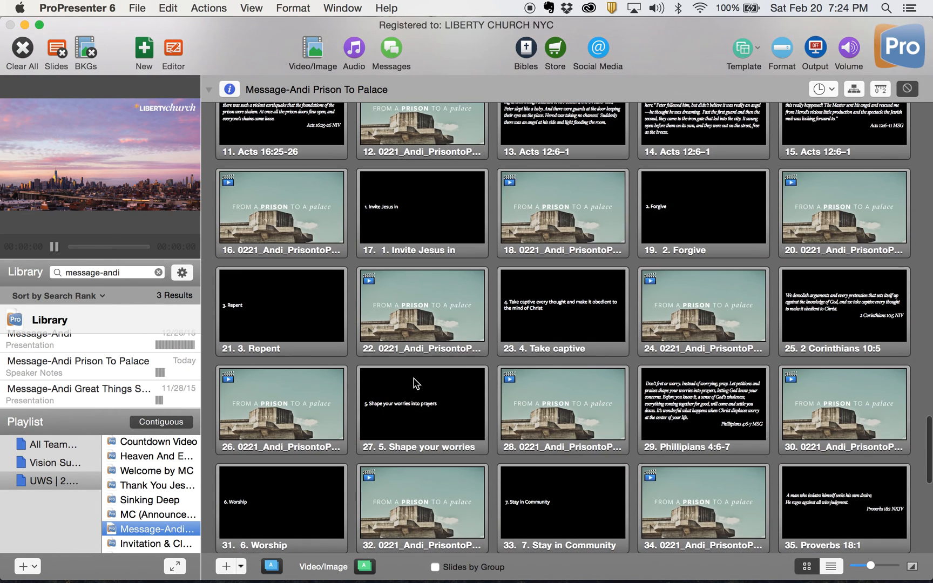
{"action": "scroll", "scroll_direction": "down", "scroll_amount": 3}
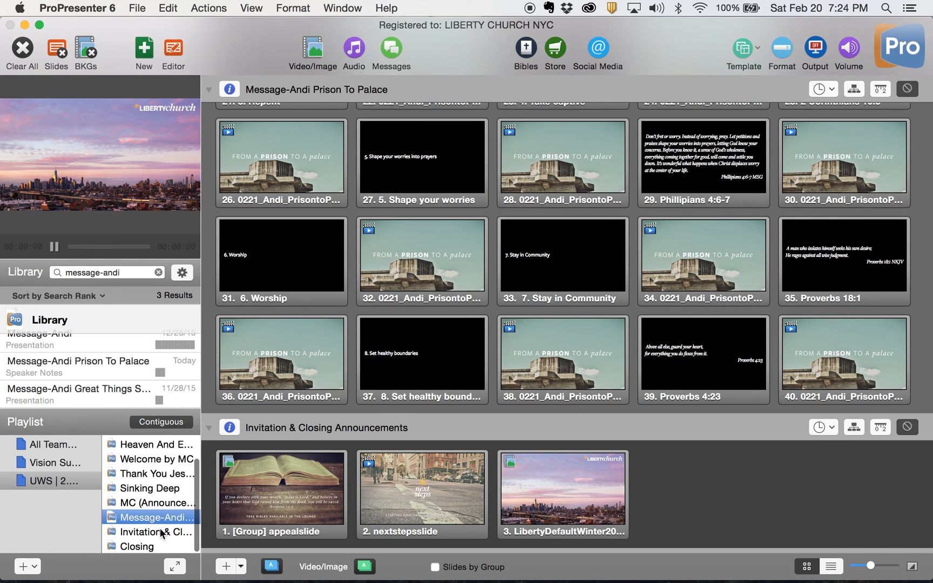
{"action": "left_click", "coordinate": [150, 531]}
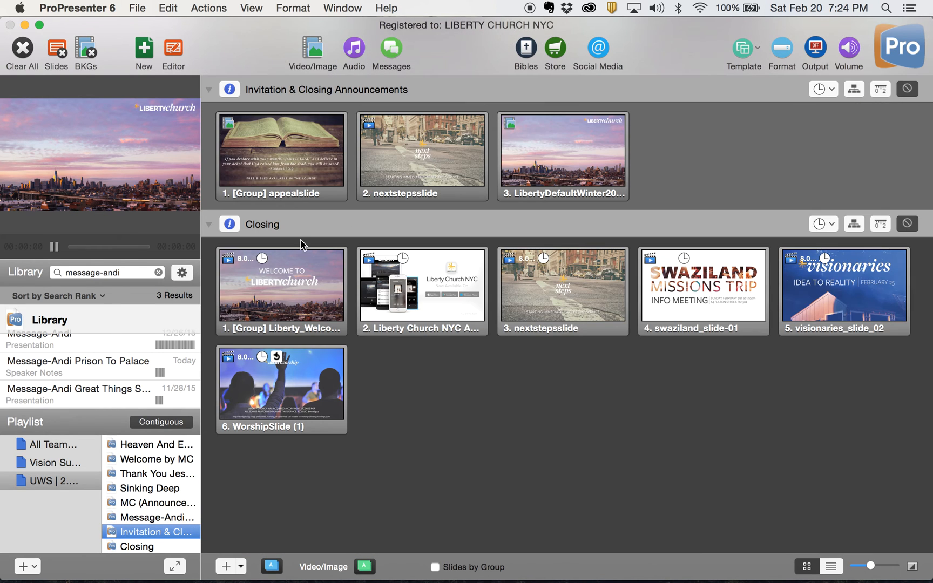
{"action": "left_click", "coordinate": [281, 150]}
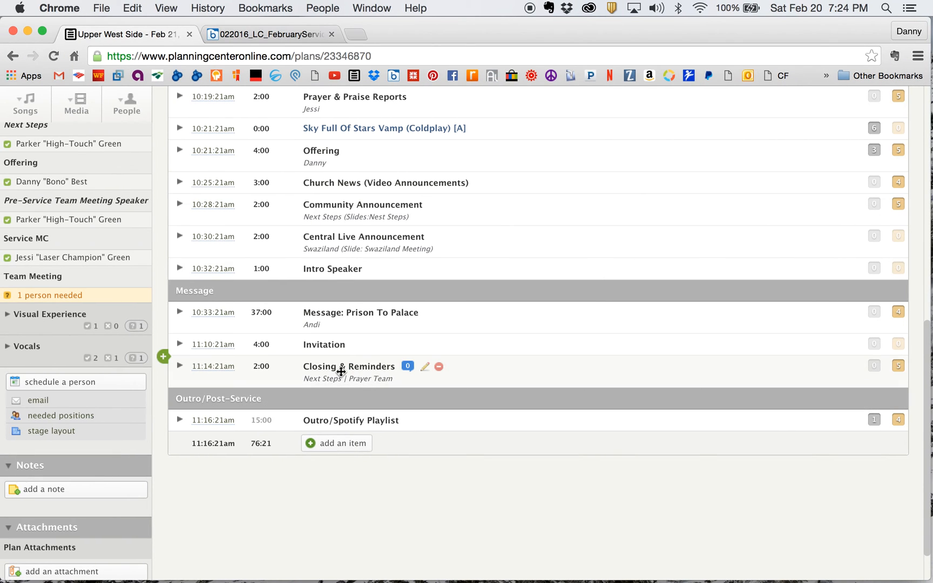
{"action": "mouse_move", "coordinate": [348, 344]}
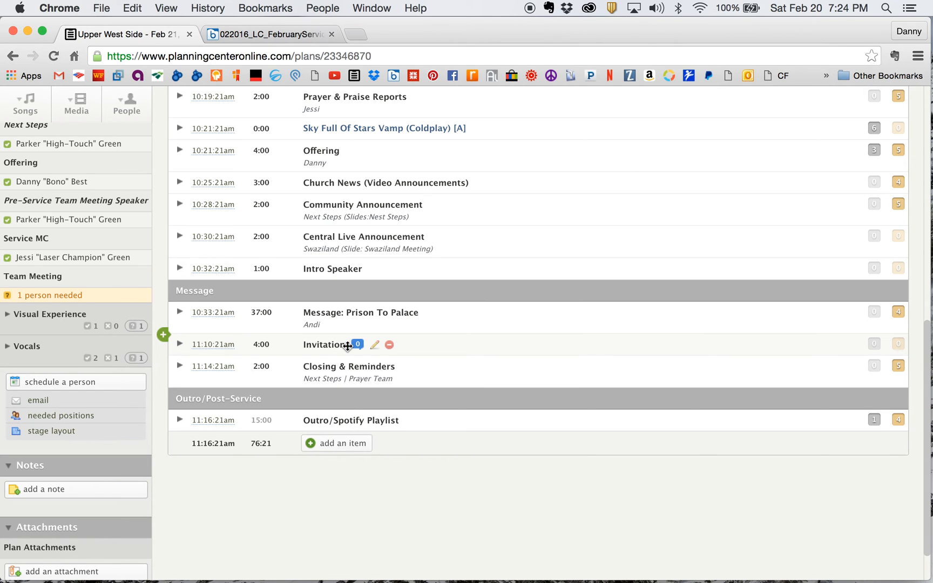
{"action": "mouse_move", "coordinate": [374, 346]}
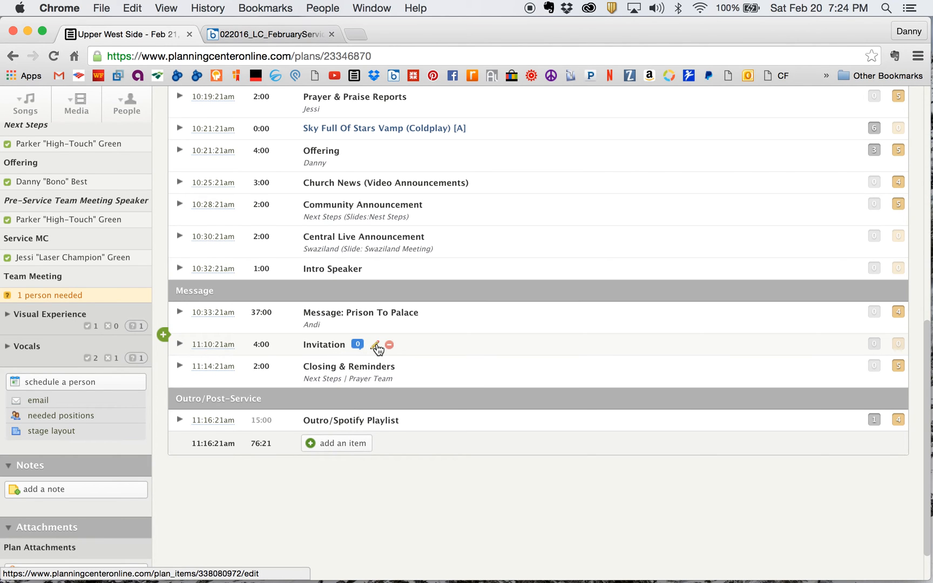
Rename the 11:10 Invitation plan item to 'Altar Call' and return to the service order
{"action": "left_click", "coordinate": [375, 345]}
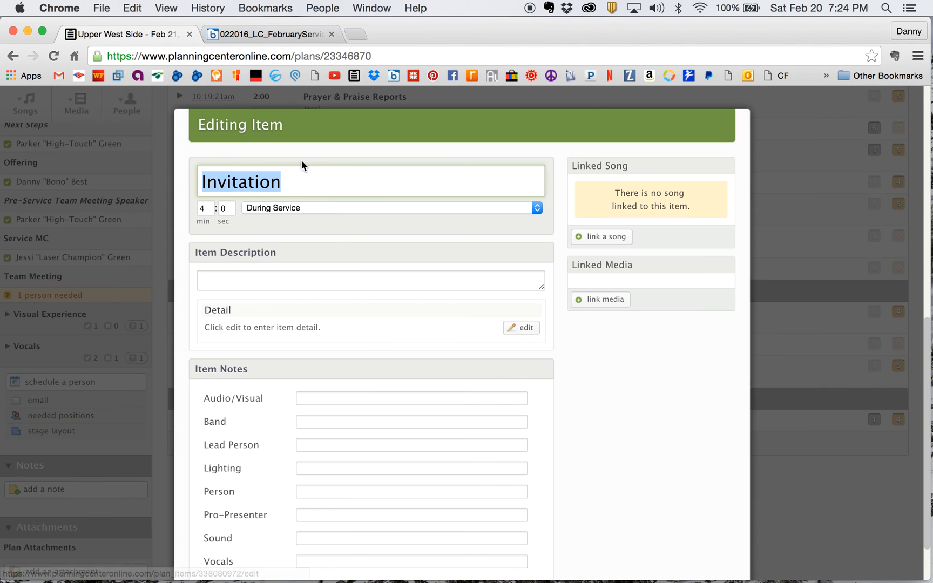
{"action": "type", "text": "Altar Call"}
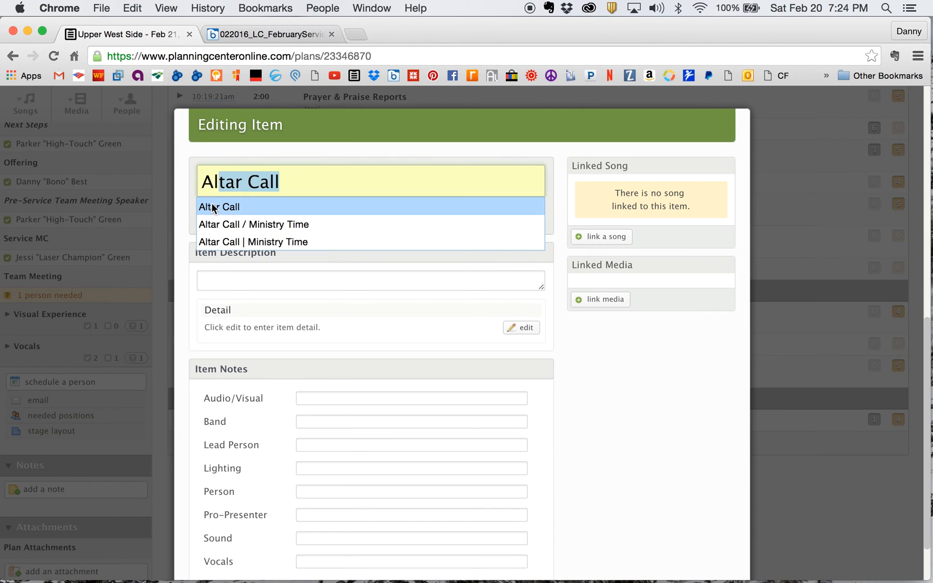
{"action": "left_click", "coordinate": [218, 207]}
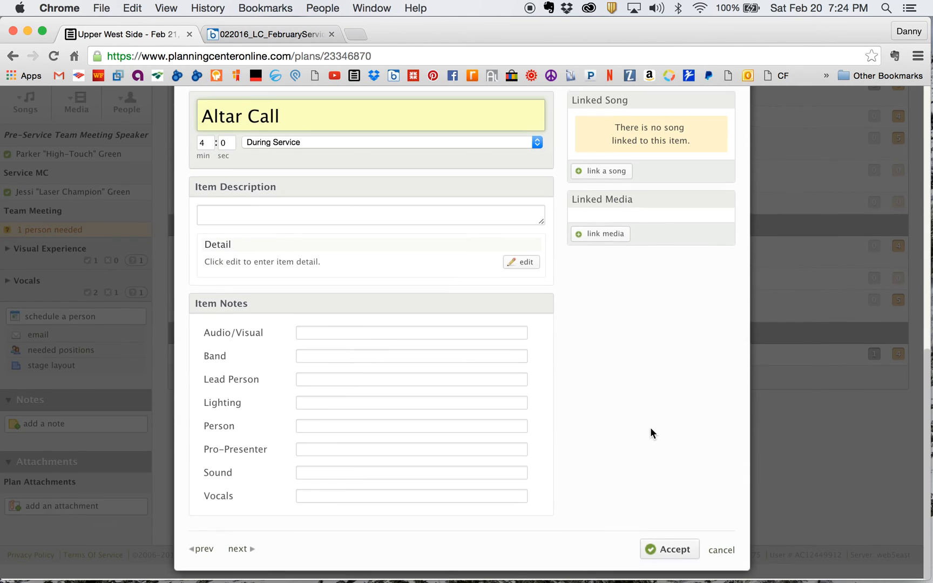
{"action": "left_click", "coordinate": [668, 550]}
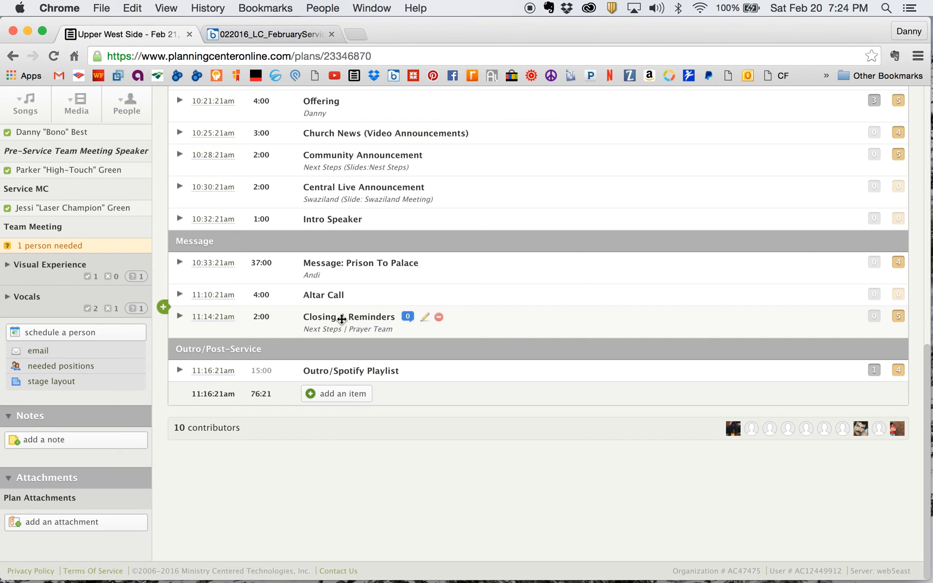
{"action": "mouse_move", "coordinate": [514, 422]}
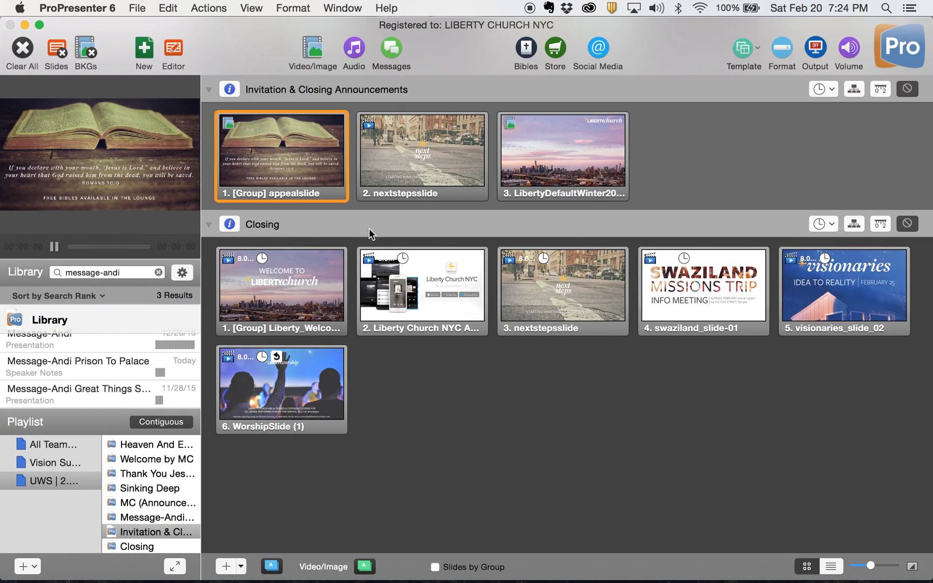
{"action": "mouse_move", "coordinate": [166, 452]}
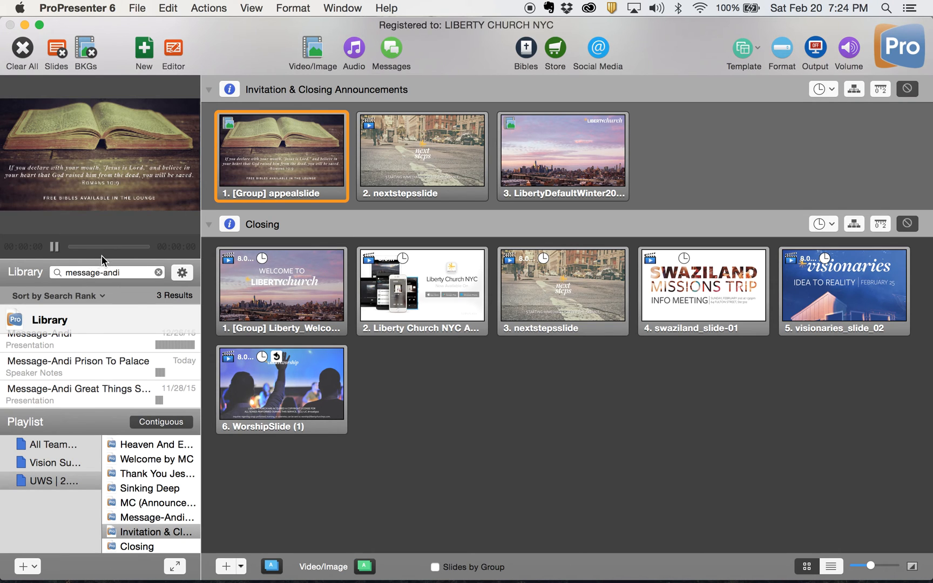
Find the 'invitation' presentation and rename it 'Altar Call, Closing, & Reminders'
{"action": "left_click", "coordinate": [158, 272]}
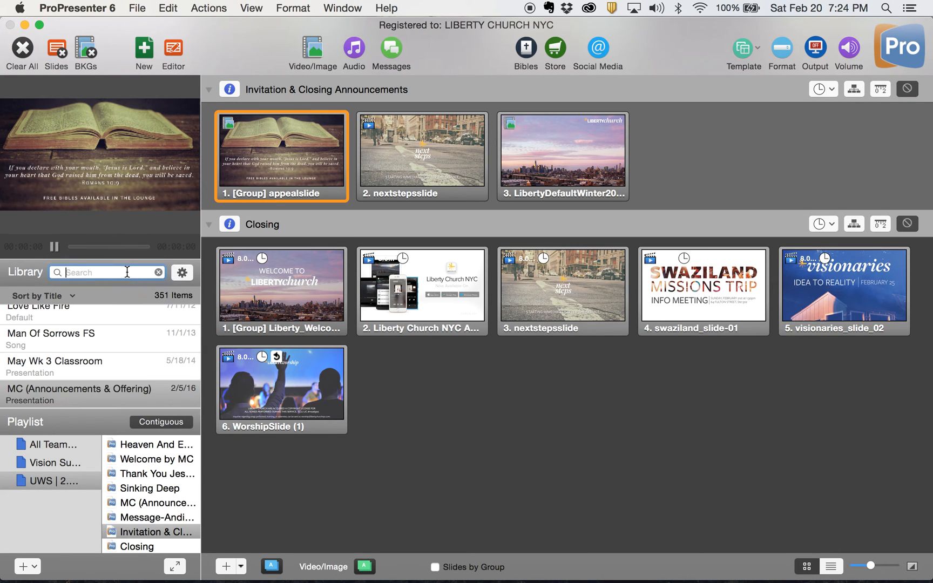
{"action": "type", "text": "invitation"}
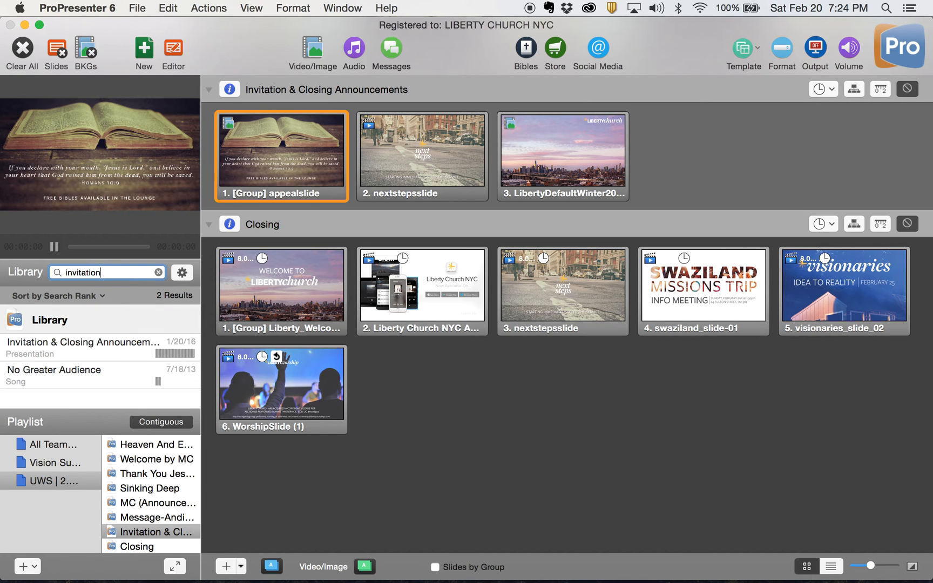
{"action": "right_click", "coordinate": [82, 341]}
{"action": "type", "text": "Altar Ca"}
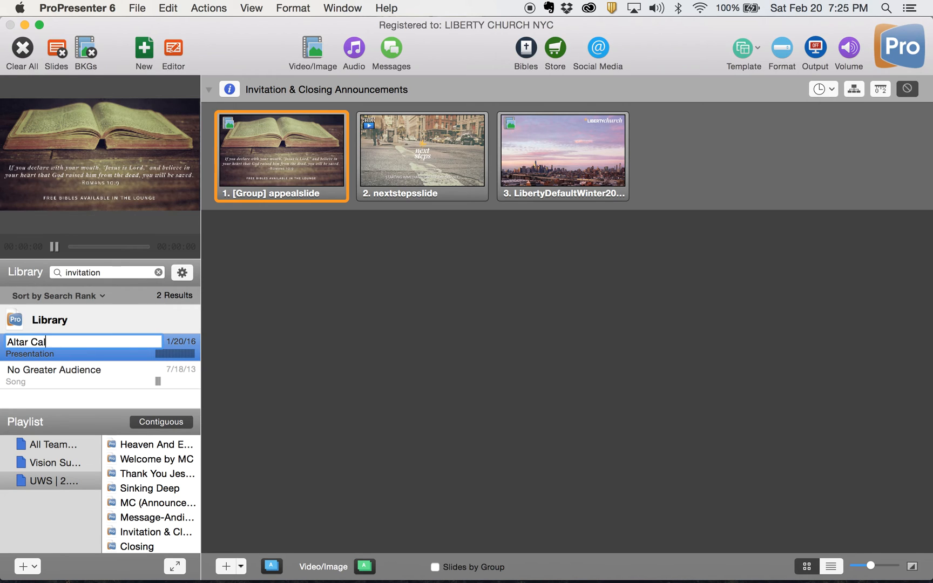
{"action": "type", "text": "l, Closing, & Reminders"}
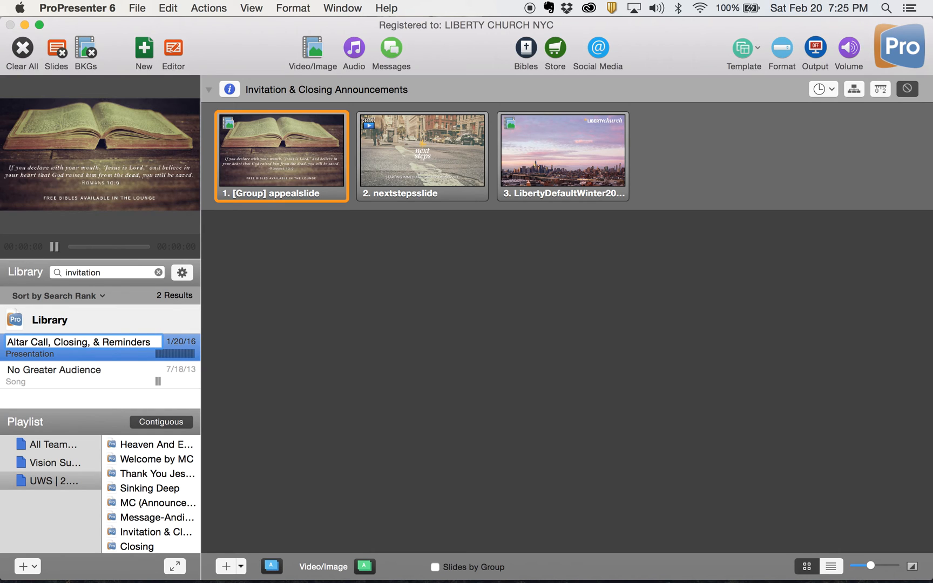
{"action": "left_click", "coordinate": [158, 272]}
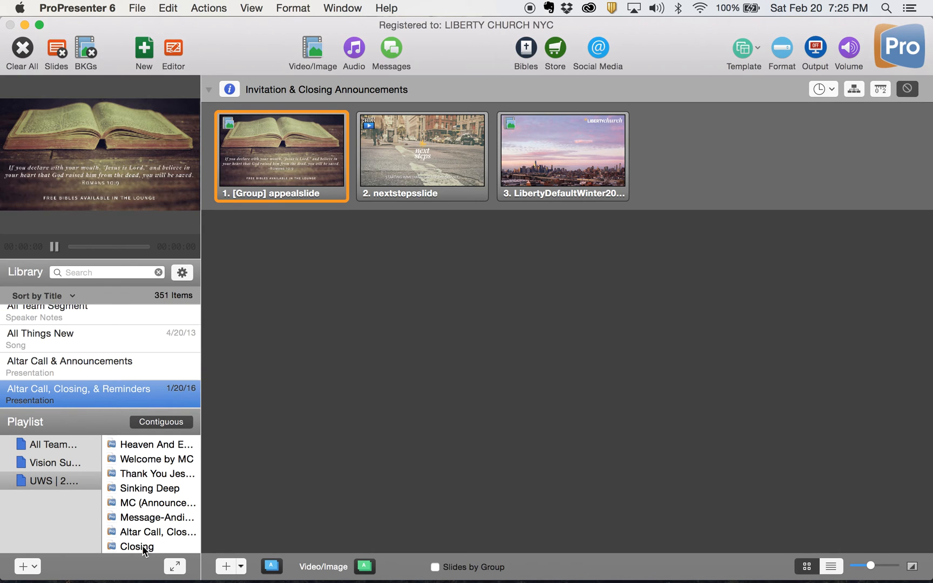
{"action": "left_click", "coordinate": [139, 547]}
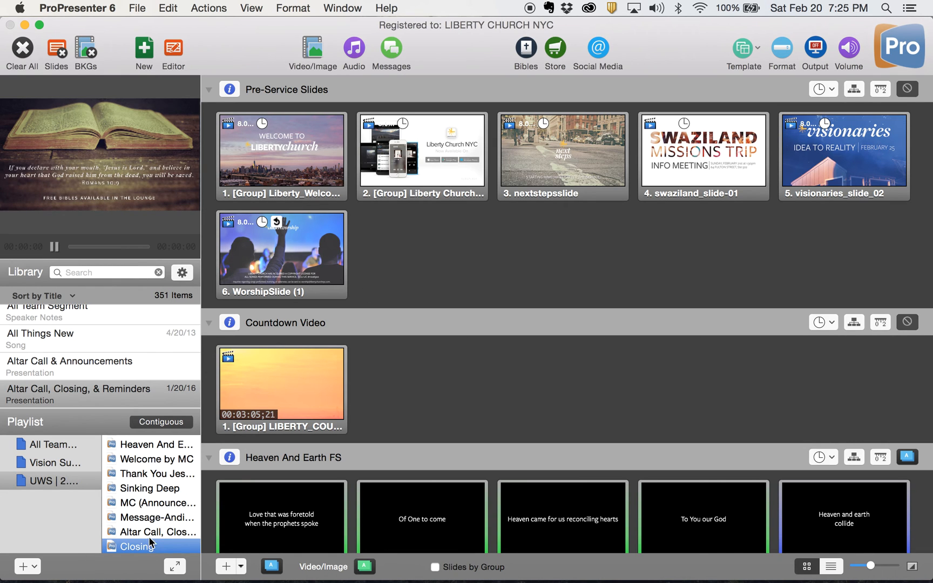
Select Heaven And Earth FS in the playlist and show its arrangement options
{"action": "left_click", "coordinate": [137, 547]}
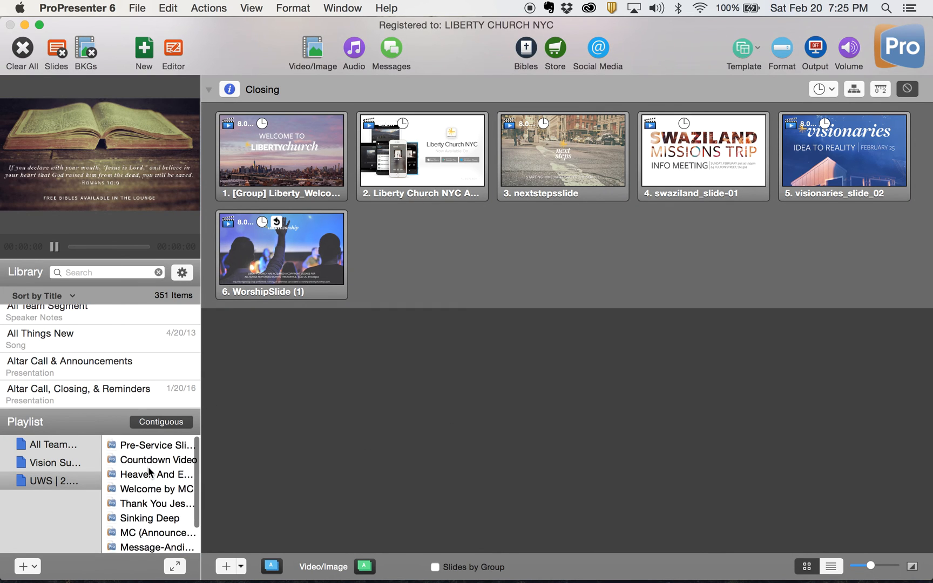
{"action": "left_click", "coordinate": [155, 472]}
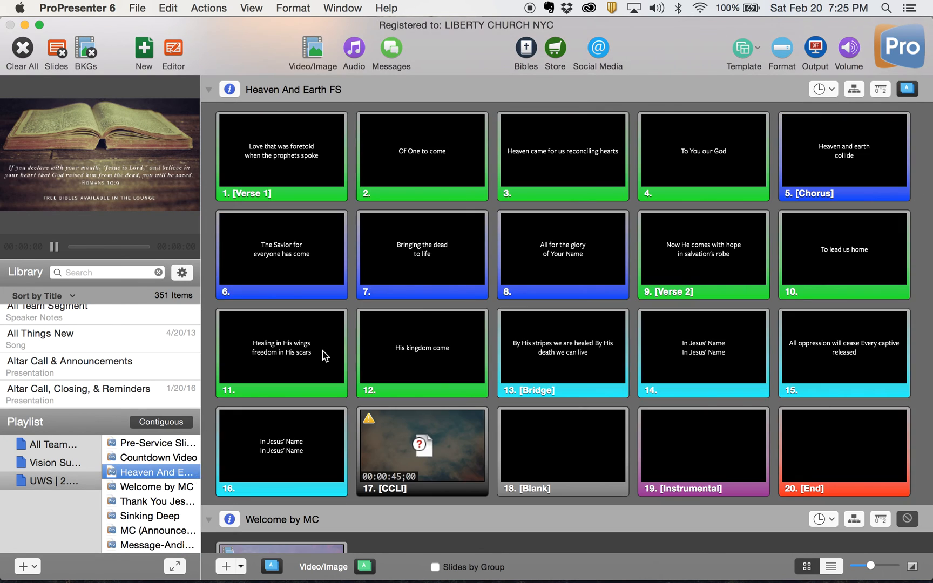
{"action": "mouse_move", "coordinate": [292, 164]}
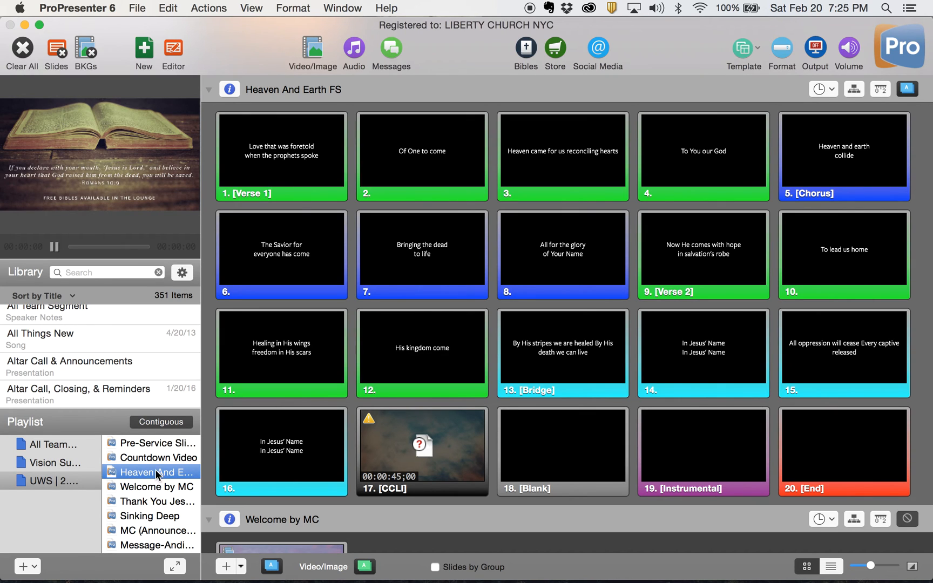
{"action": "mouse_move", "coordinate": [605, 214]}
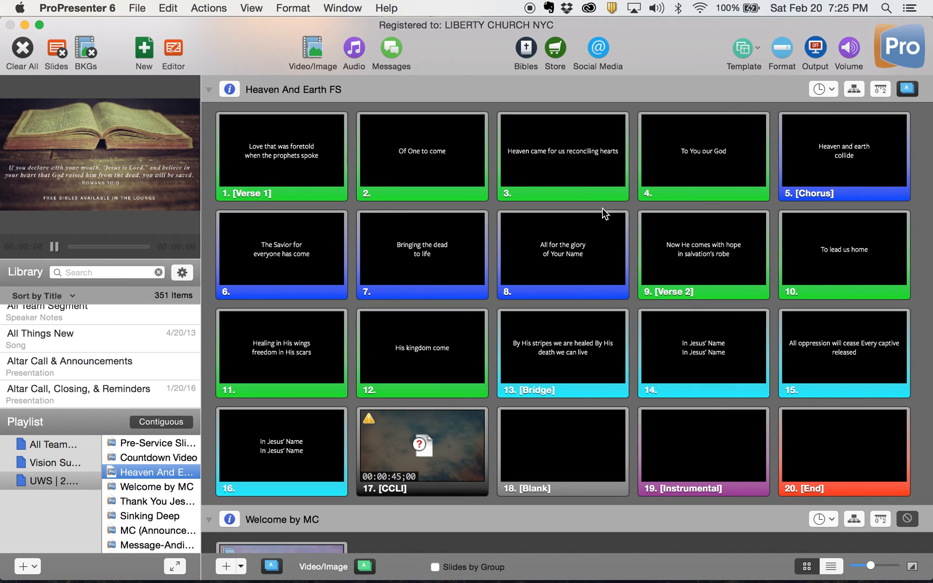
{"action": "left_click", "coordinate": [853, 88]}
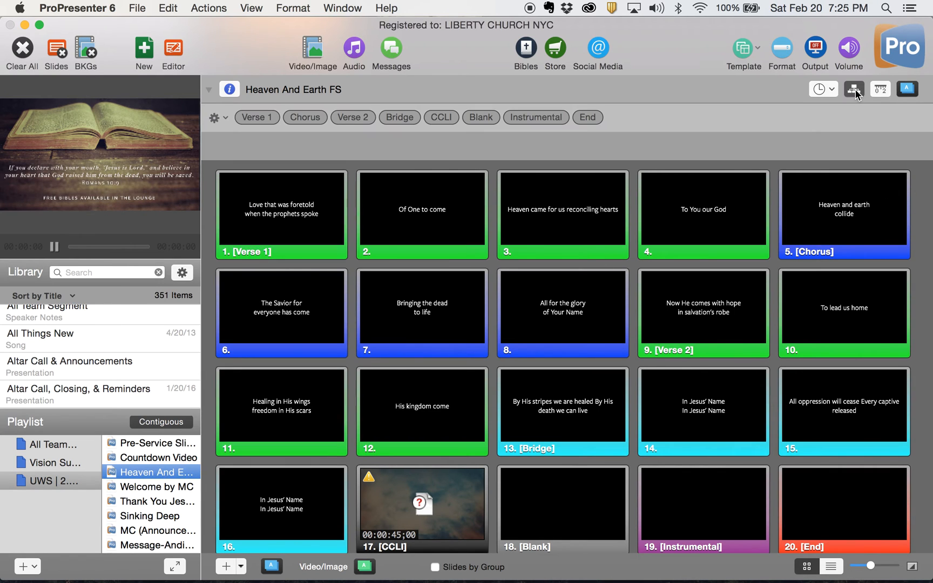
Apply the Main arrangement and bring up options on the CCLI slide's clouds cue
{"action": "left_click", "coordinate": [214, 118]}
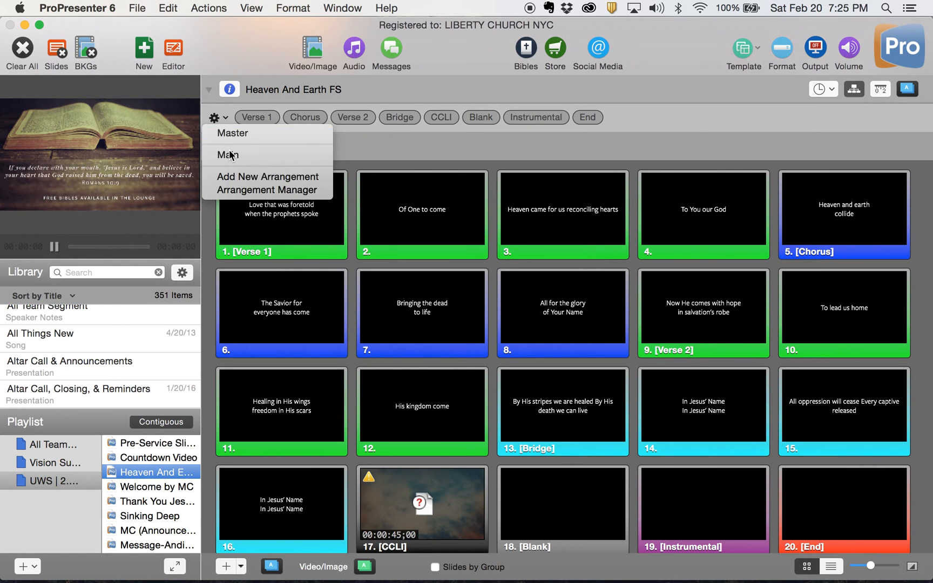
{"action": "left_click", "coordinate": [228, 155]}
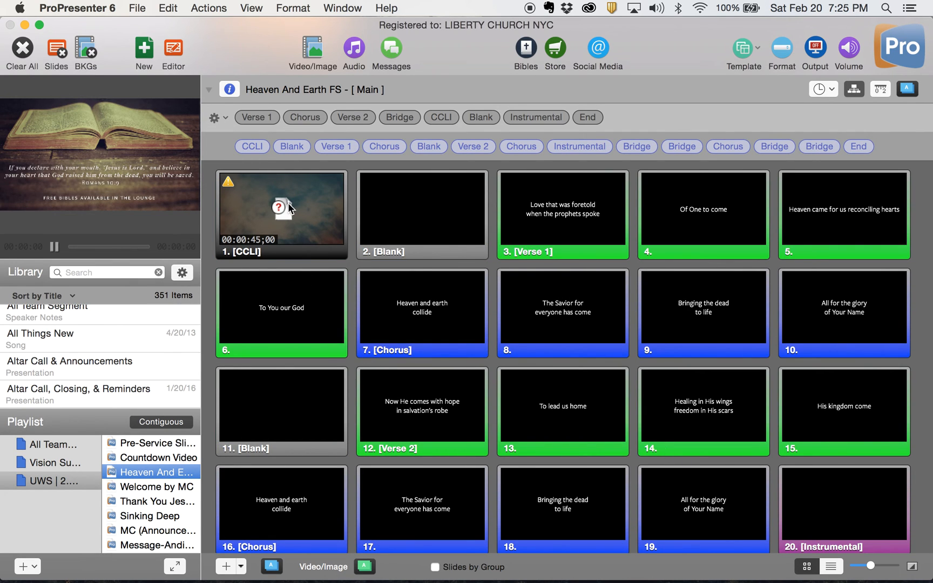
{"action": "right_click", "coordinate": [281, 213]}
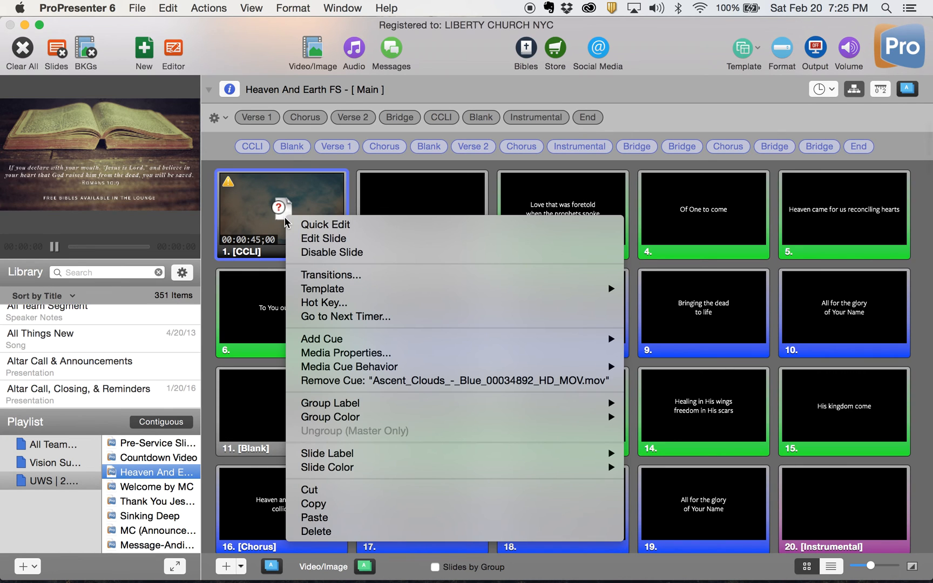
{"action": "mouse_move", "coordinate": [357, 381]}
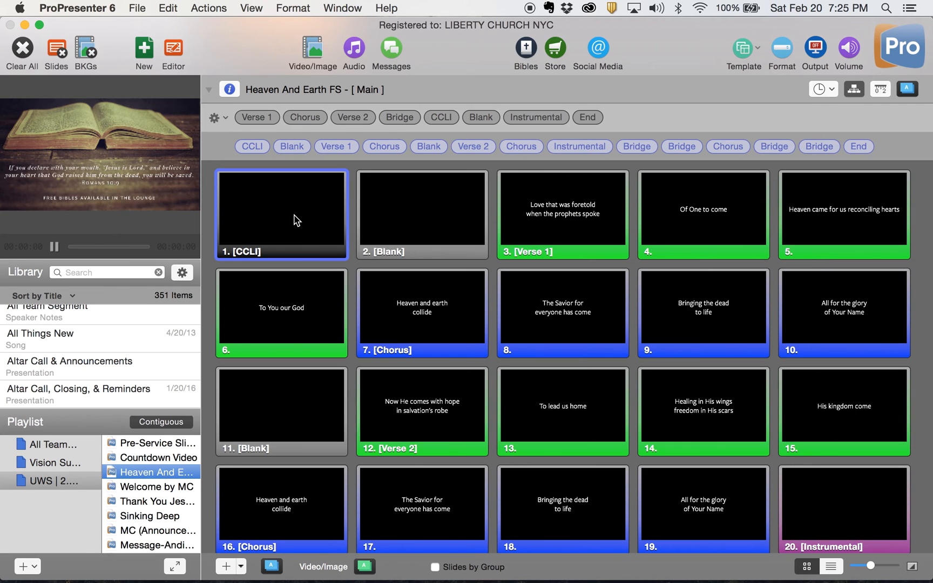
Apply the Main arrangement to Thank You Jesus FS from its saved arrangements list
{"action": "left_click", "coordinate": [157, 501]}
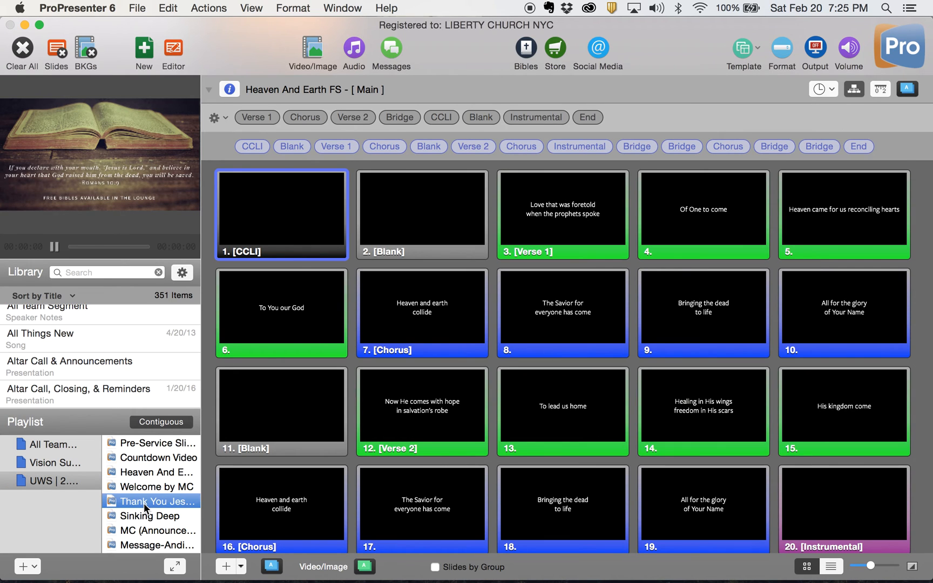
{"action": "left_click", "coordinate": [151, 501]}
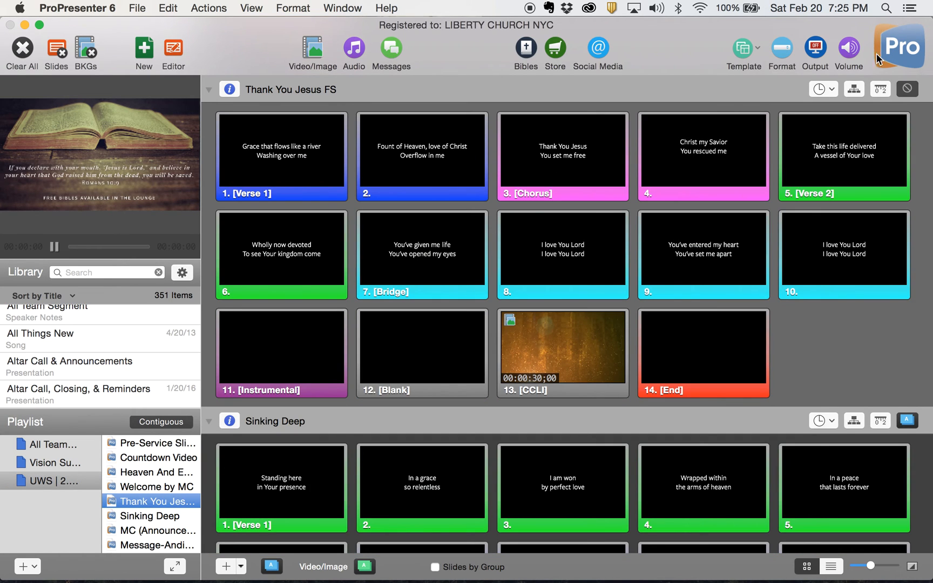
{"action": "left_click", "coordinate": [853, 88]}
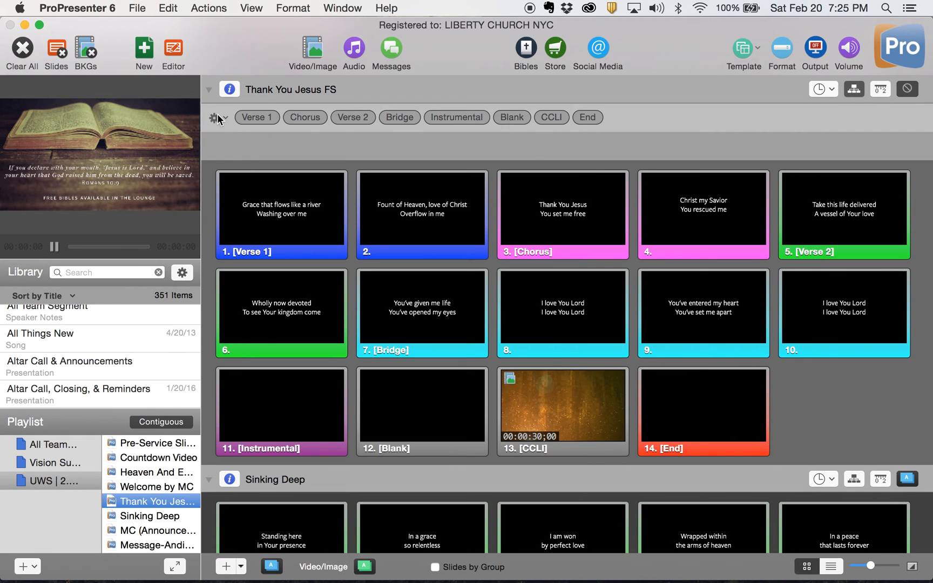
{"action": "left_click", "coordinate": [218, 118]}
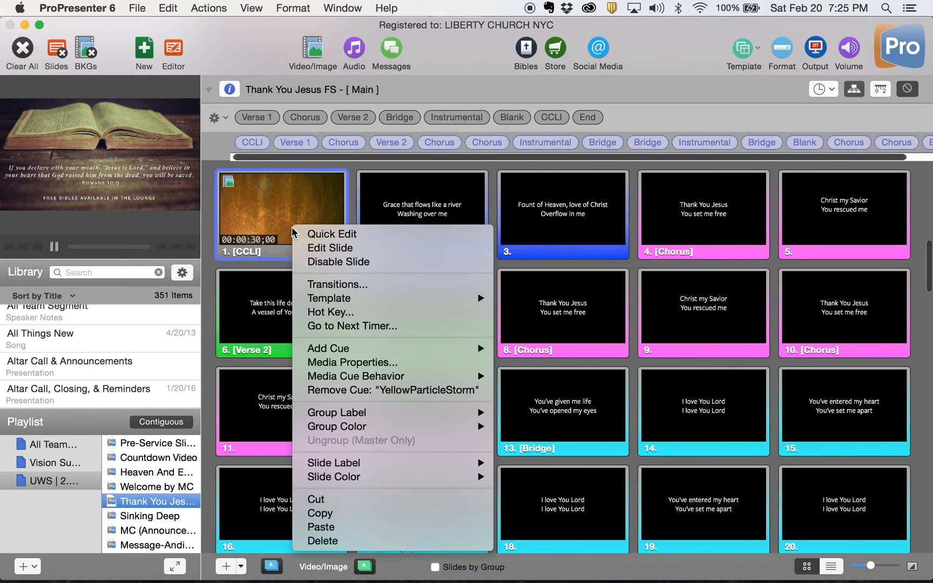
{"action": "mouse_move", "coordinate": [361, 395]}
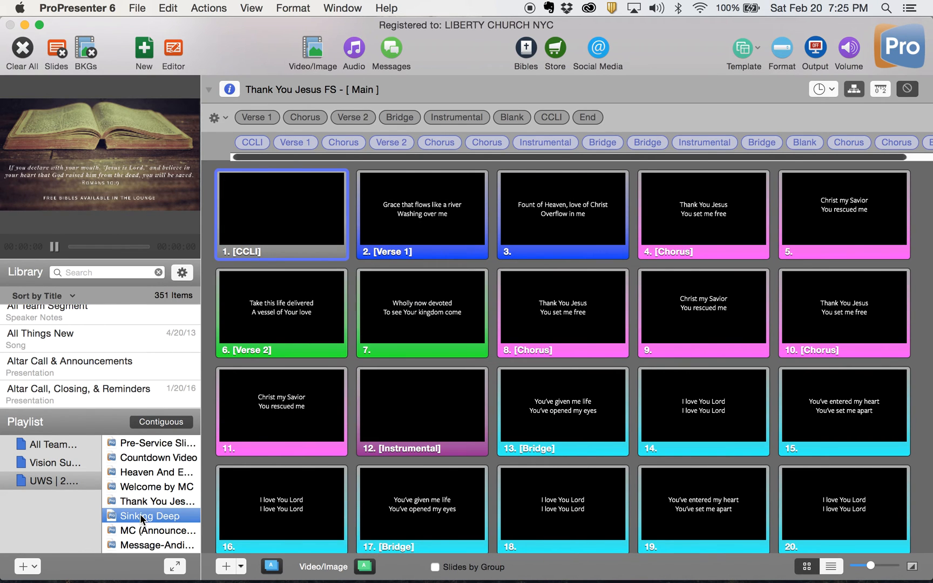
Apply the Gardens arrangement to Sinking Deep and review its slides
{"action": "left_click", "coordinate": [148, 516]}
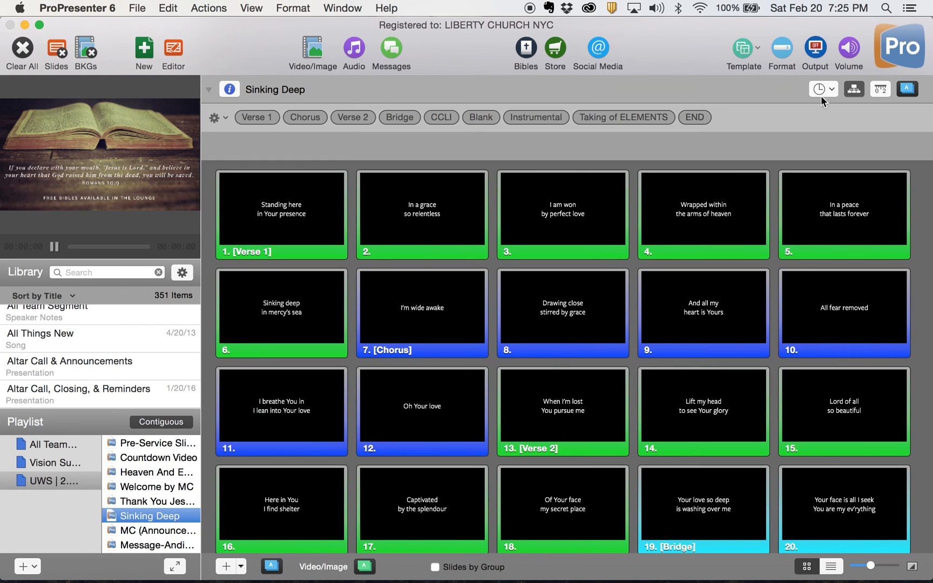
{"action": "left_click", "coordinate": [214, 118]}
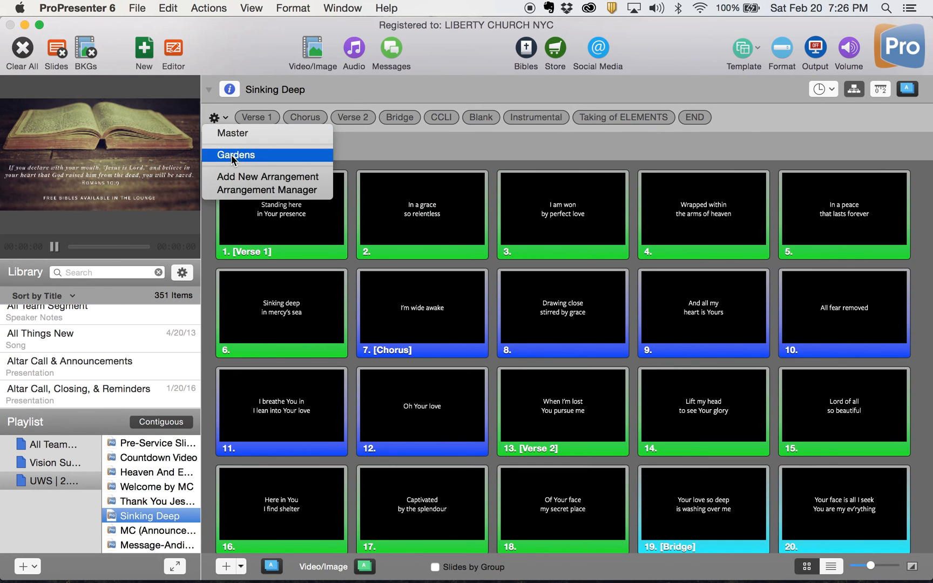
{"action": "left_click", "coordinate": [236, 154]}
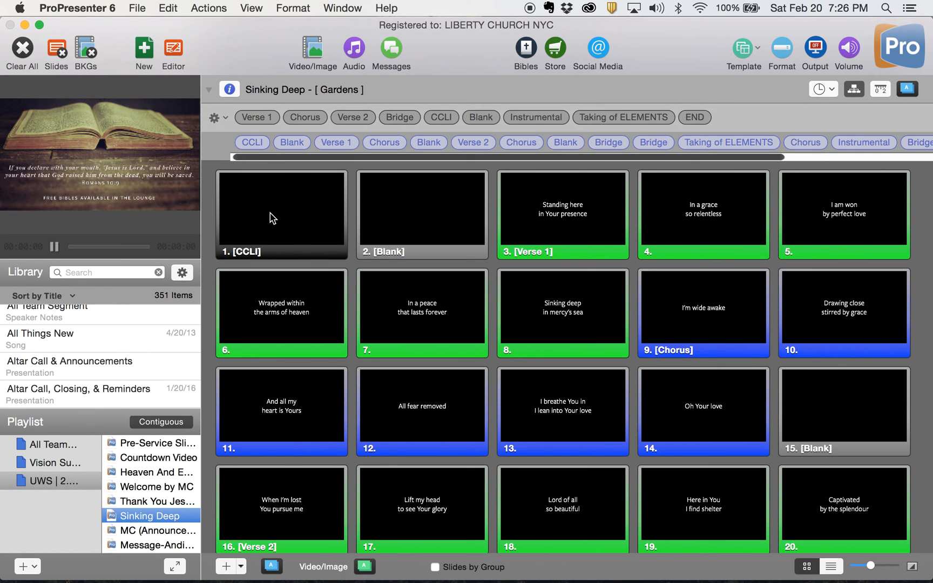
{"action": "mouse_move", "coordinate": [367, 268]}
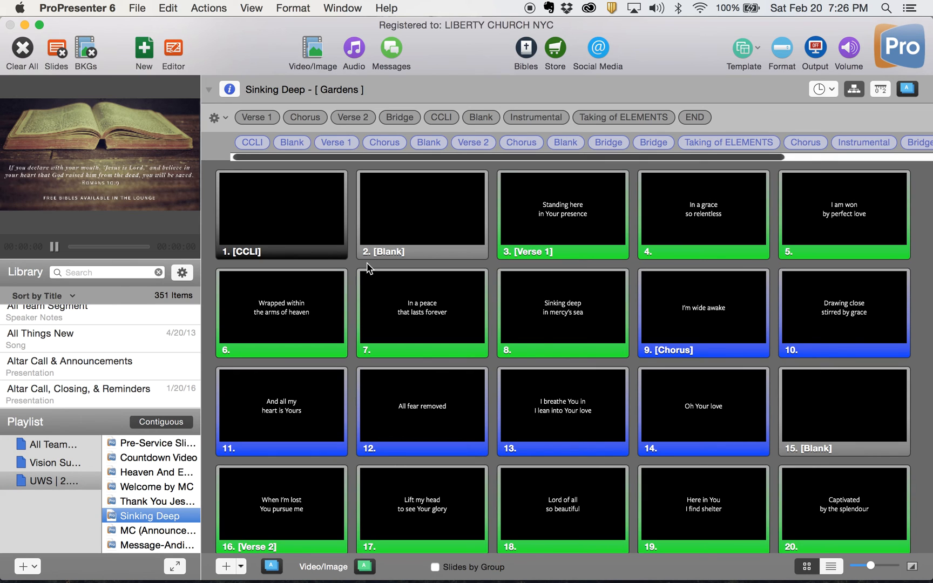
{"action": "mouse_move", "coordinate": [320, 250]}
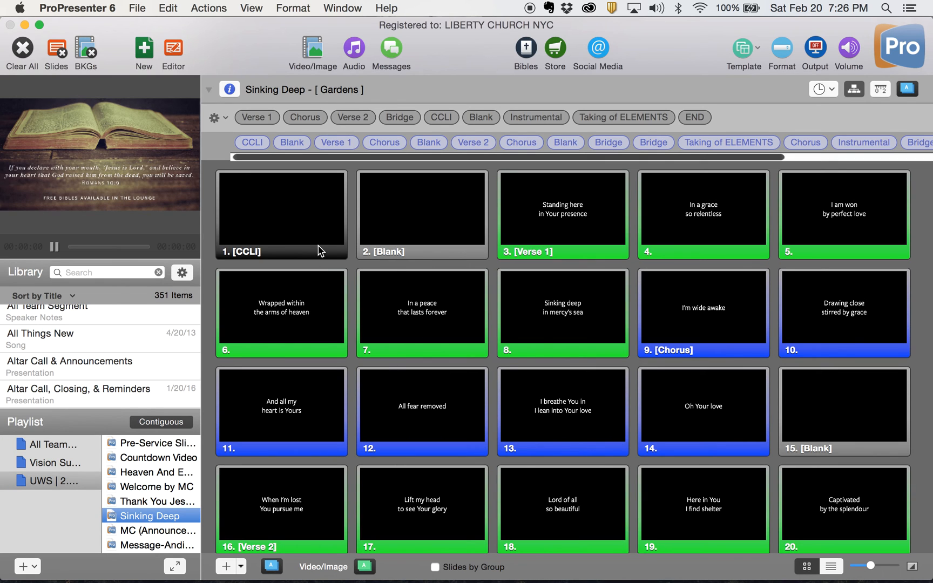
{"action": "scroll", "scroll_direction": "down", "scroll_amount": 3}
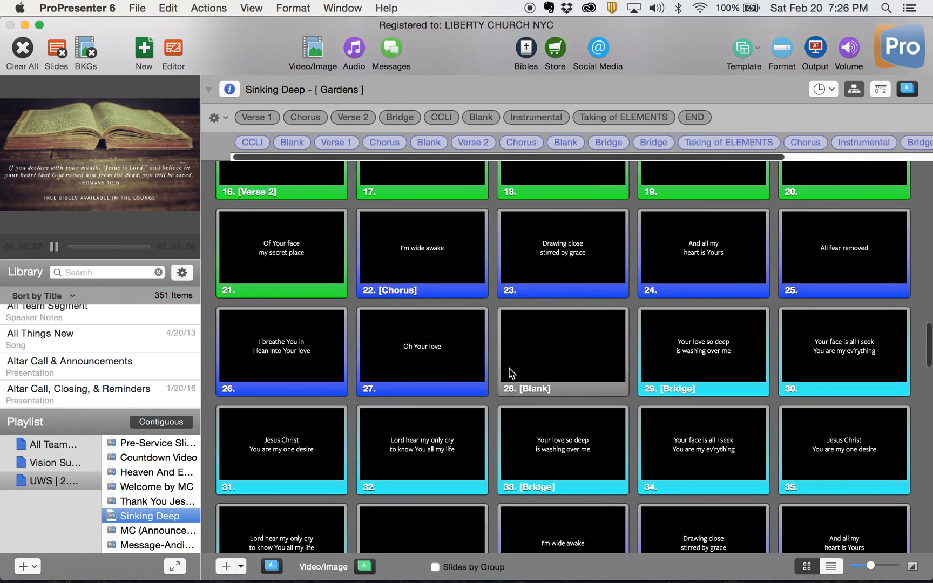
{"action": "scroll", "scroll_direction": "up", "scroll_amount": 3}
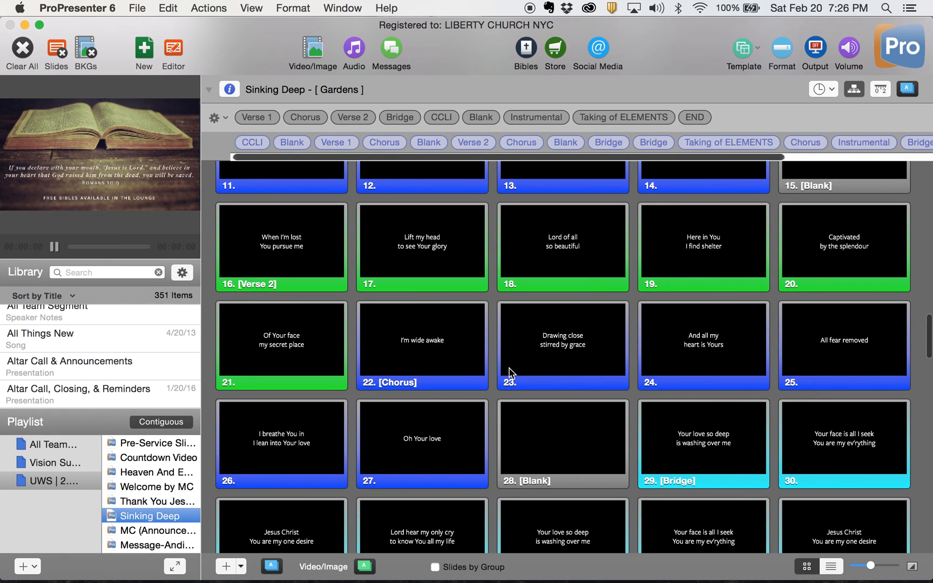
{"action": "scroll", "scroll_direction": "down", "scroll_amount": 3}
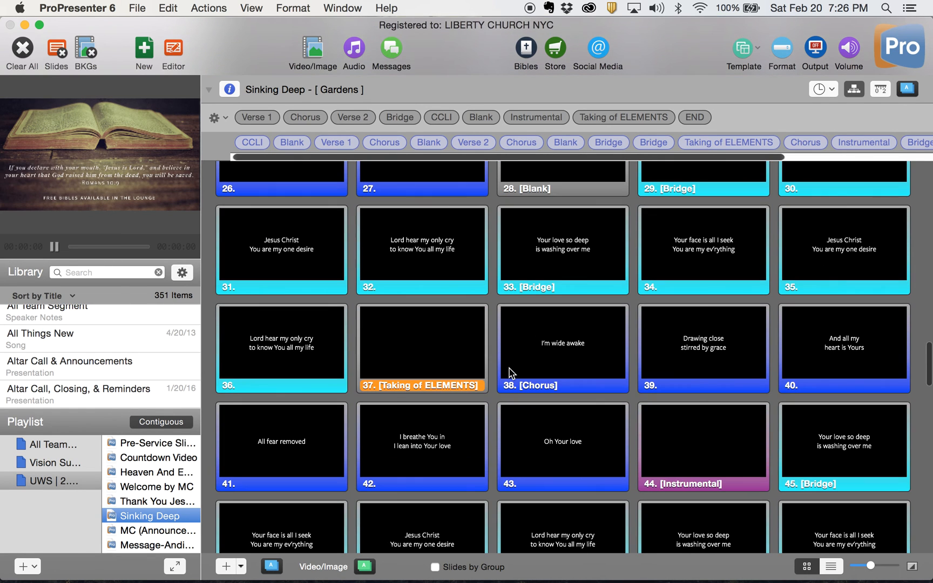
{"action": "mouse_move", "coordinate": [397, 355]}
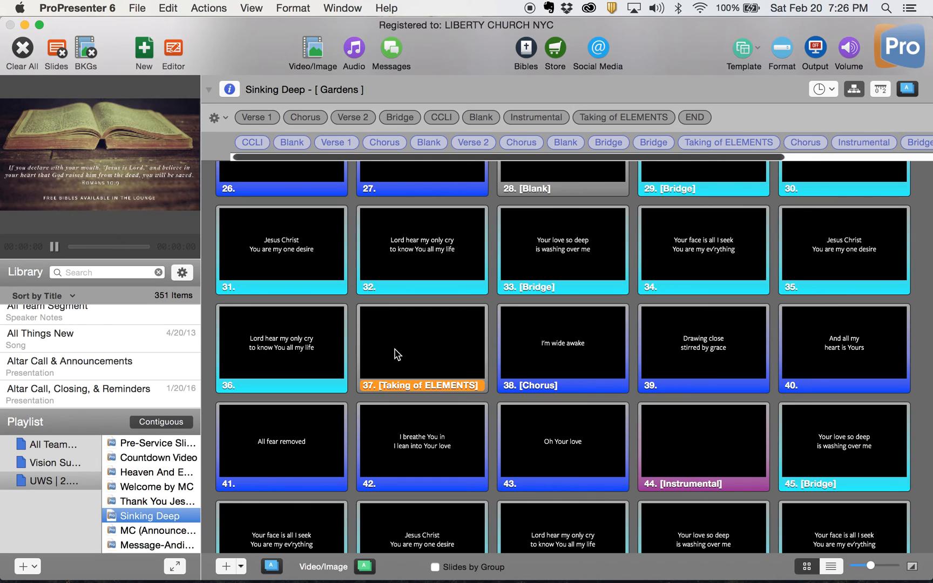
Remove the Taking of ELEMENTS slide from the Gardens arrangement so it opens with CCLI and Blank
{"action": "left_click", "coordinate": [422, 348]}
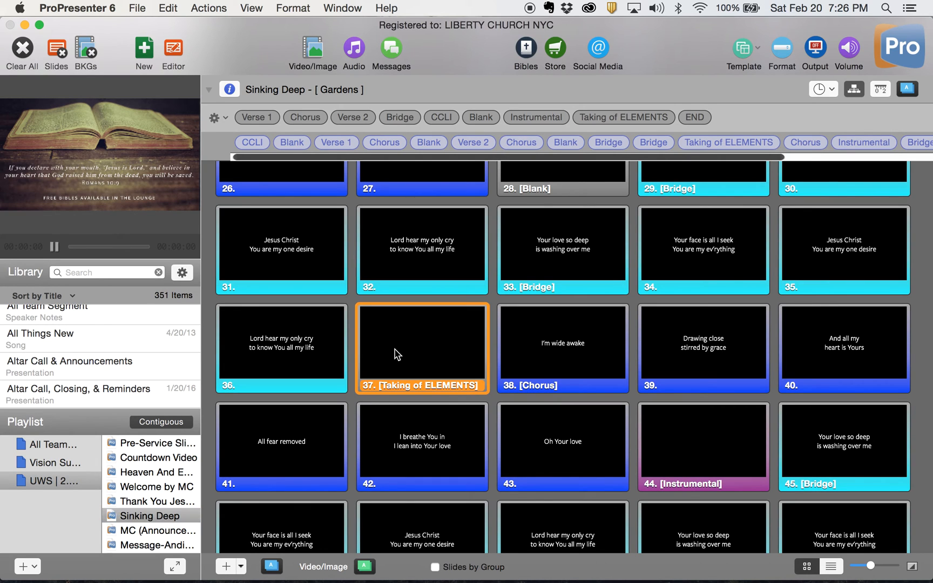
{"action": "right_click", "coordinate": [422, 348]}
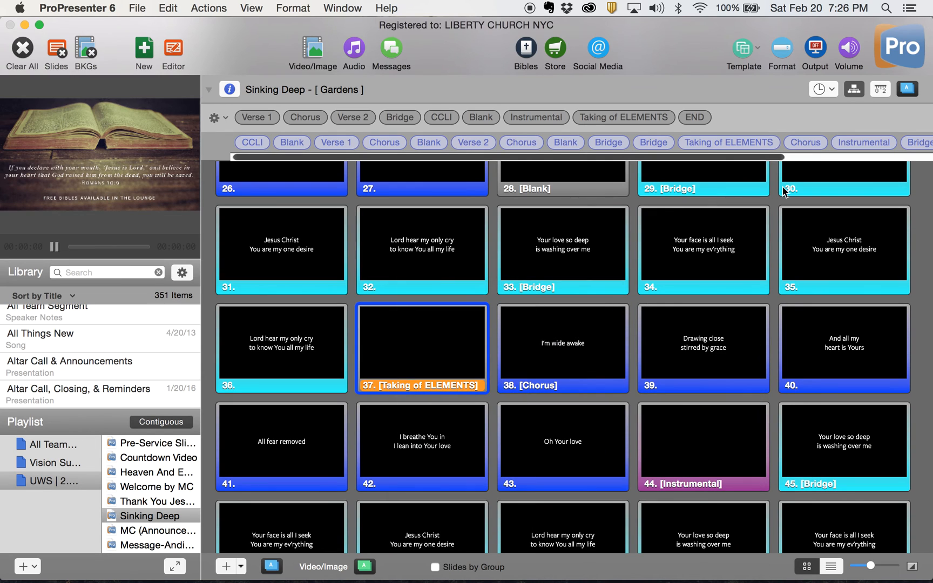
{"action": "mouse_move", "coordinate": [717, 161]}
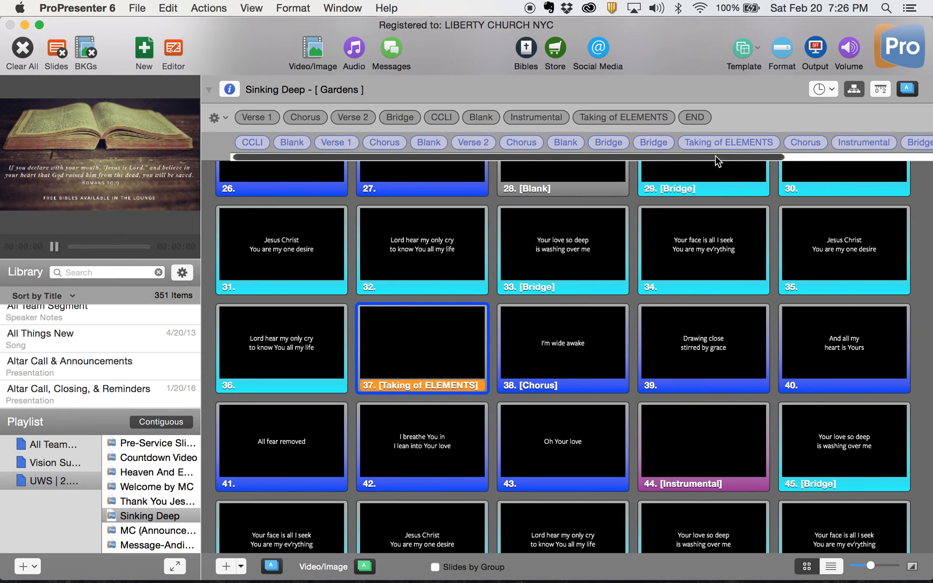
{"action": "mouse_move", "coordinate": [387, 378]}
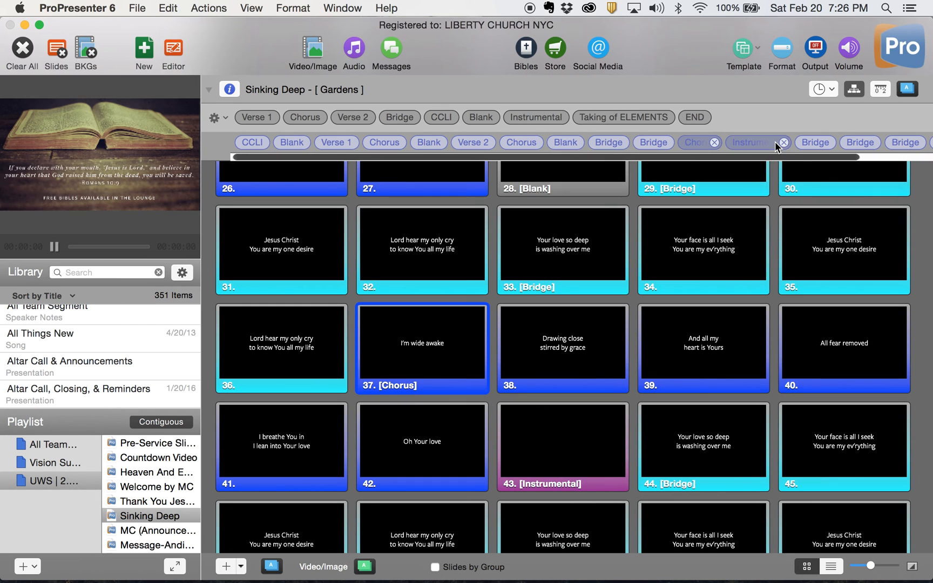
{"action": "scroll", "scroll_direction": "down", "scroll_amount": 3}
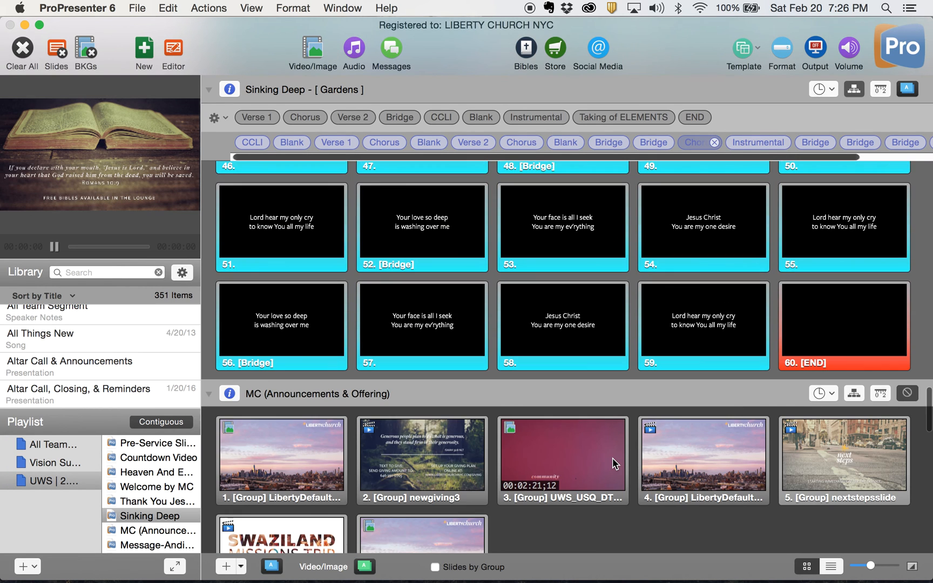
{"action": "scroll", "scroll_direction": "up", "scroll_amount": 3}
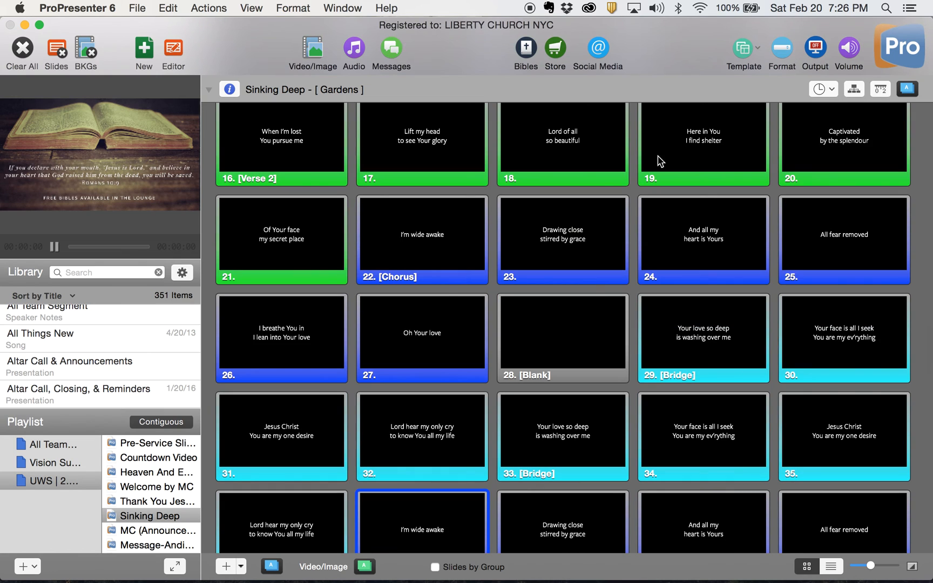
{"action": "scroll", "scroll_direction": "down", "scroll_amount": 3}
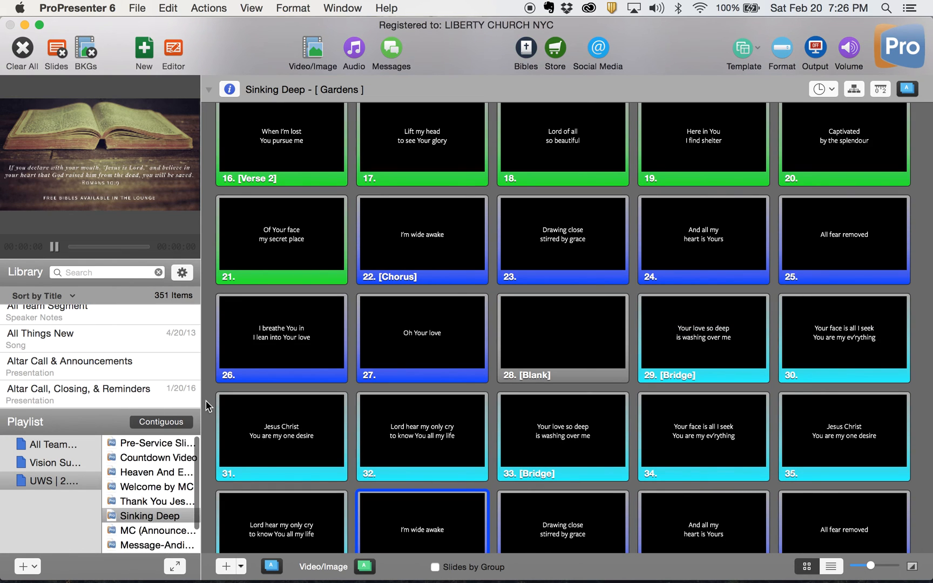
{"action": "left_click", "coordinate": [155, 501]}
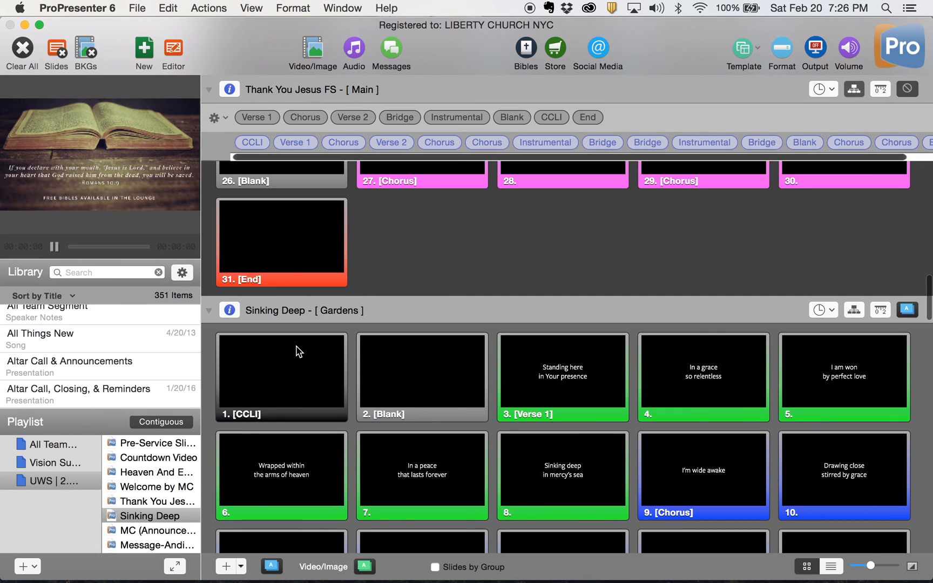
Open Heaven And Earth FS with its Main arrangement starting CCLI, Blank, Verse 1
{"action": "left_click", "coordinate": [150, 515]}
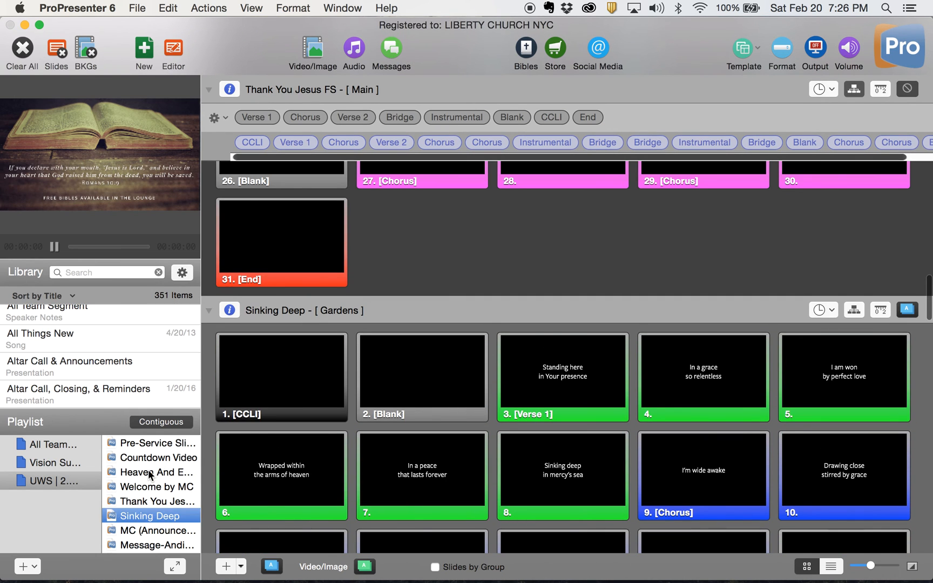
{"action": "left_click", "coordinate": [156, 472]}
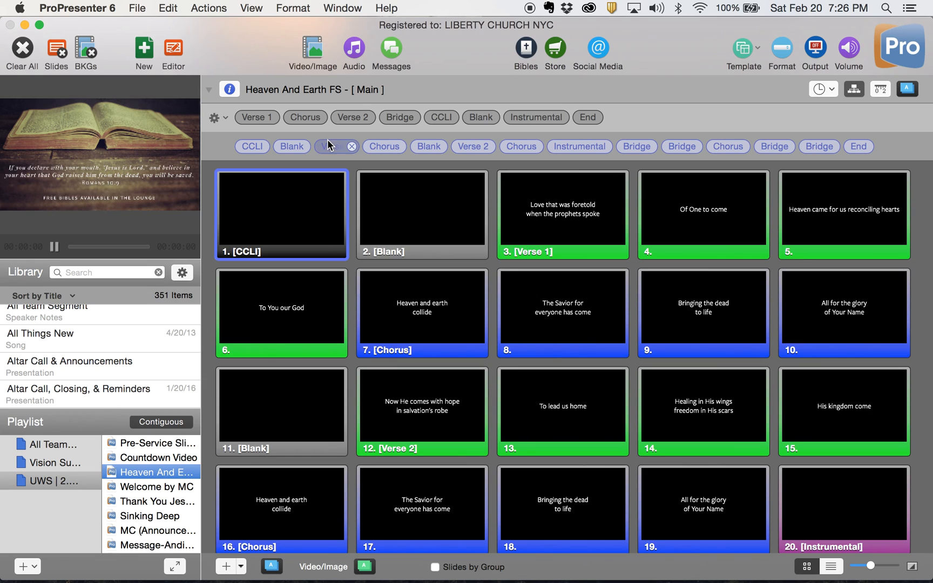
{"action": "left_click", "coordinate": [853, 89]}
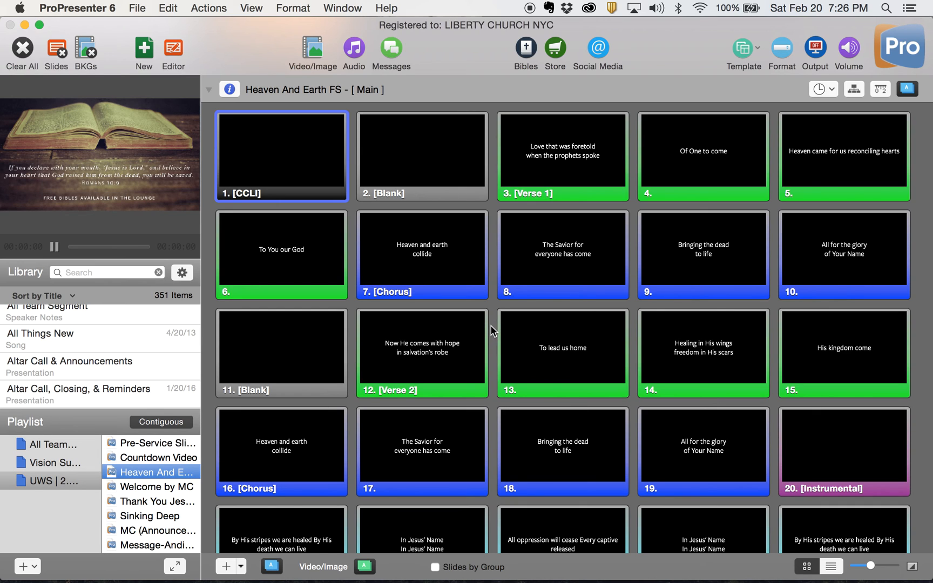
{"action": "mouse_move", "coordinate": [315, 51]}
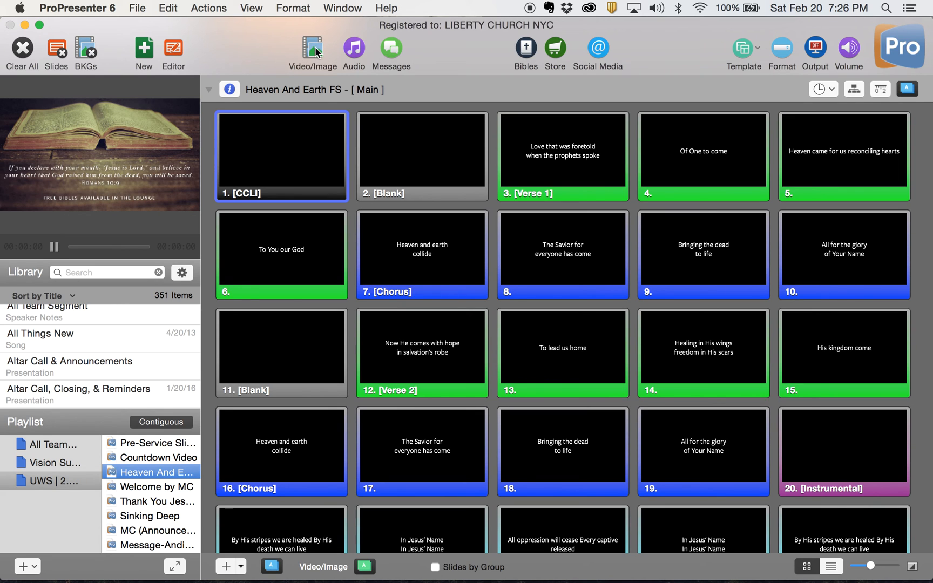
Put the 30-second Galaxy Purple video on Heaven And Earth FS's CCLI slide, then open Thank You Jesus FS
{"action": "left_click", "coordinate": [312, 52]}
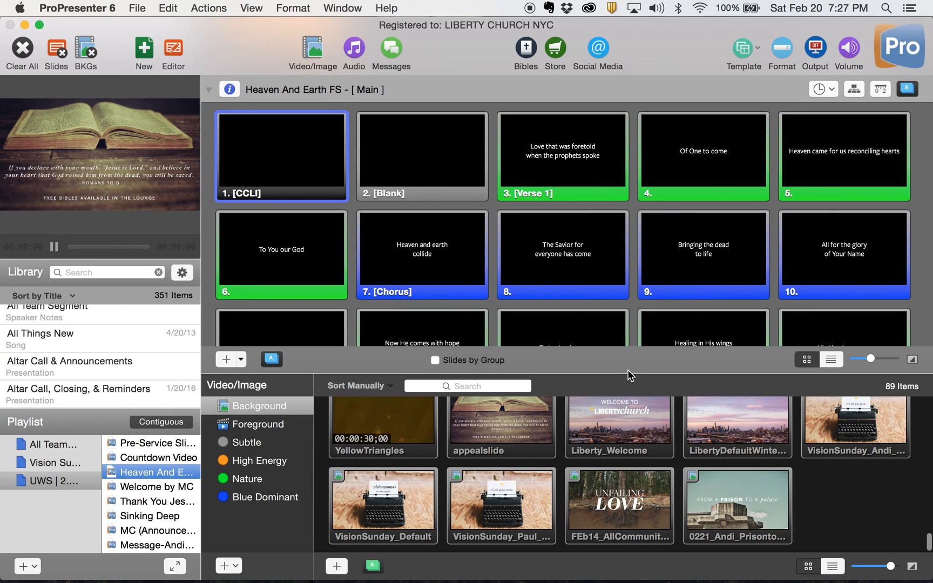
{"action": "scroll", "scroll_direction": "up", "scroll_amount": 3}
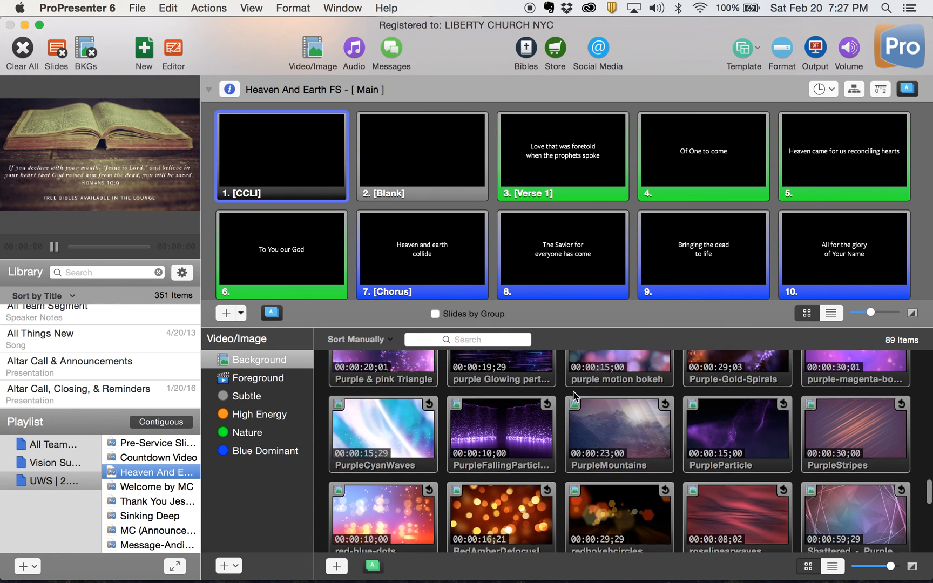
{"action": "scroll", "scroll_direction": "up", "scroll_amount": 3}
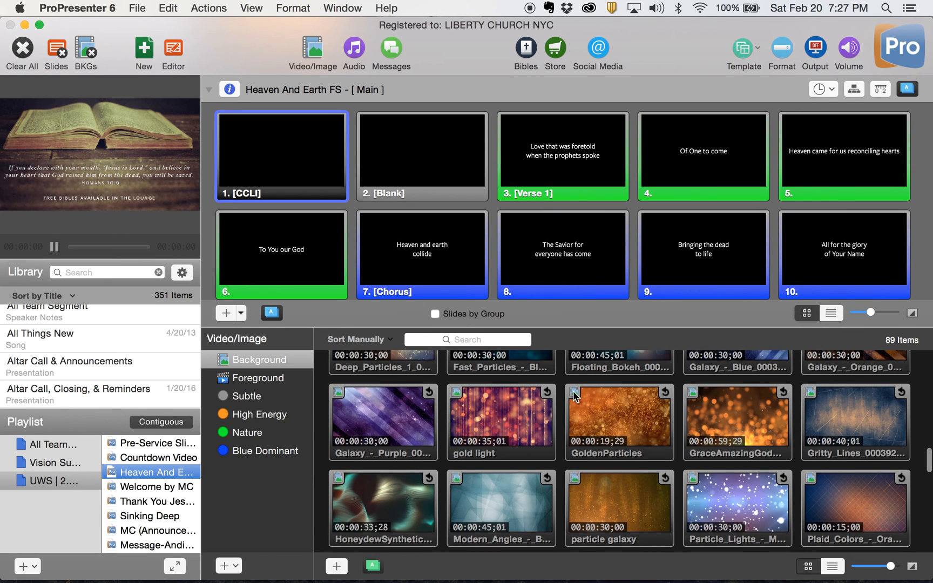
{"action": "scroll", "scroll_direction": "up", "scroll_amount": 3}
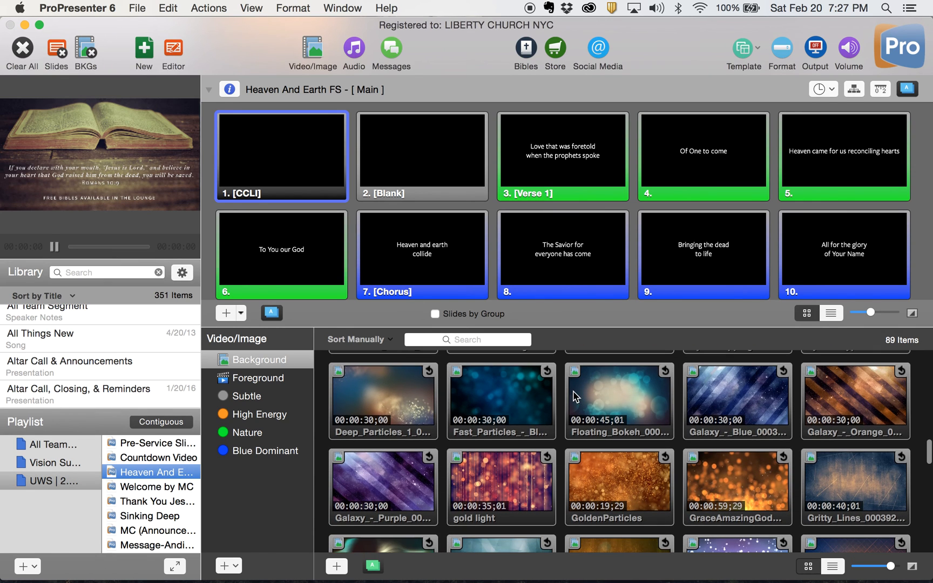
{"action": "mouse_move", "coordinate": [888, 417]}
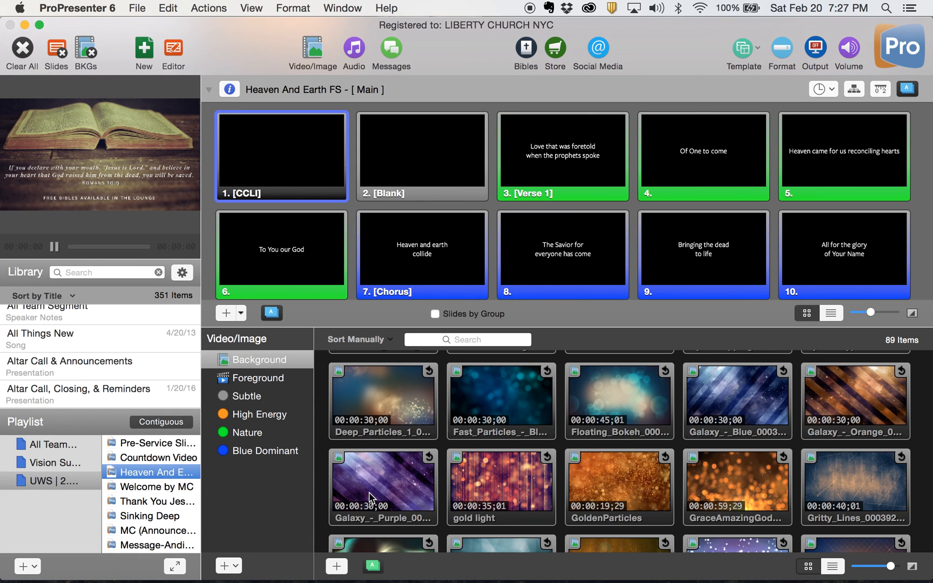
{"action": "mouse_move", "coordinate": [383, 481]}
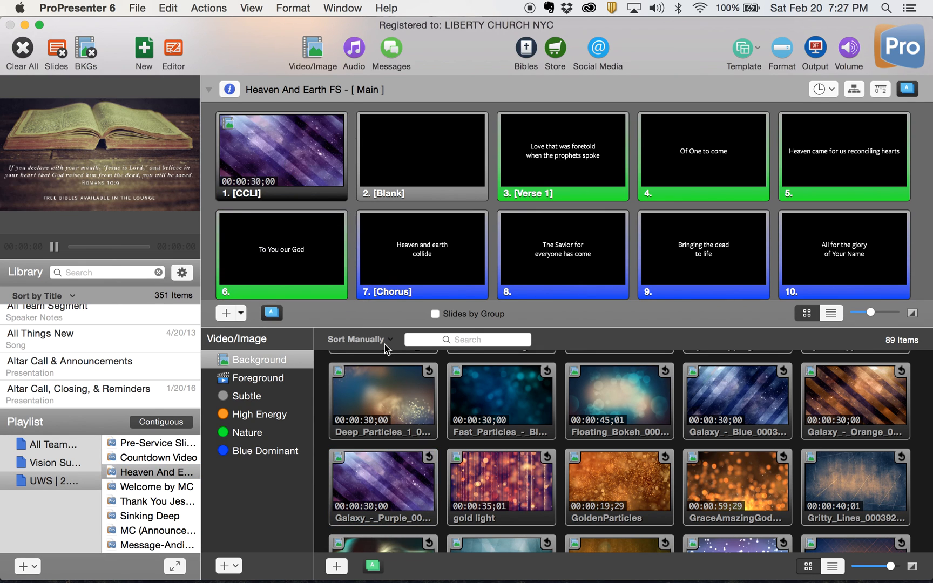
{"action": "left_click", "coordinate": [152, 501]}
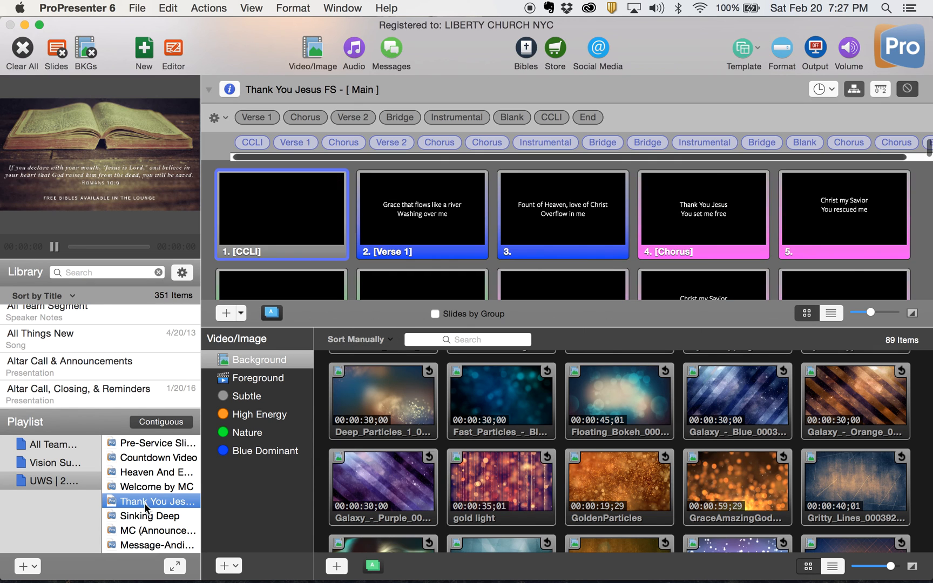
Preview the gold light and orange bokeh videos and give Thank You Jesus FS the gold light background
{"action": "scroll", "scroll_direction": "down", "scroll_amount": 3}
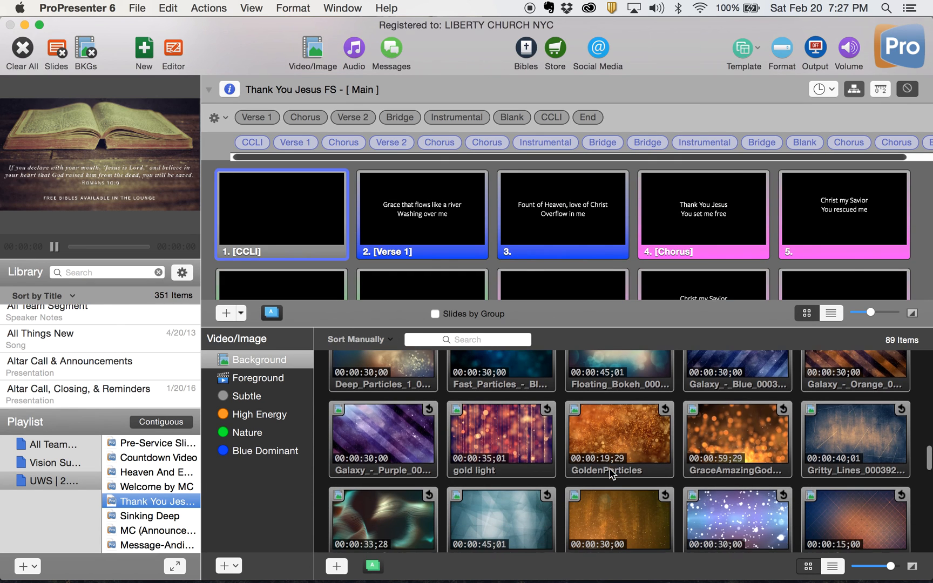
{"action": "scroll", "scroll_direction": "down", "scroll_amount": 3}
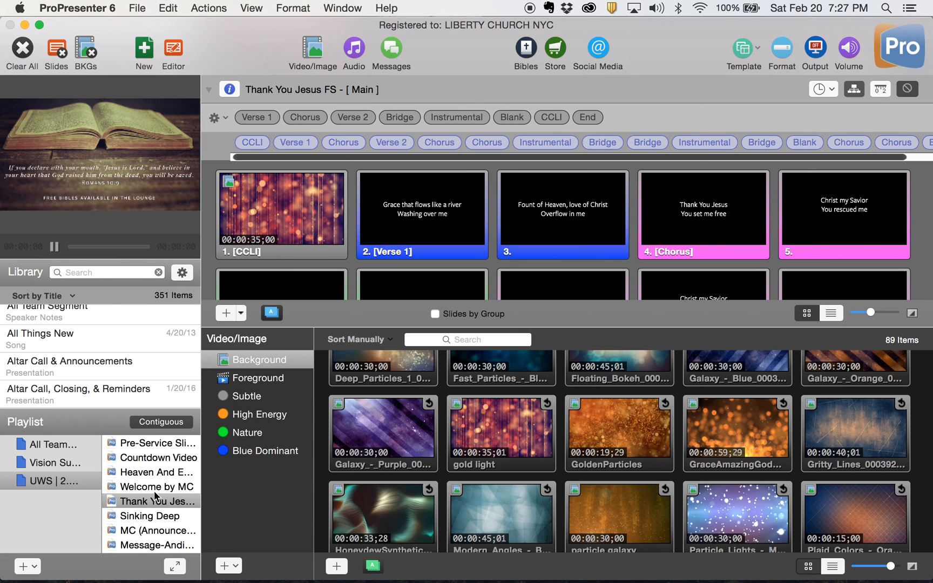
{"action": "left_click", "coordinate": [500, 431]}
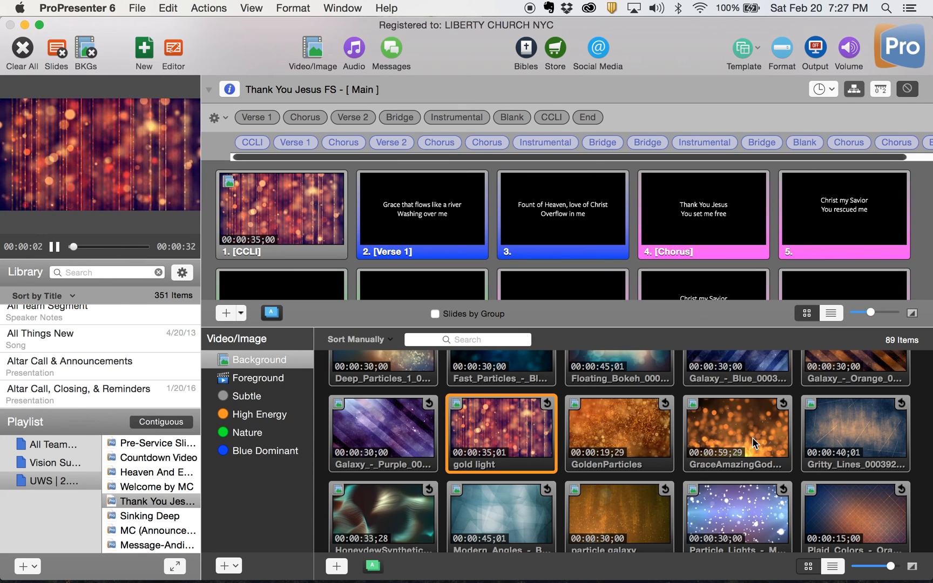
{"action": "left_click", "coordinate": [736, 433]}
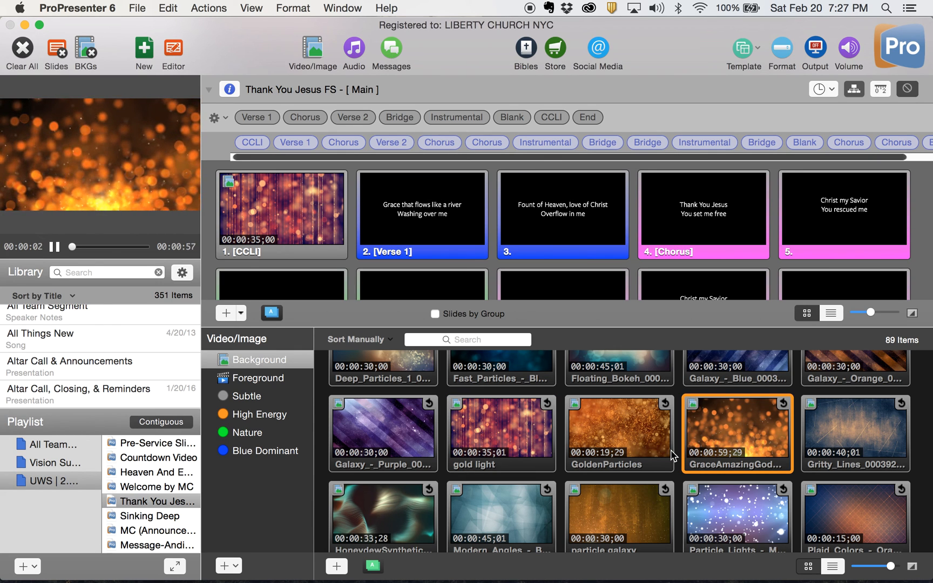
{"action": "scroll", "scroll_direction": "down", "scroll_amount": 3}
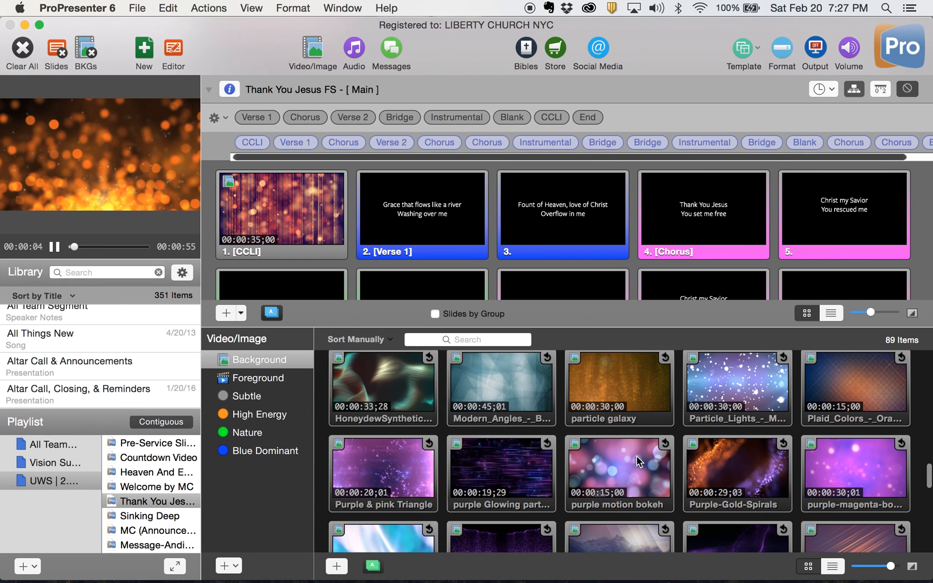
{"action": "scroll", "scroll_direction": "up", "scroll_amount": 3}
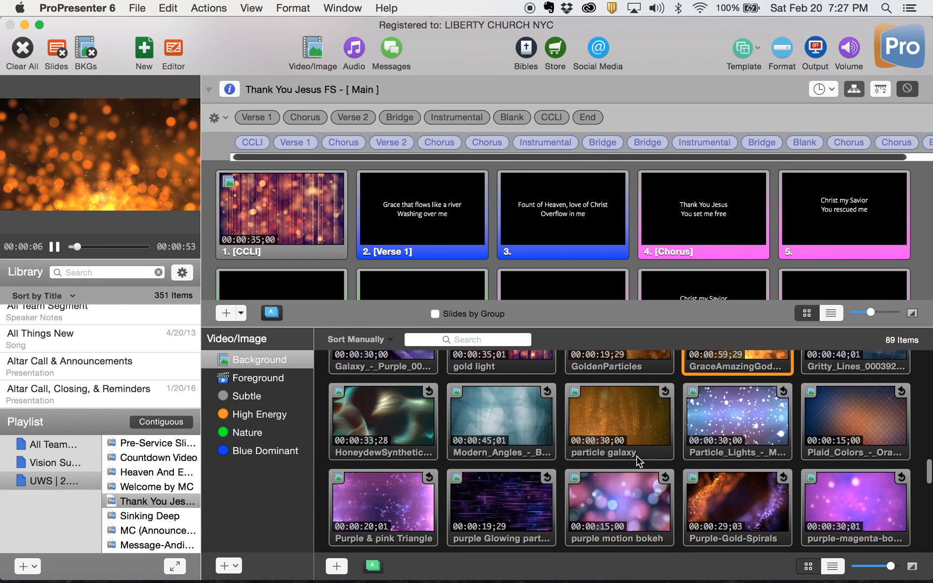
Preview the CyanDroppingParticles video, then open Sinking Deep's slides
{"action": "scroll", "scroll_direction": "up", "scroll_amount": 3}
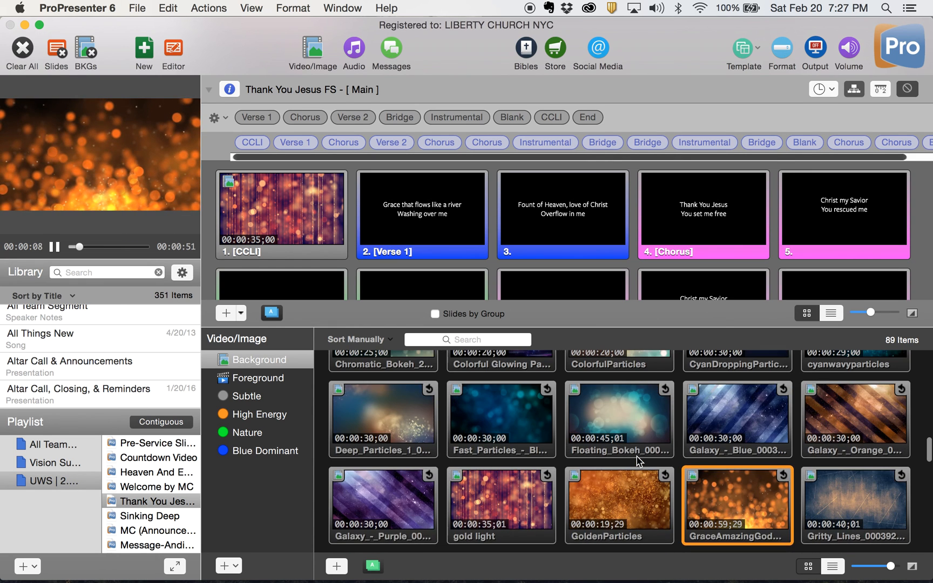
{"action": "scroll", "scroll_direction": "up", "scroll_amount": 3}
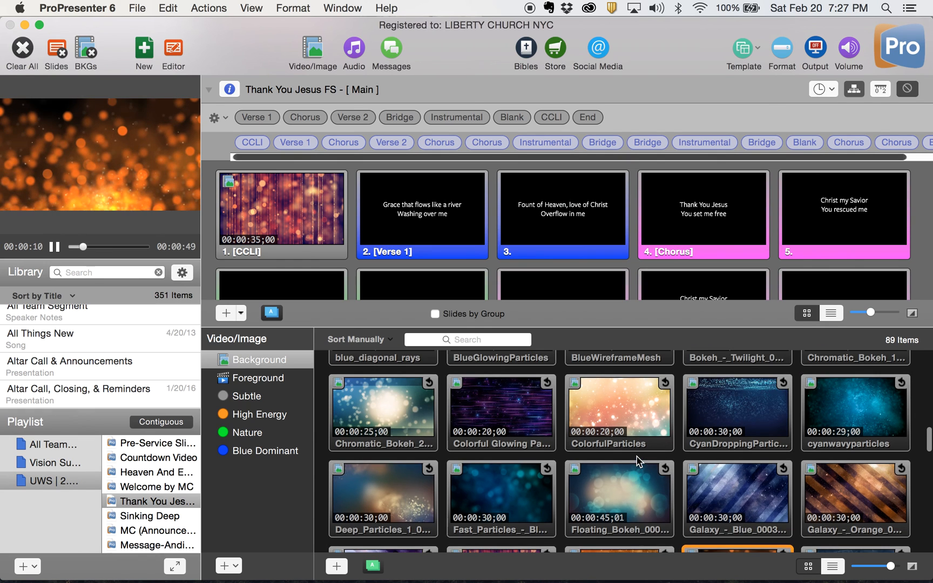
{"action": "scroll", "scroll_direction": "up", "scroll_amount": 3}
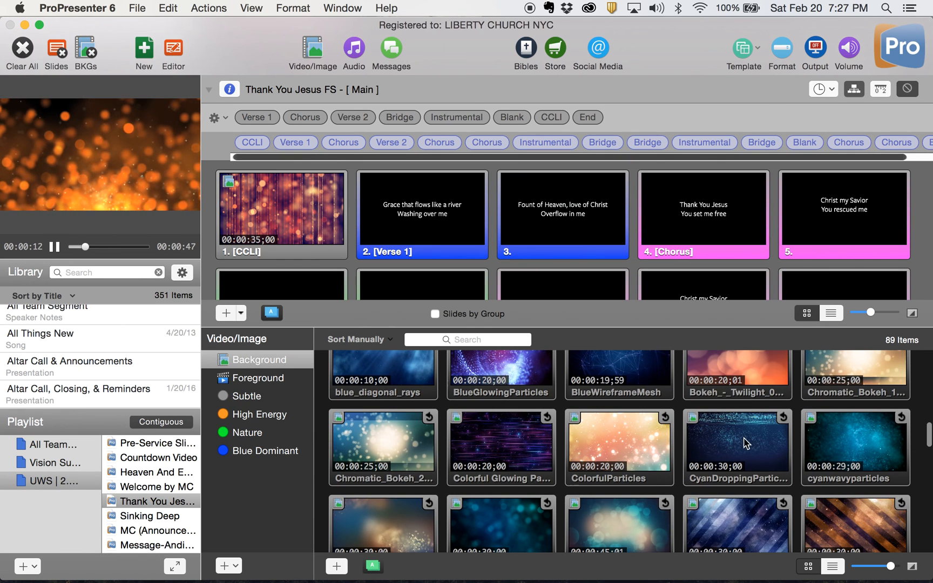
{"action": "left_click", "coordinate": [736, 448]}
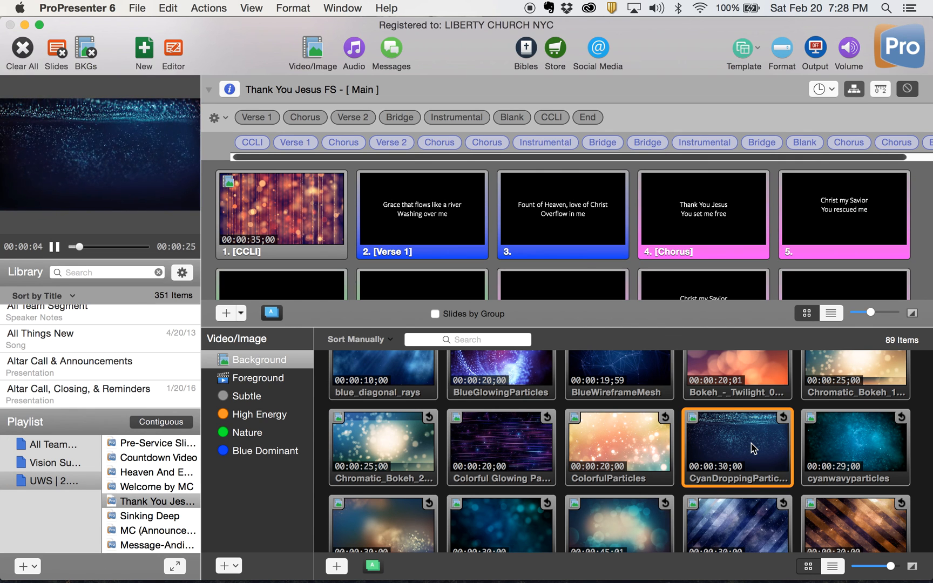
{"action": "left_click", "coordinate": [150, 516]}
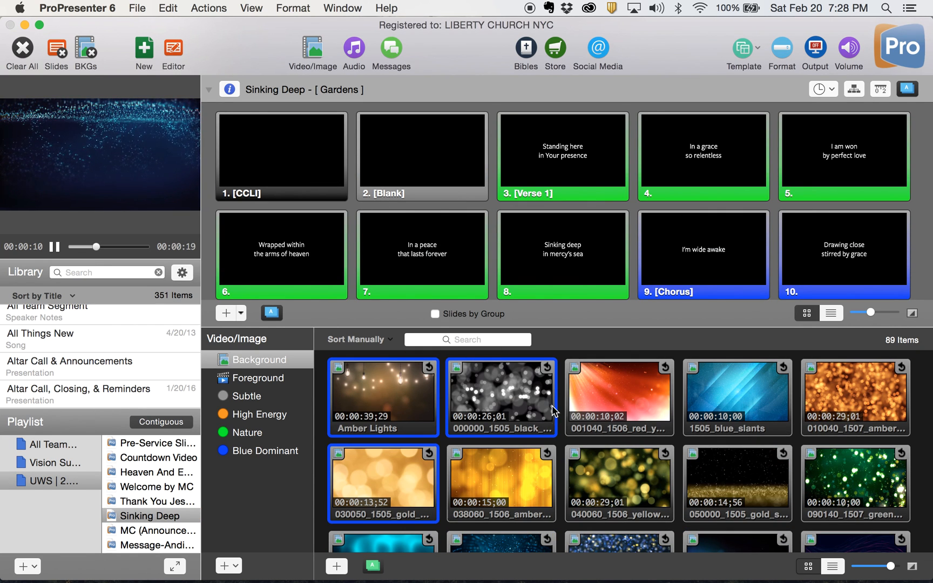
Put the 30-second CyanDroppingParticles video on Sinking Deep's CCLI slide and close the Video/Image bin
{"action": "scroll", "scroll_direction": "down", "scroll_amount": 3}
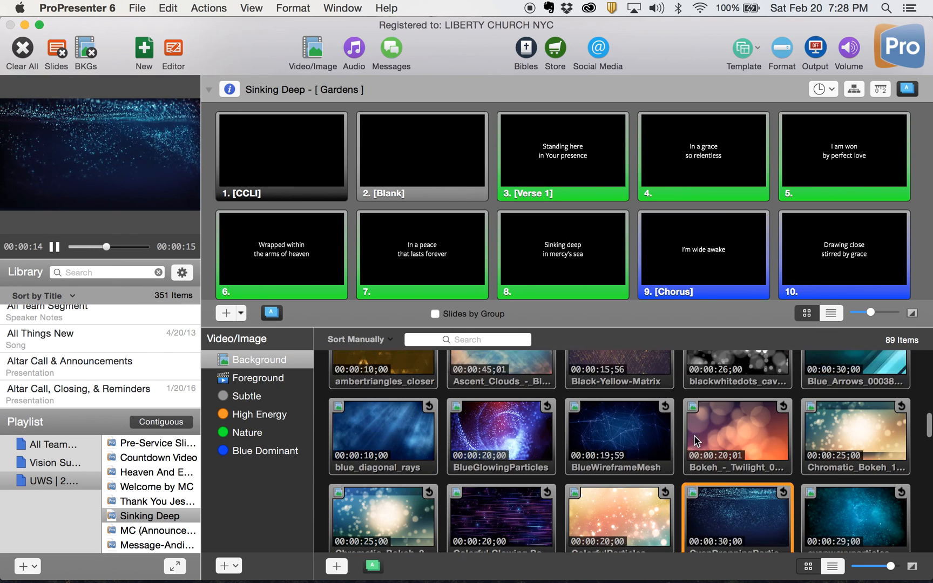
{"action": "scroll", "scroll_direction": "down", "scroll_amount": 3}
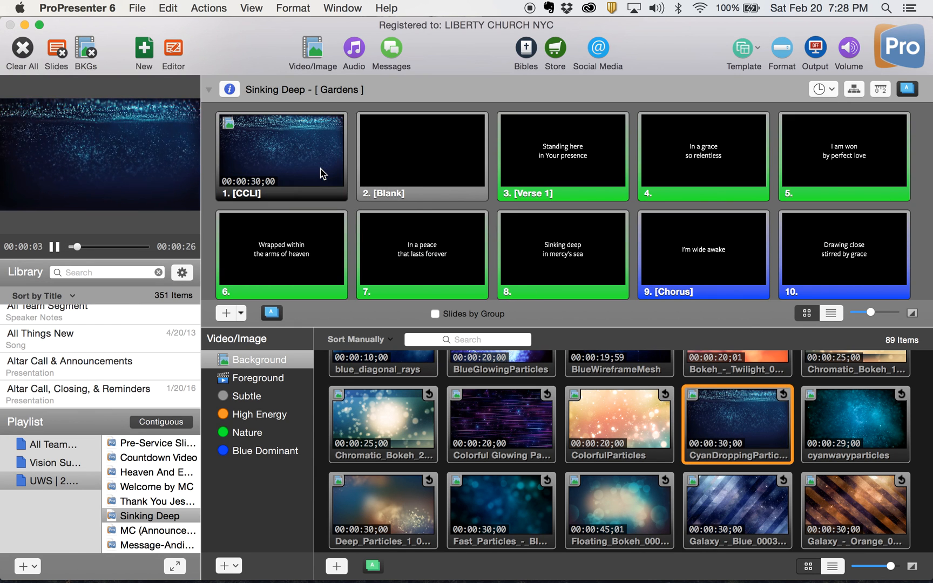
{"action": "scroll", "scroll_direction": "up", "scroll_amount": 3}
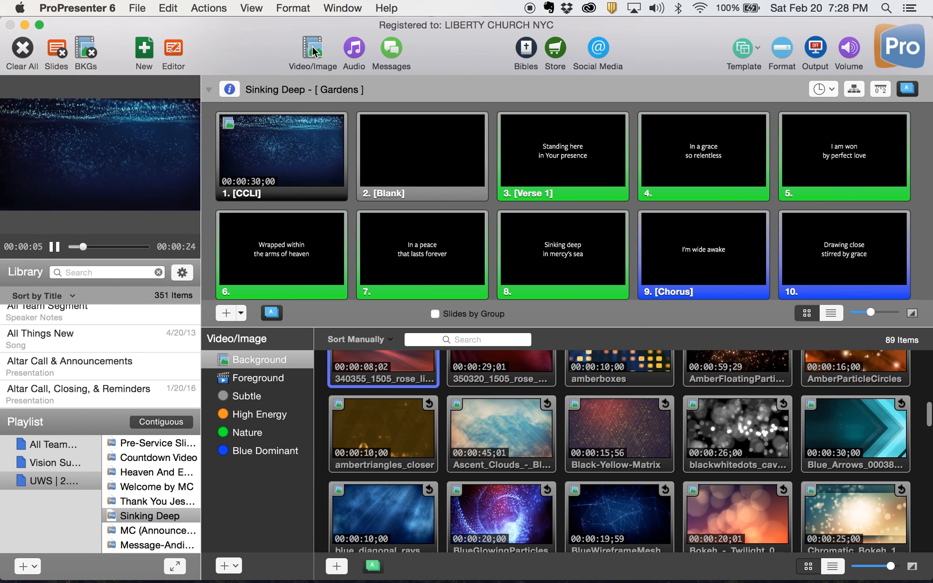
{"action": "left_click", "coordinate": [312, 52]}
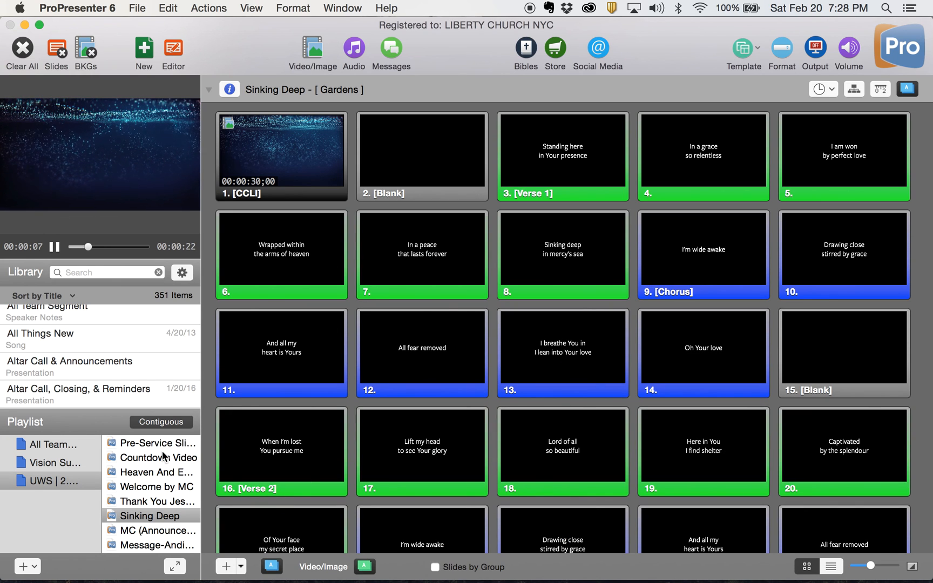
Show the whole playlist from Pre-Service Slides and review every item down through MC, Prison To Palace, Altar Call and Closing
{"action": "scroll", "scroll_direction": "down", "scroll_amount": 3}
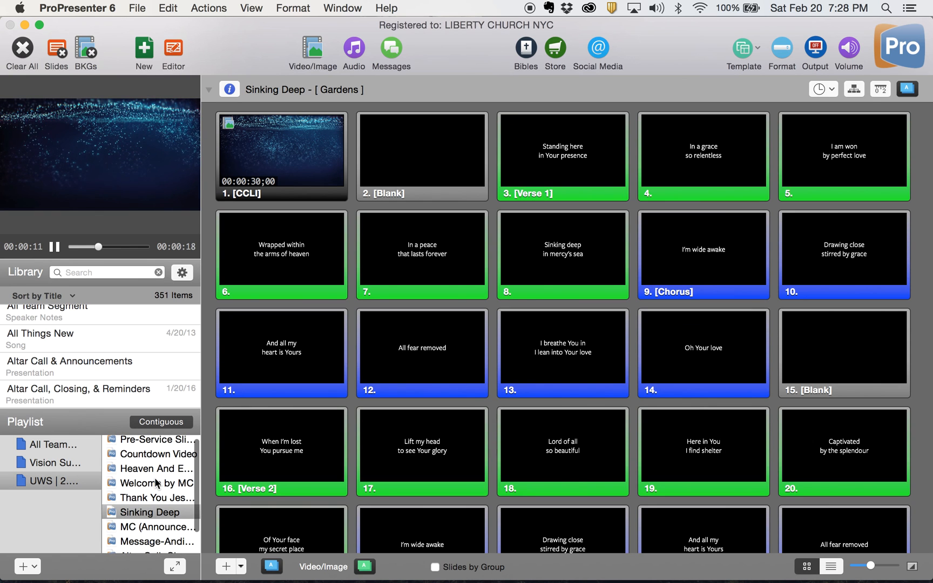
{"action": "left_click", "coordinate": [152, 444]}
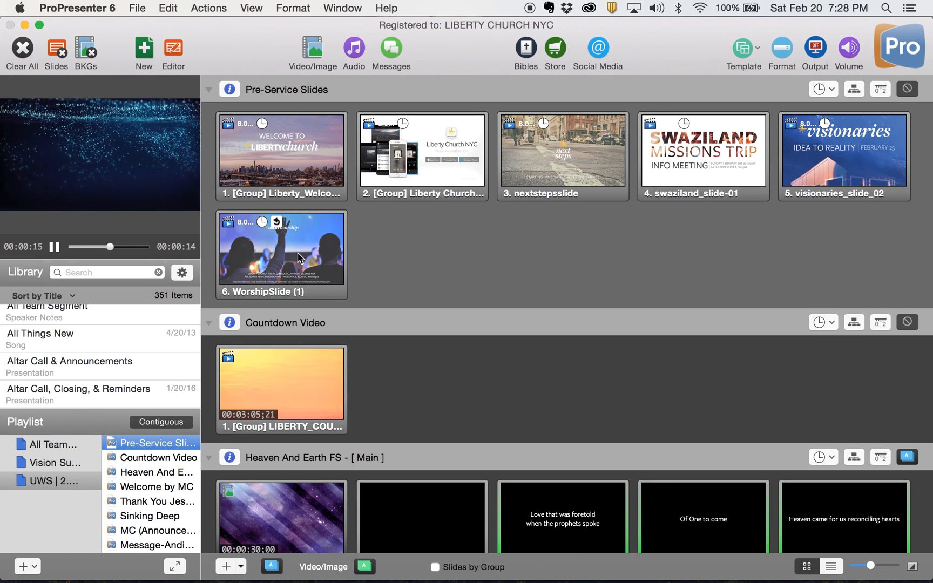
{"action": "scroll", "scroll_direction": "down", "scroll_amount": 3}
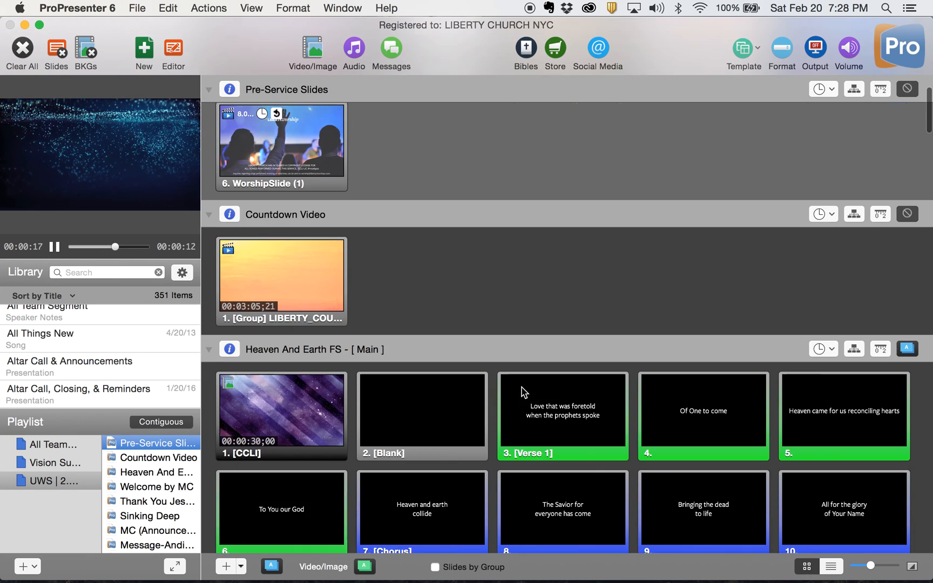
{"action": "scroll", "scroll_direction": "down", "scroll_amount": 3}
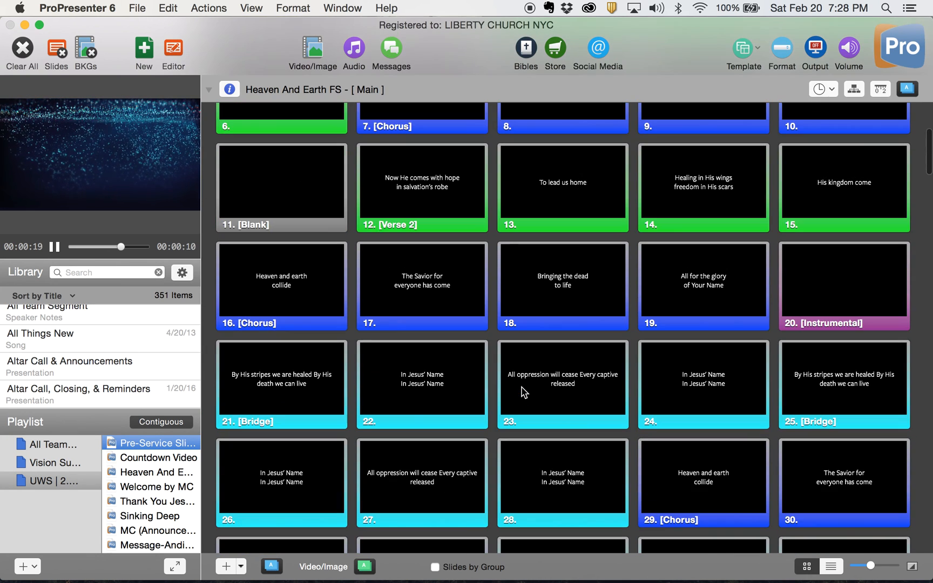
{"action": "scroll", "scroll_direction": "down", "scroll_amount": 3}
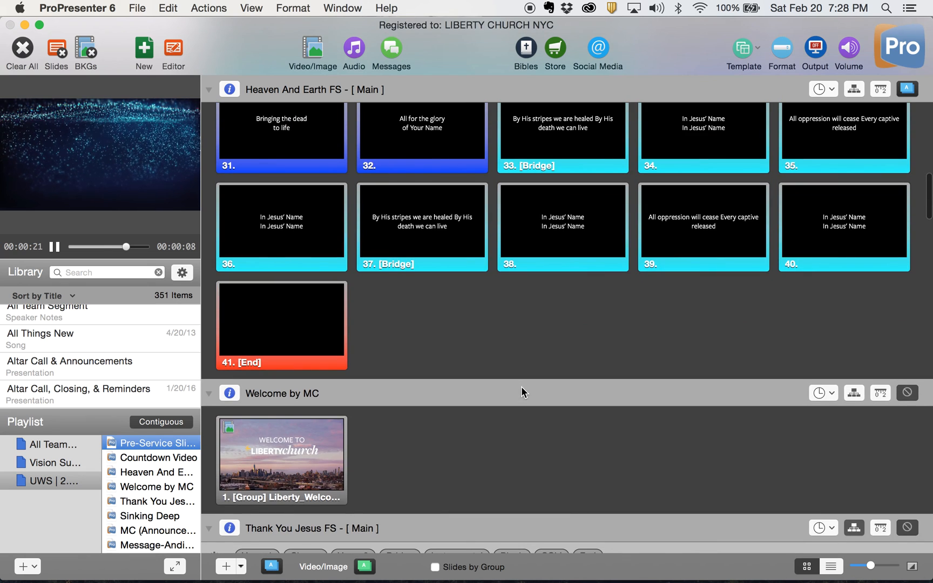
{"action": "scroll", "scroll_direction": "down", "scroll_amount": 3}
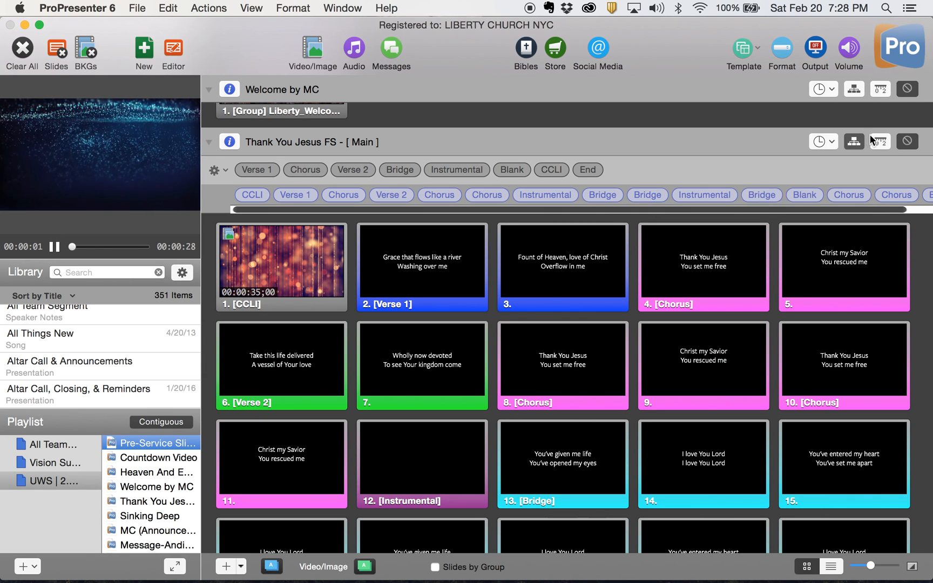
{"action": "scroll", "scroll_direction": "down", "scroll_amount": 3}
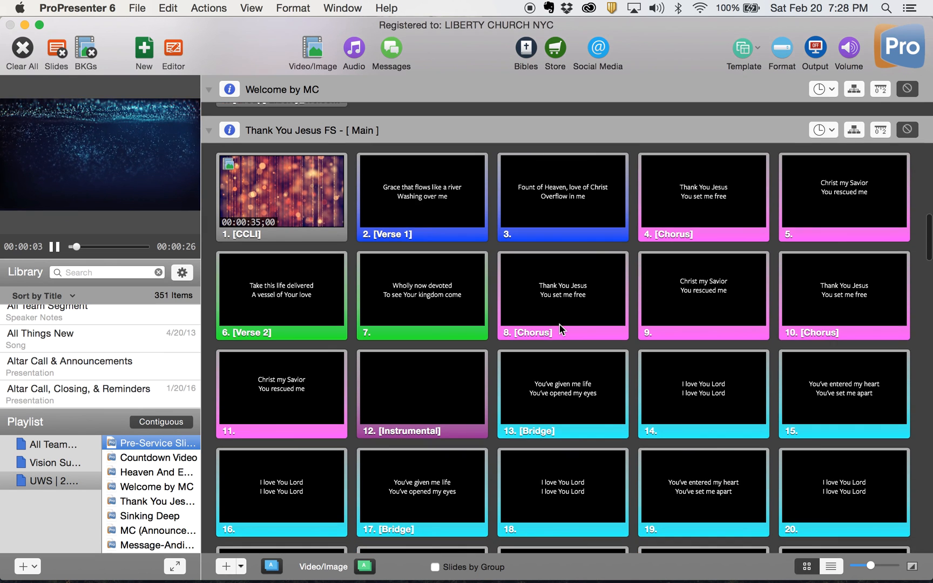
{"action": "scroll", "scroll_direction": "down", "scroll_amount": 3}
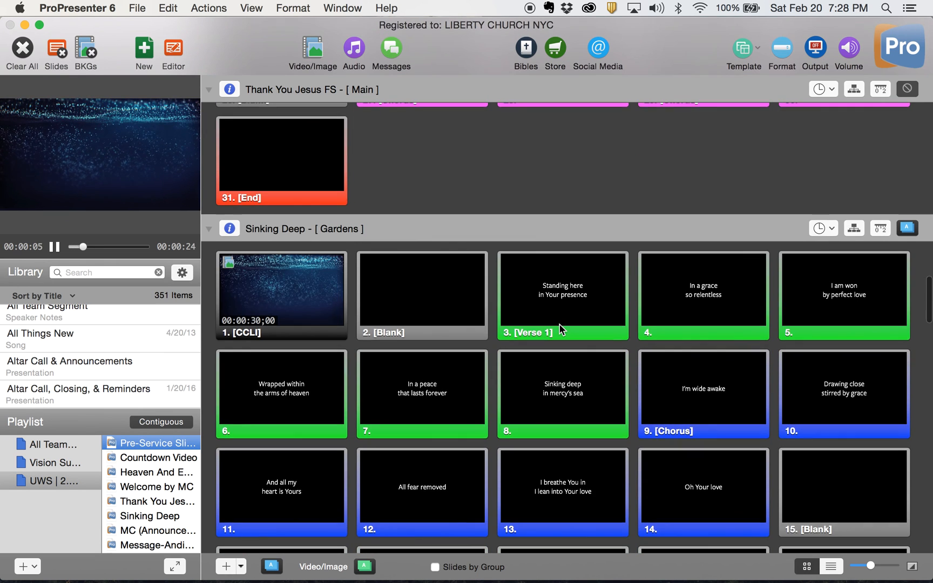
{"action": "scroll", "scroll_direction": "down", "scroll_amount": 3}
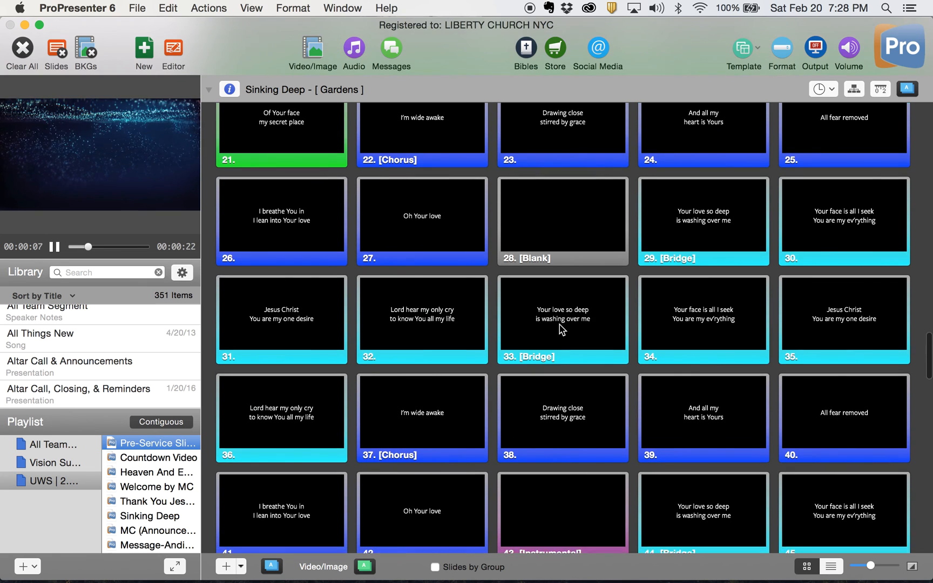
{"action": "scroll", "scroll_direction": "down", "scroll_amount": 3}
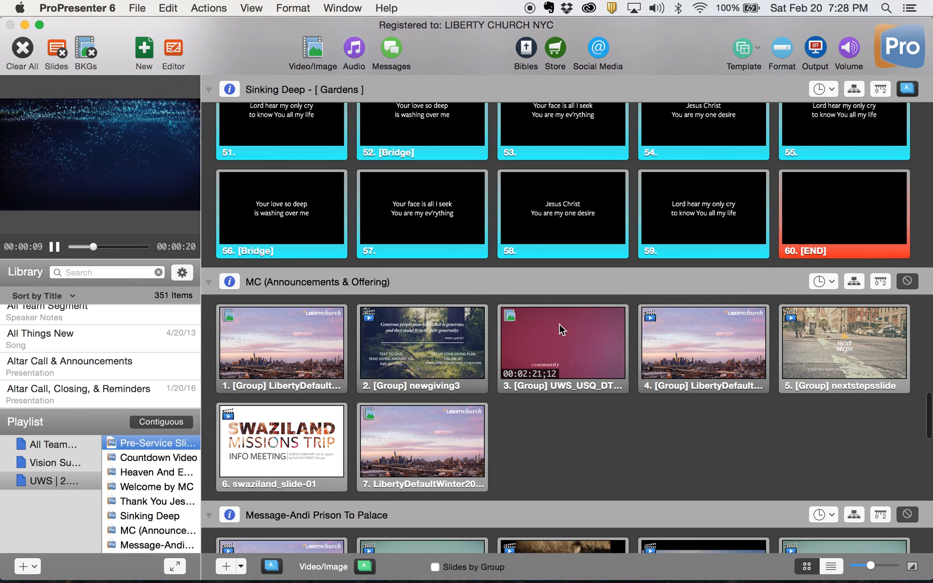
{"action": "scroll", "scroll_direction": "up", "scroll_amount": 3}
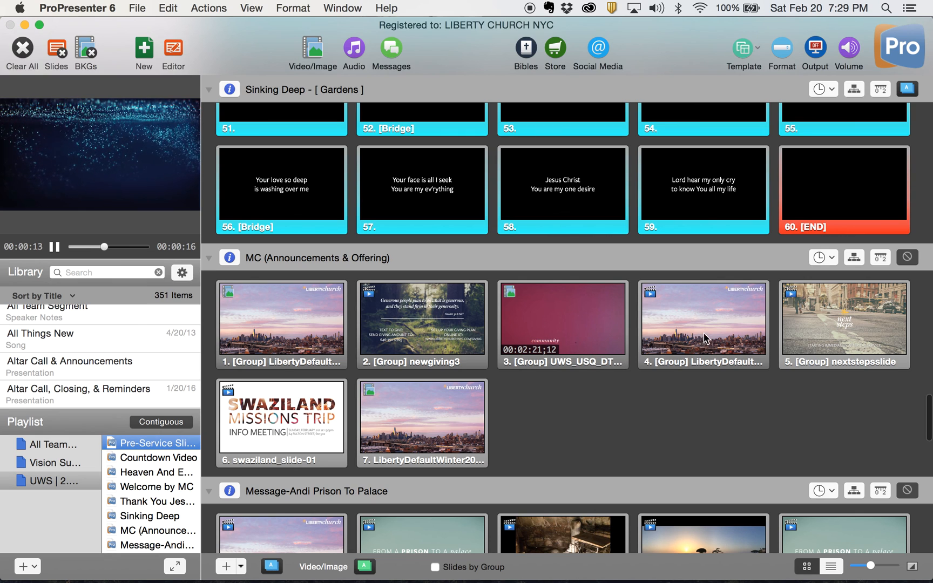
{"action": "scroll", "scroll_direction": "down", "scroll_amount": 3}
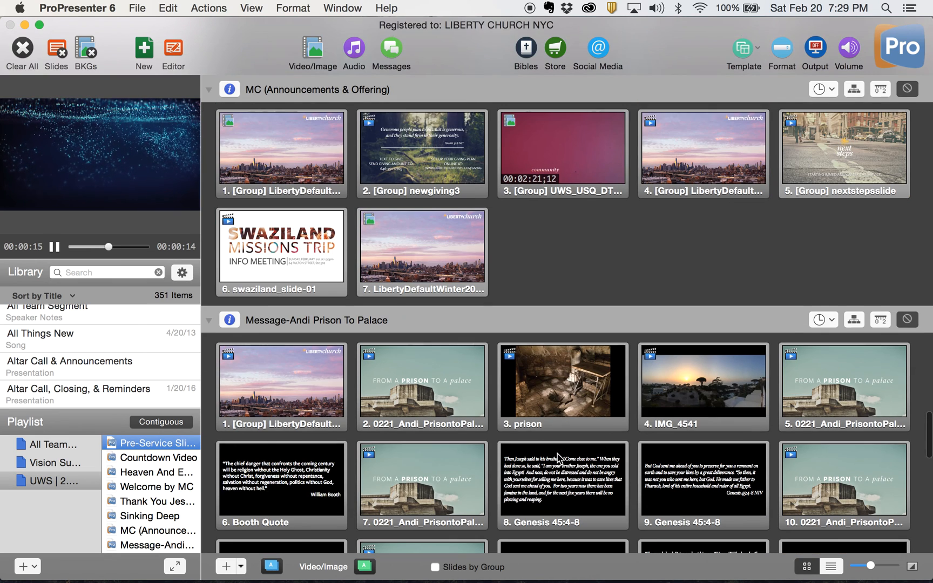
{"action": "scroll", "scroll_direction": "down", "scroll_amount": 3}
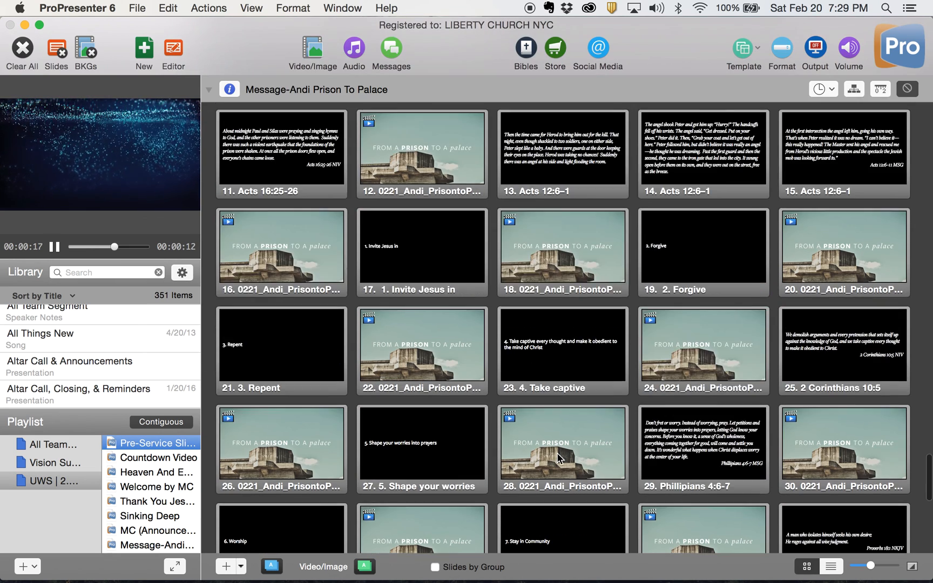
{"action": "scroll", "scroll_direction": "down", "scroll_amount": 3}
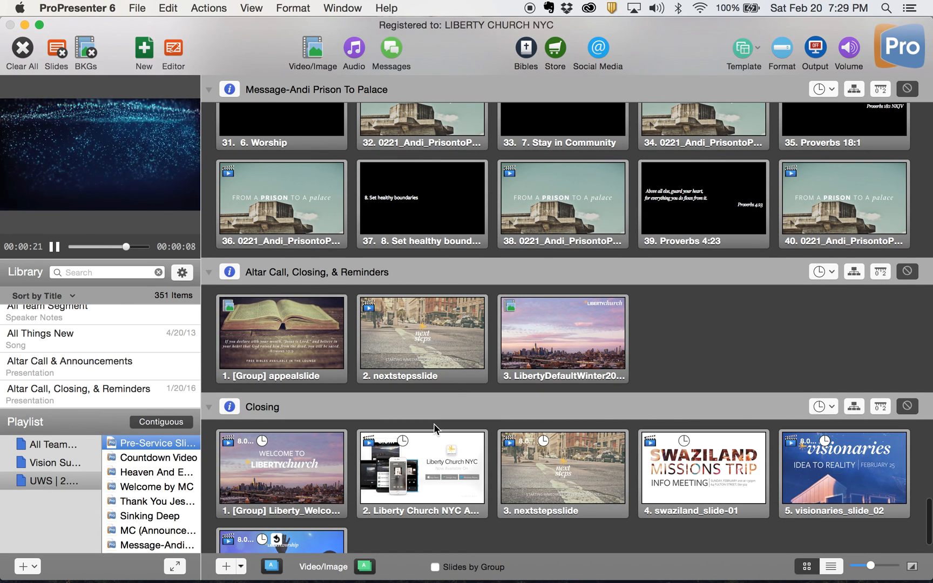
{"action": "scroll", "scroll_direction": "down", "scroll_amount": 3}
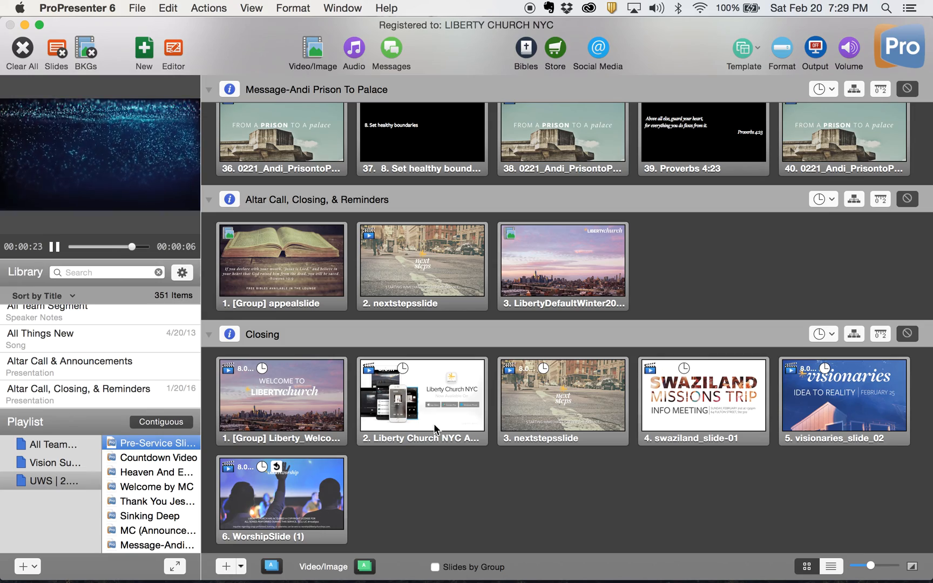